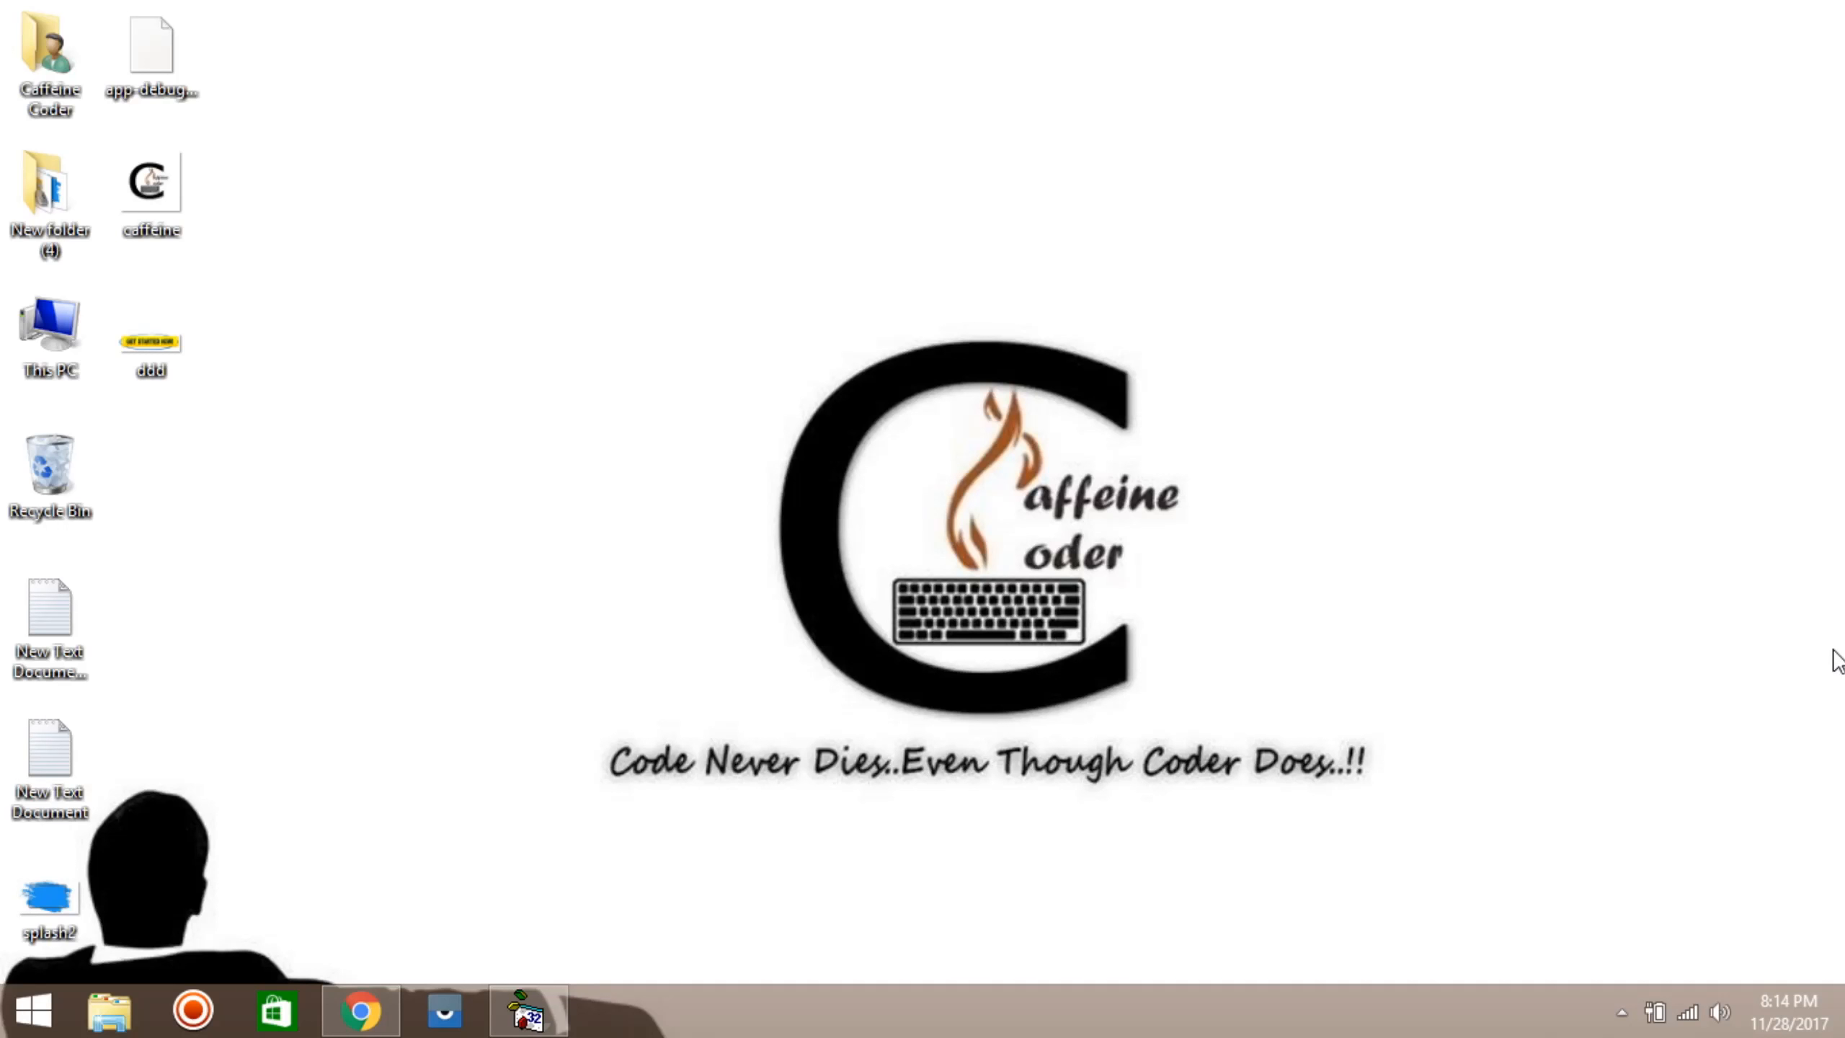
Step: Restore the Visual Basic 6.0 window showing Project1 with blank Form1
{"action": "left_click", "coordinate": [528, 1010]}
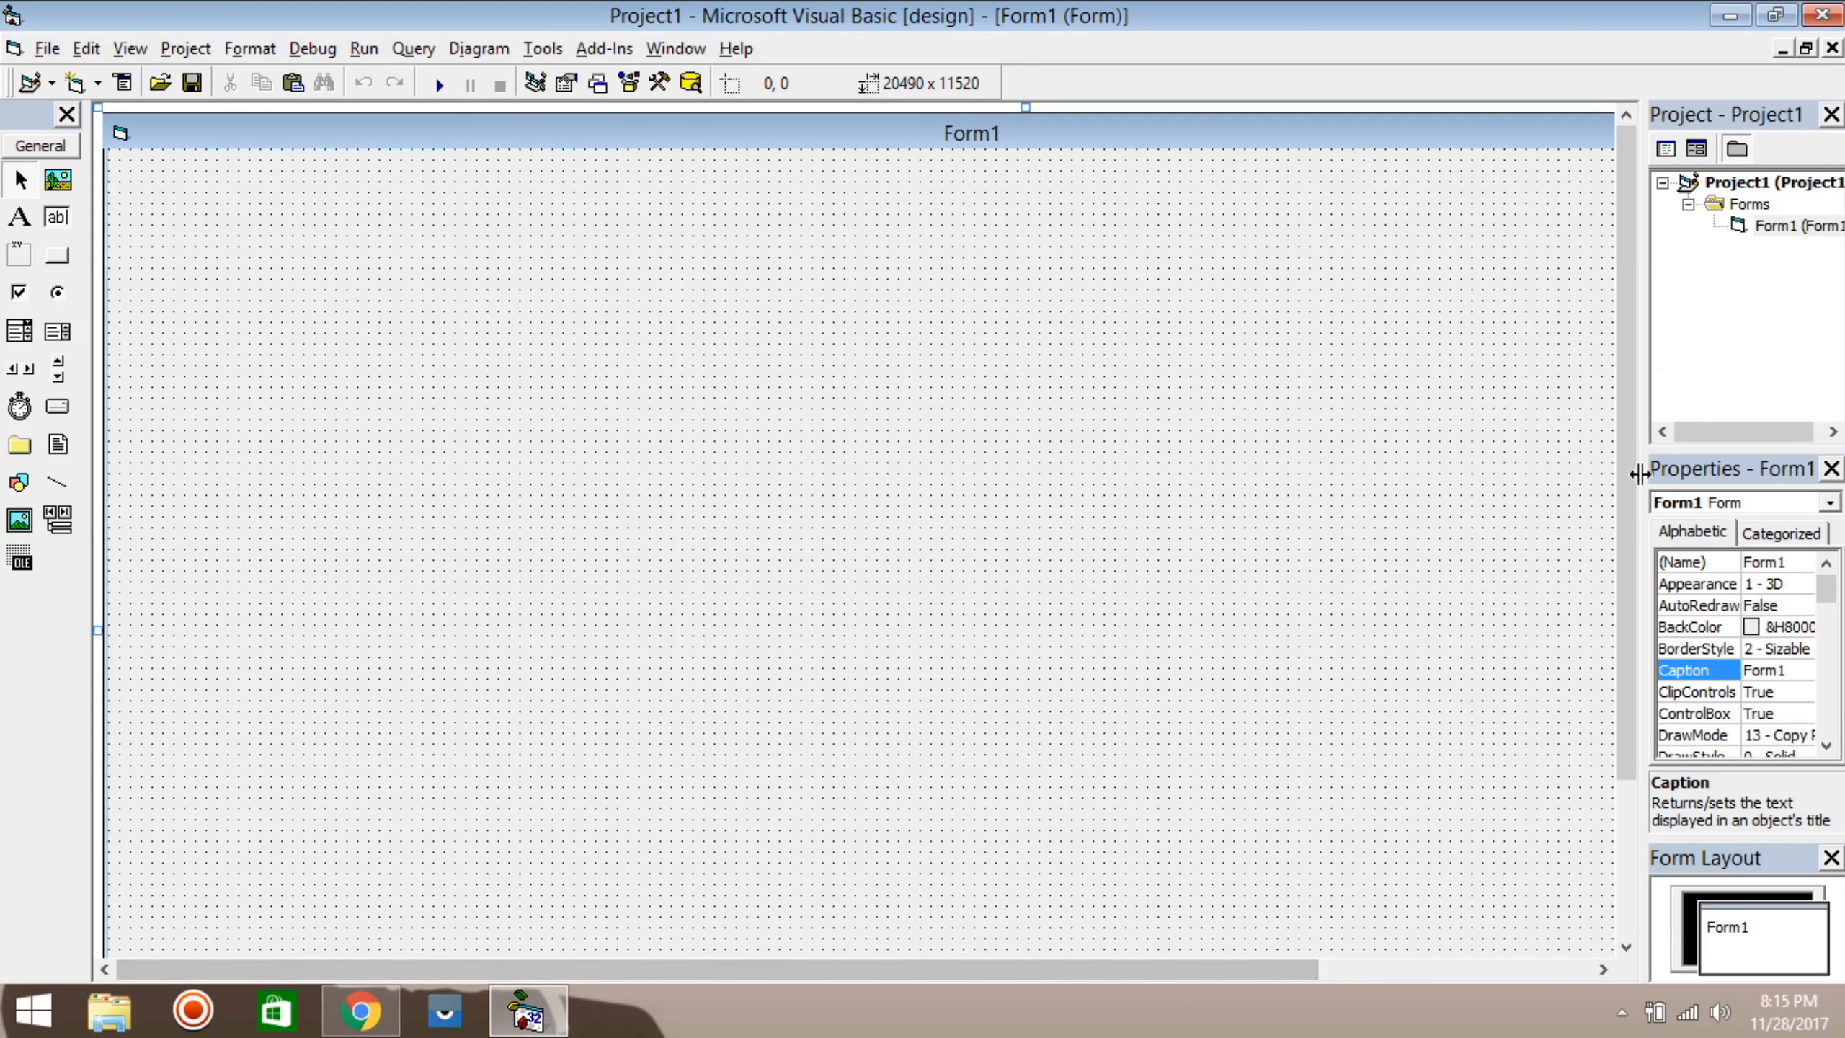
{"action": "mouse_move", "coordinate": [1032, 322]}
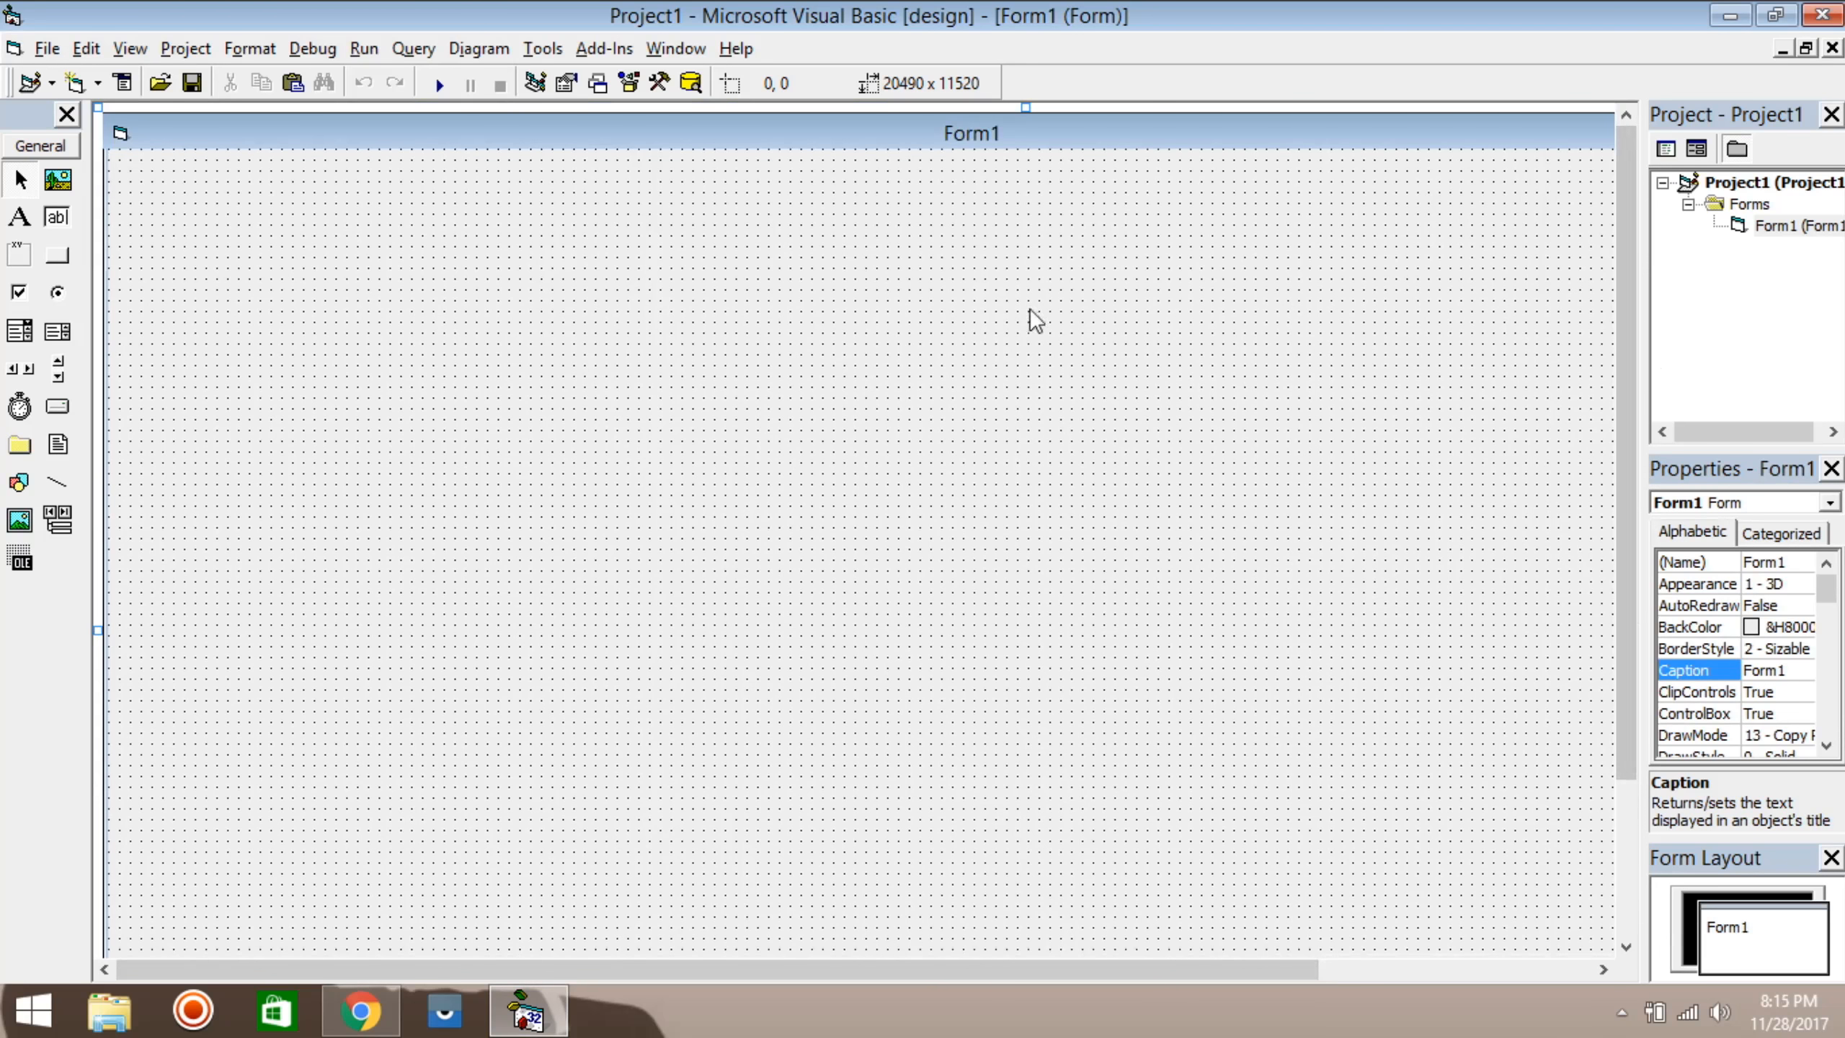
{"action": "mouse_move", "coordinate": [119, 147]}
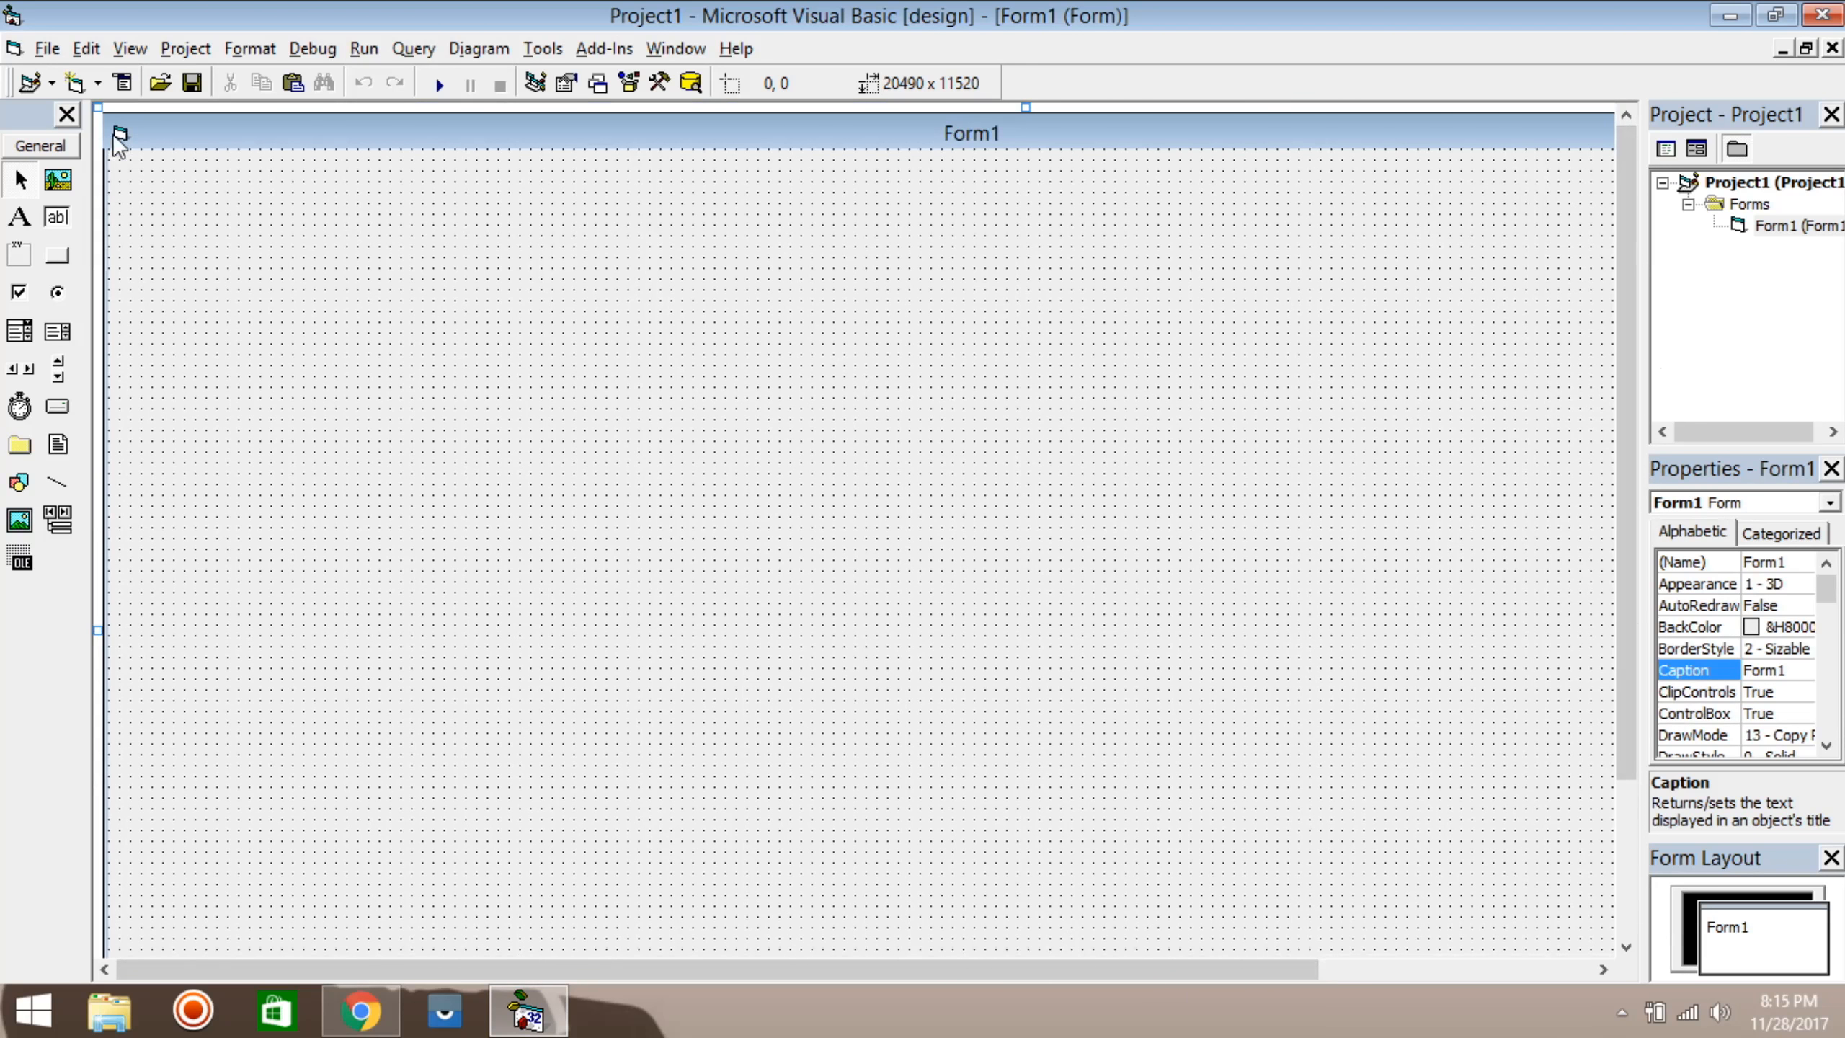
{"action": "mouse_move", "coordinate": [298, 392]}
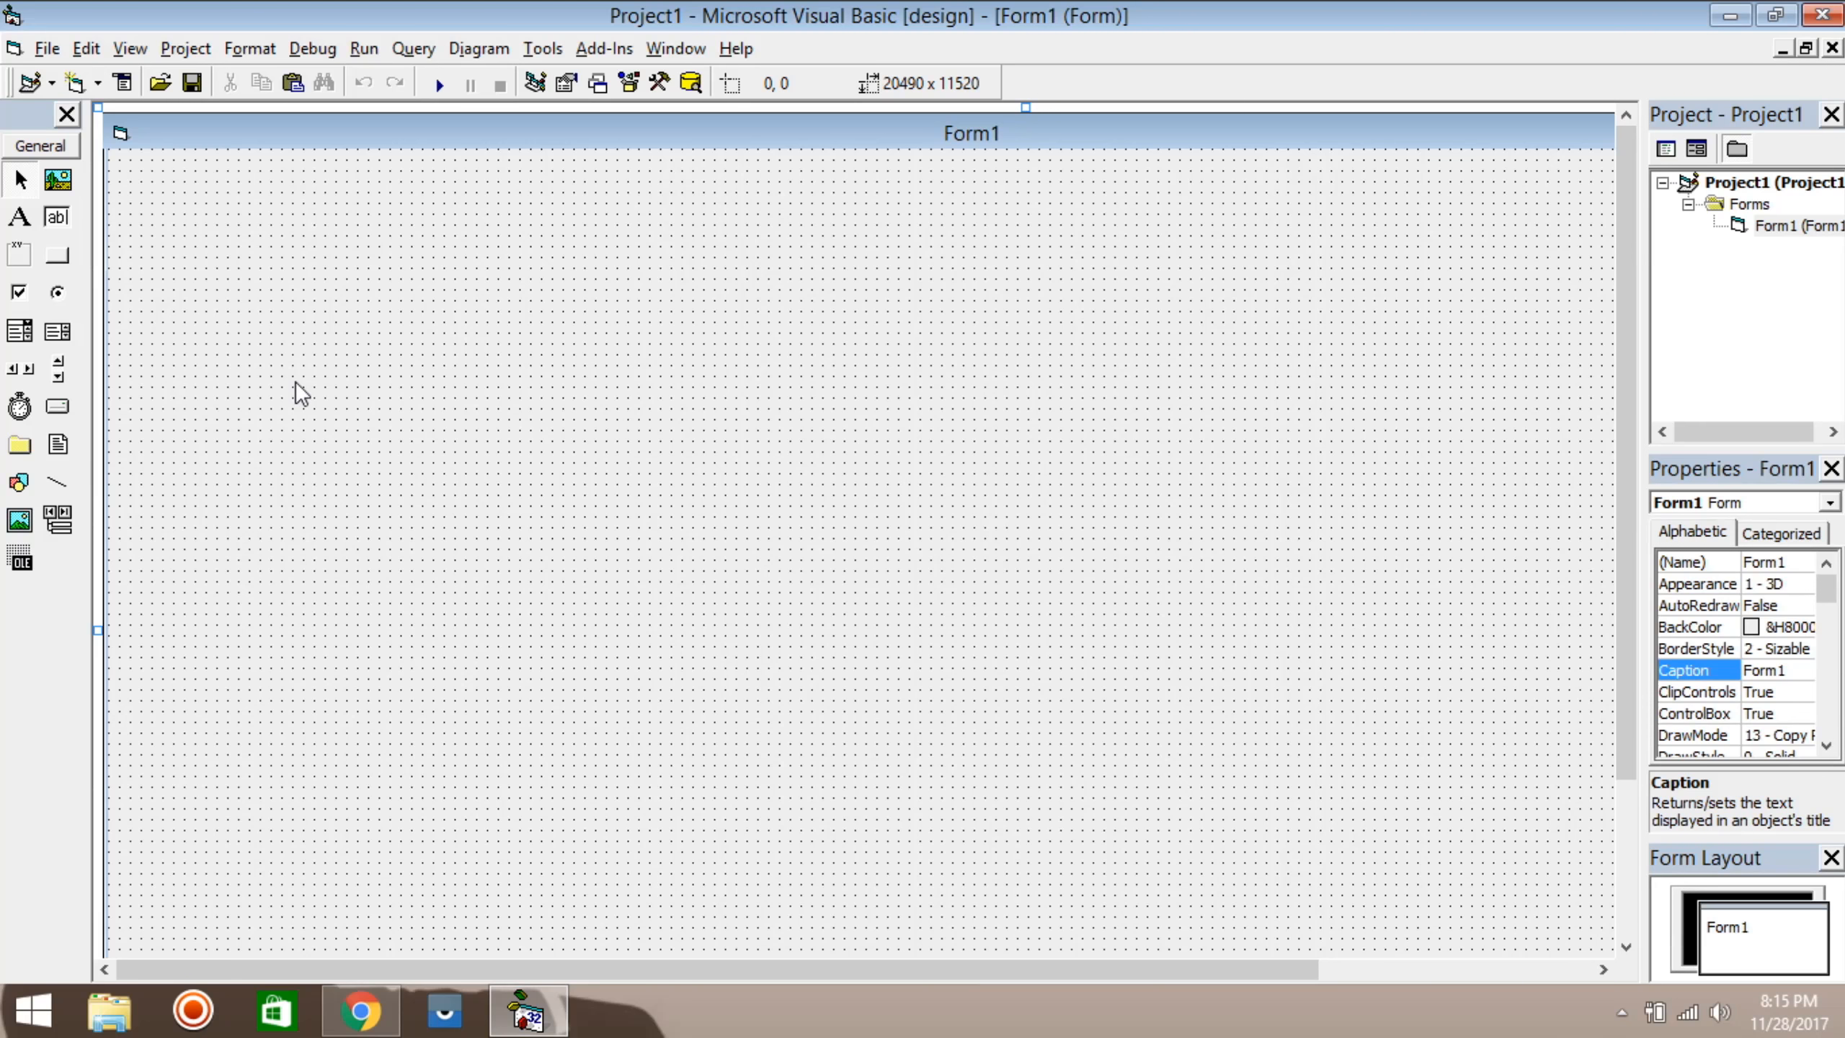
{"action": "mouse_move", "coordinate": [324, 408]}
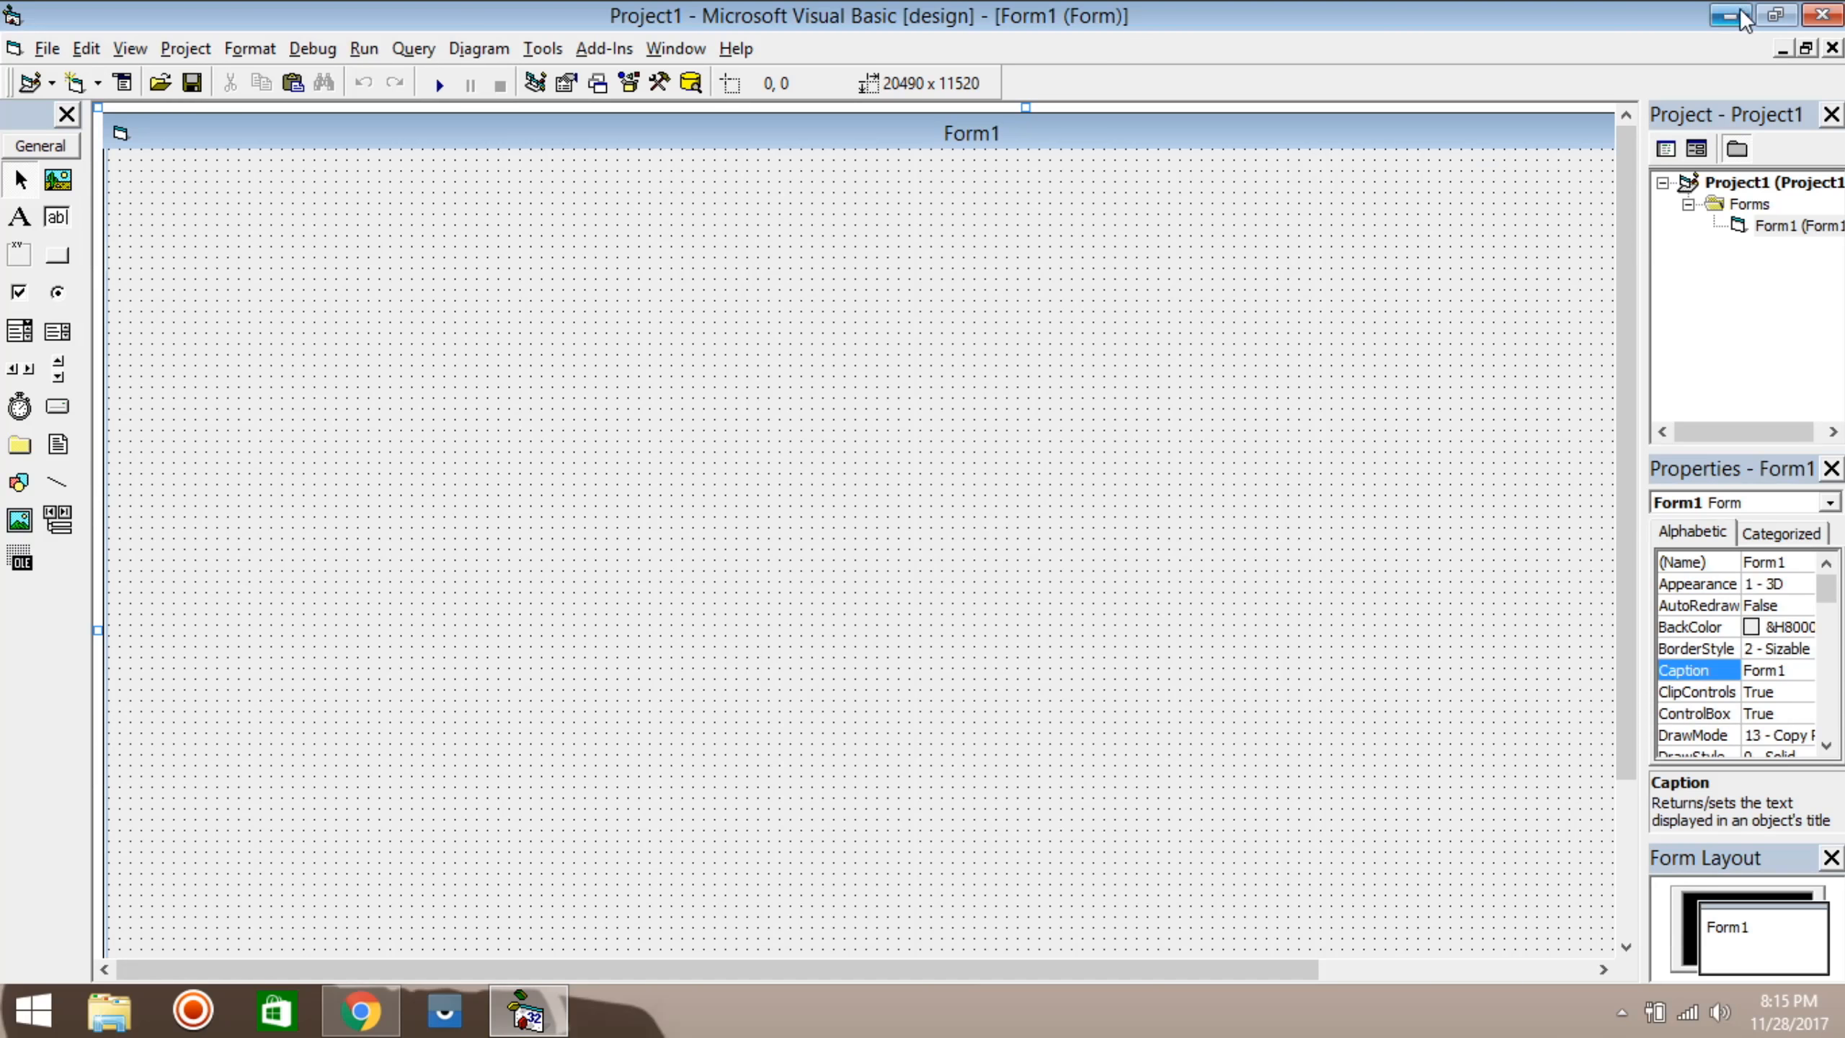
Step: Browse Google Images splash backgrounds filtered to Larger than 2 MP, leaving VB6 minimized
{"action": "left_click", "coordinate": [1723, 16]}
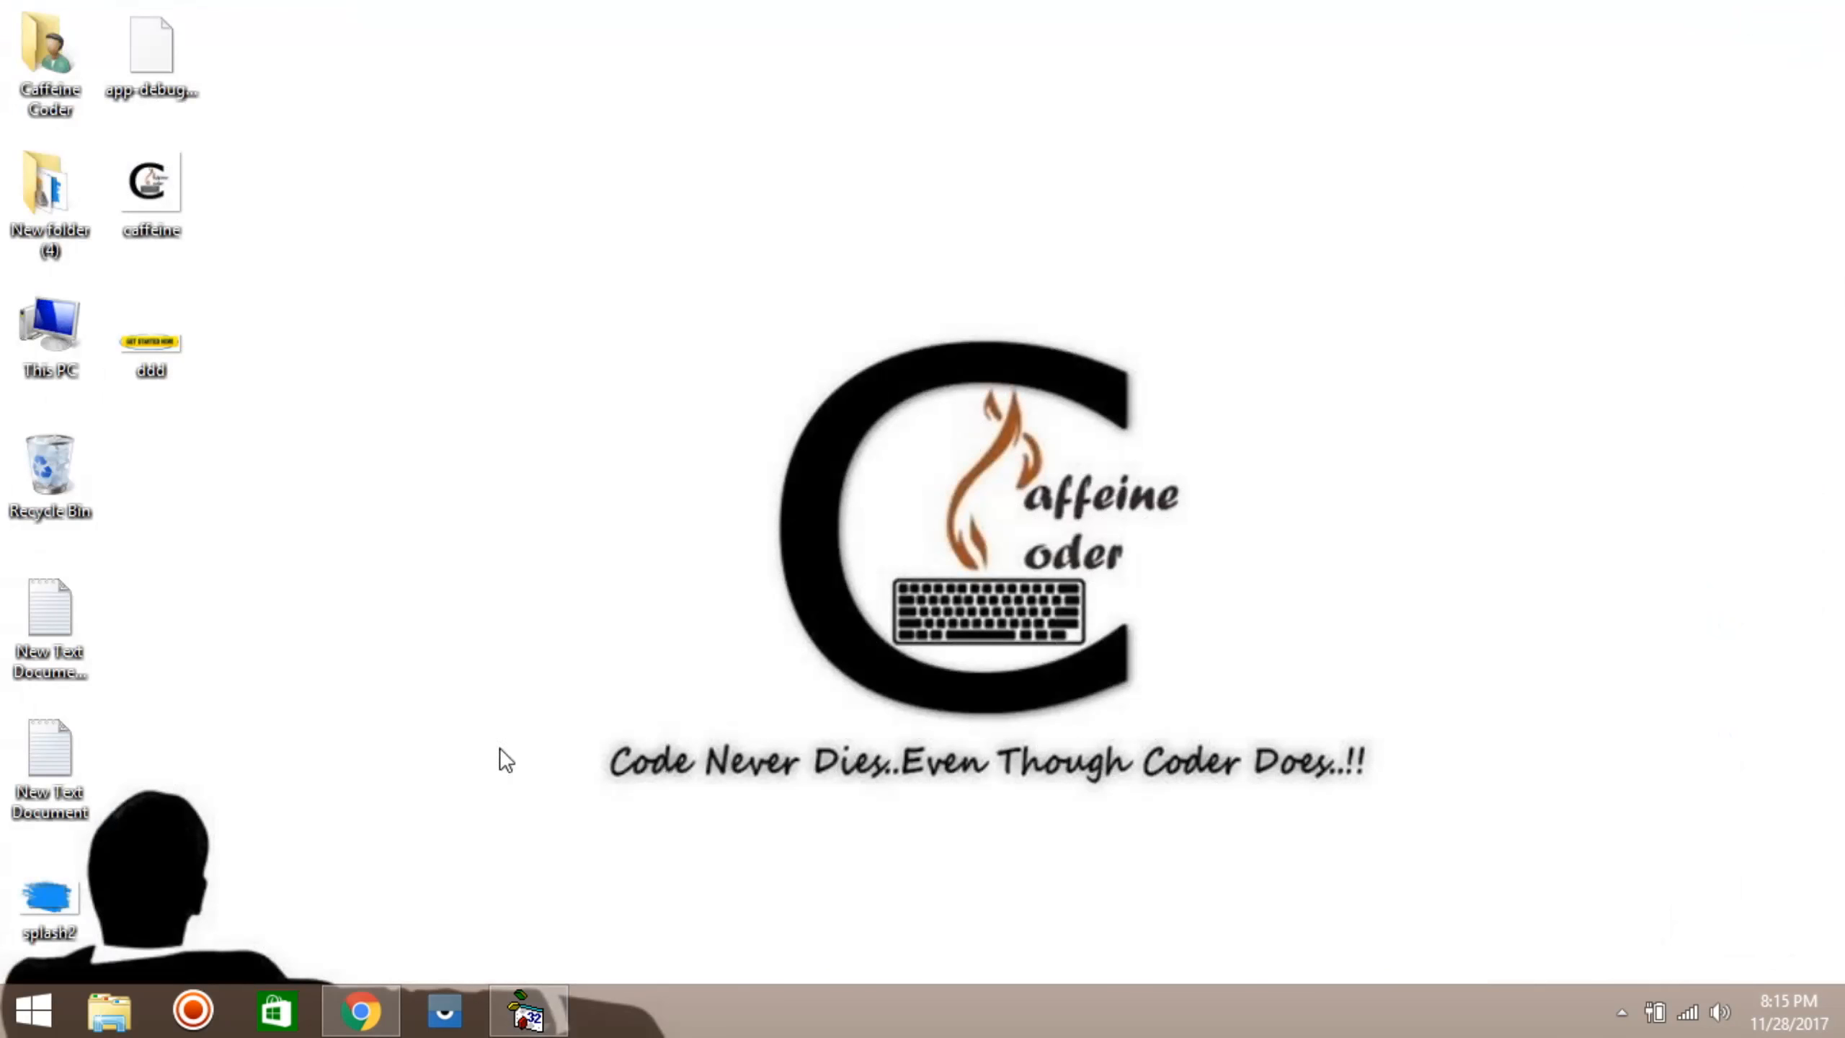
{"action": "left_click", "coordinate": [360, 1011]}
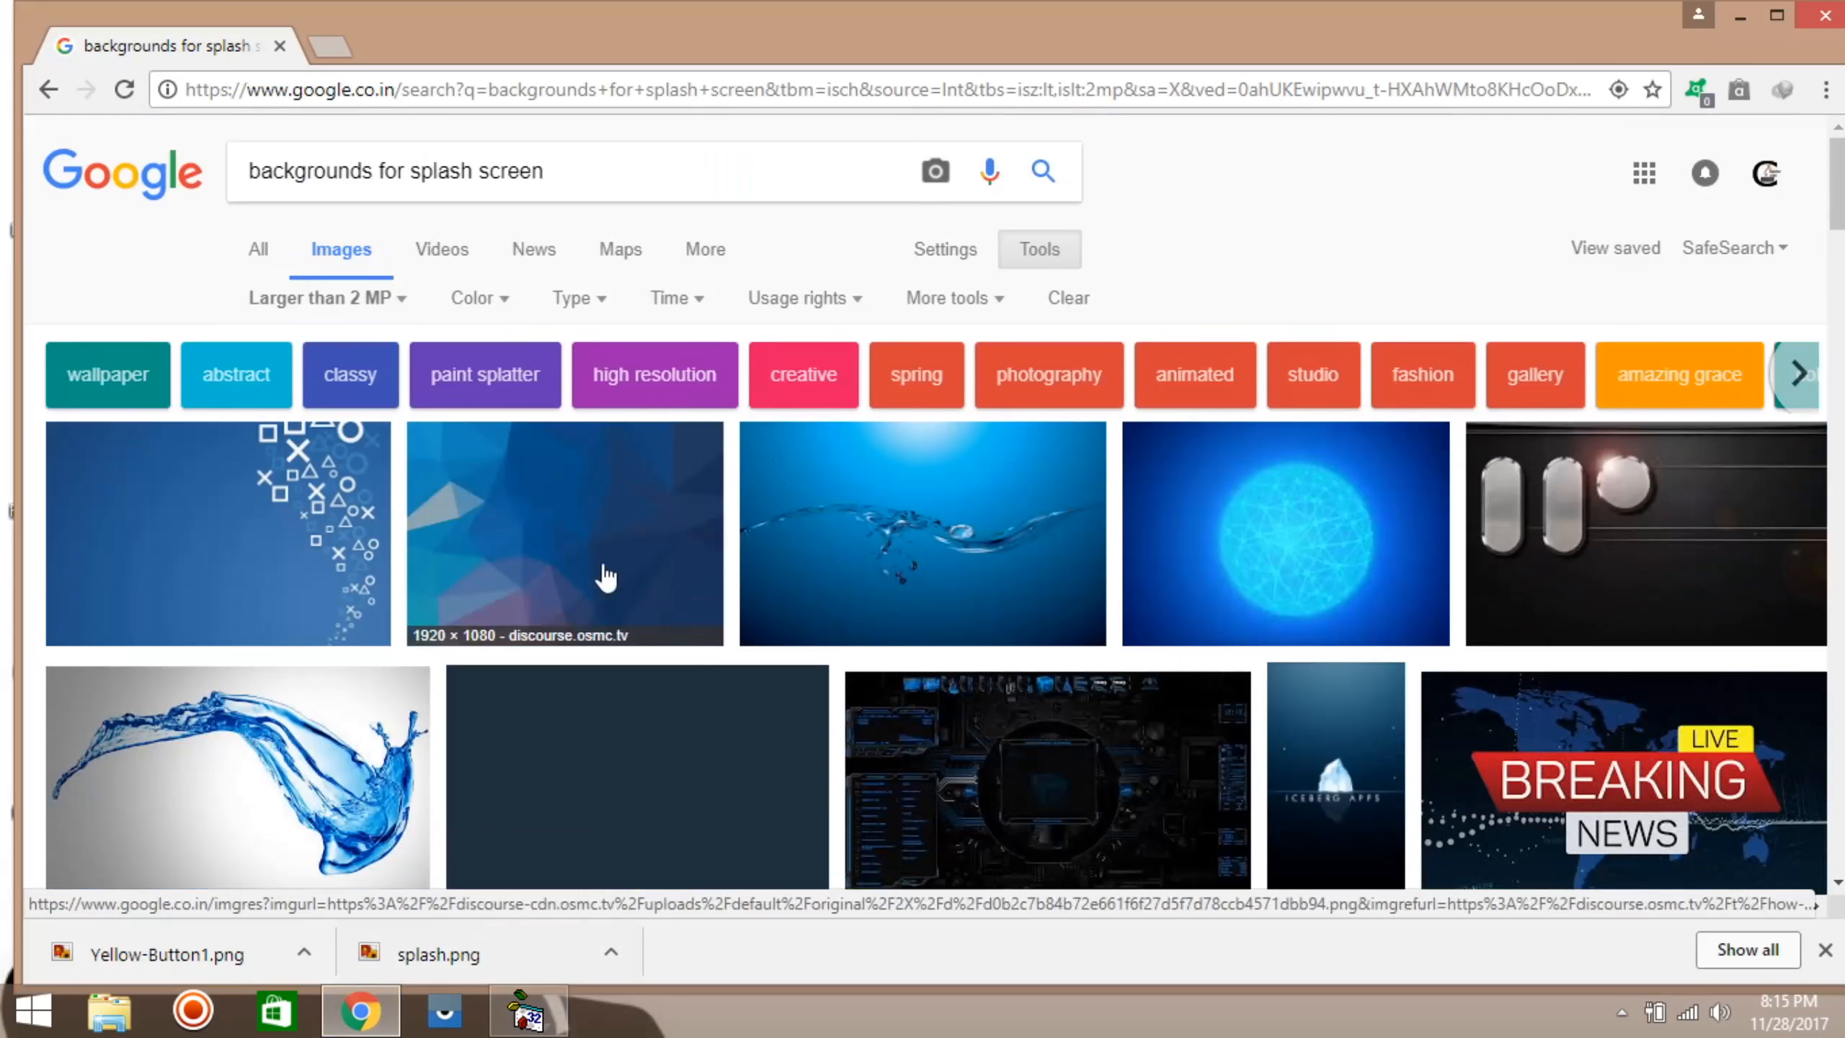
{"action": "scroll", "scroll_direction": "down", "scroll_amount": 3}
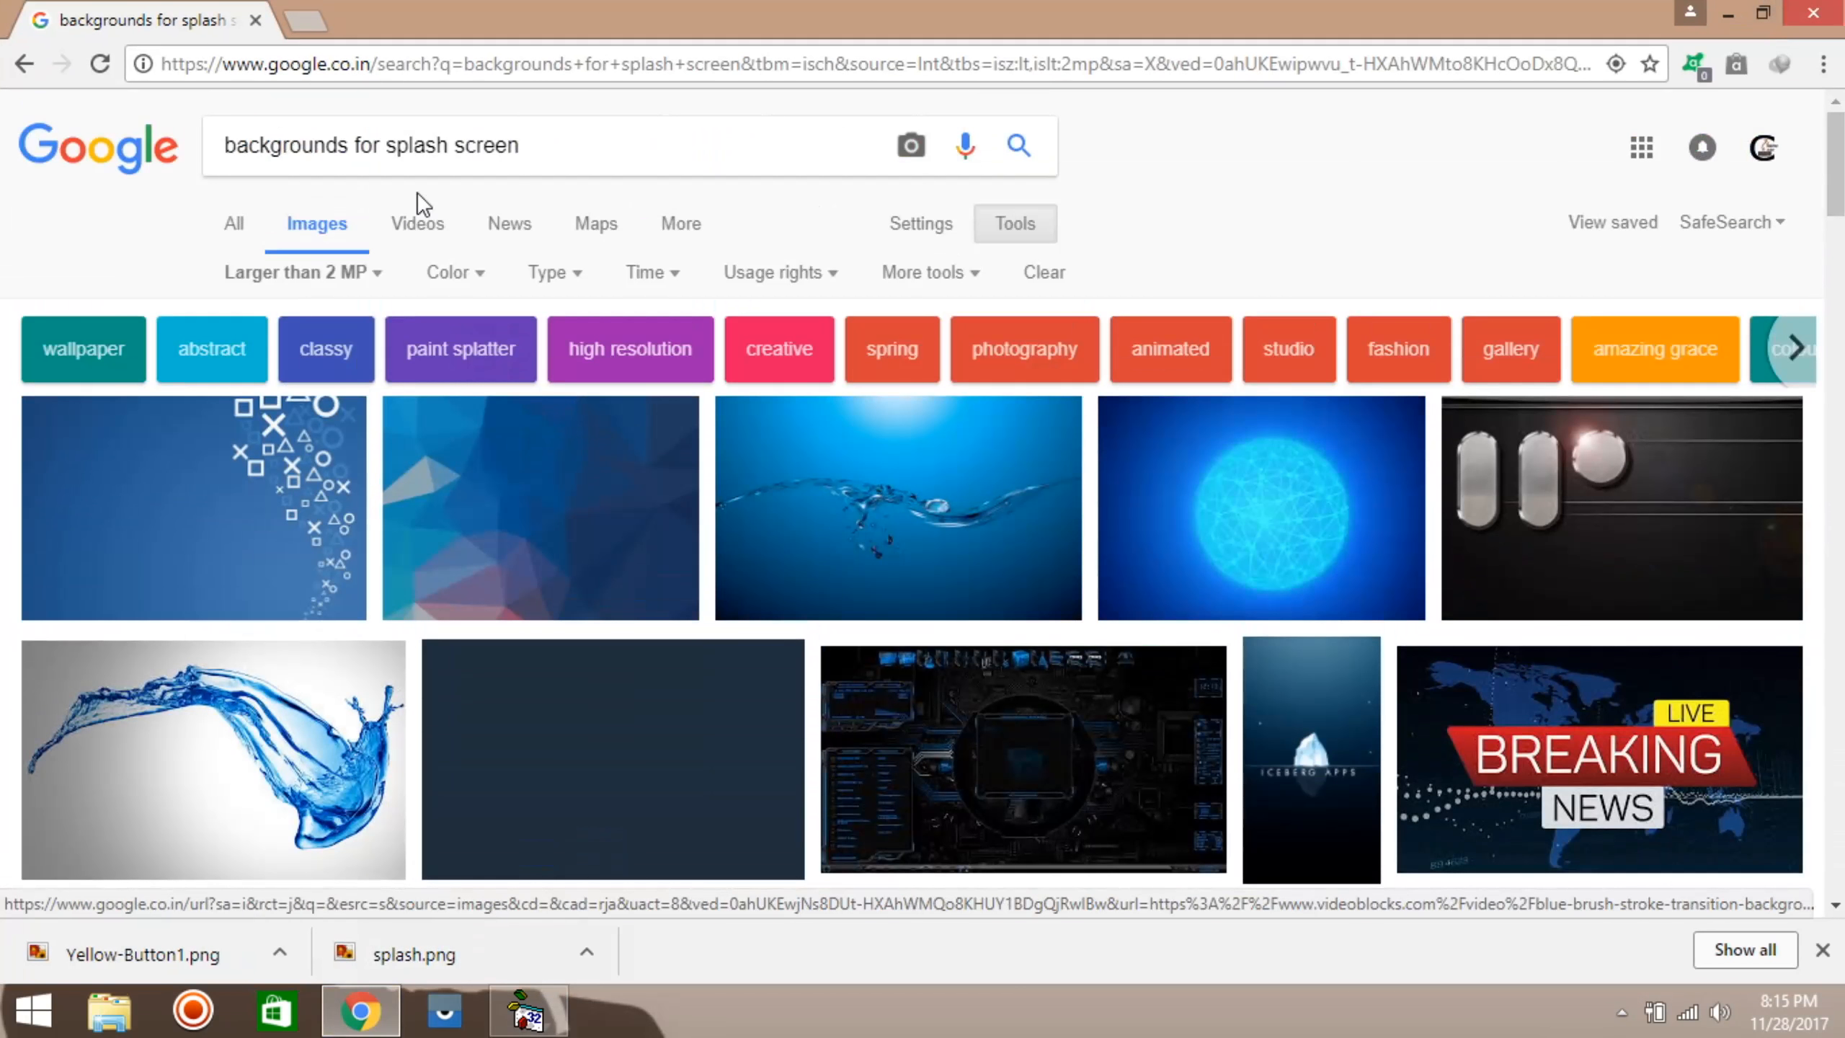
{"action": "left_click", "coordinate": [527, 1009]}
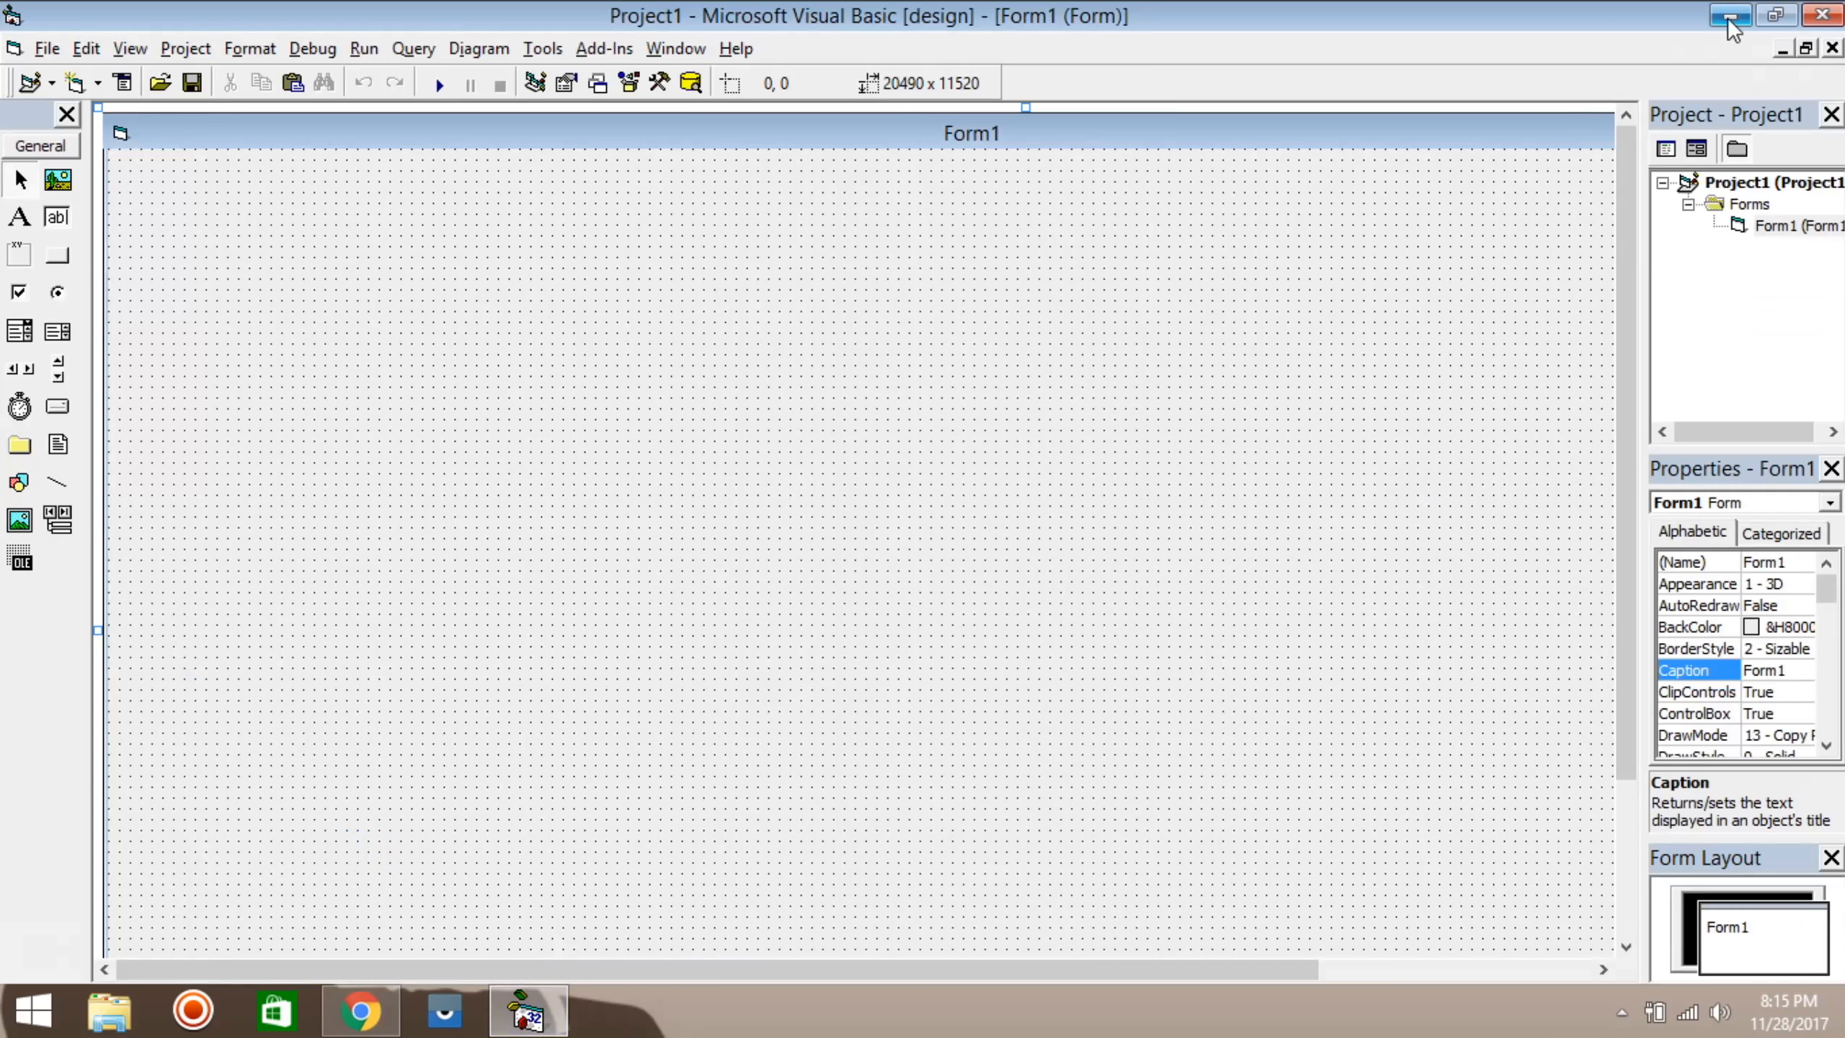
{"action": "mouse_move", "coordinate": [1723, 15]}
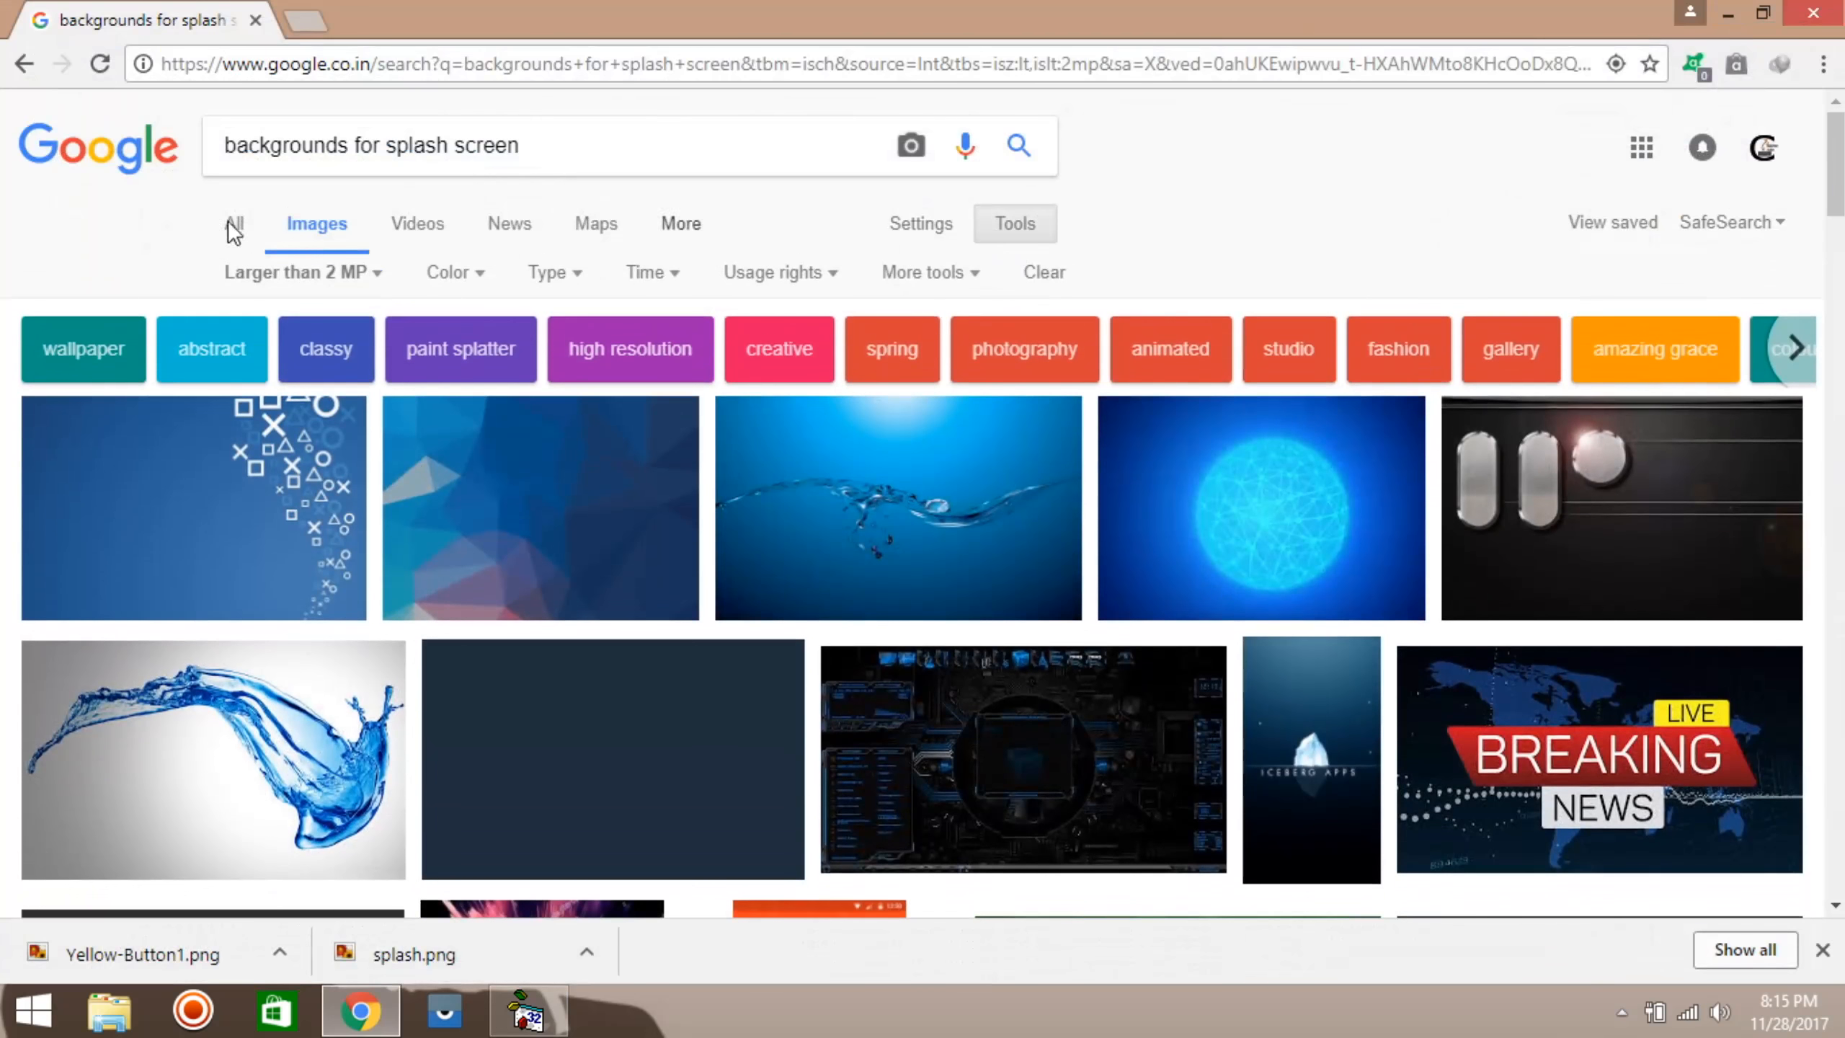
{"action": "left_click", "coordinate": [295, 272]}
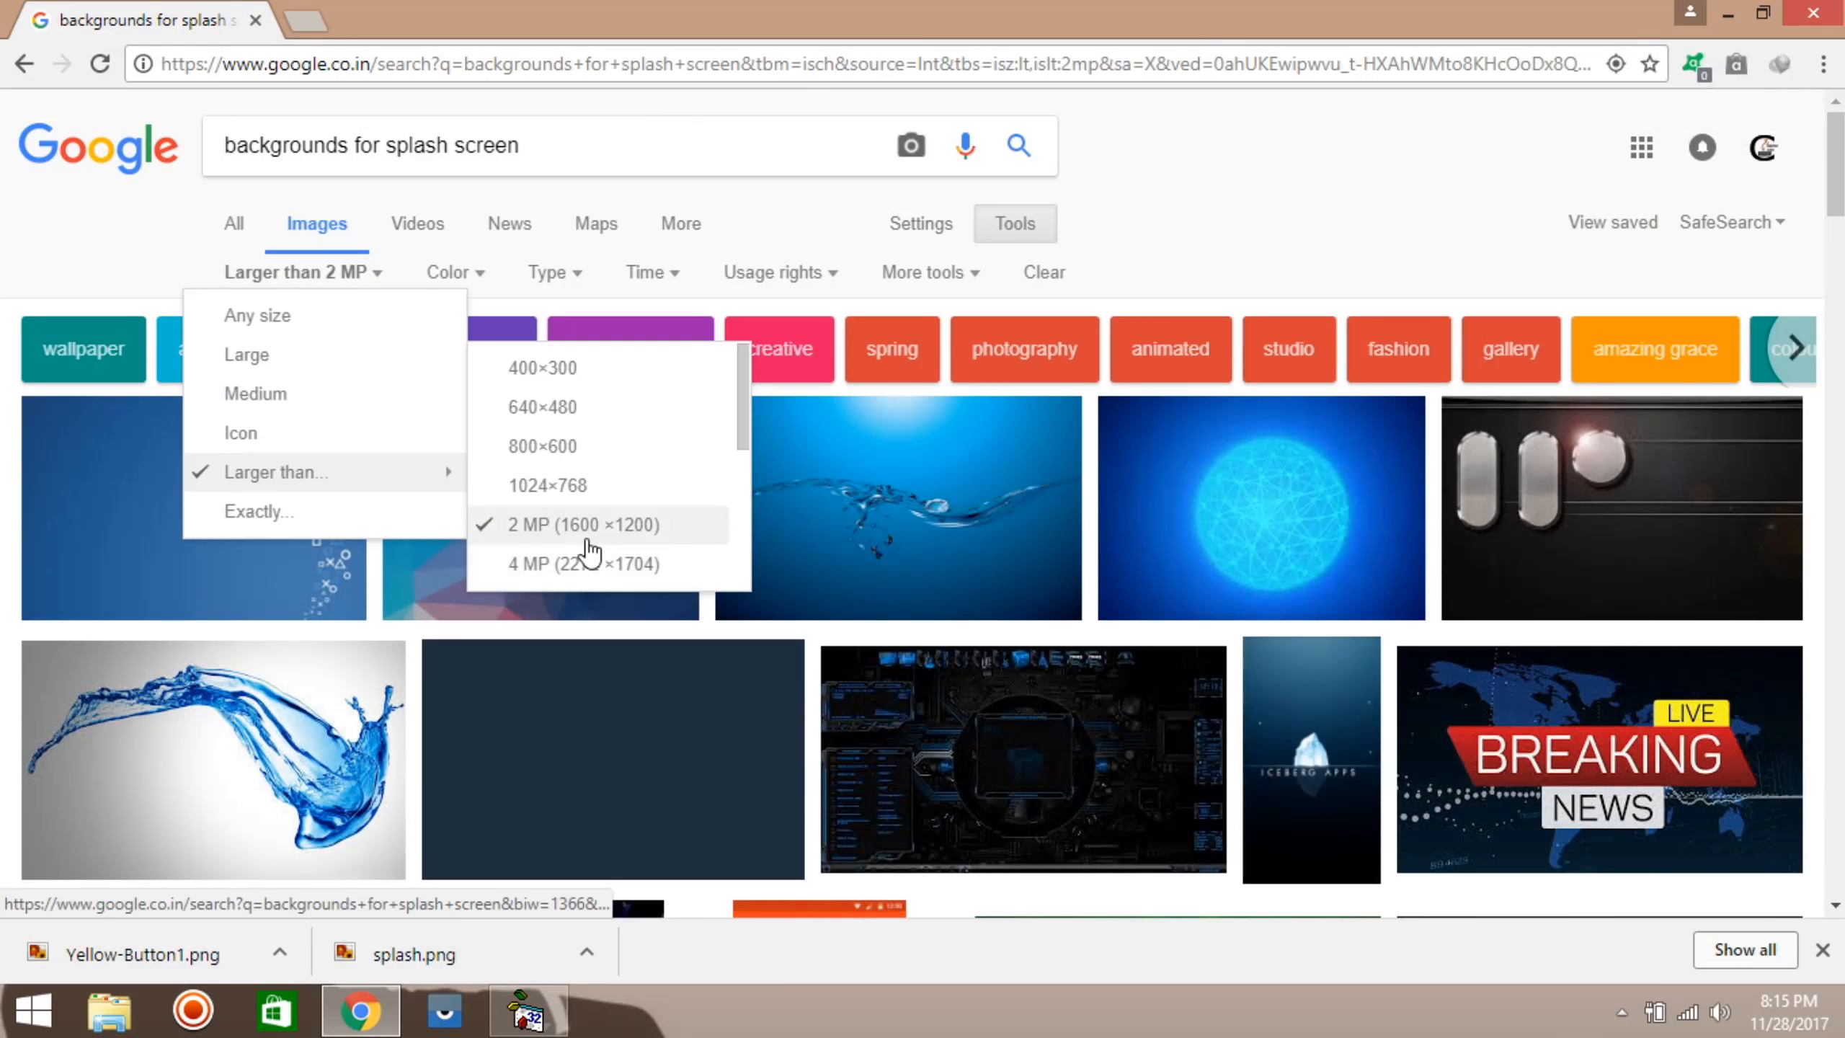
{"action": "left_click", "coordinate": [1335, 219]}
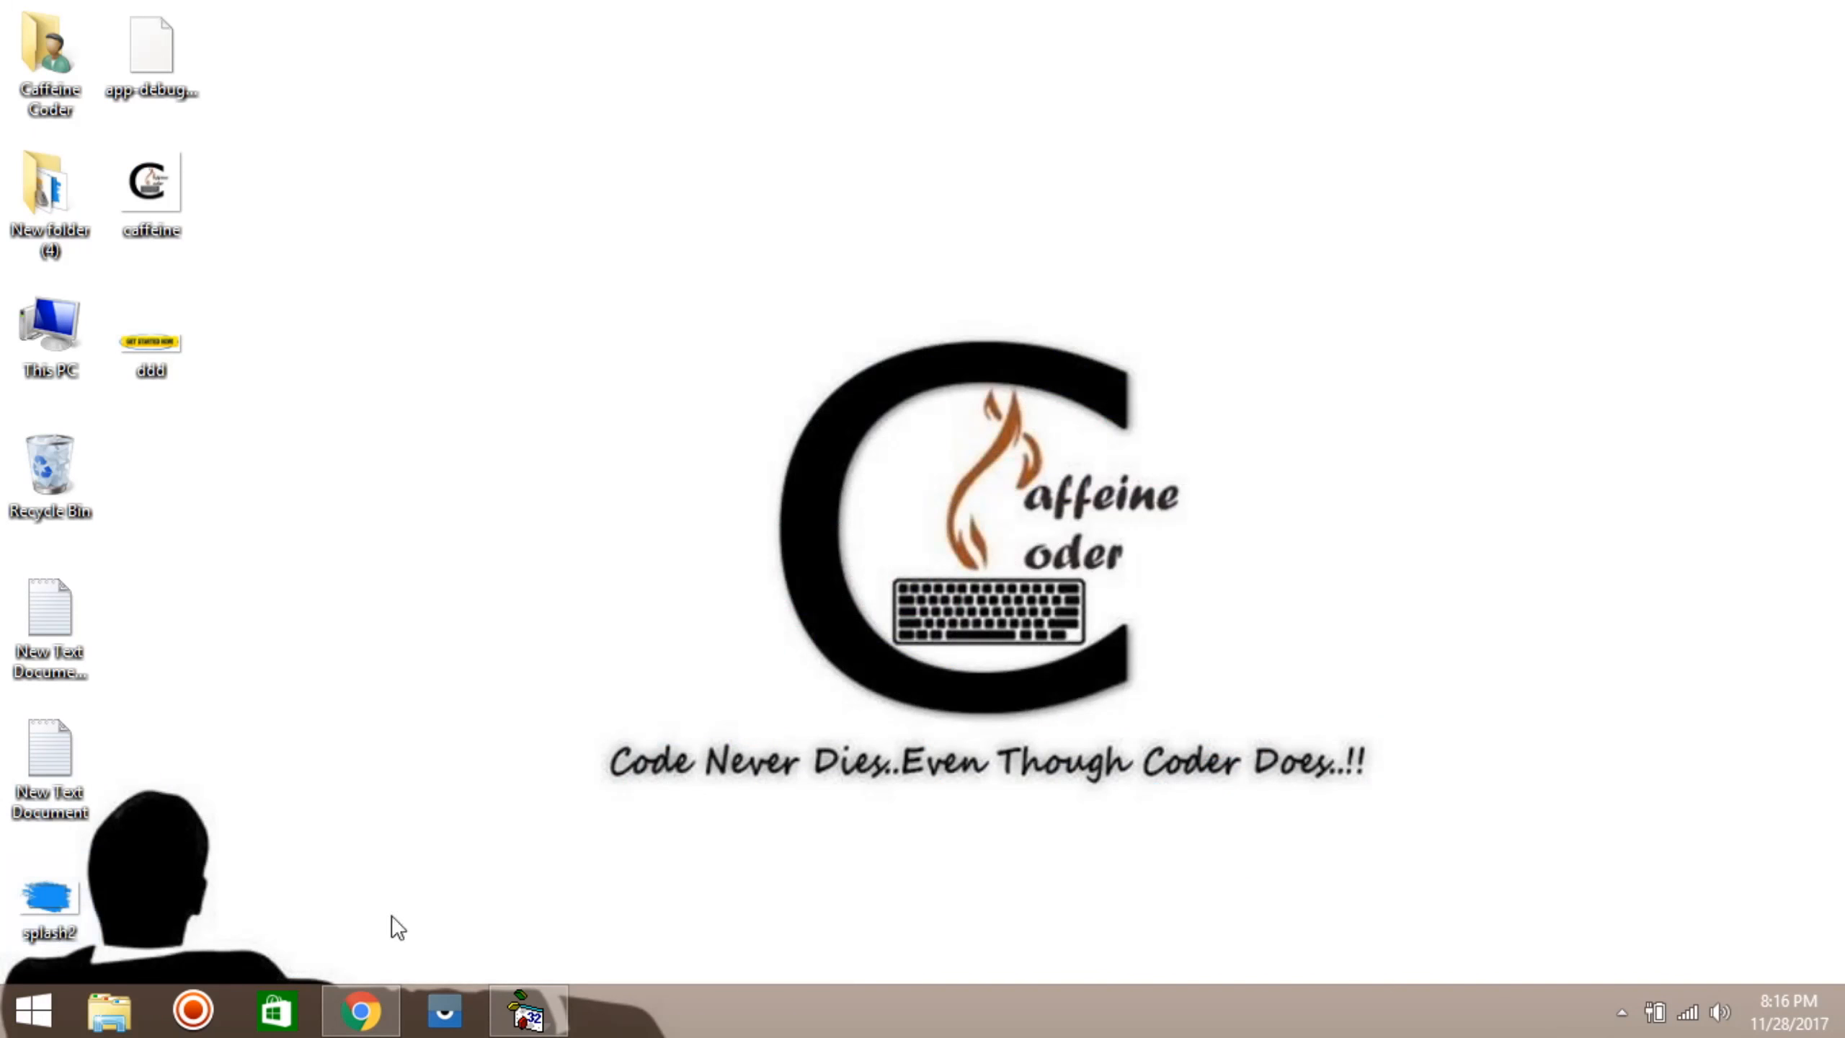
Step: Stretch Image1 across the whole of Form1 and set its Stretch property to True
{"action": "left_click", "coordinate": [524, 1010]}
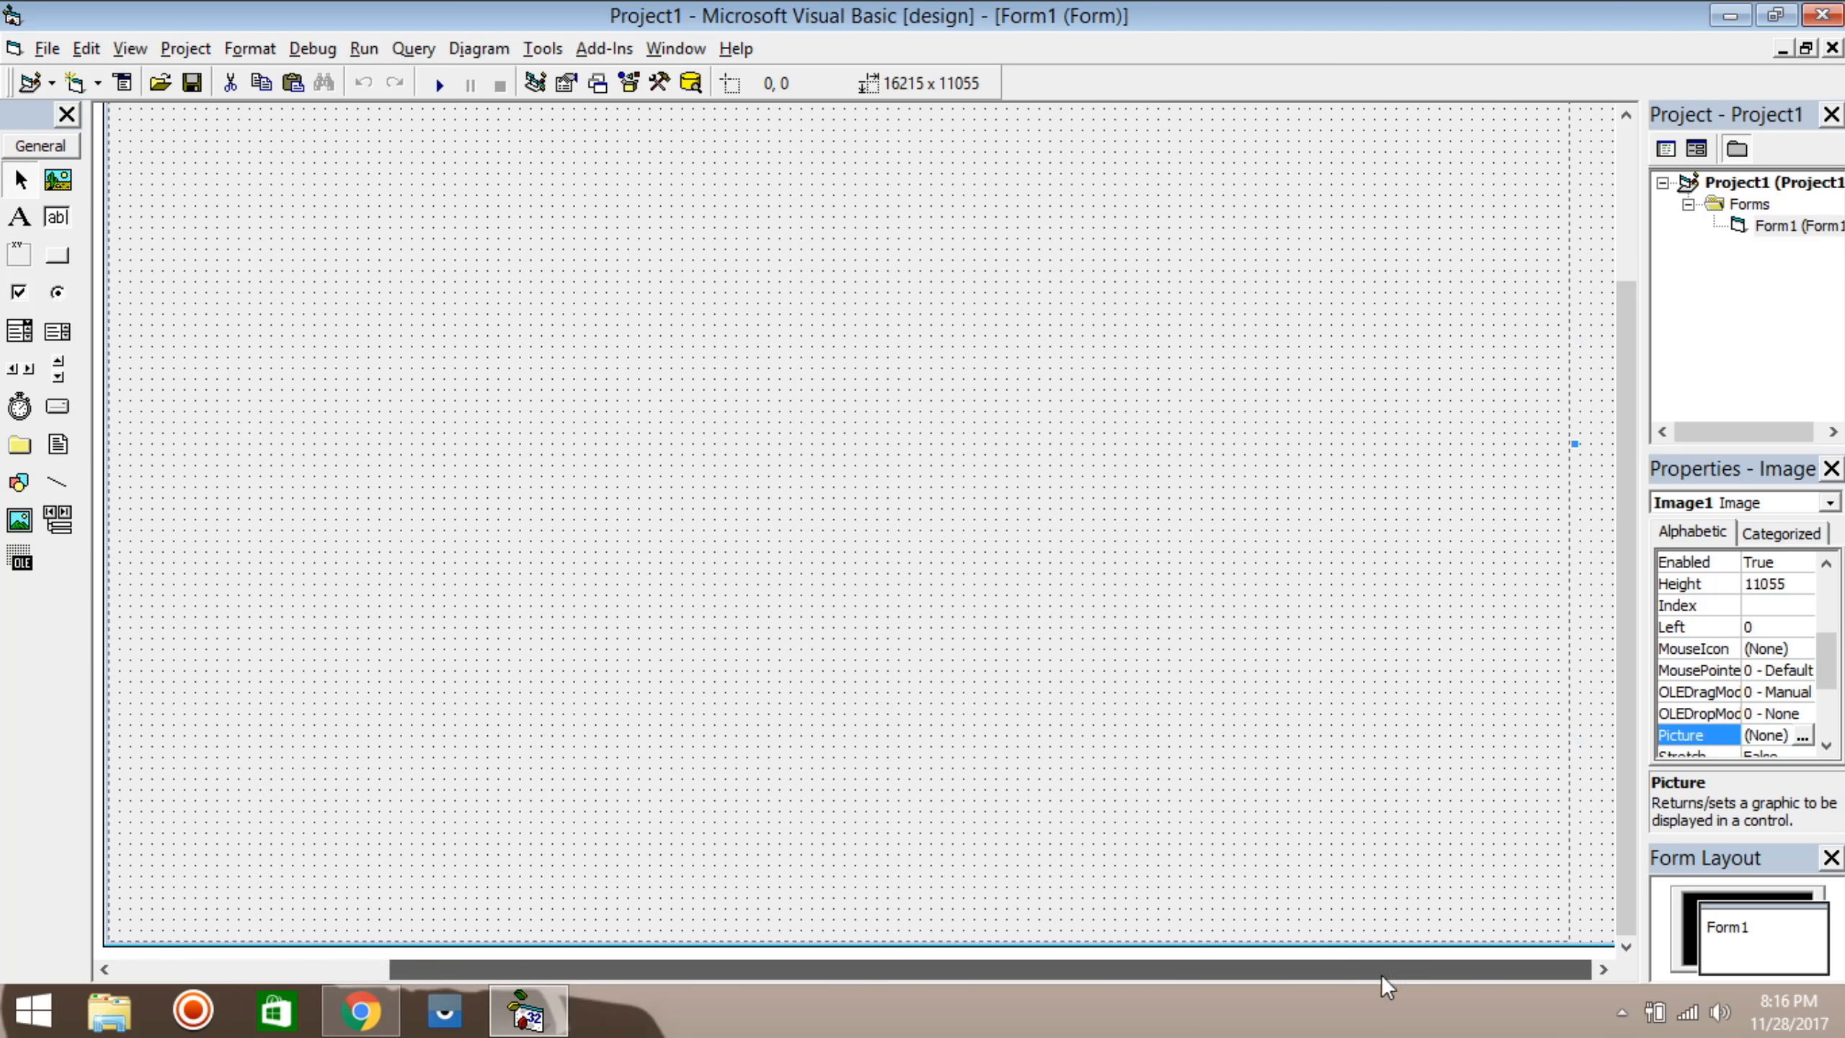
{"action": "left_click_drag", "start_coordinate": [1572, 444], "coordinate": [1515, 461]}
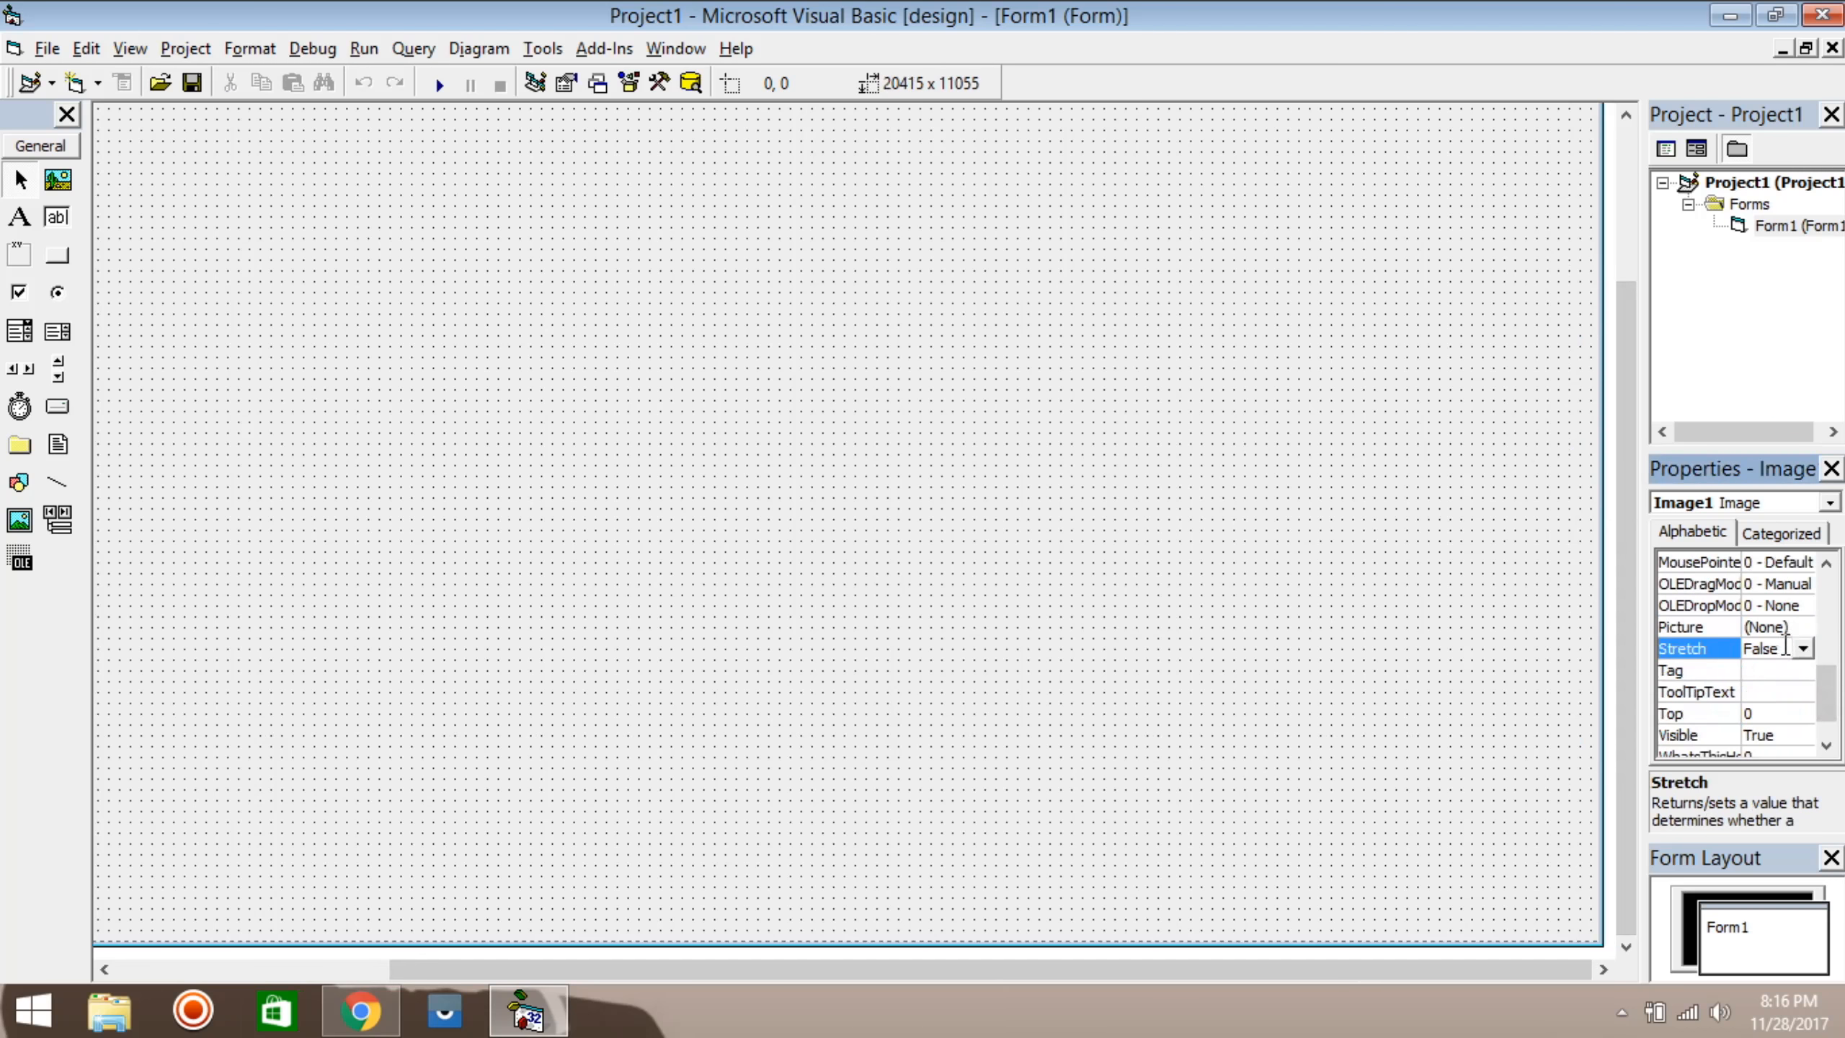
{"action": "left_click", "coordinate": [1801, 647]}
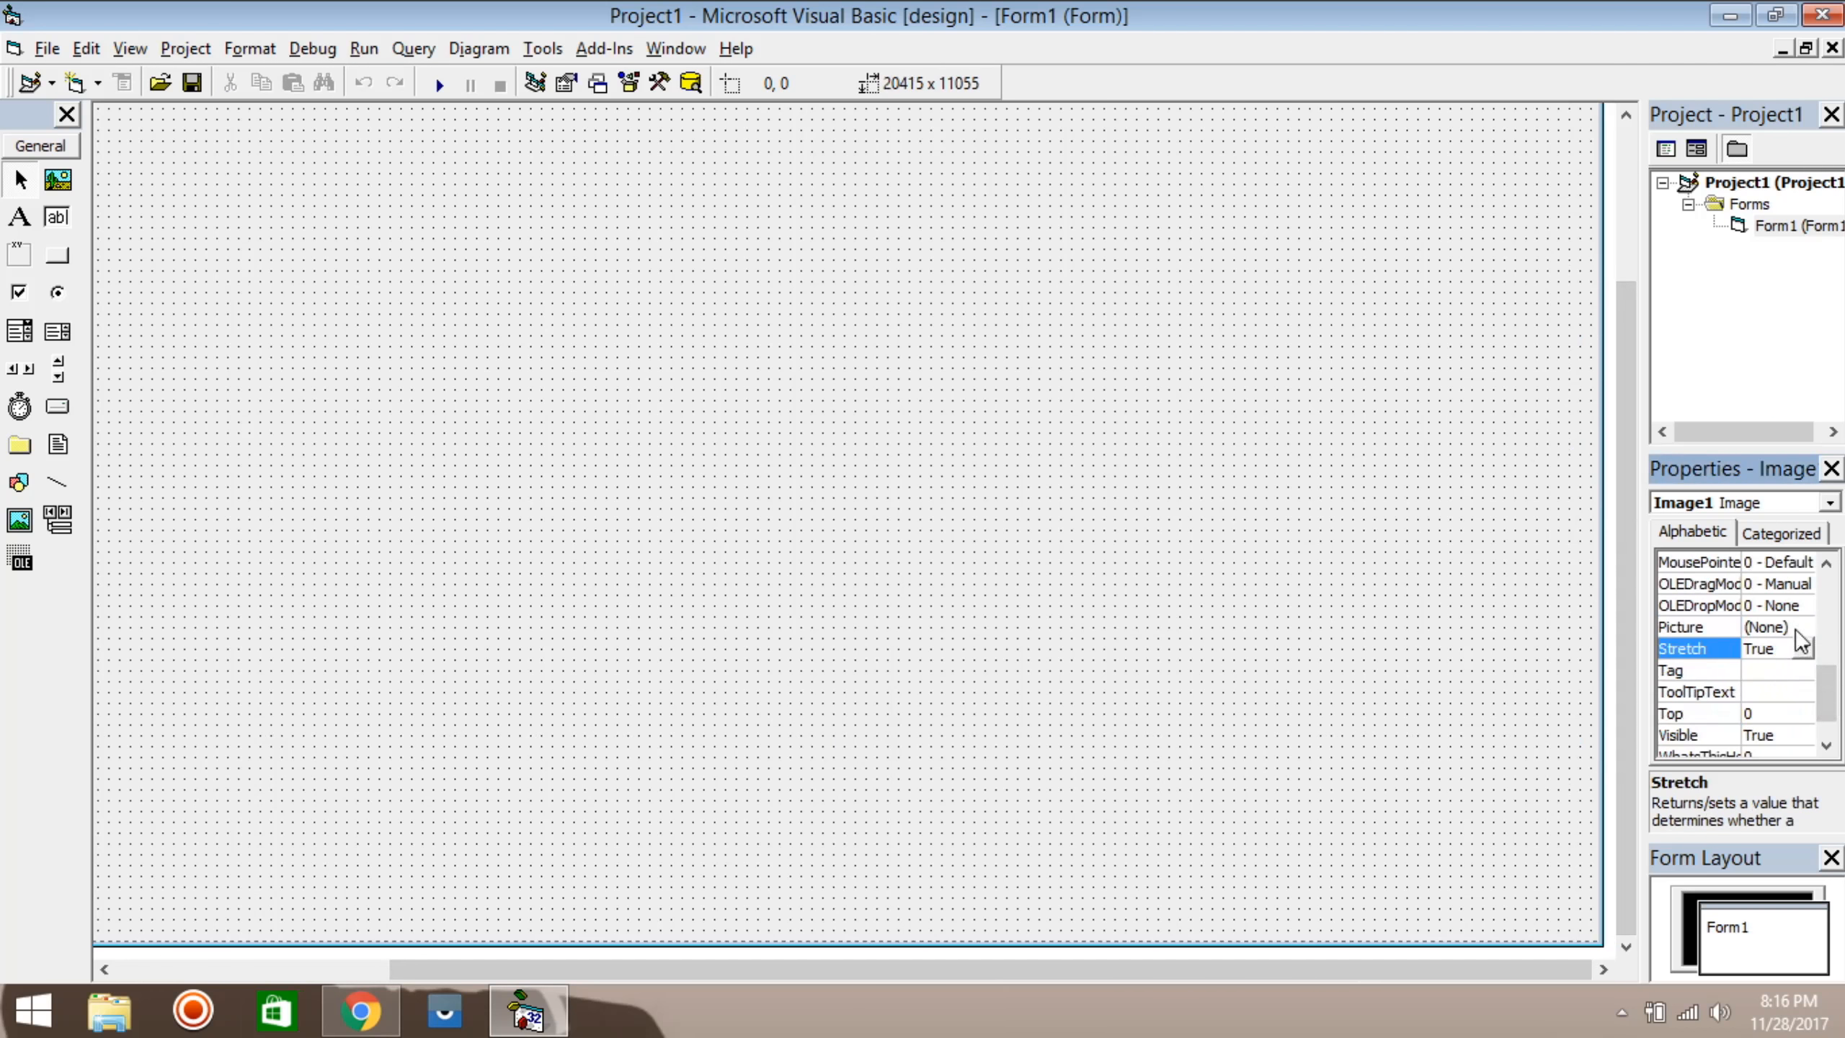
Step: Load the splash2 picture from the Desktop into Image1 as the form background
{"action": "left_click", "coordinate": [1810, 627]}
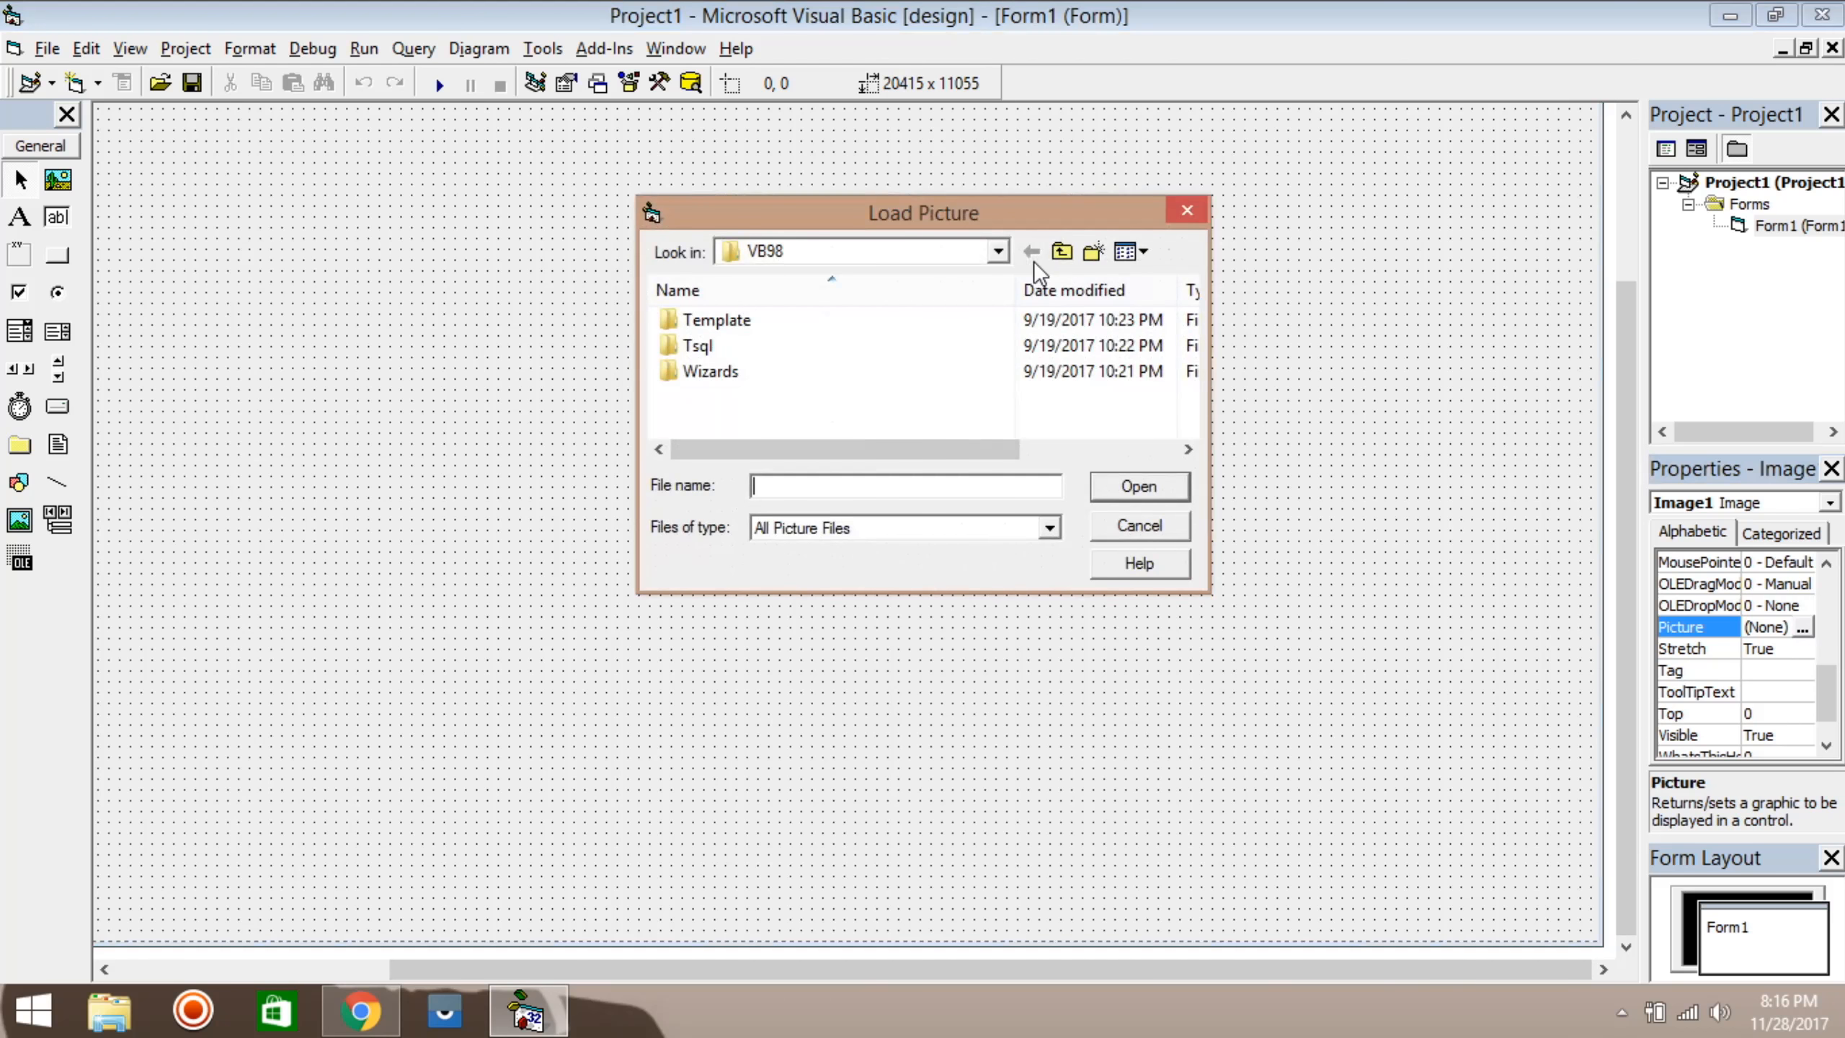
{"action": "left_click", "coordinate": [1061, 251]}
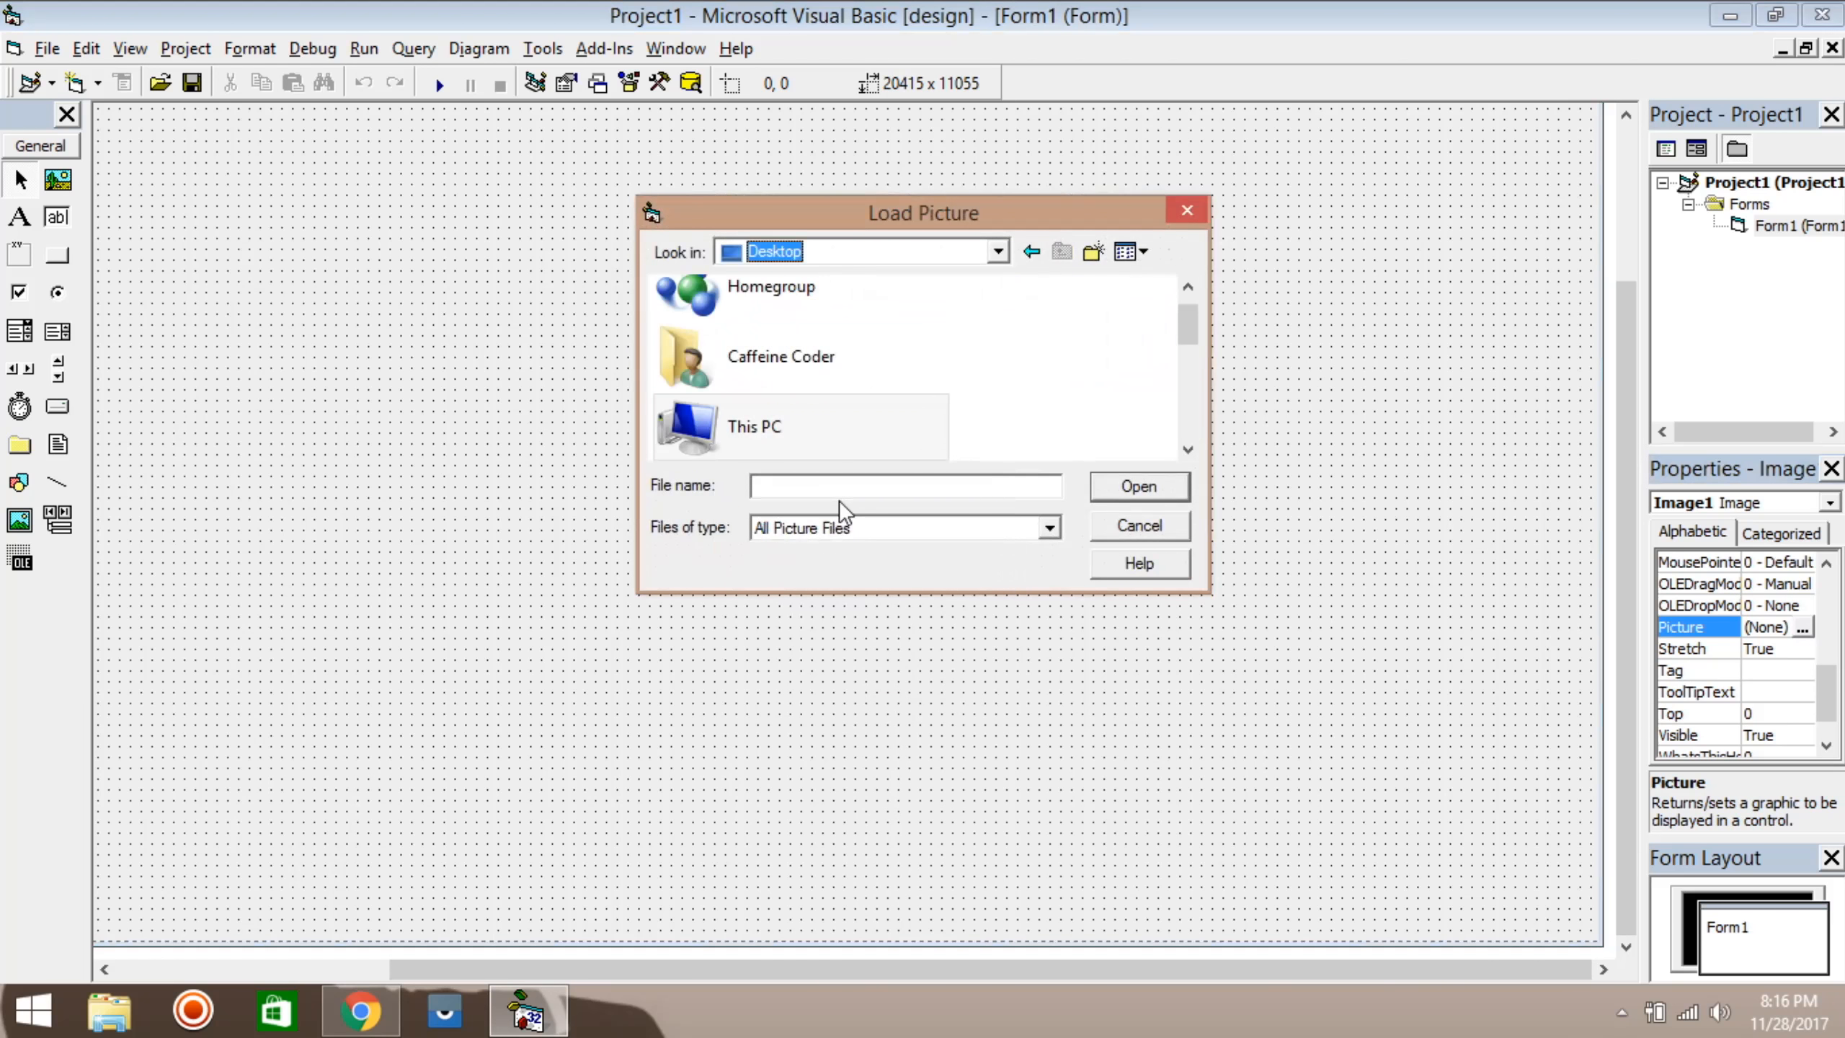
{"action": "left_click", "coordinate": [851, 486]}
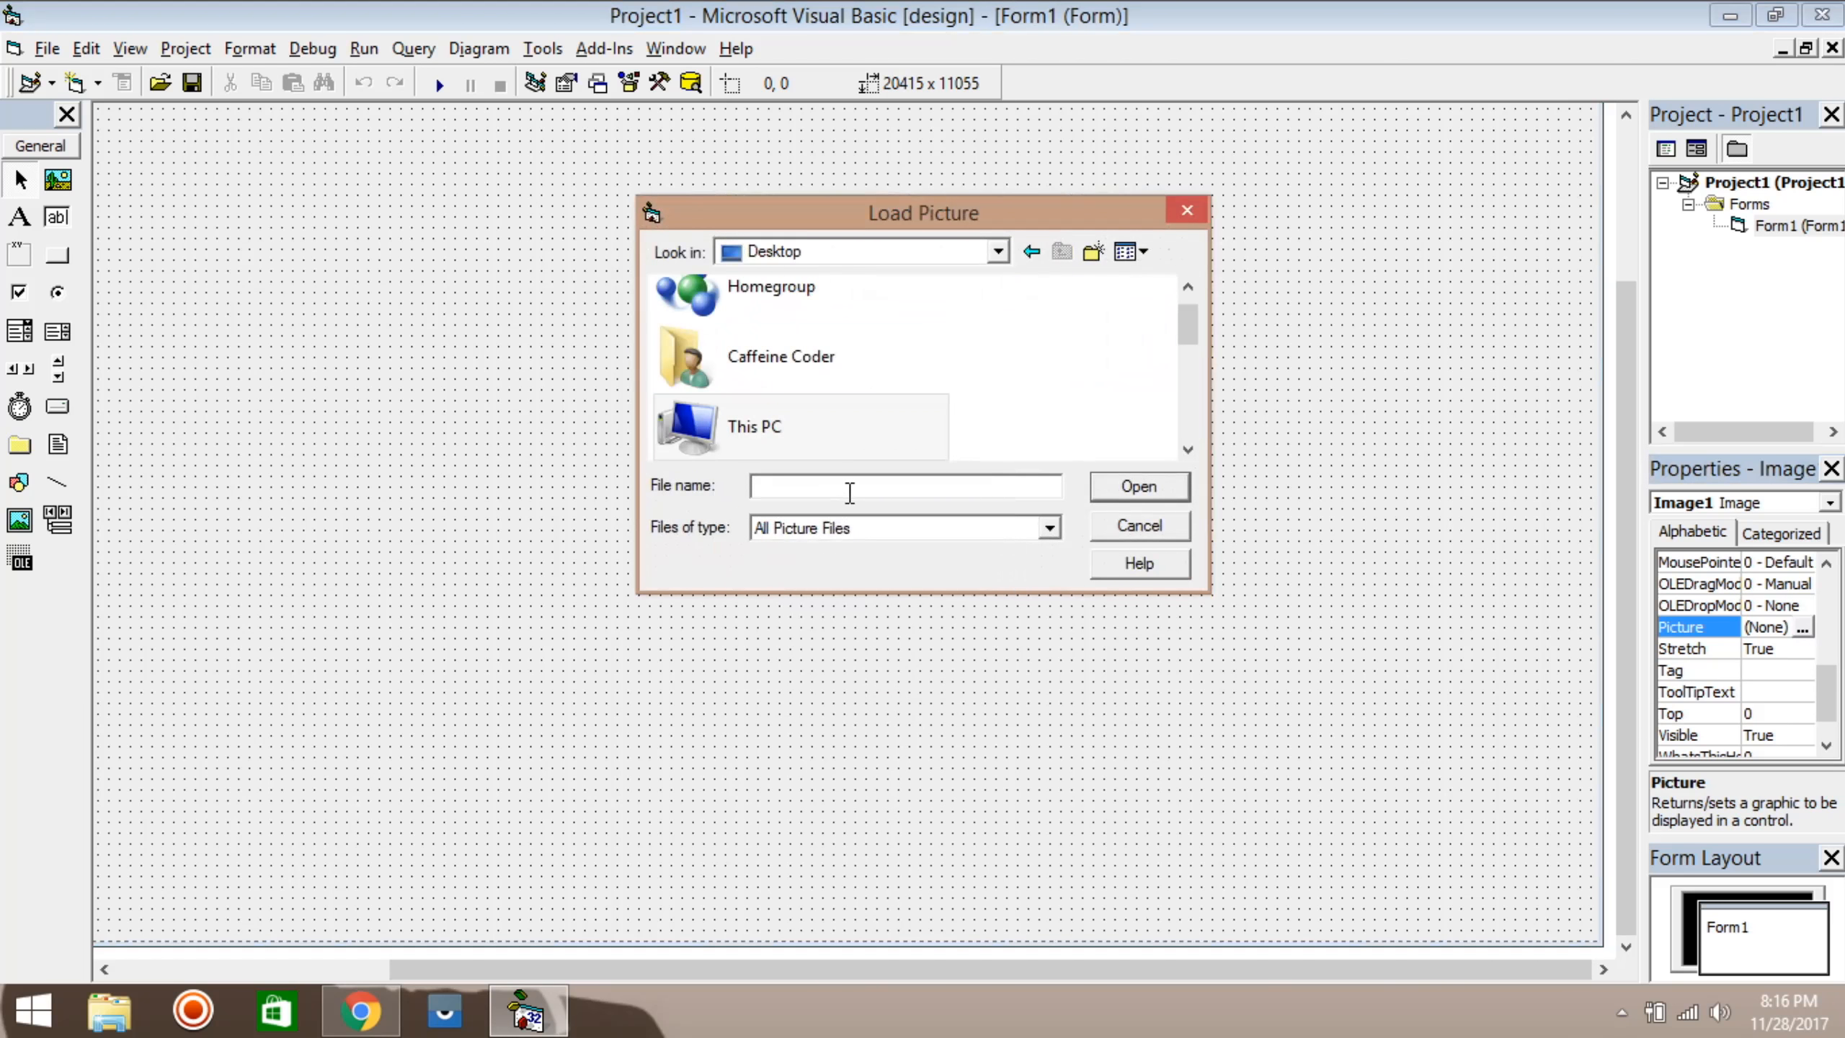
{"action": "type", "text": "s"}
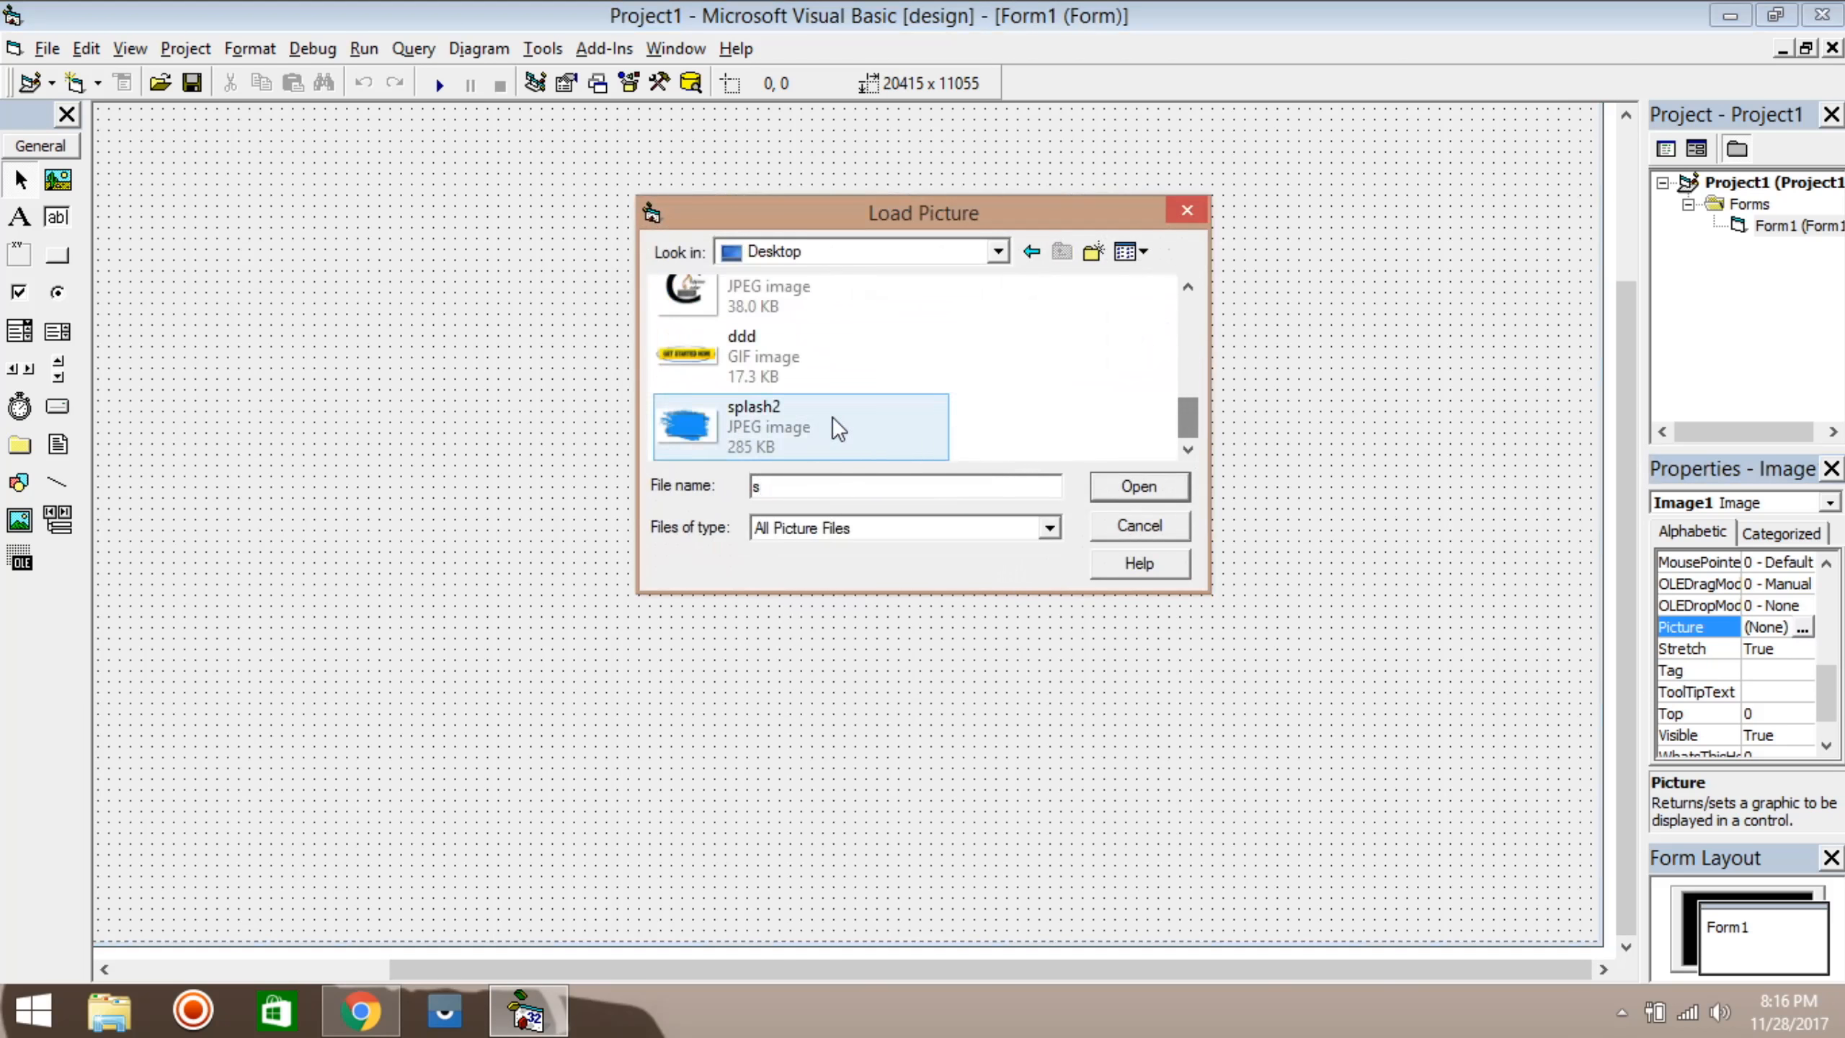
{"action": "left_click", "coordinate": [1138, 487]}
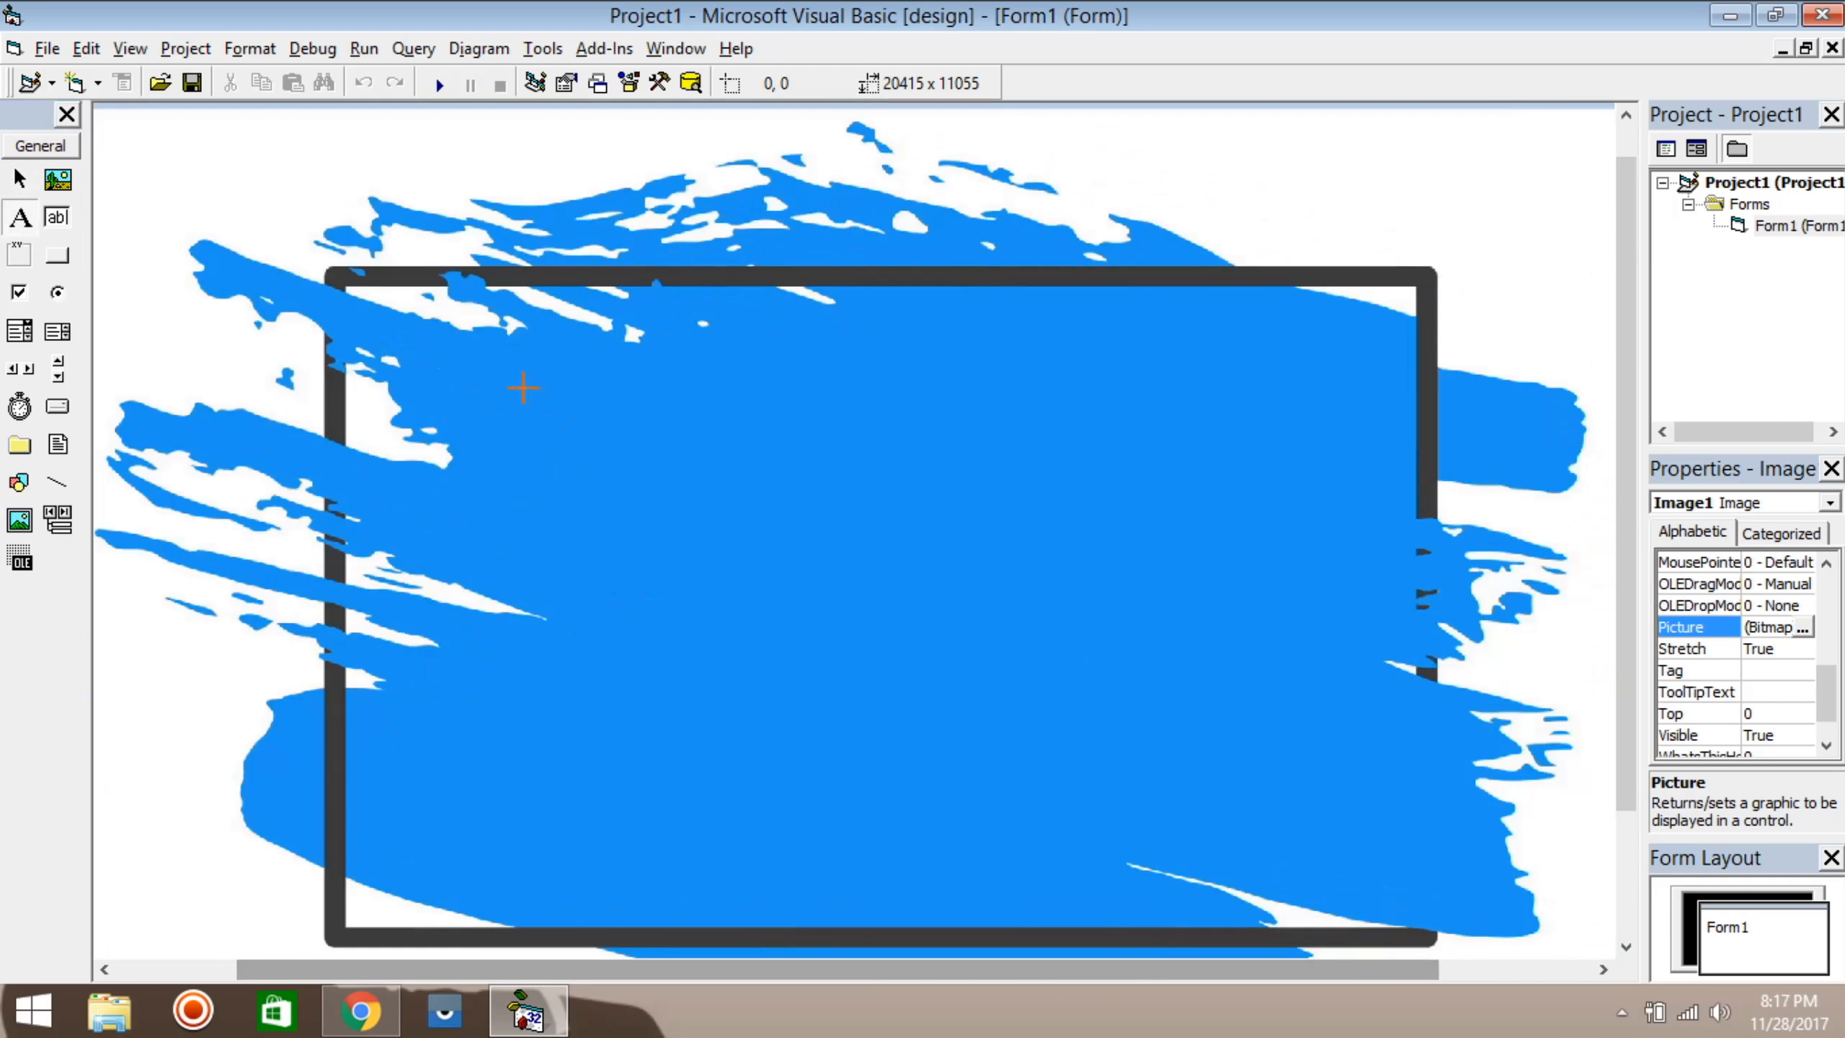
Step: Draw a wide transparent Label1 across the upper picture captioned Caffeine Coders
{"action": "left_click_drag", "start_coordinate": [511, 385], "coordinate": [1354, 491]}
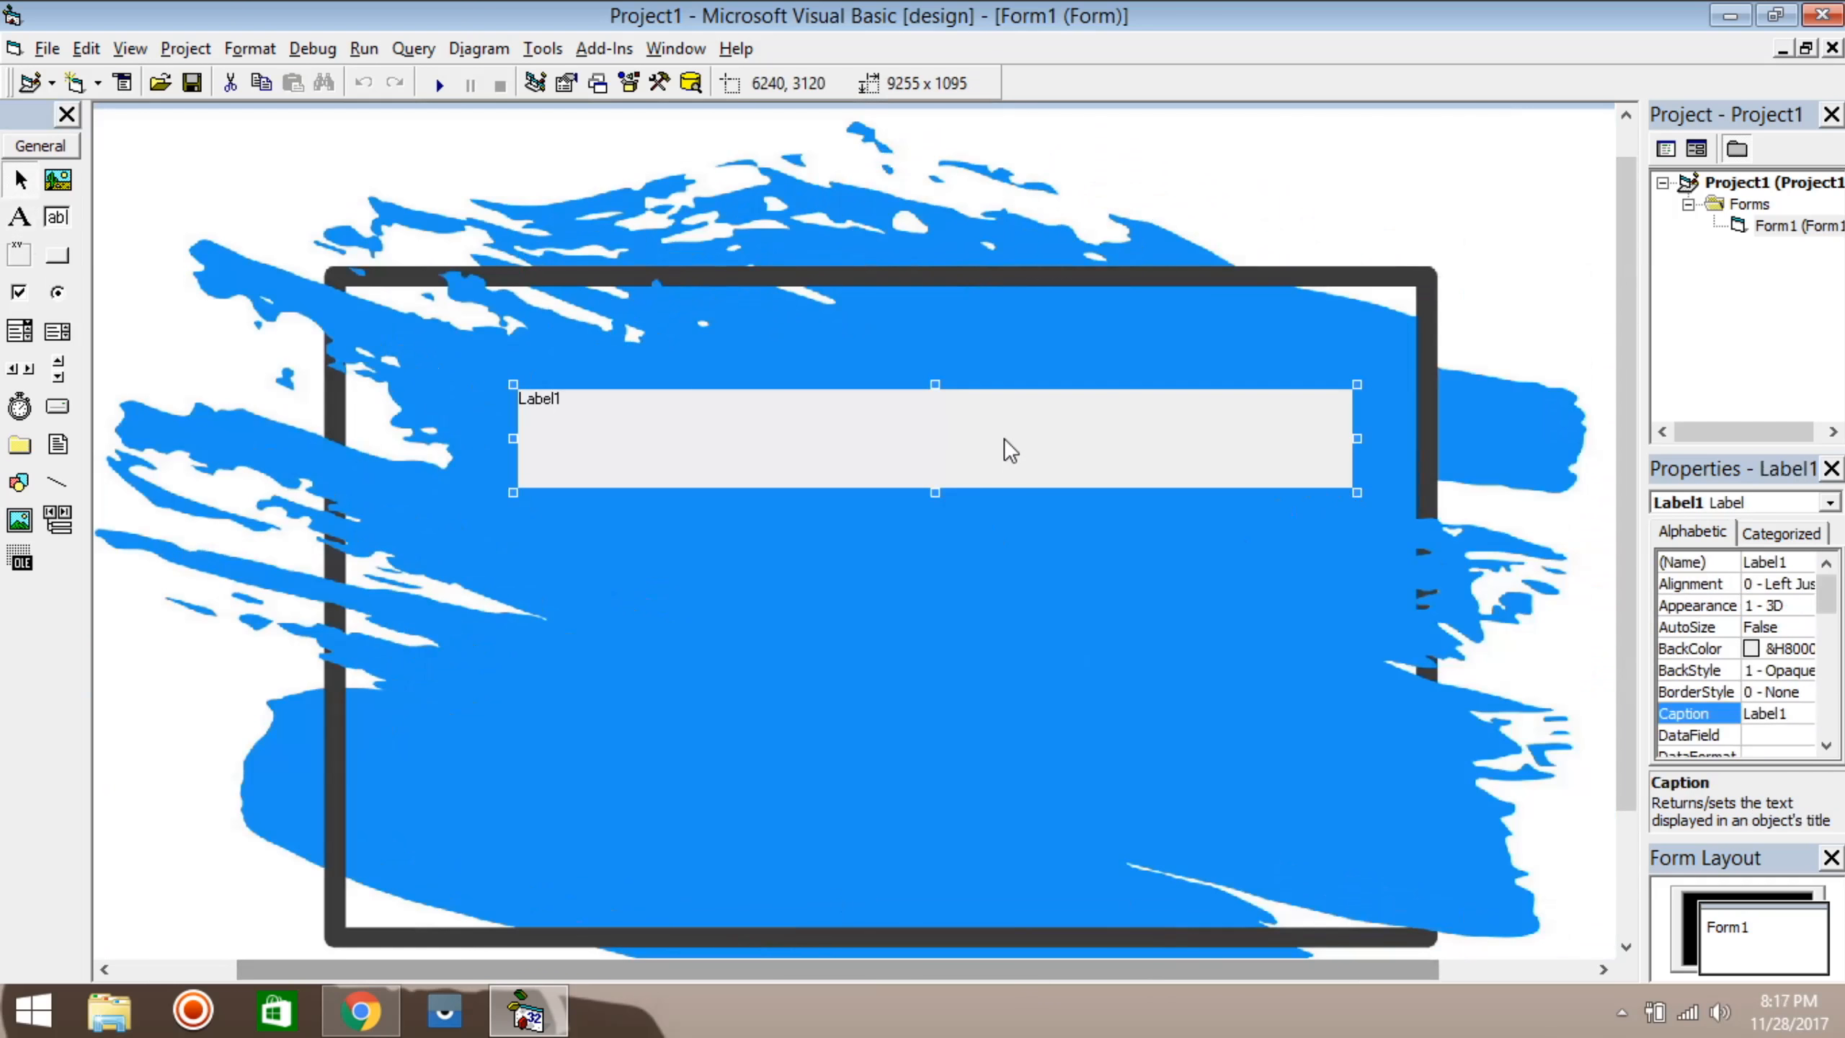
{"action": "left_click", "coordinate": [1689, 669]}
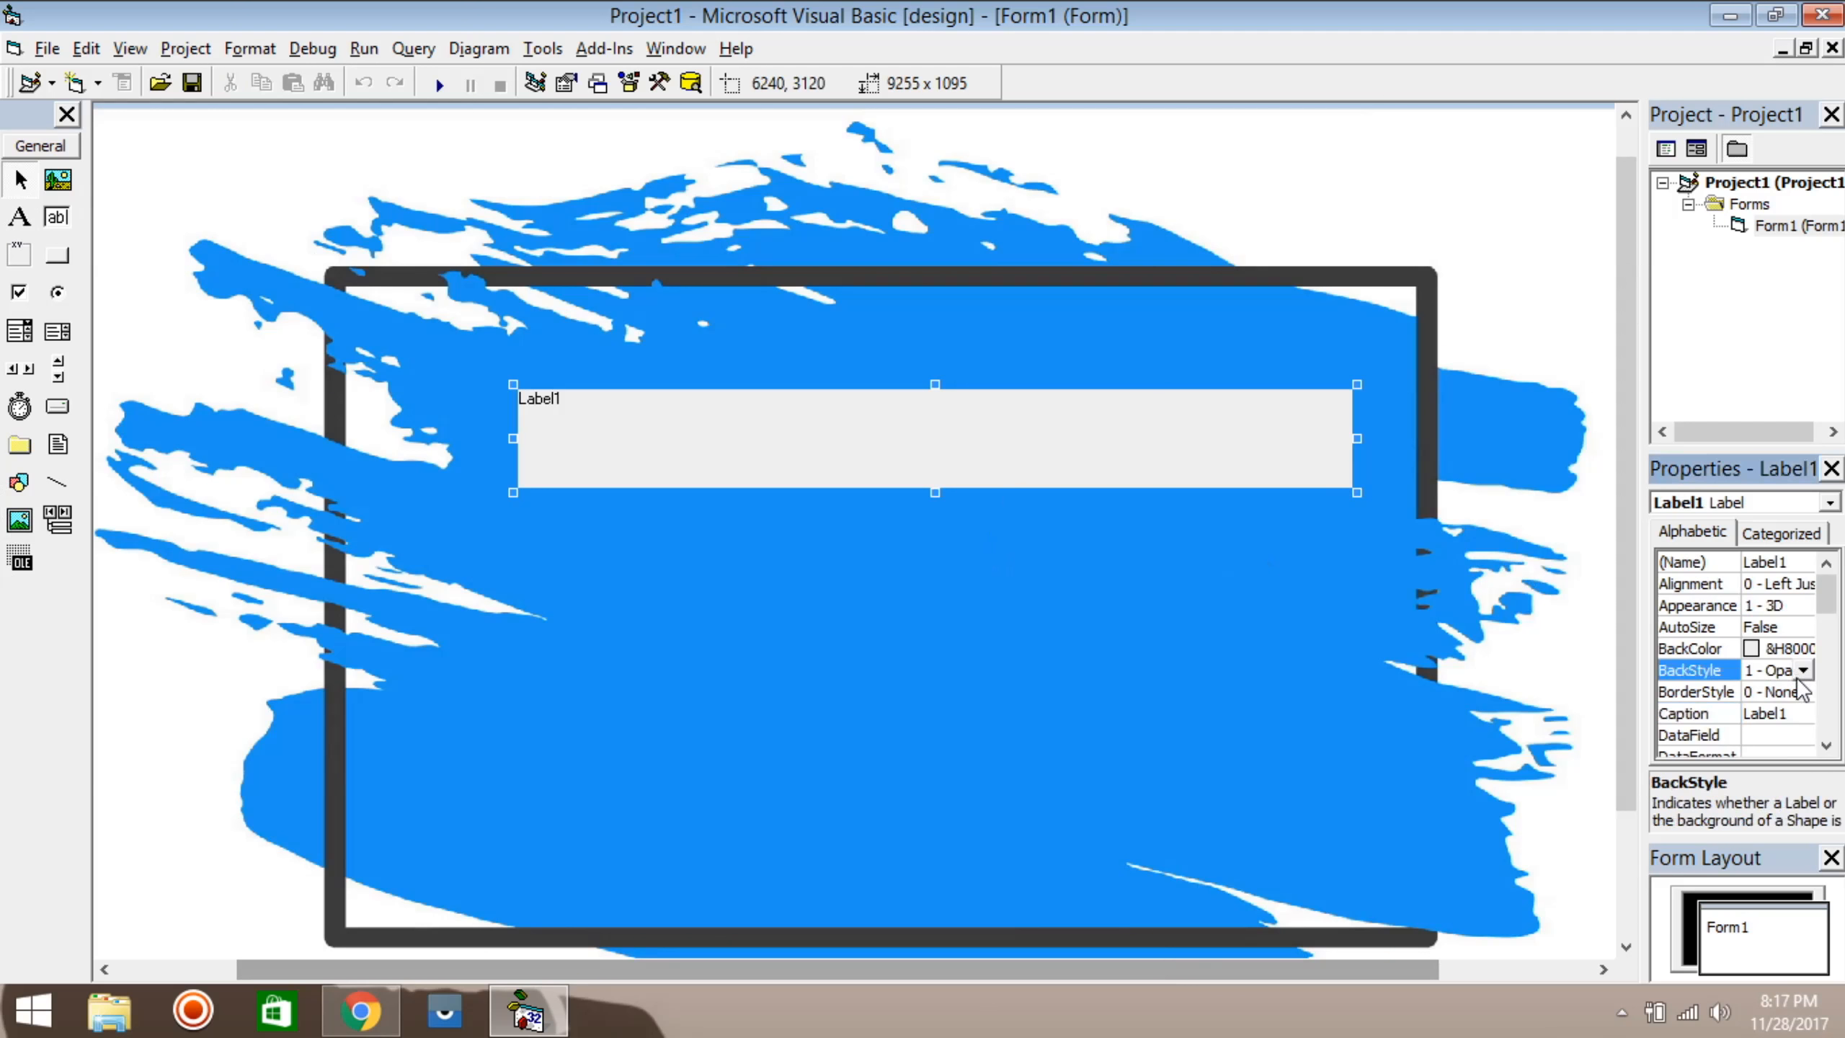
{"action": "left_click", "coordinate": [1804, 668]}
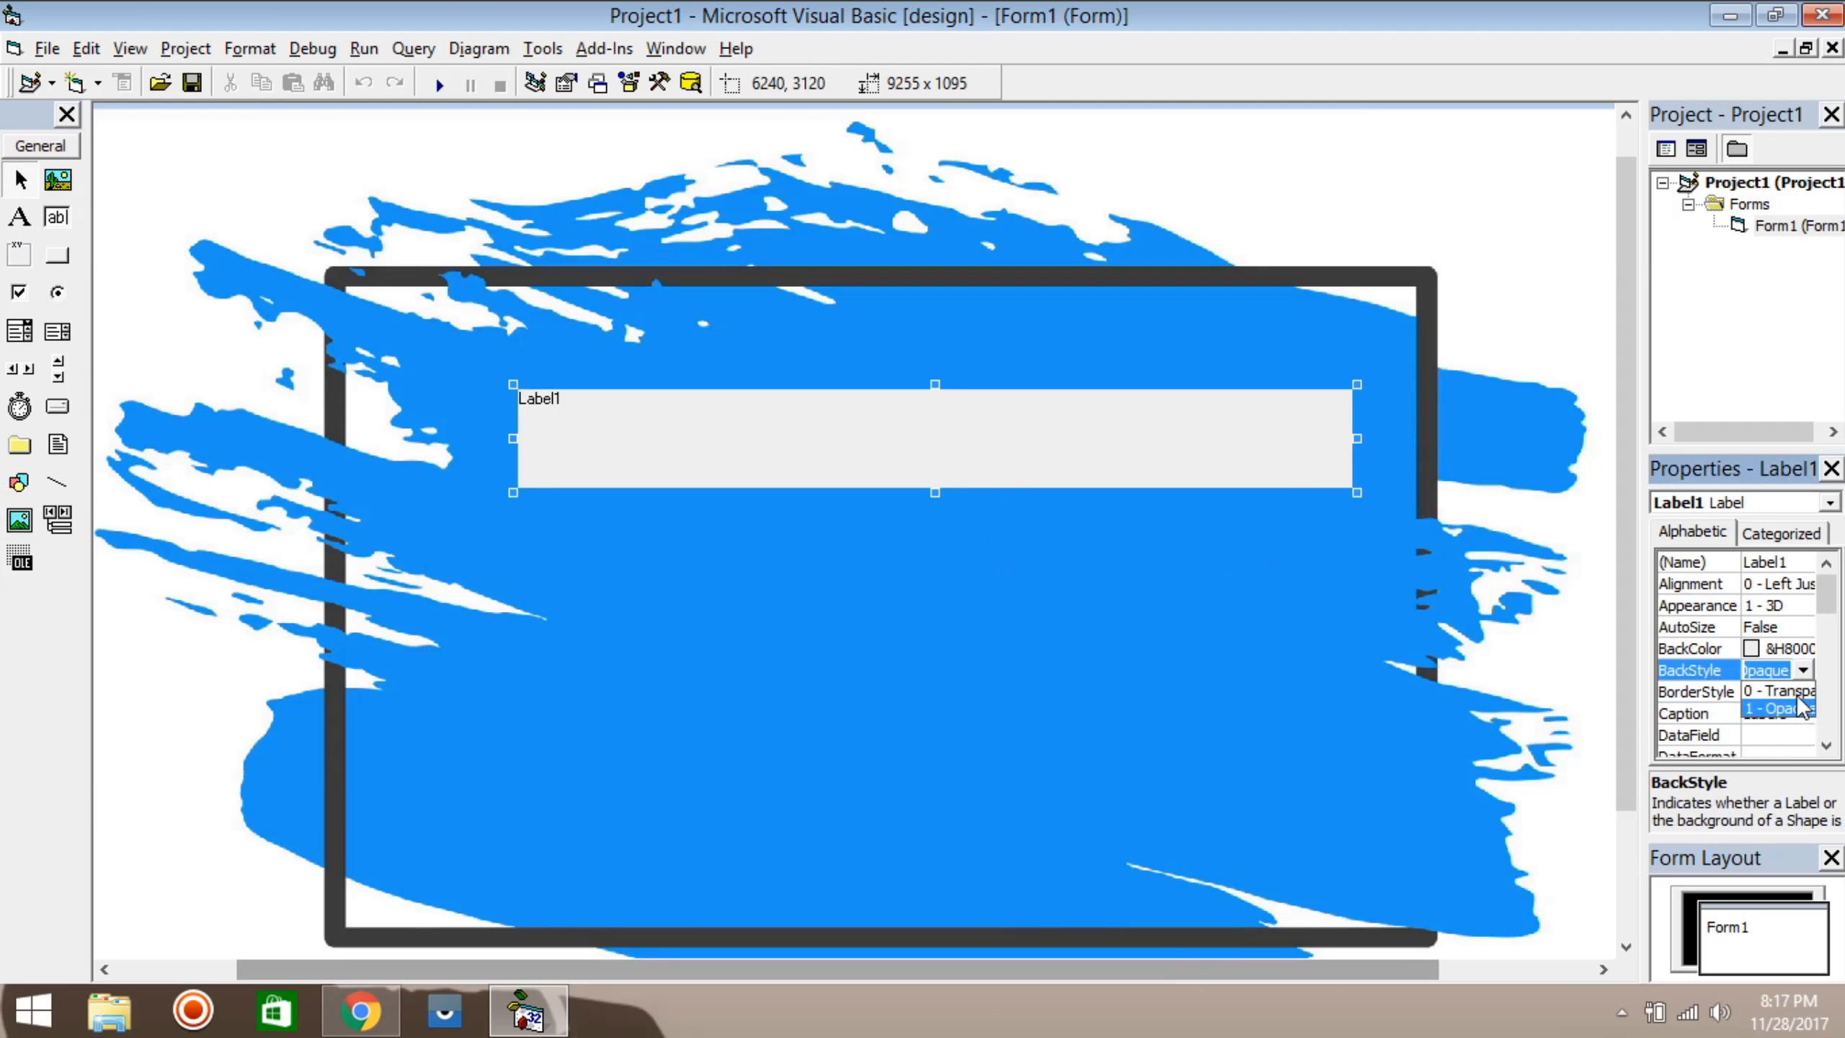
{"action": "left_click", "coordinate": [1784, 692]}
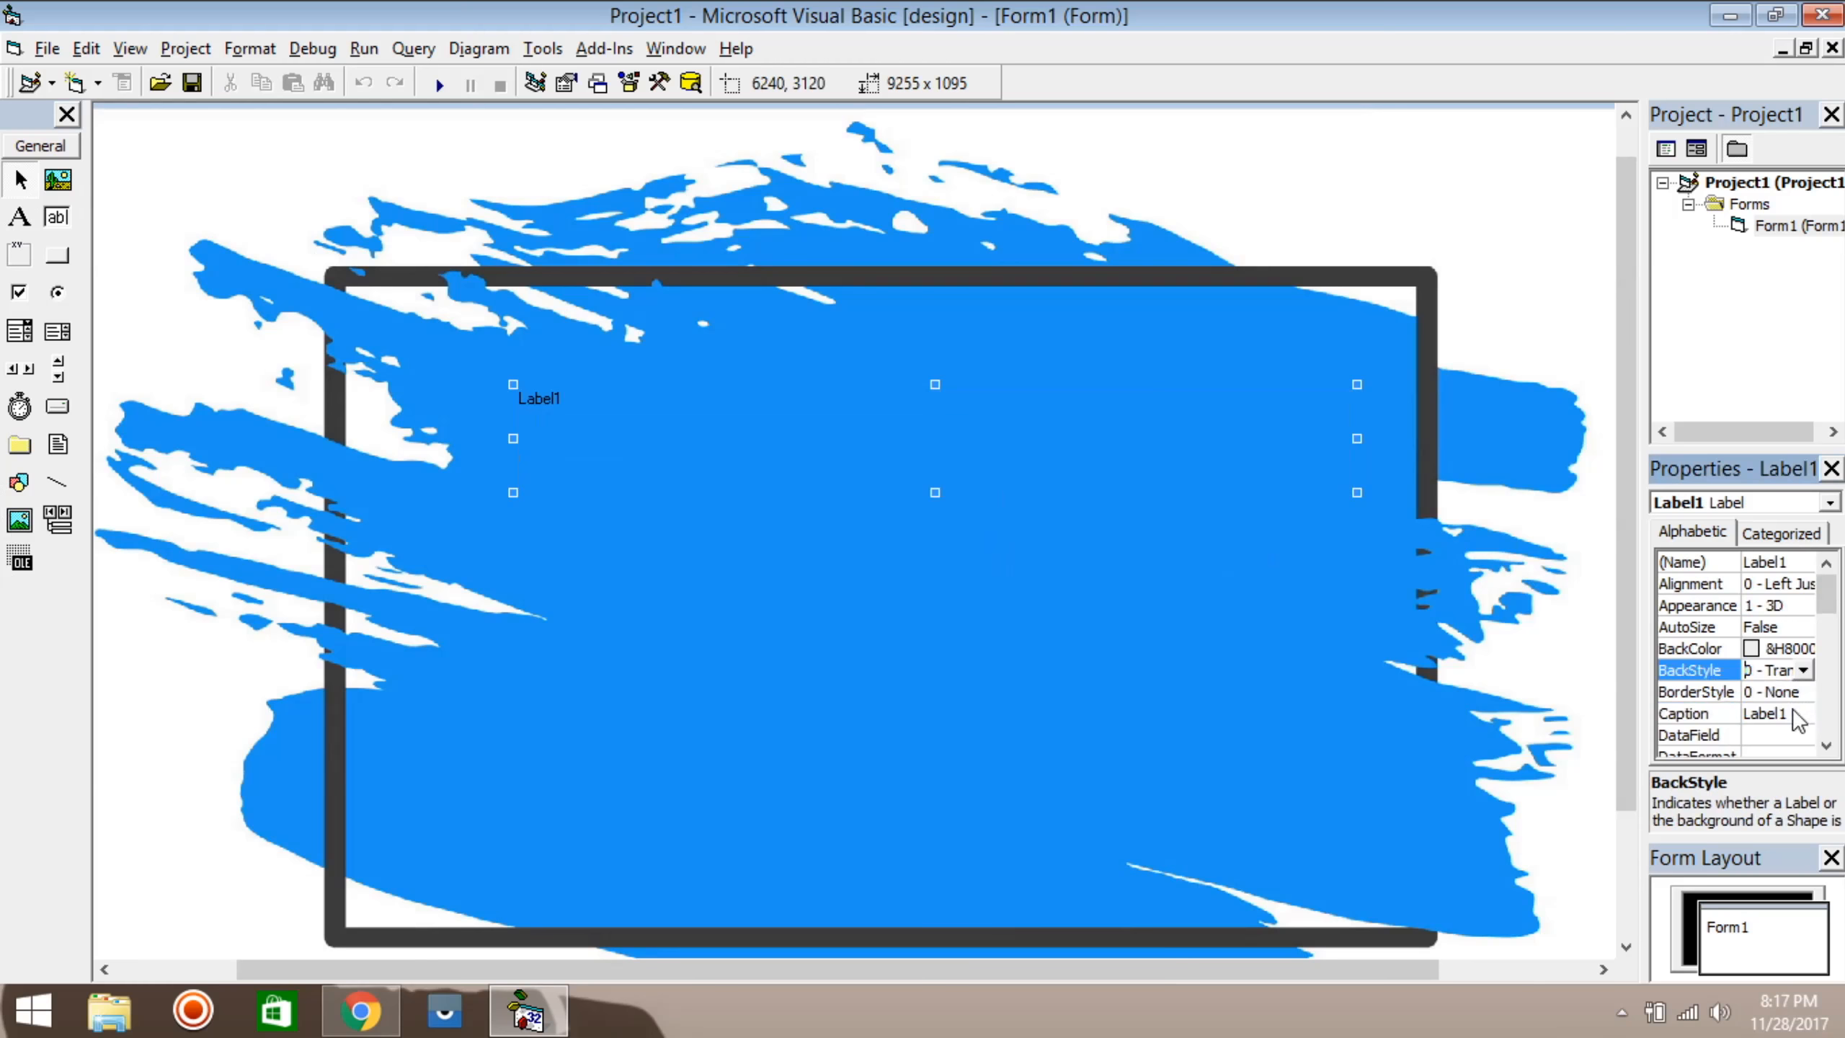
{"action": "type", "text": "Caffeine Coders"}
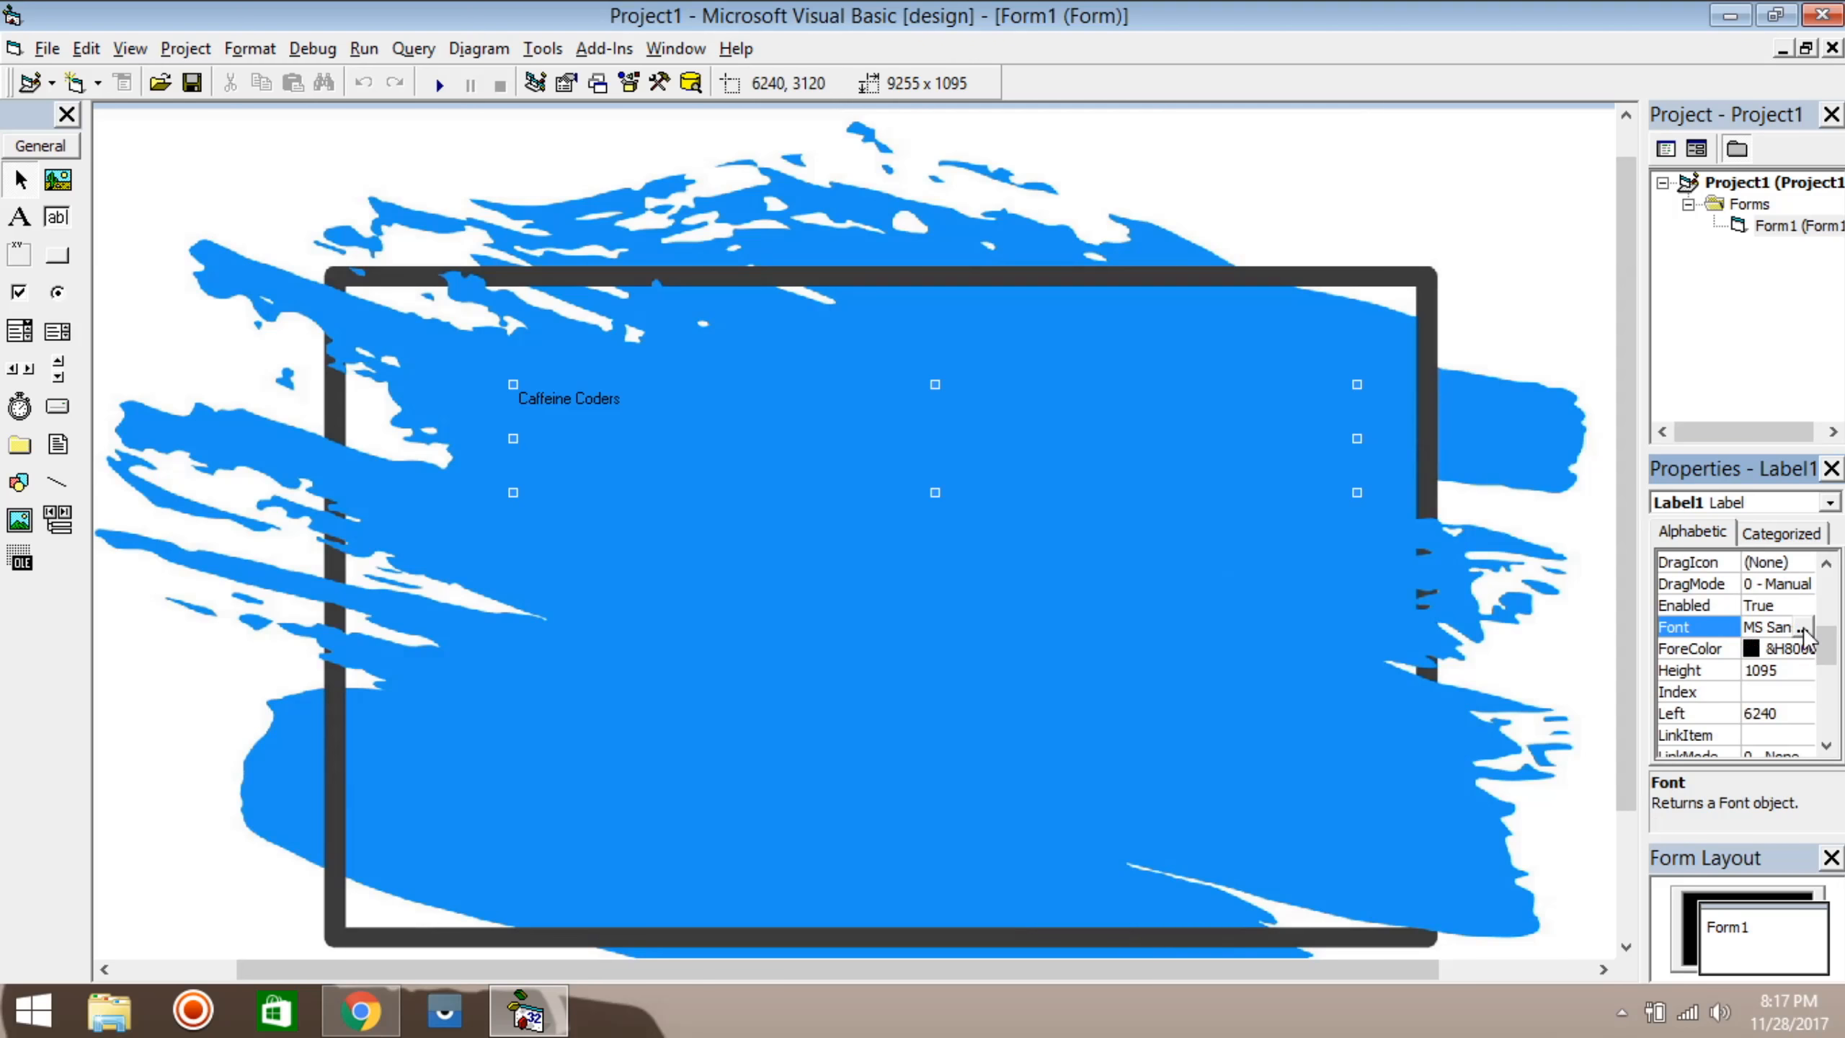
Step: Set Label1's font to the decorative Vermin Vibes typeface
{"action": "left_click", "coordinate": [1803, 627]}
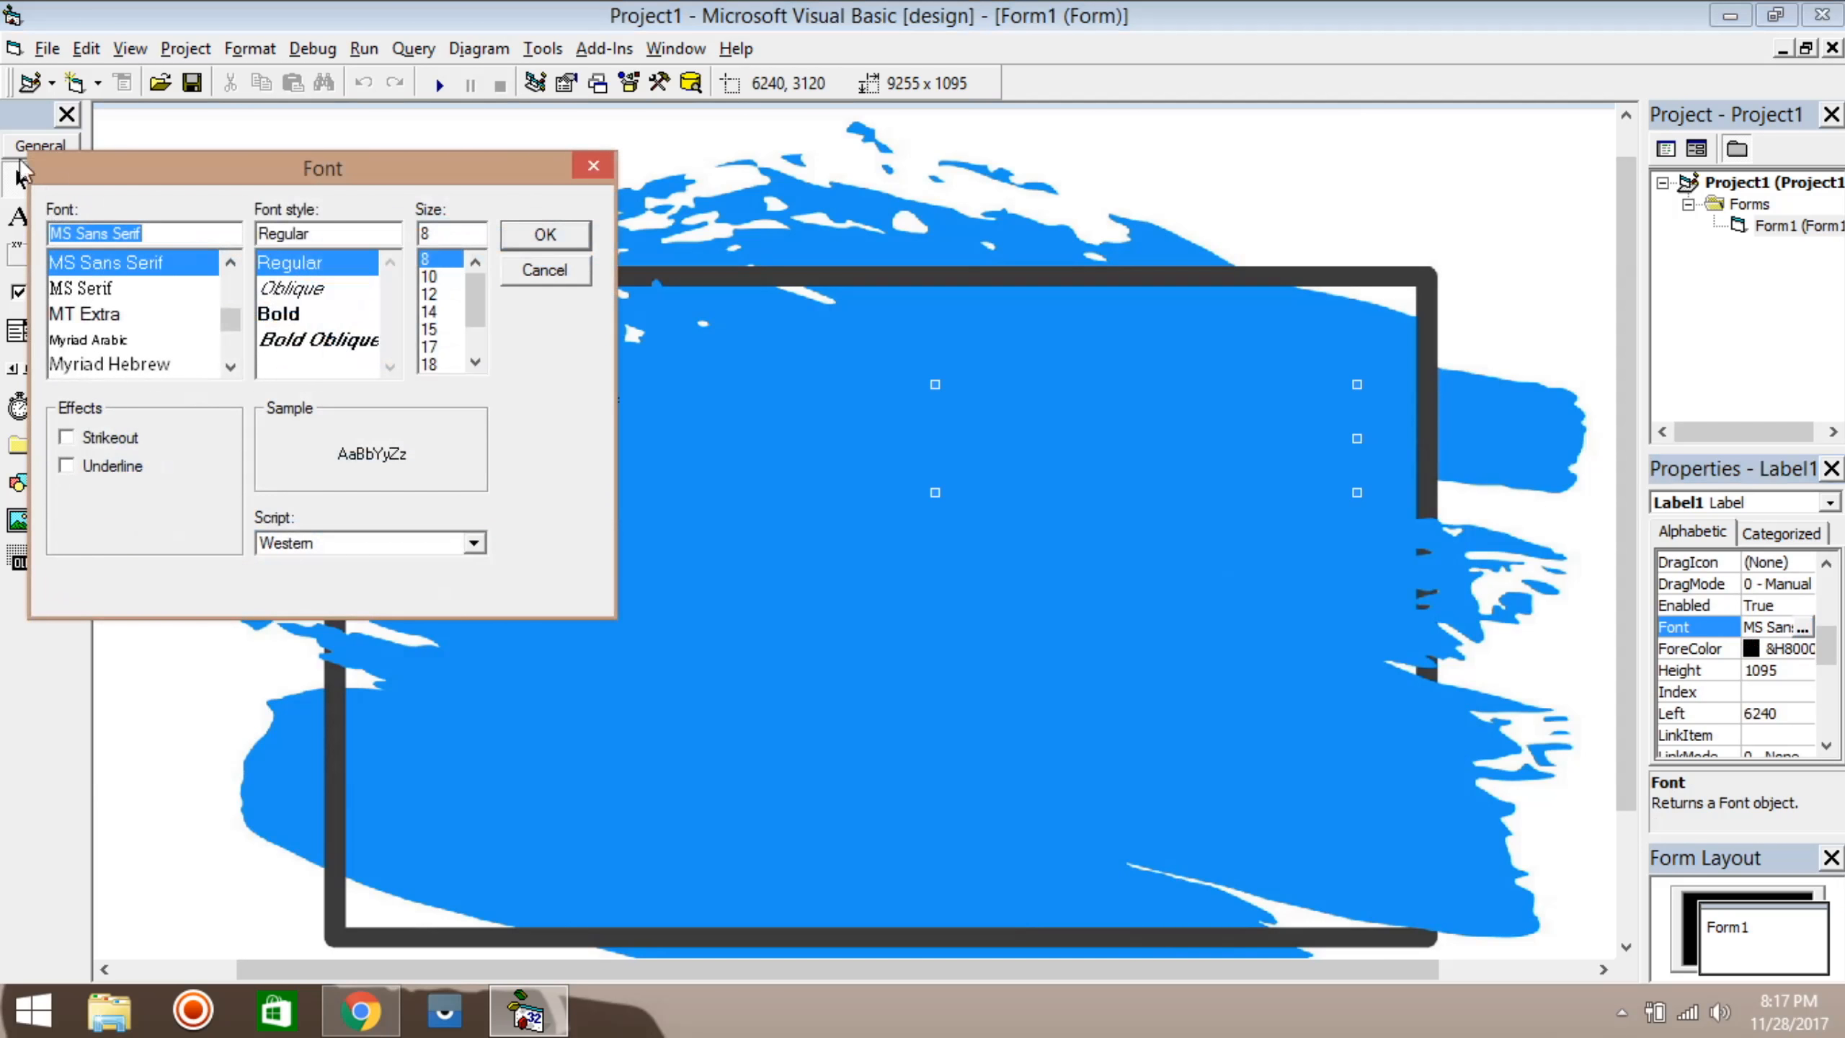
{"action": "type", "text": "ver"}
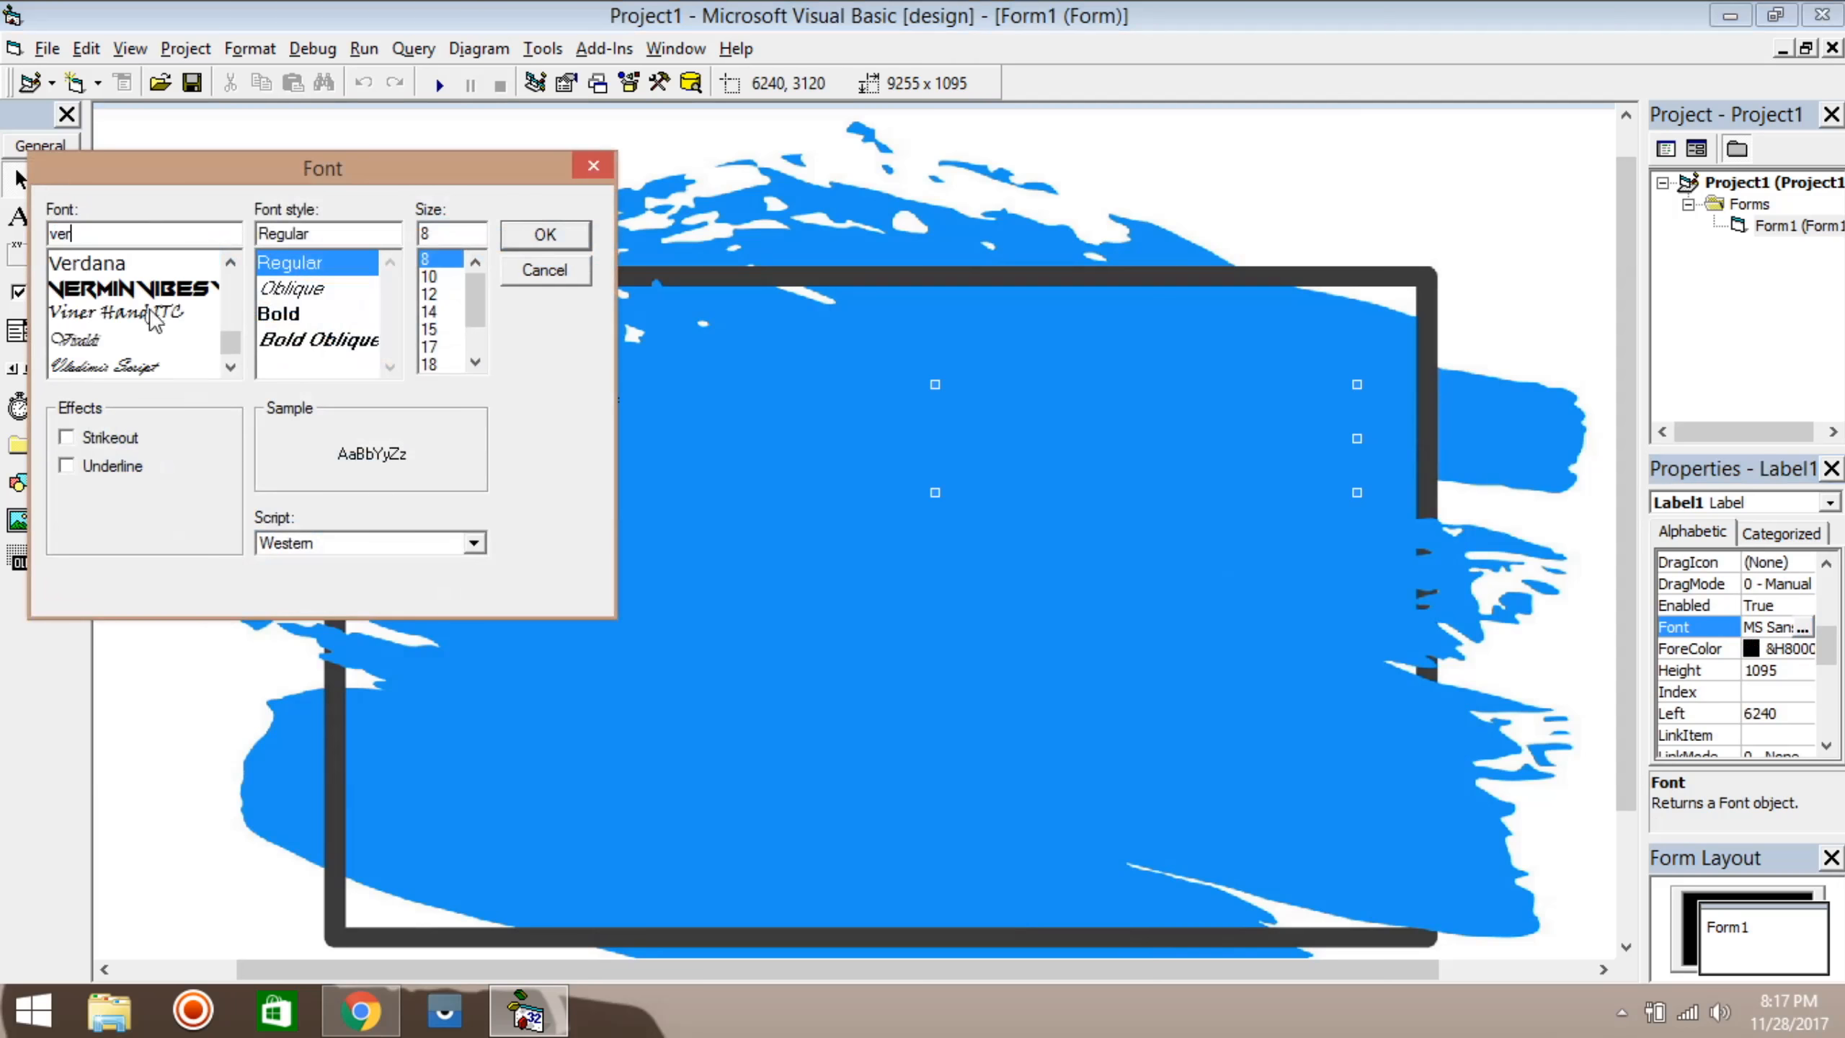
{"action": "left_click", "coordinate": [130, 288]}
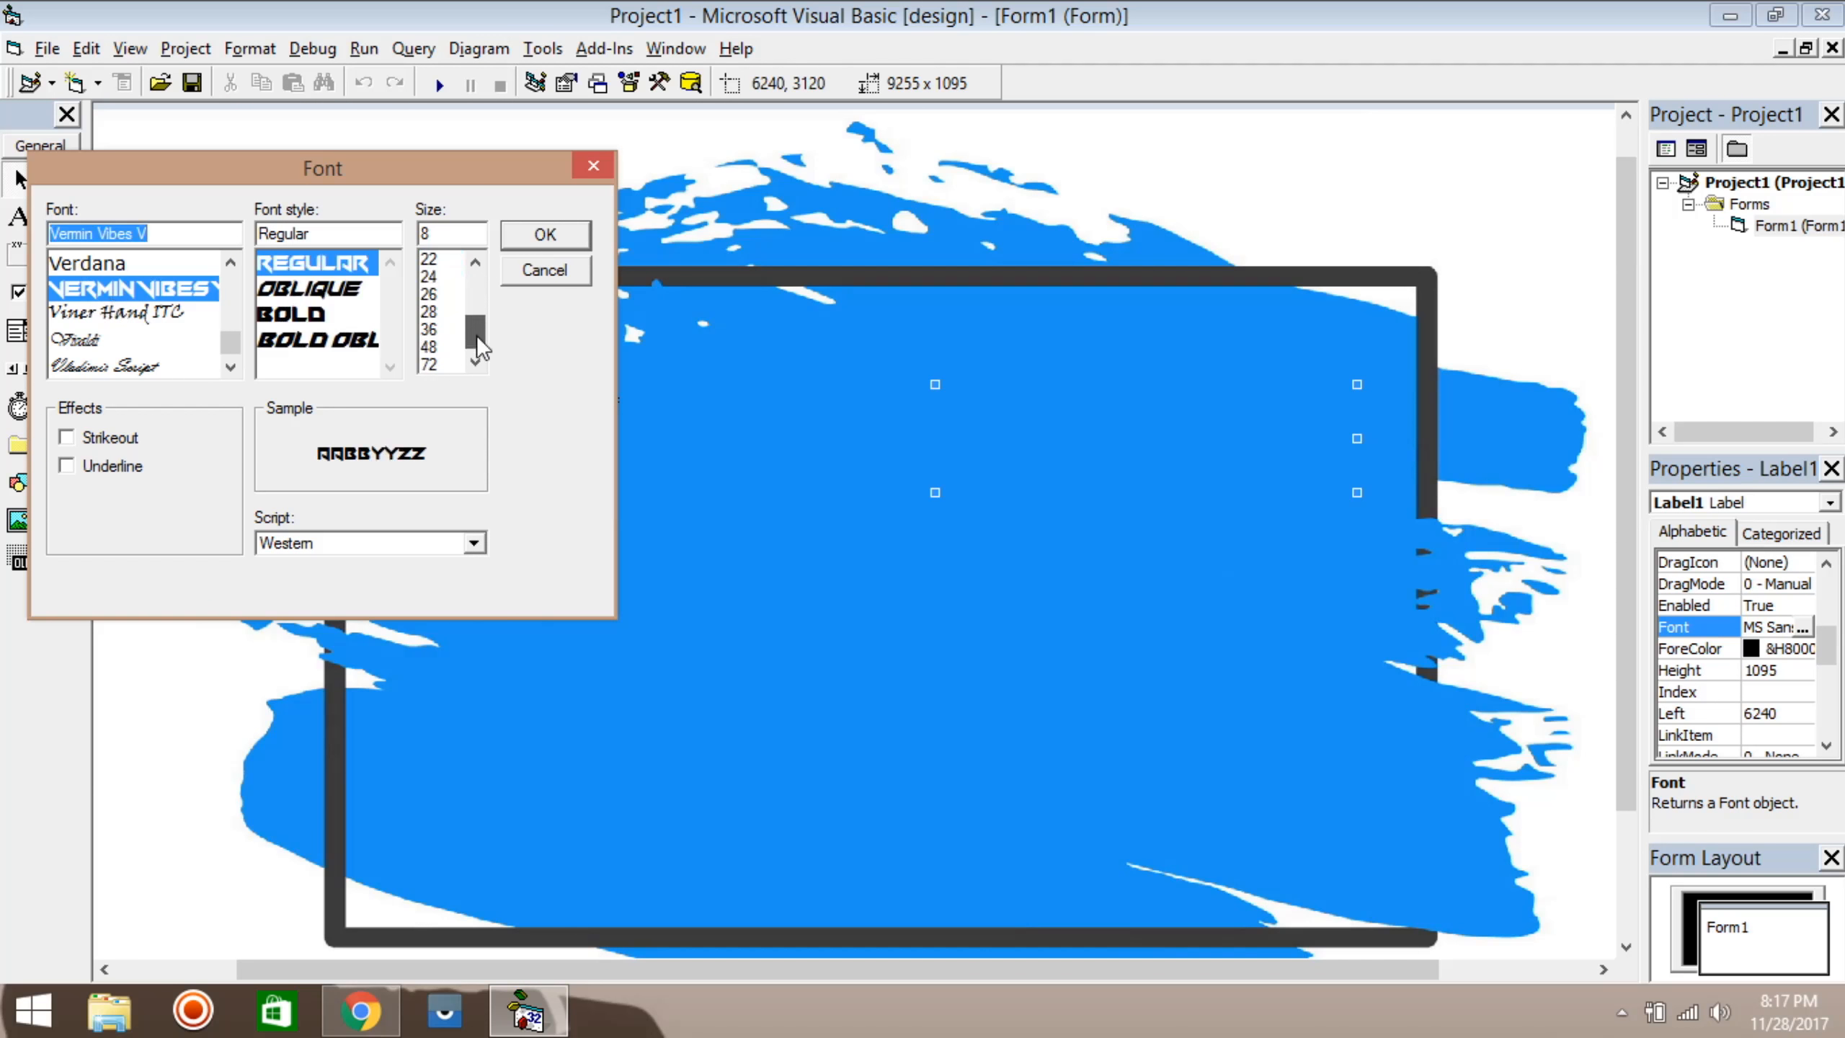
{"action": "left_click", "coordinate": [545, 235]}
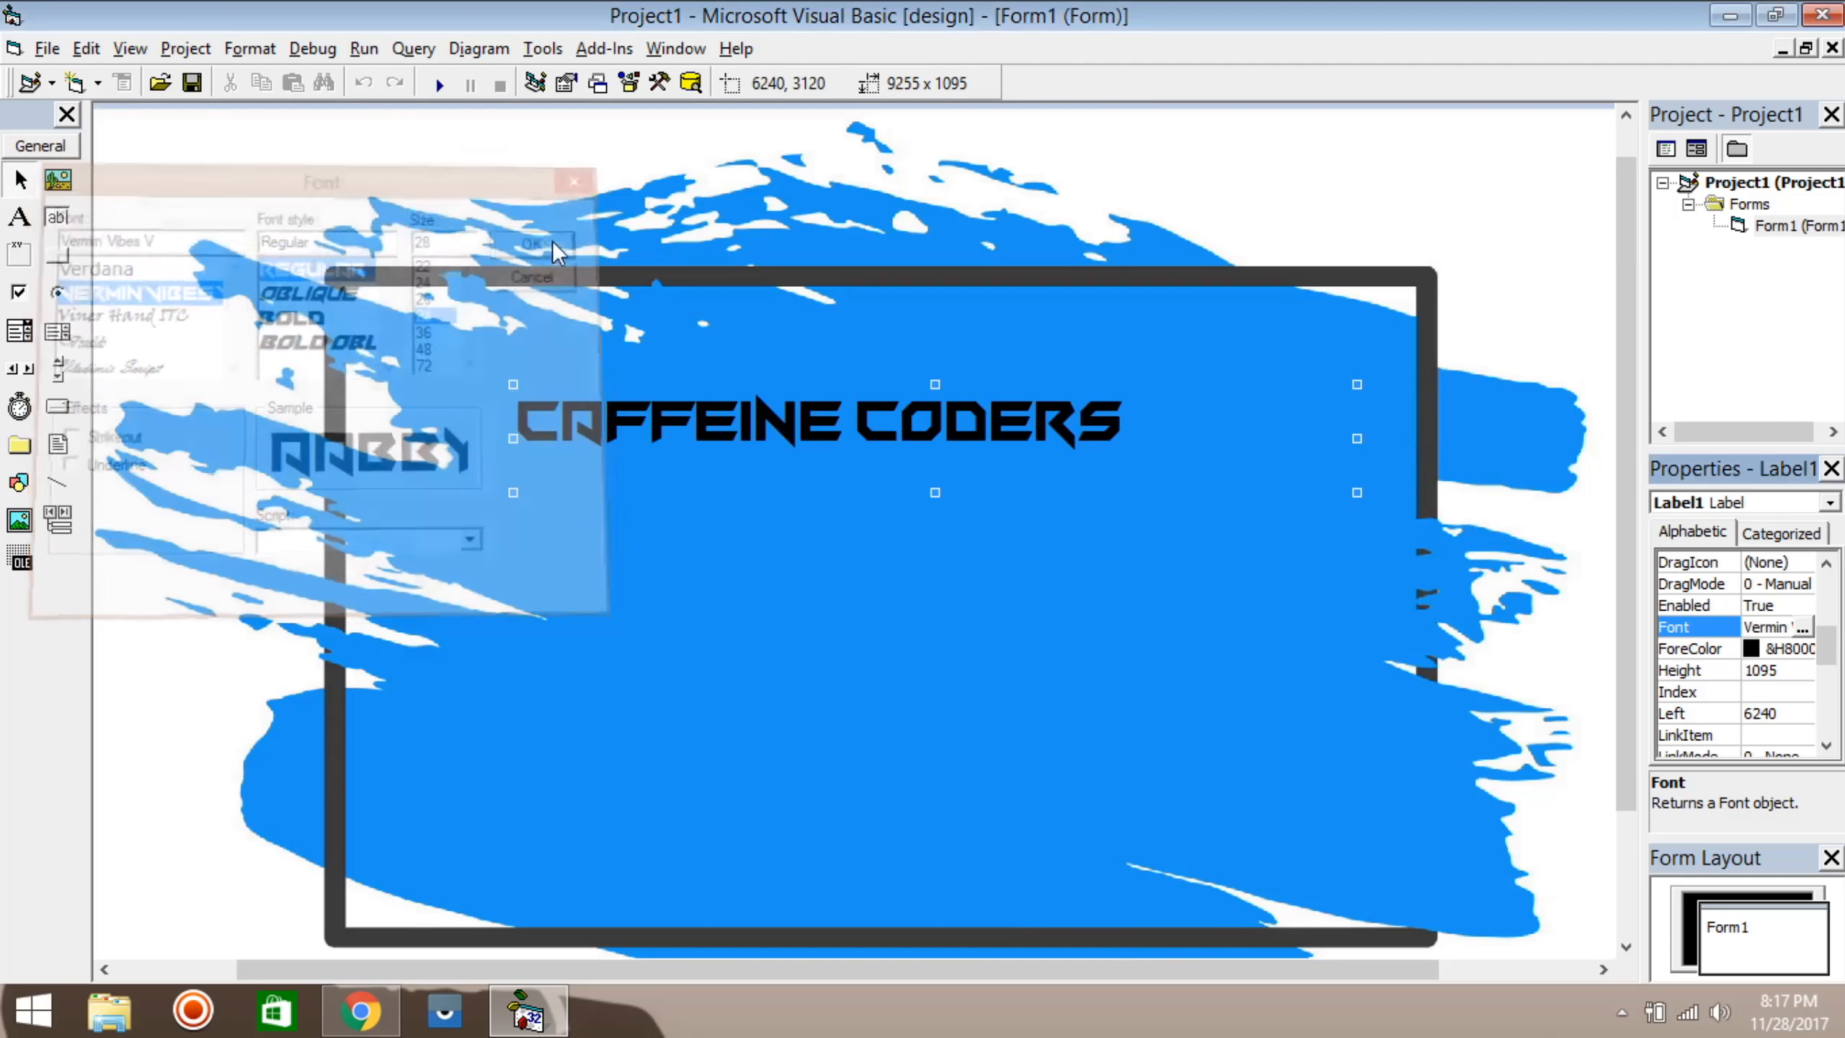
Step: Colour the title text light orange from the Palette and shift the label right
{"action": "left_click", "coordinate": [532, 244]}
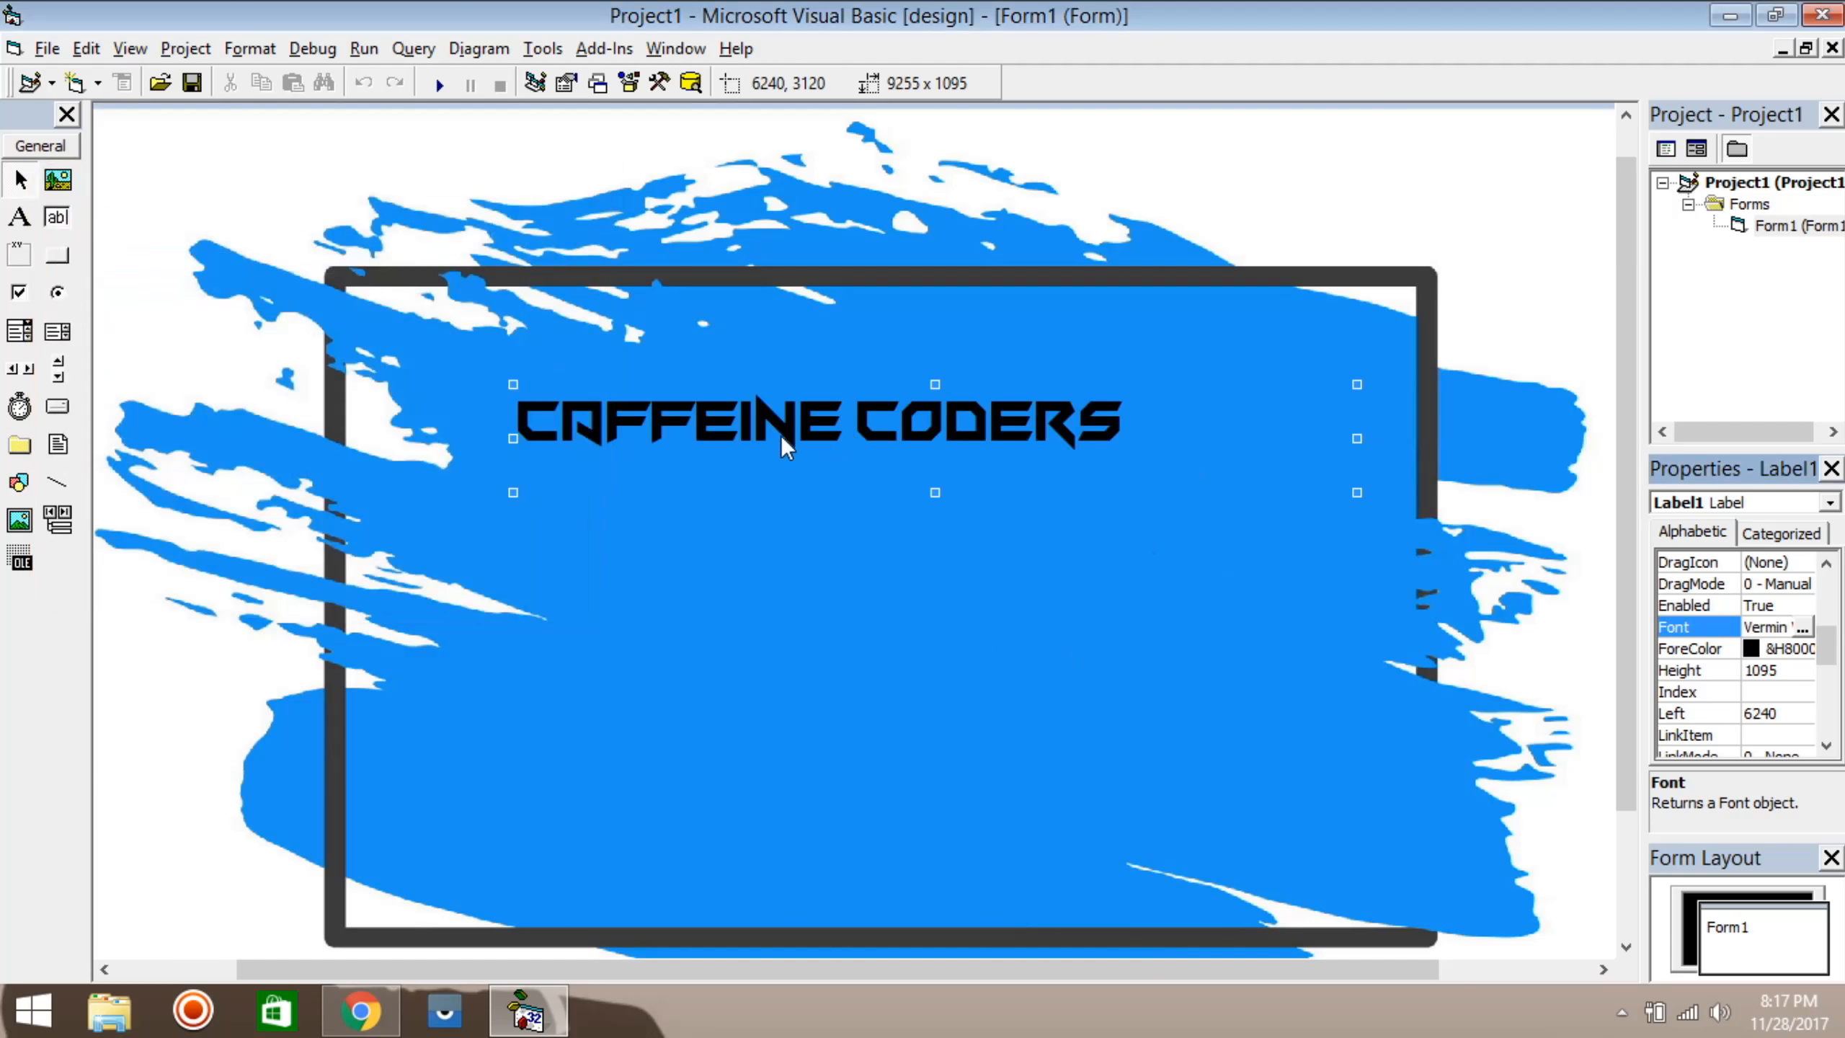
{"action": "mouse_move", "coordinate": [1799, 676]}
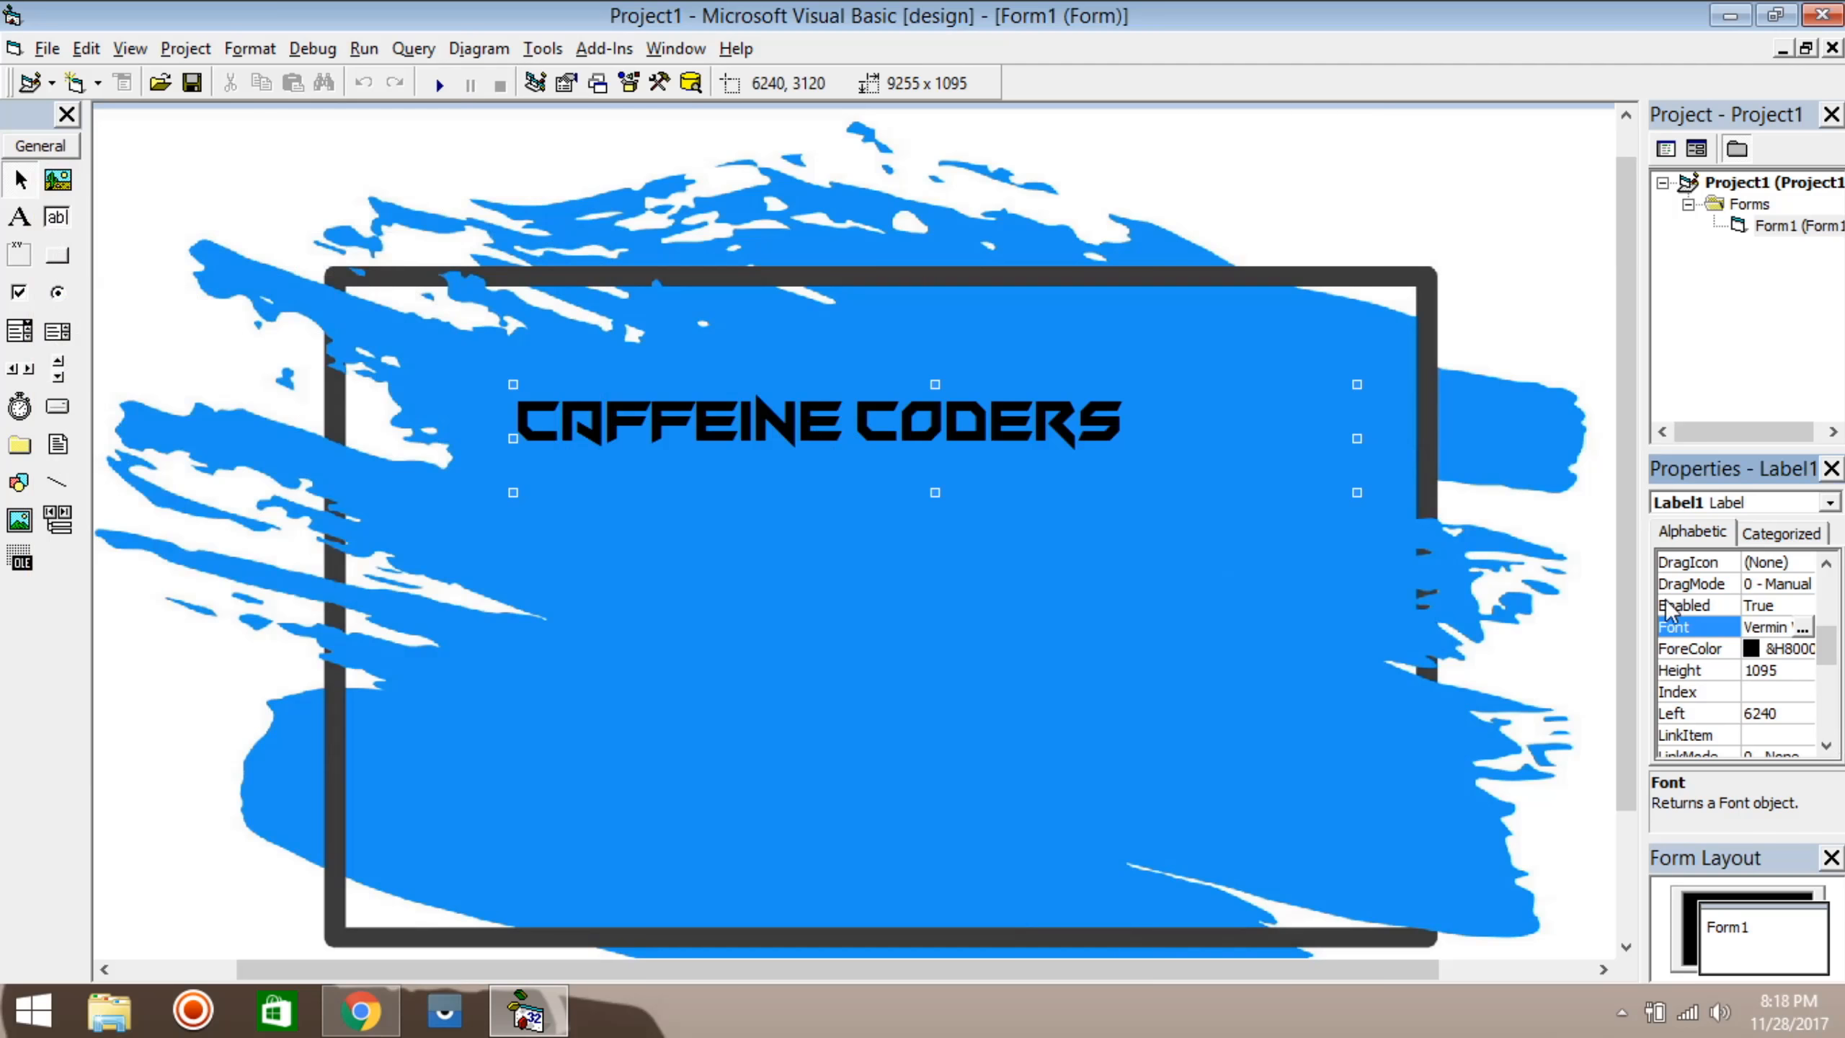
{"action": "left_click", "coordinate": [1819, 649]}
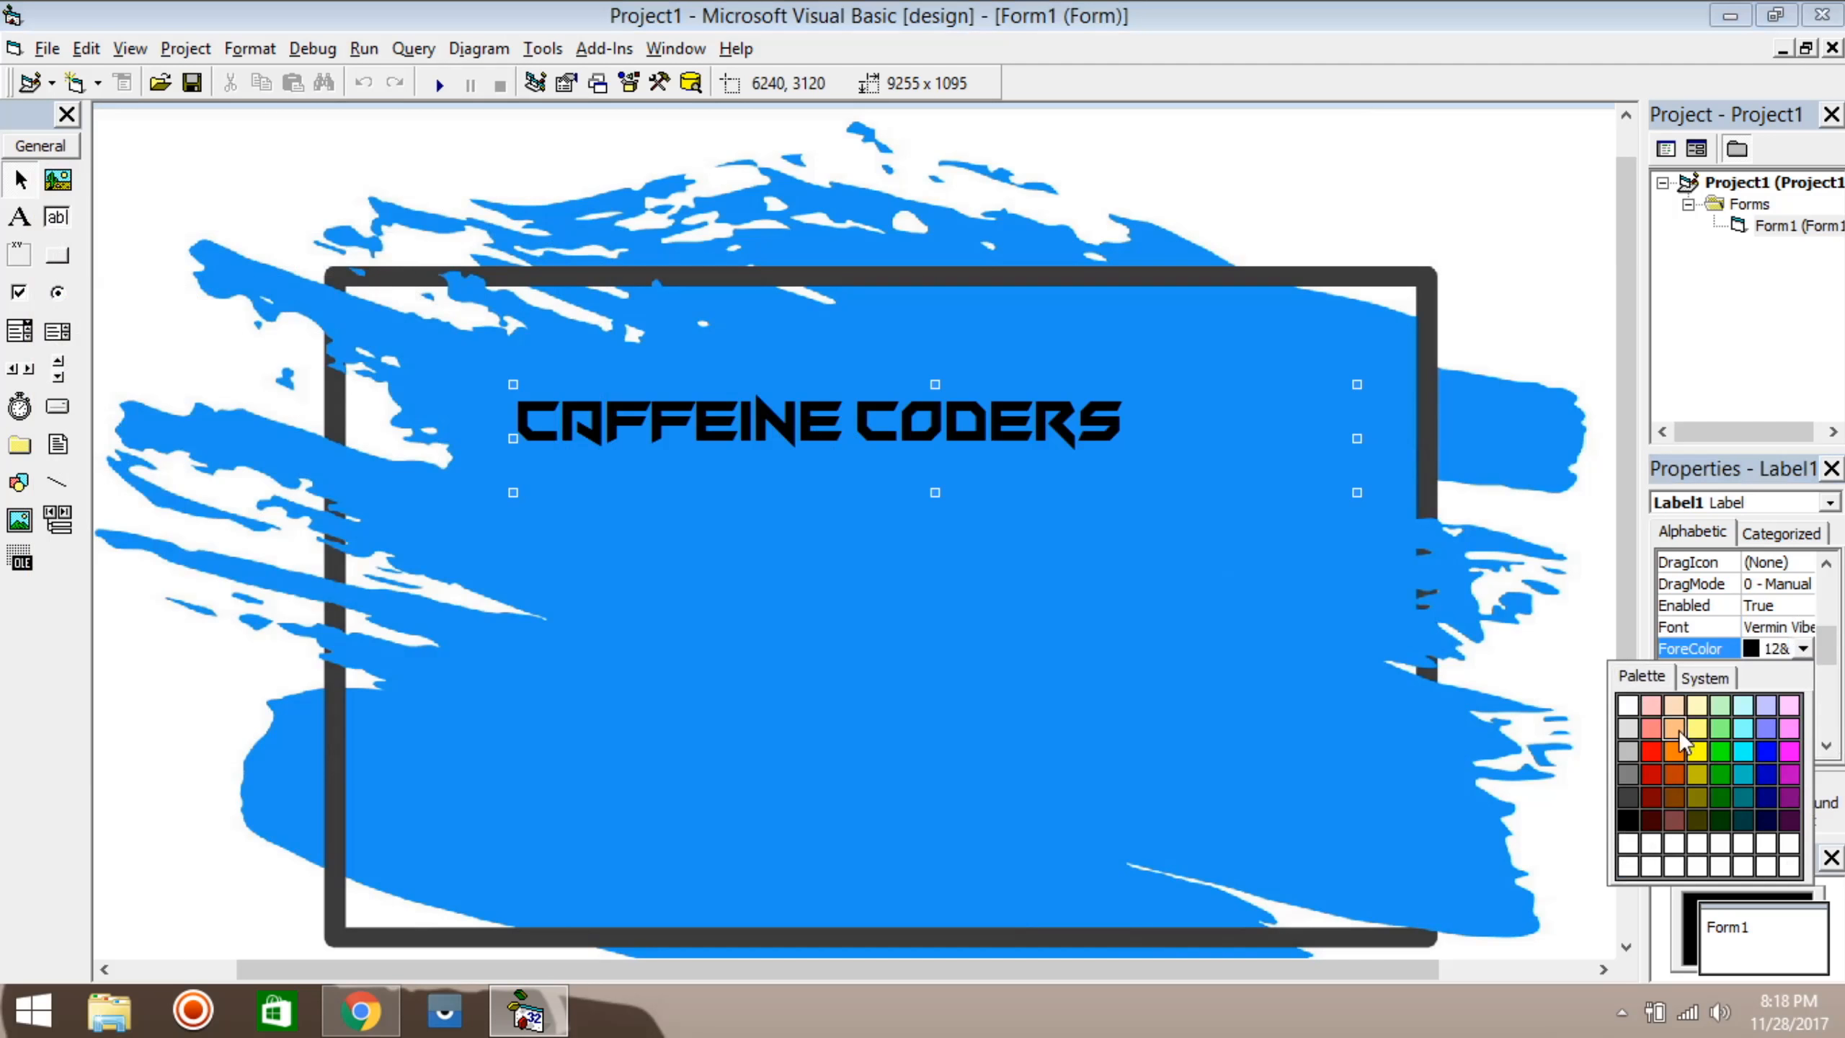
{"action": "left_click", "coordinate": [1674, 728]}
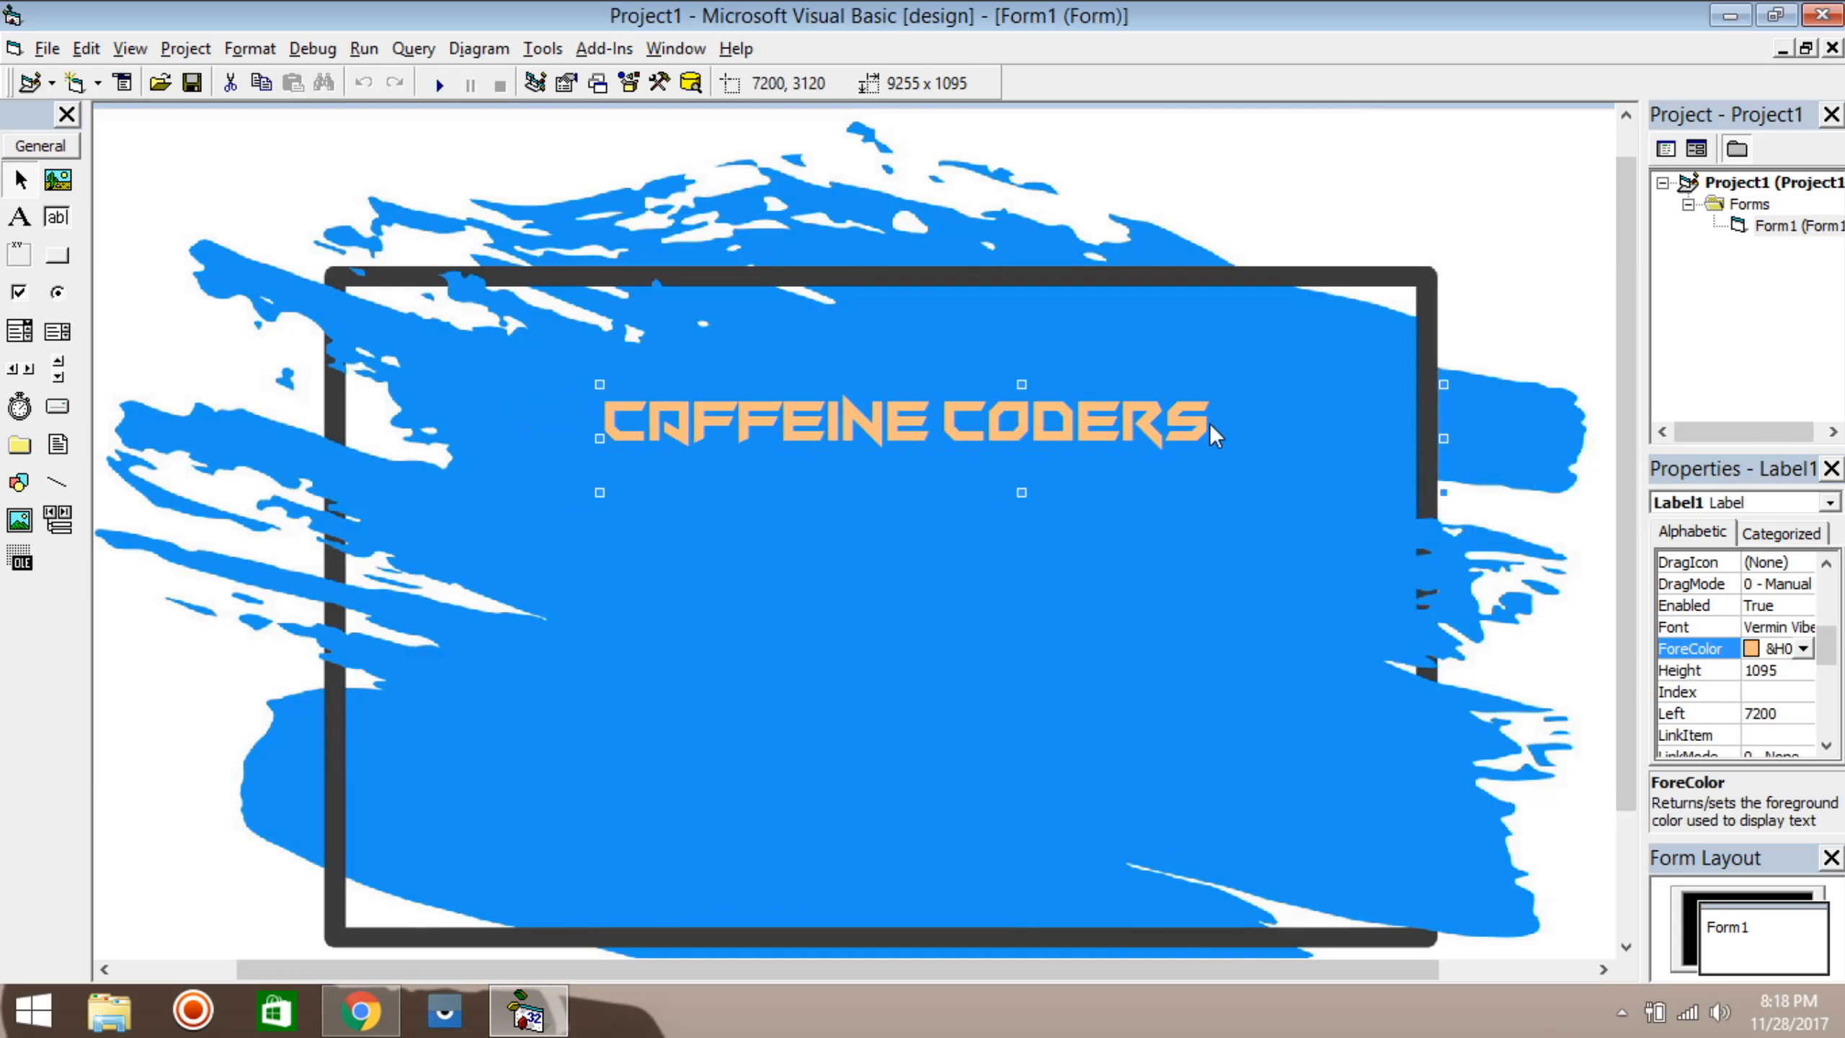
{"action": "left_click_drag", "start_coordinate": [1424, 425], "coordinate": [1265, 425]}
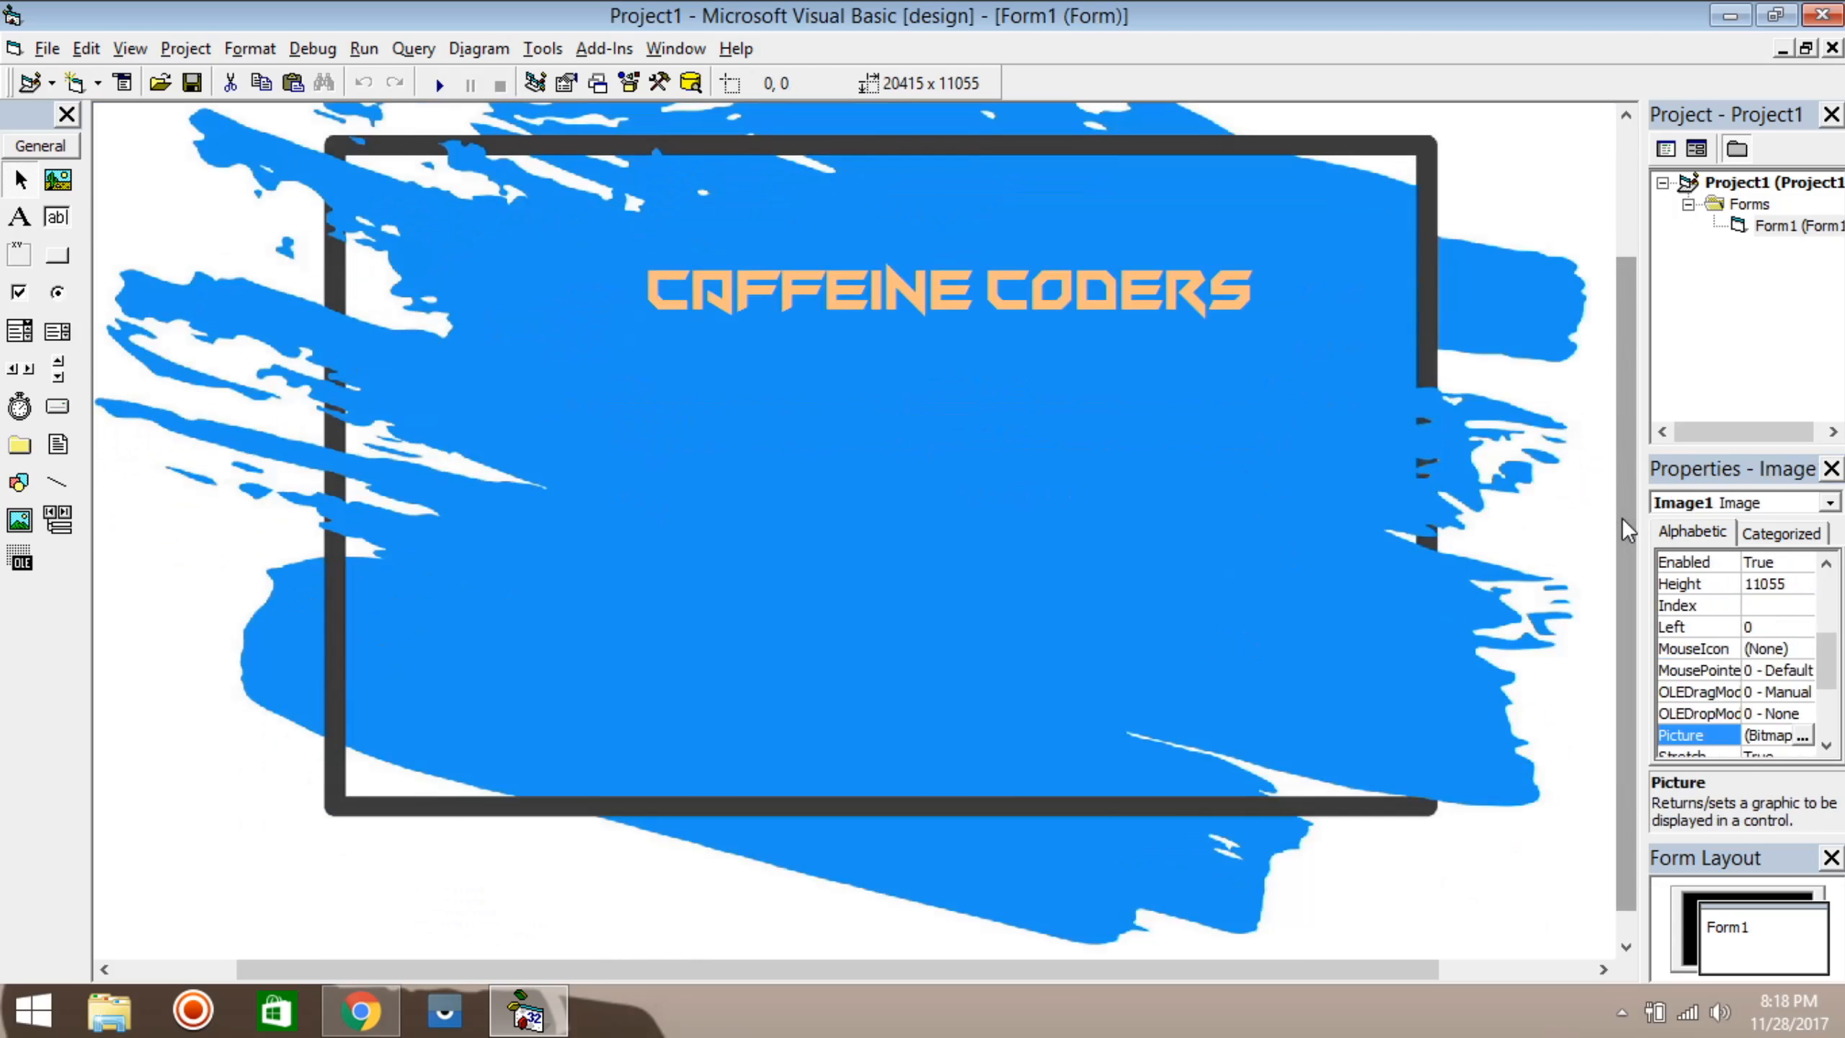
Step: Add Microsoft Common Dialog Control 6.0 and Windows Common Controls 6.0 via the Components dialog
{"action": "right_click", "coordinate": [41, 699]}
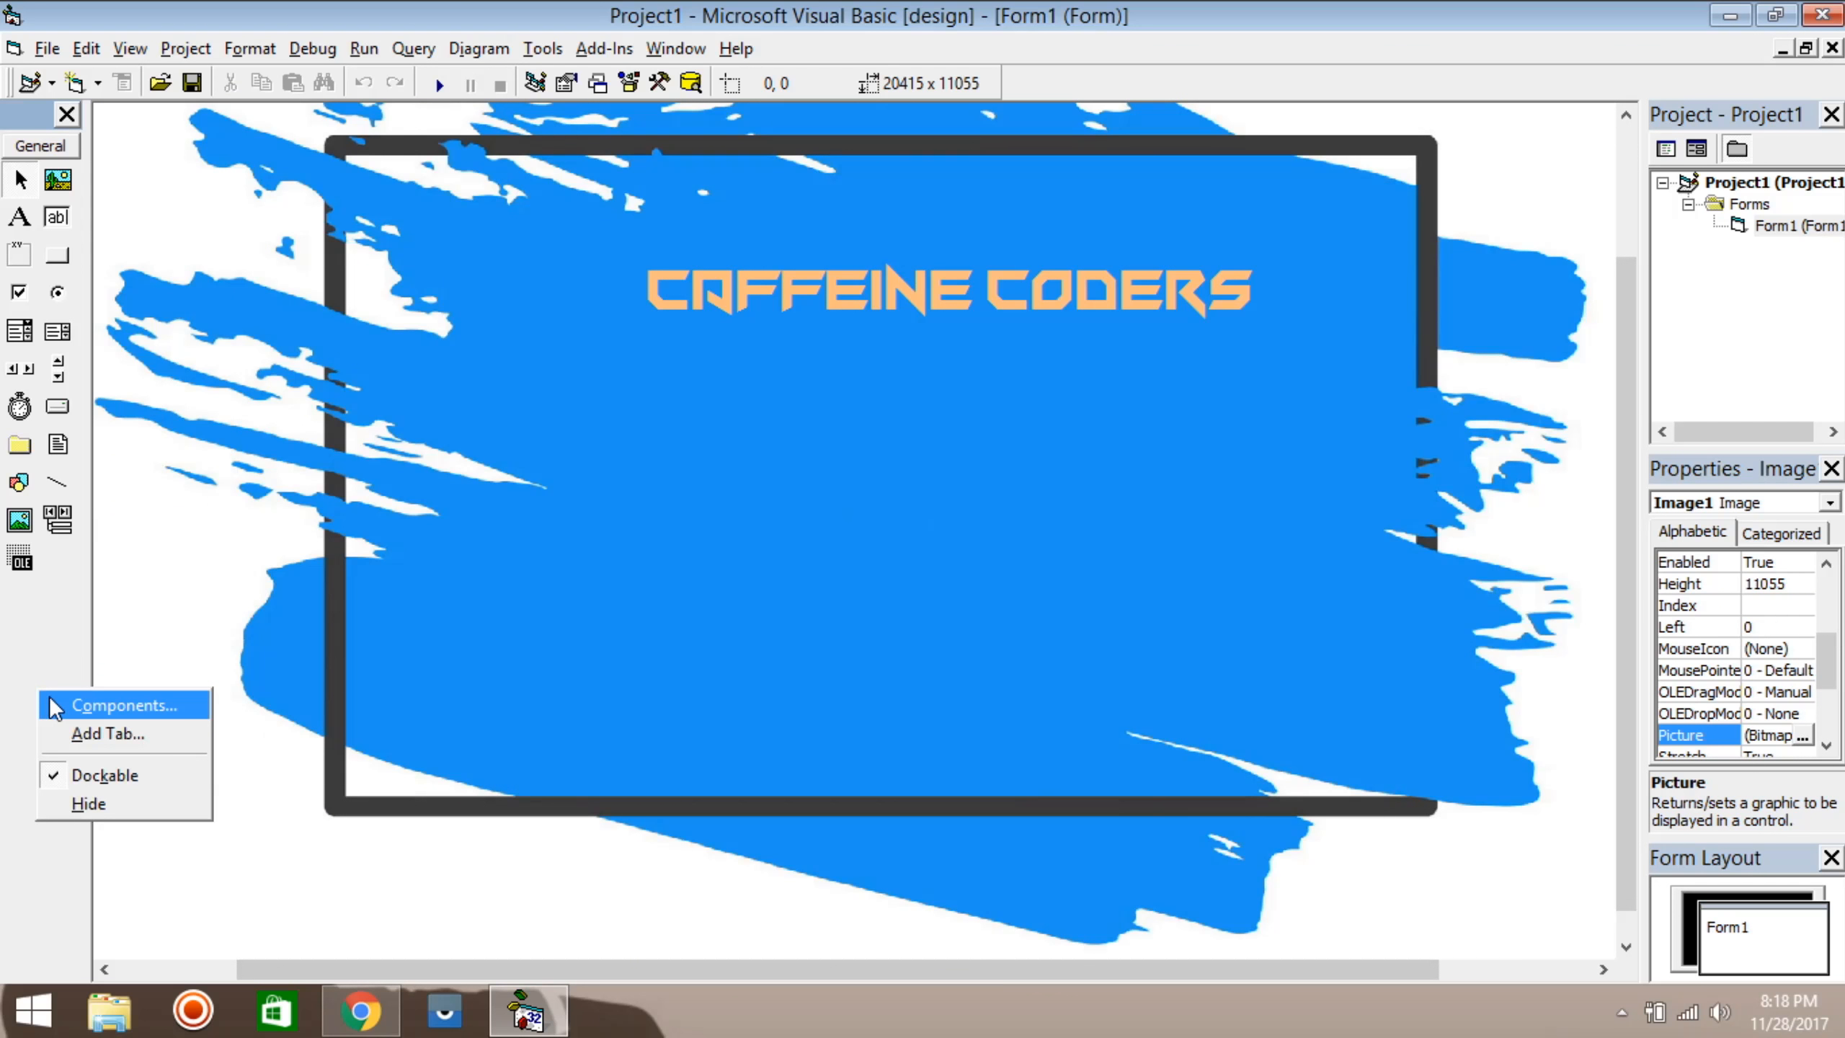
{"action": "mouse_move", "coordinate": [59, 722]}
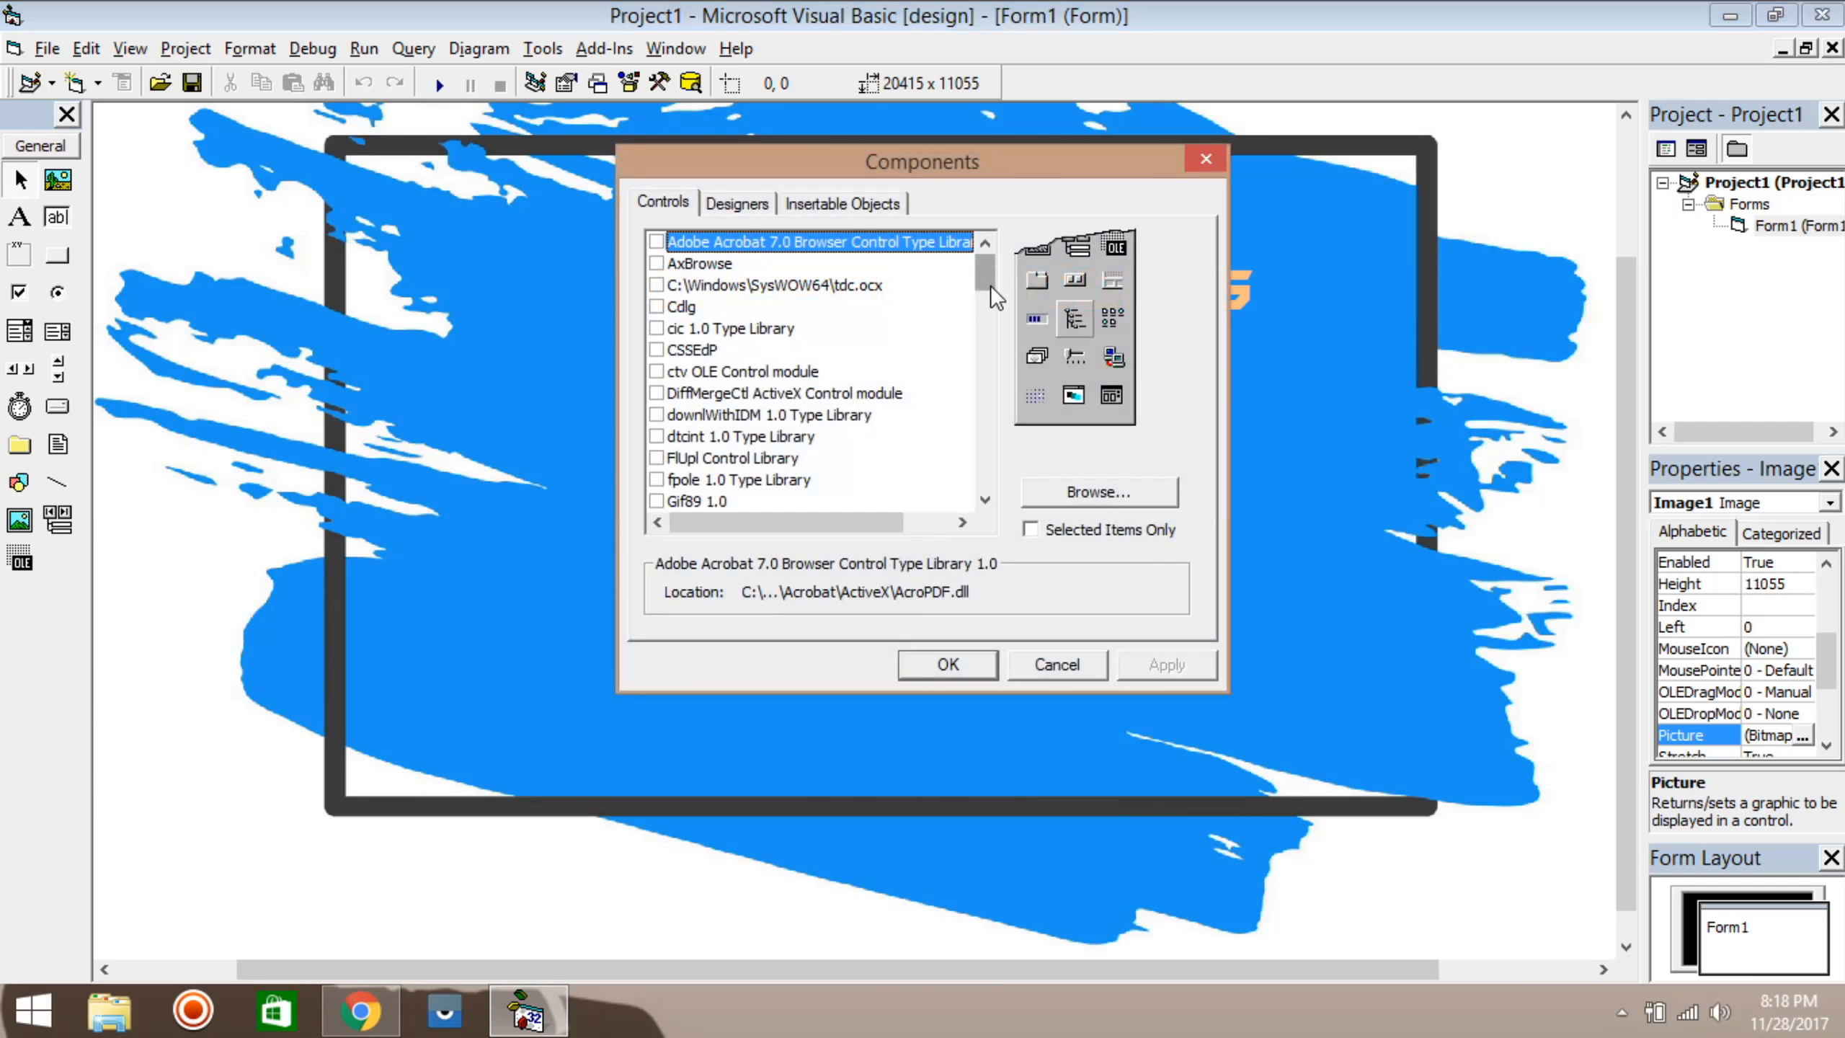
{"action": "scroll", "scroll_direction": "down", "scroll_amount": 3}
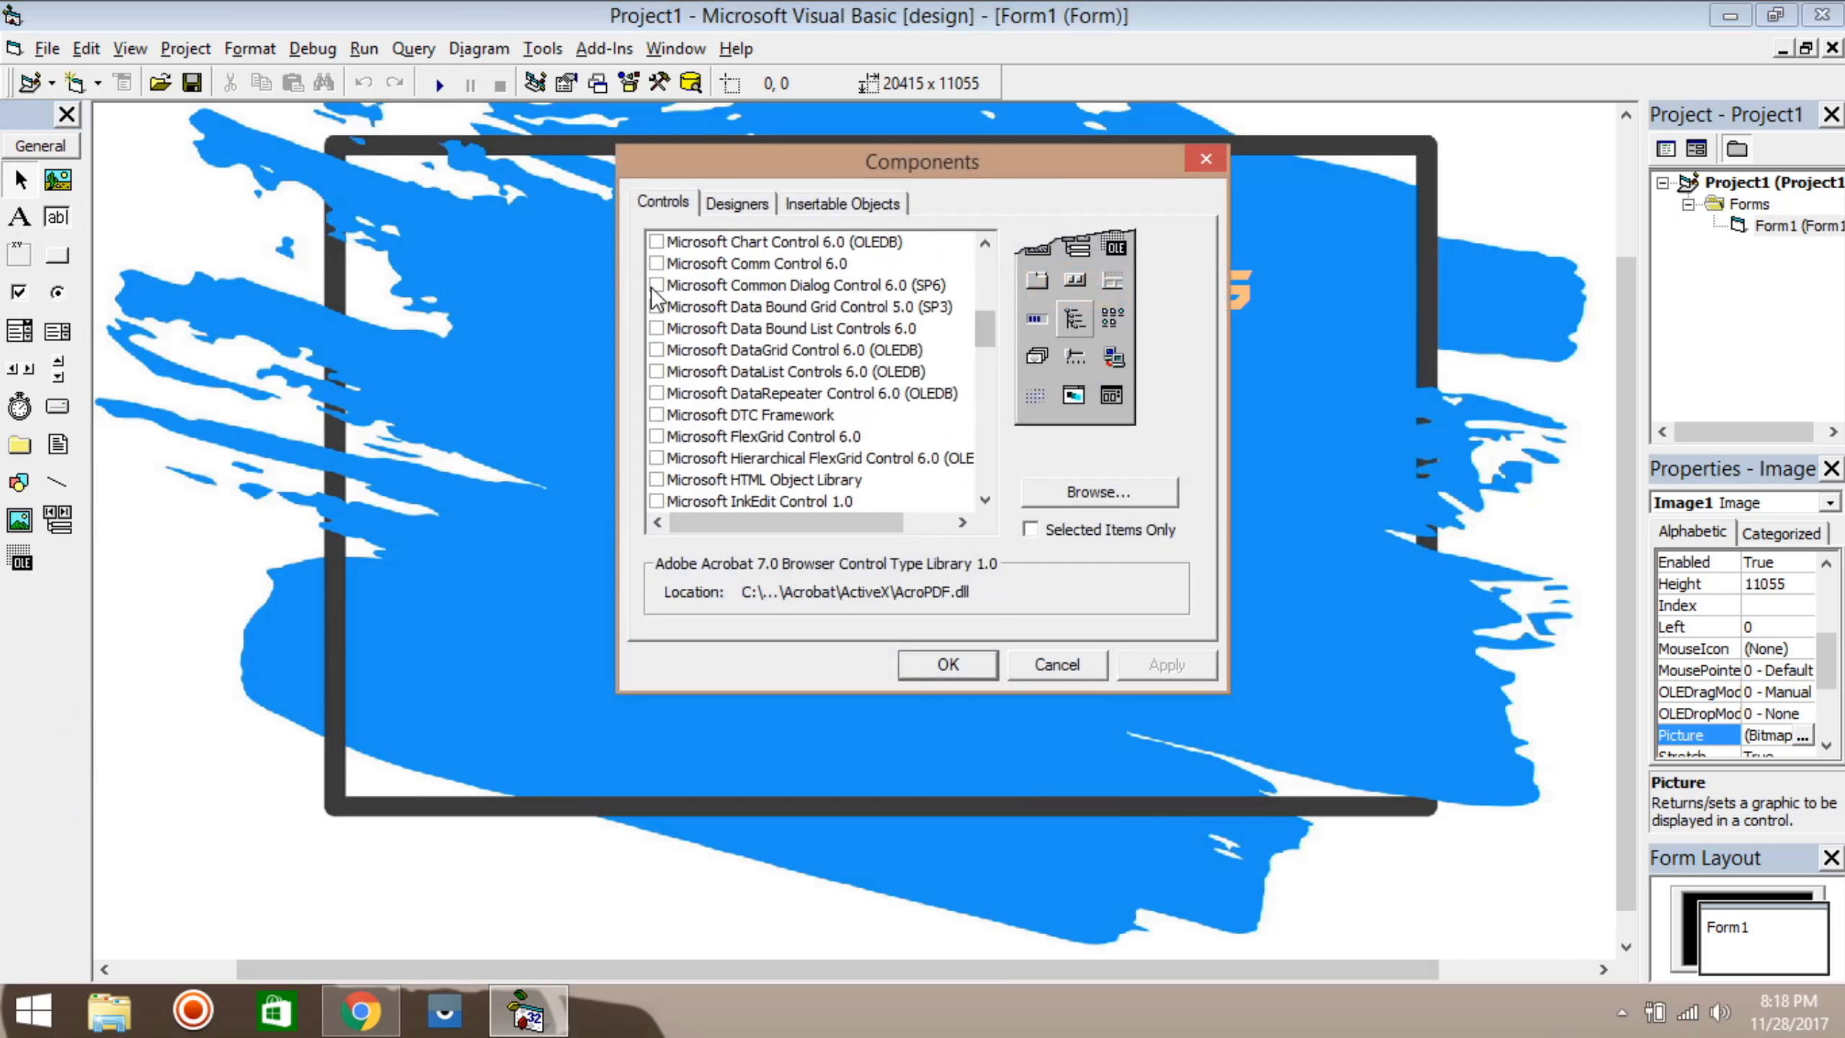
{"action": "left_click", "coordinate": [656, 286]}
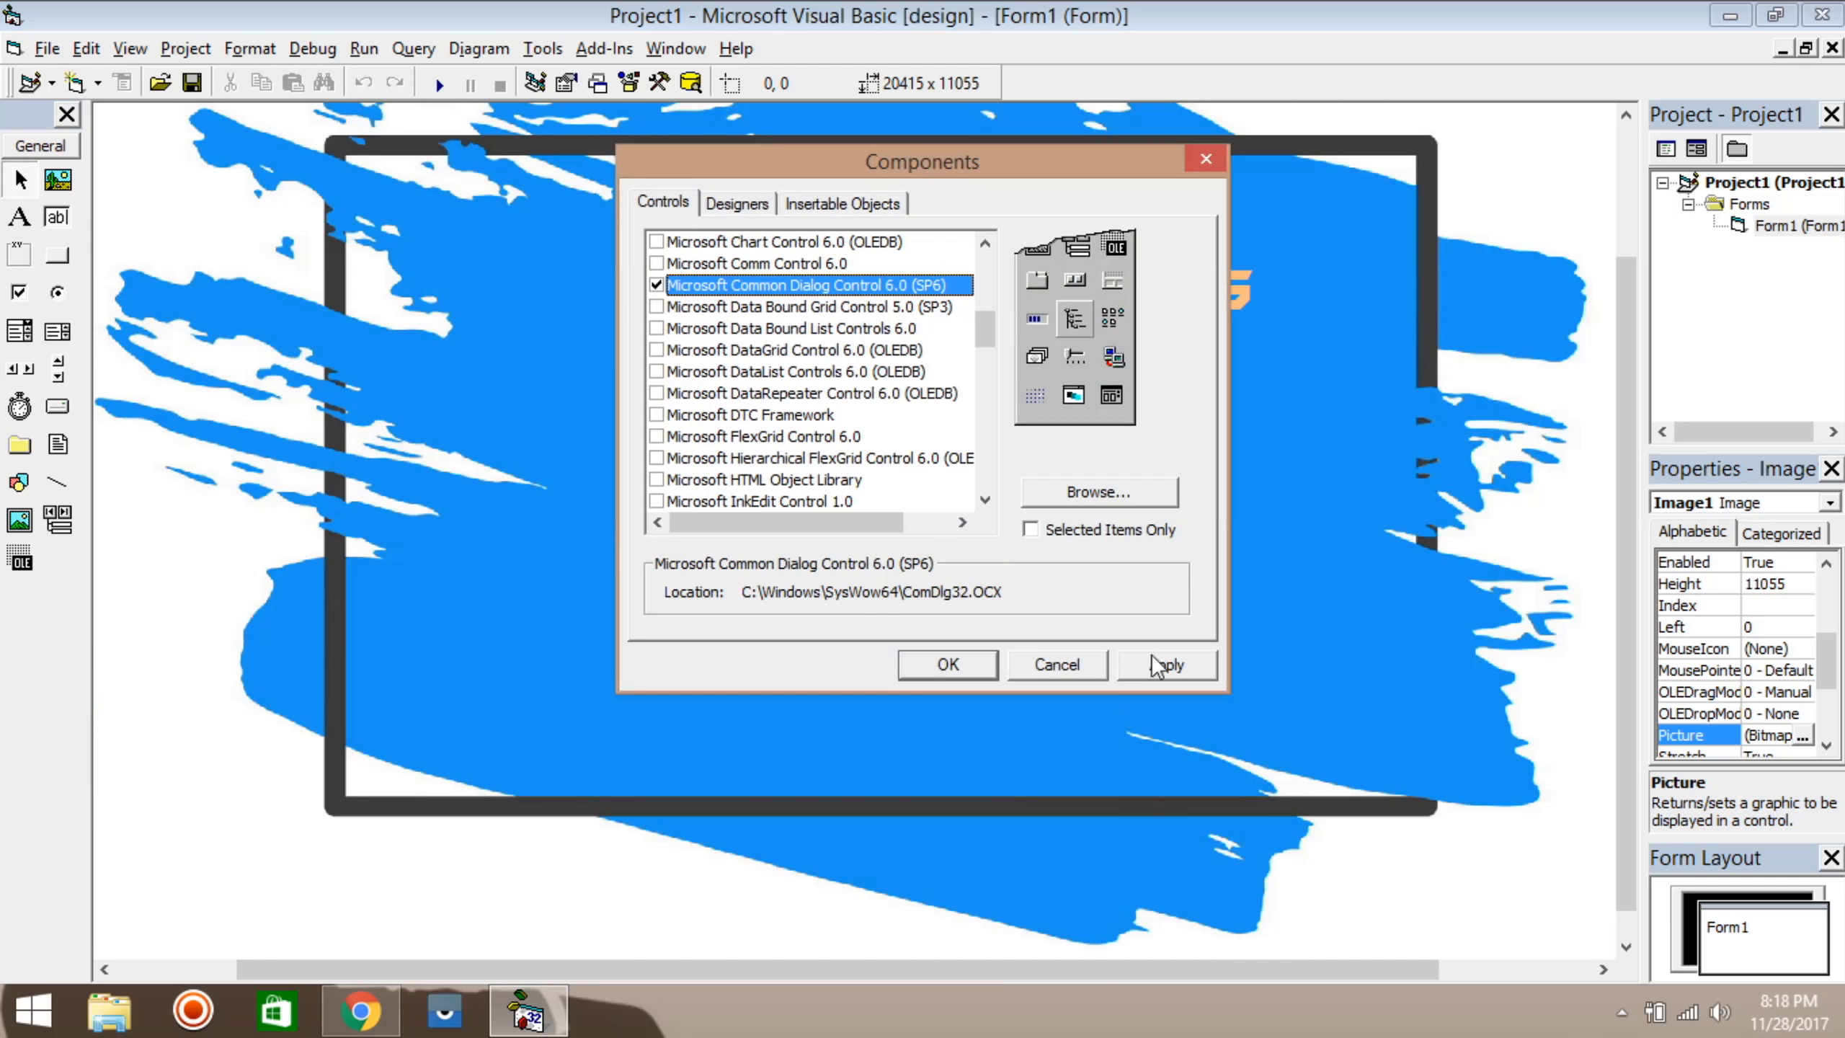
{"action": "left_click", "coordinate": [1166, 664]}
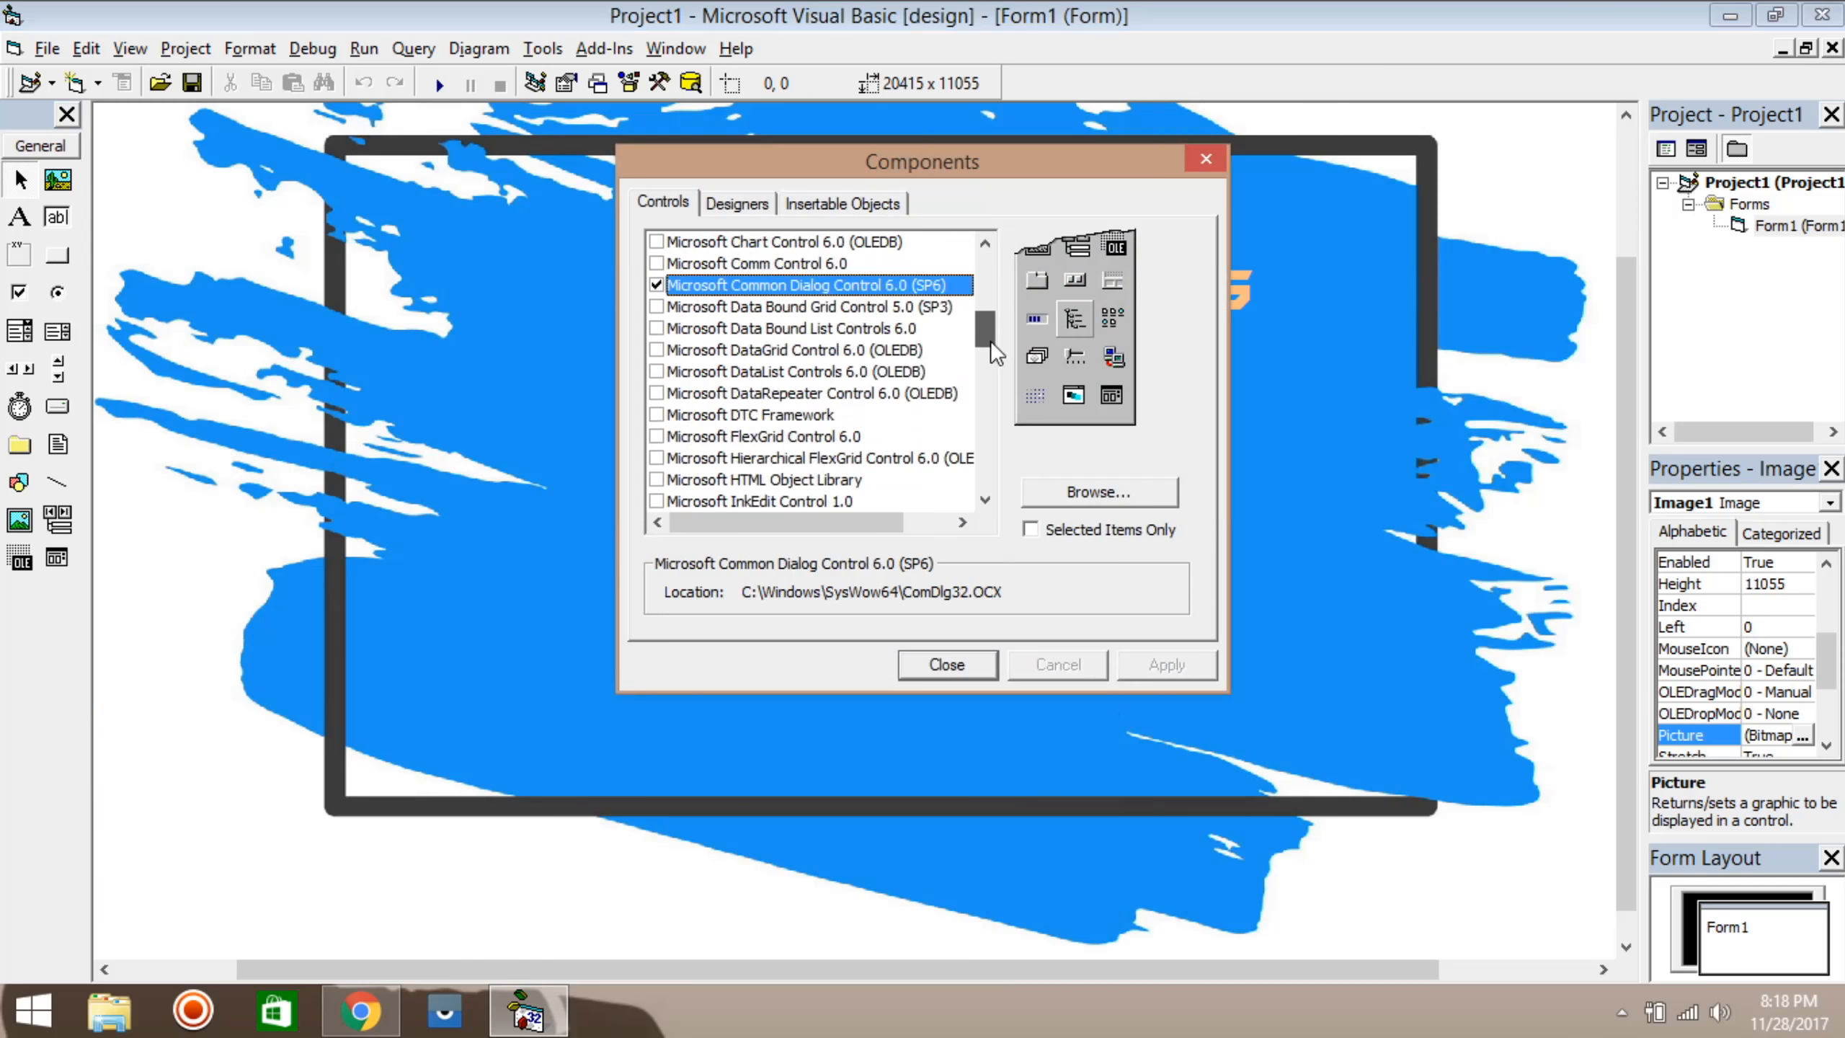
{"action": "scroll", "scroll_direction": "down", "scroll_amount": 3}
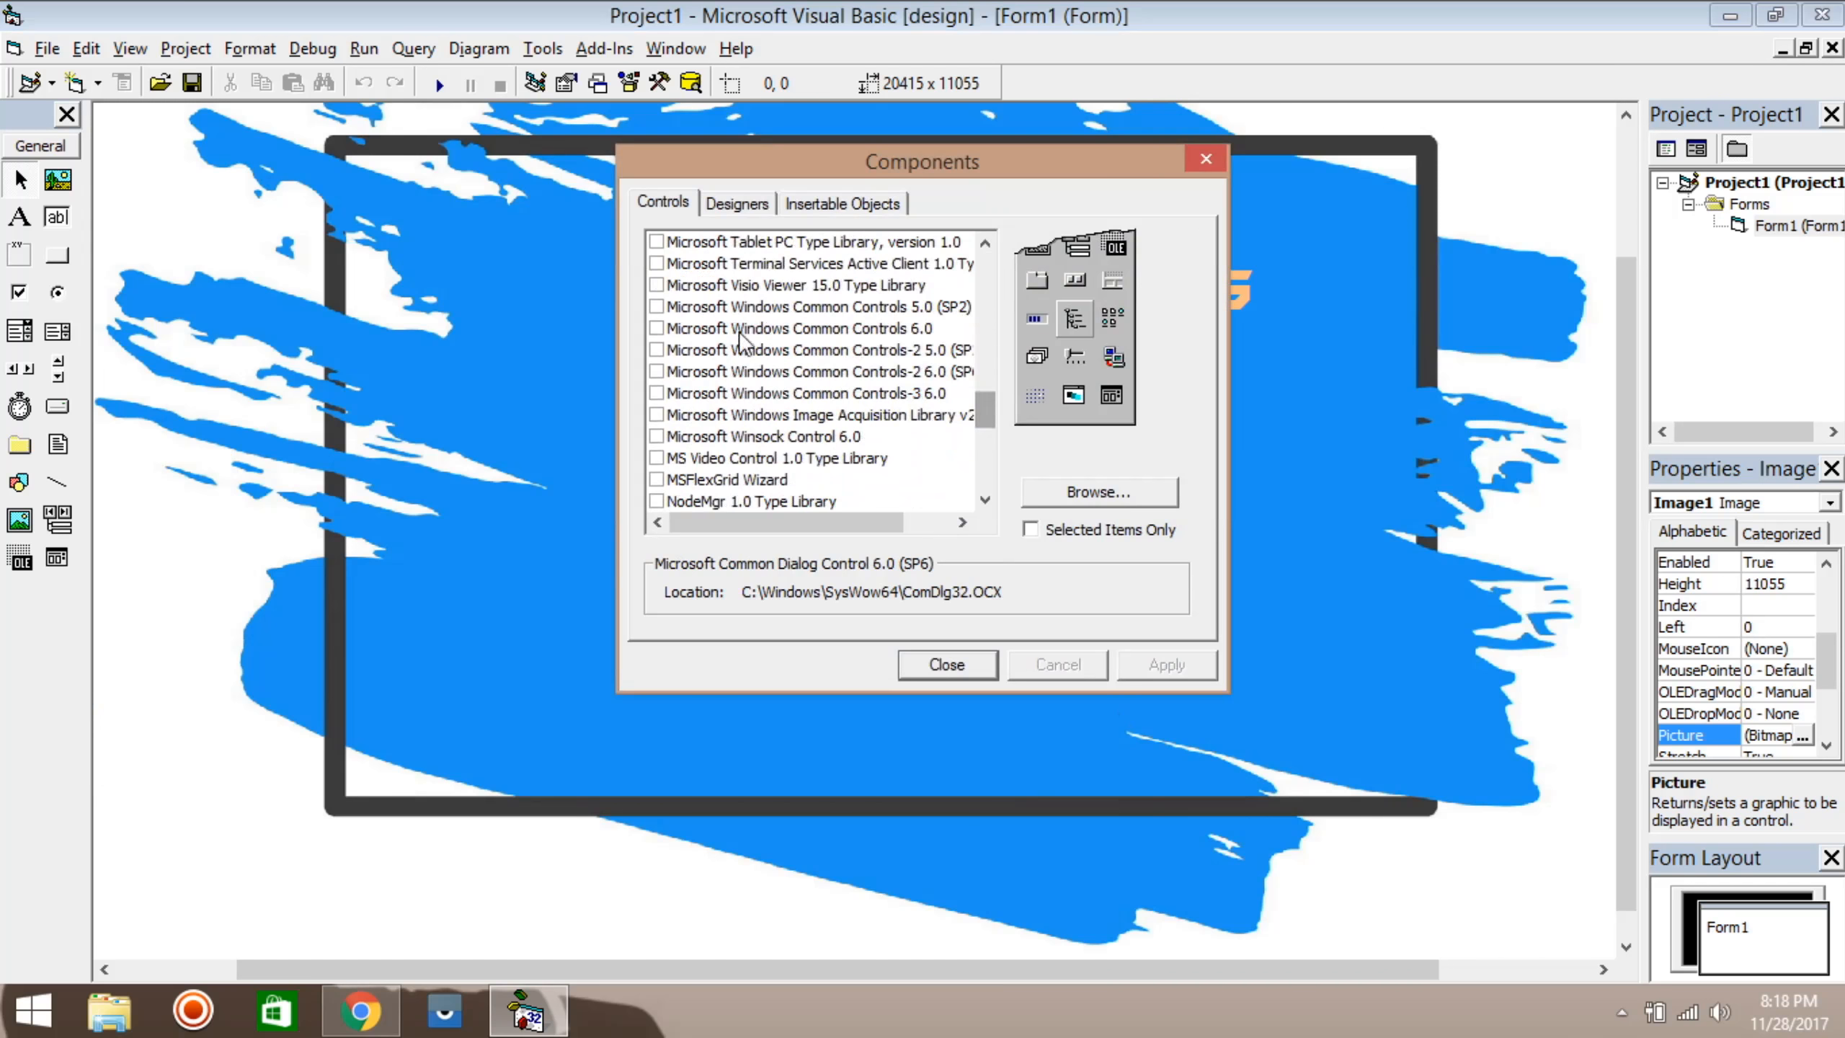
{"action": "left_click", "coordinate": [656, 329]}
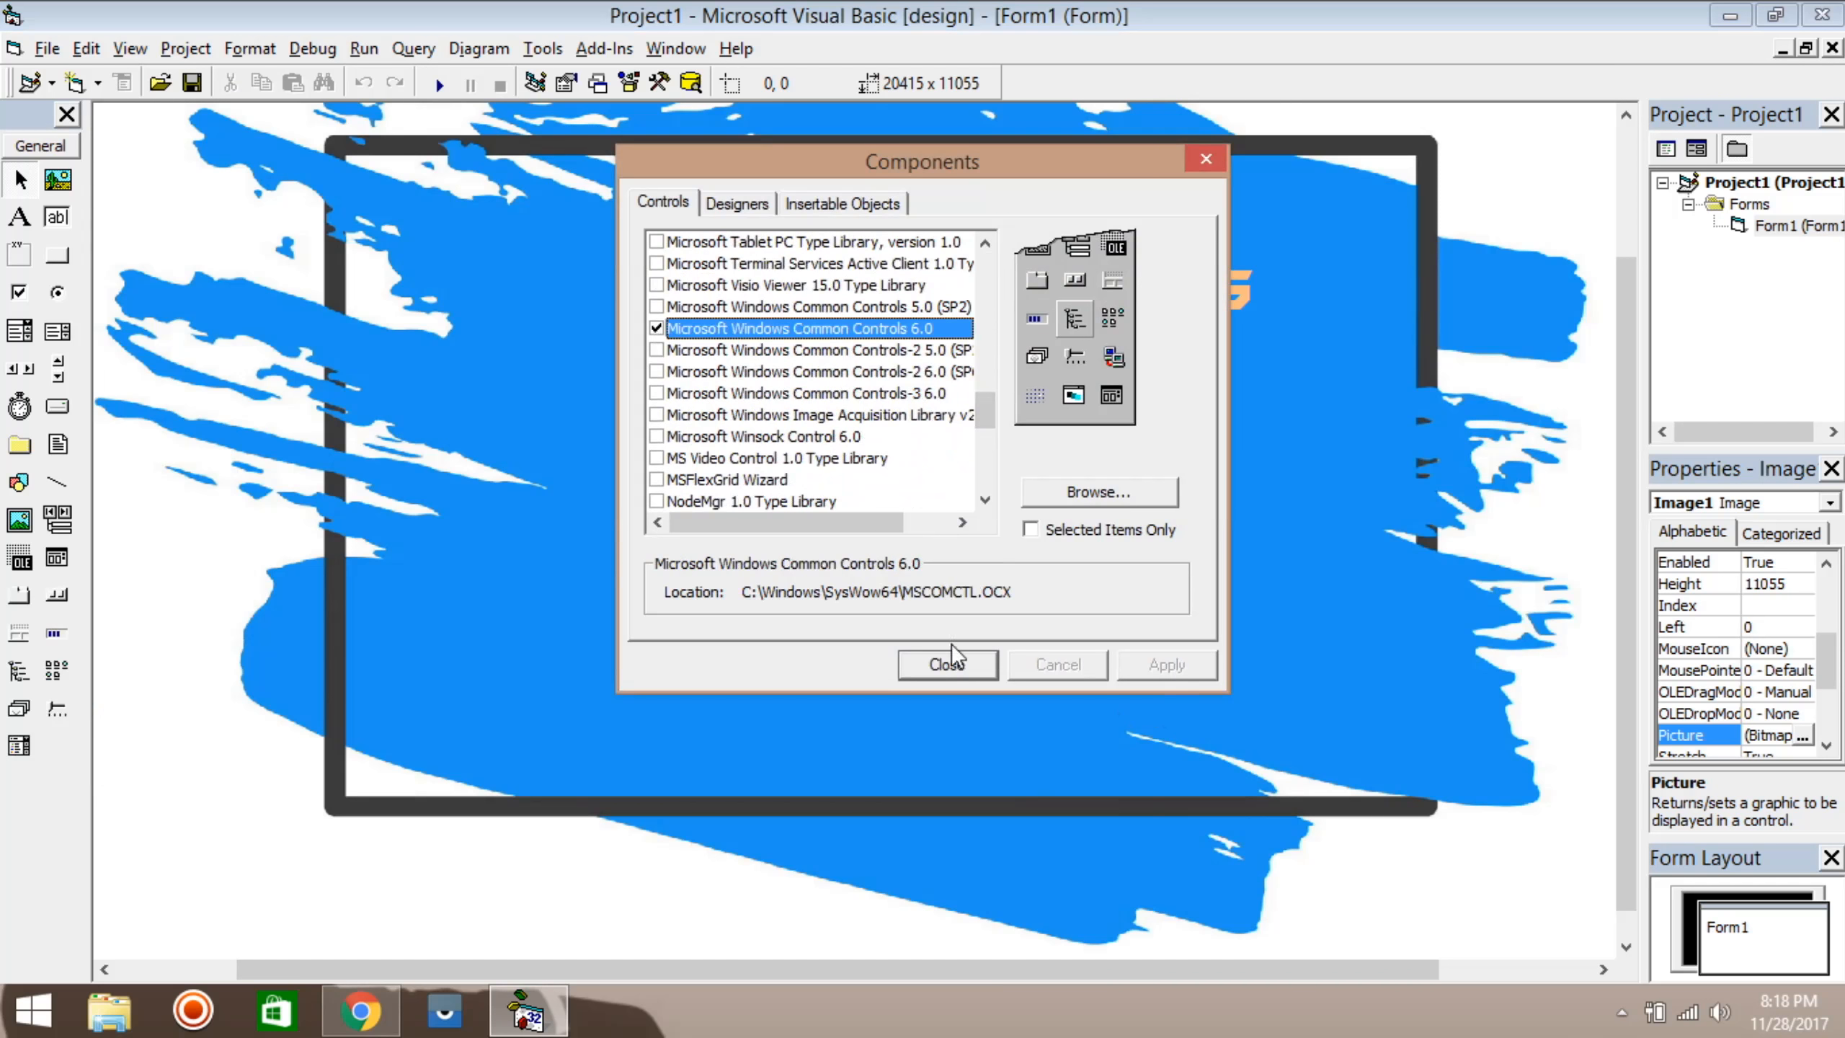
{"action": "left_click", "coordinate": [947, 663]}
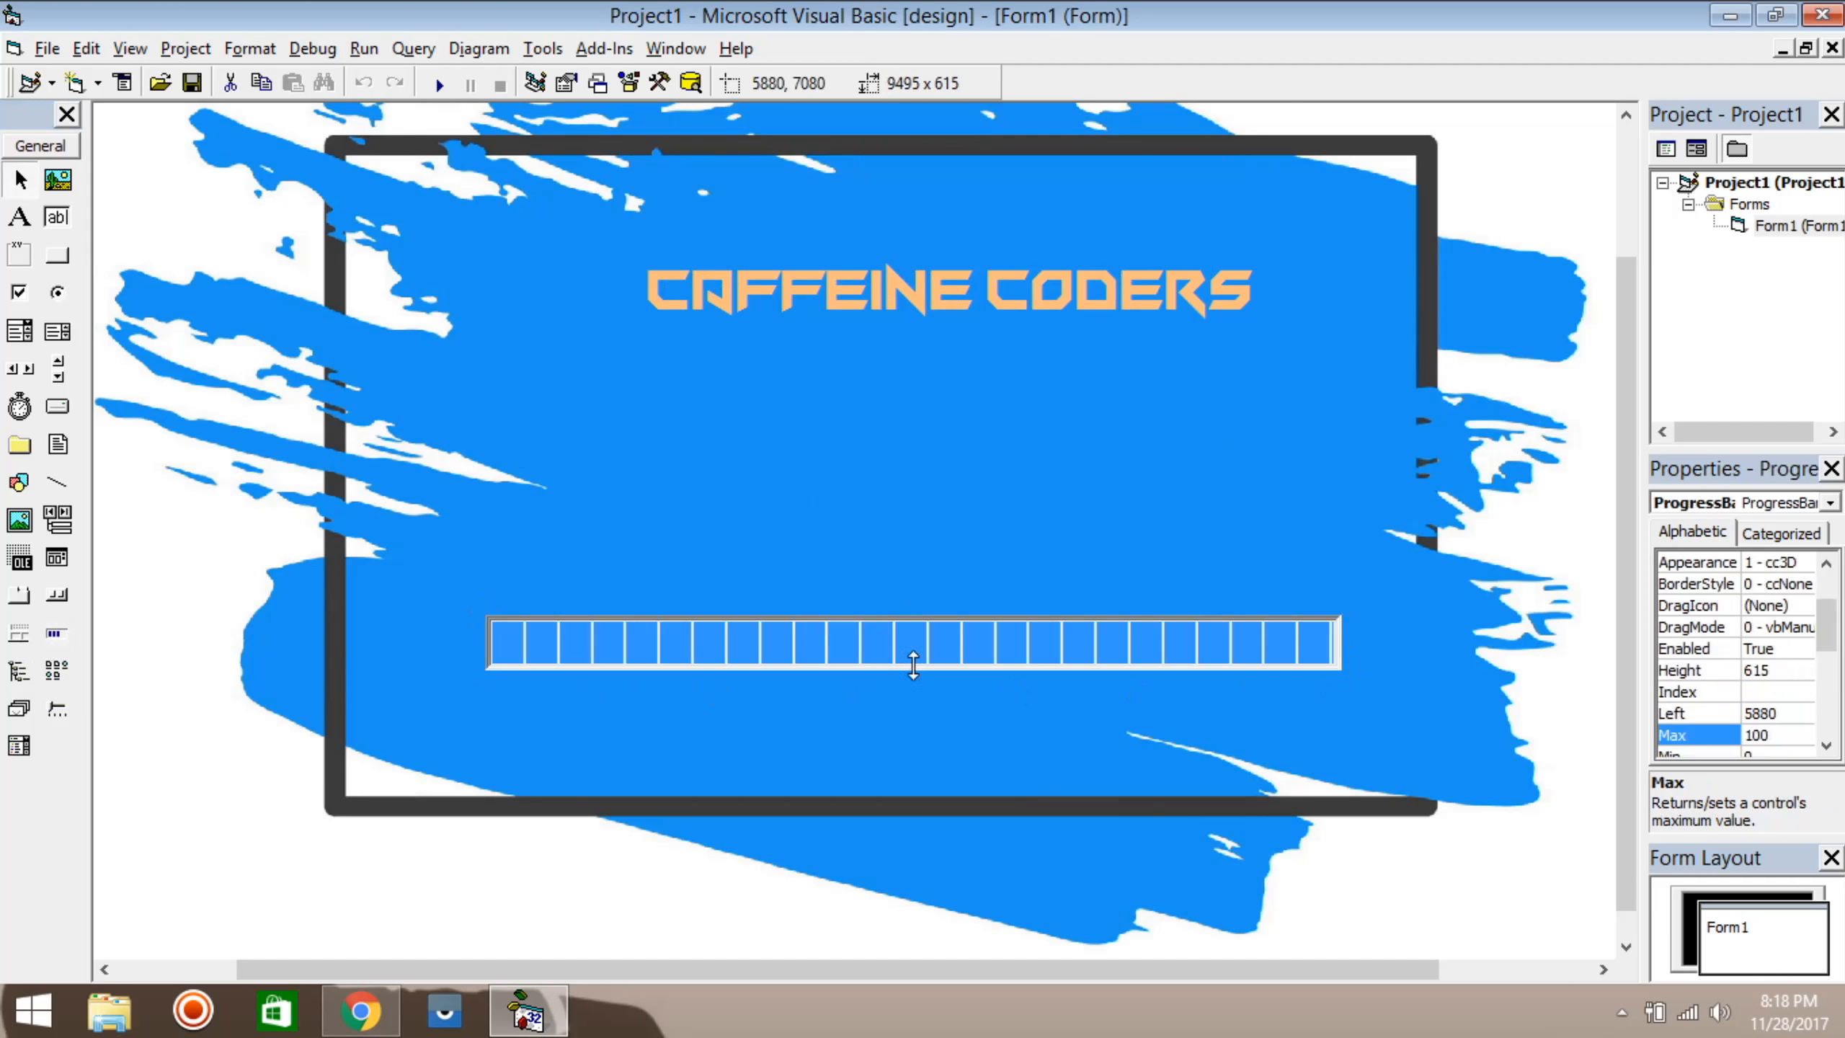
Step: Slim the progress bar and add Timer1 with Interval 250 and Enabled False
{"action": "left_click_drag", "start_coordinate": [914, 676], "coordinate": [1054, 676]}
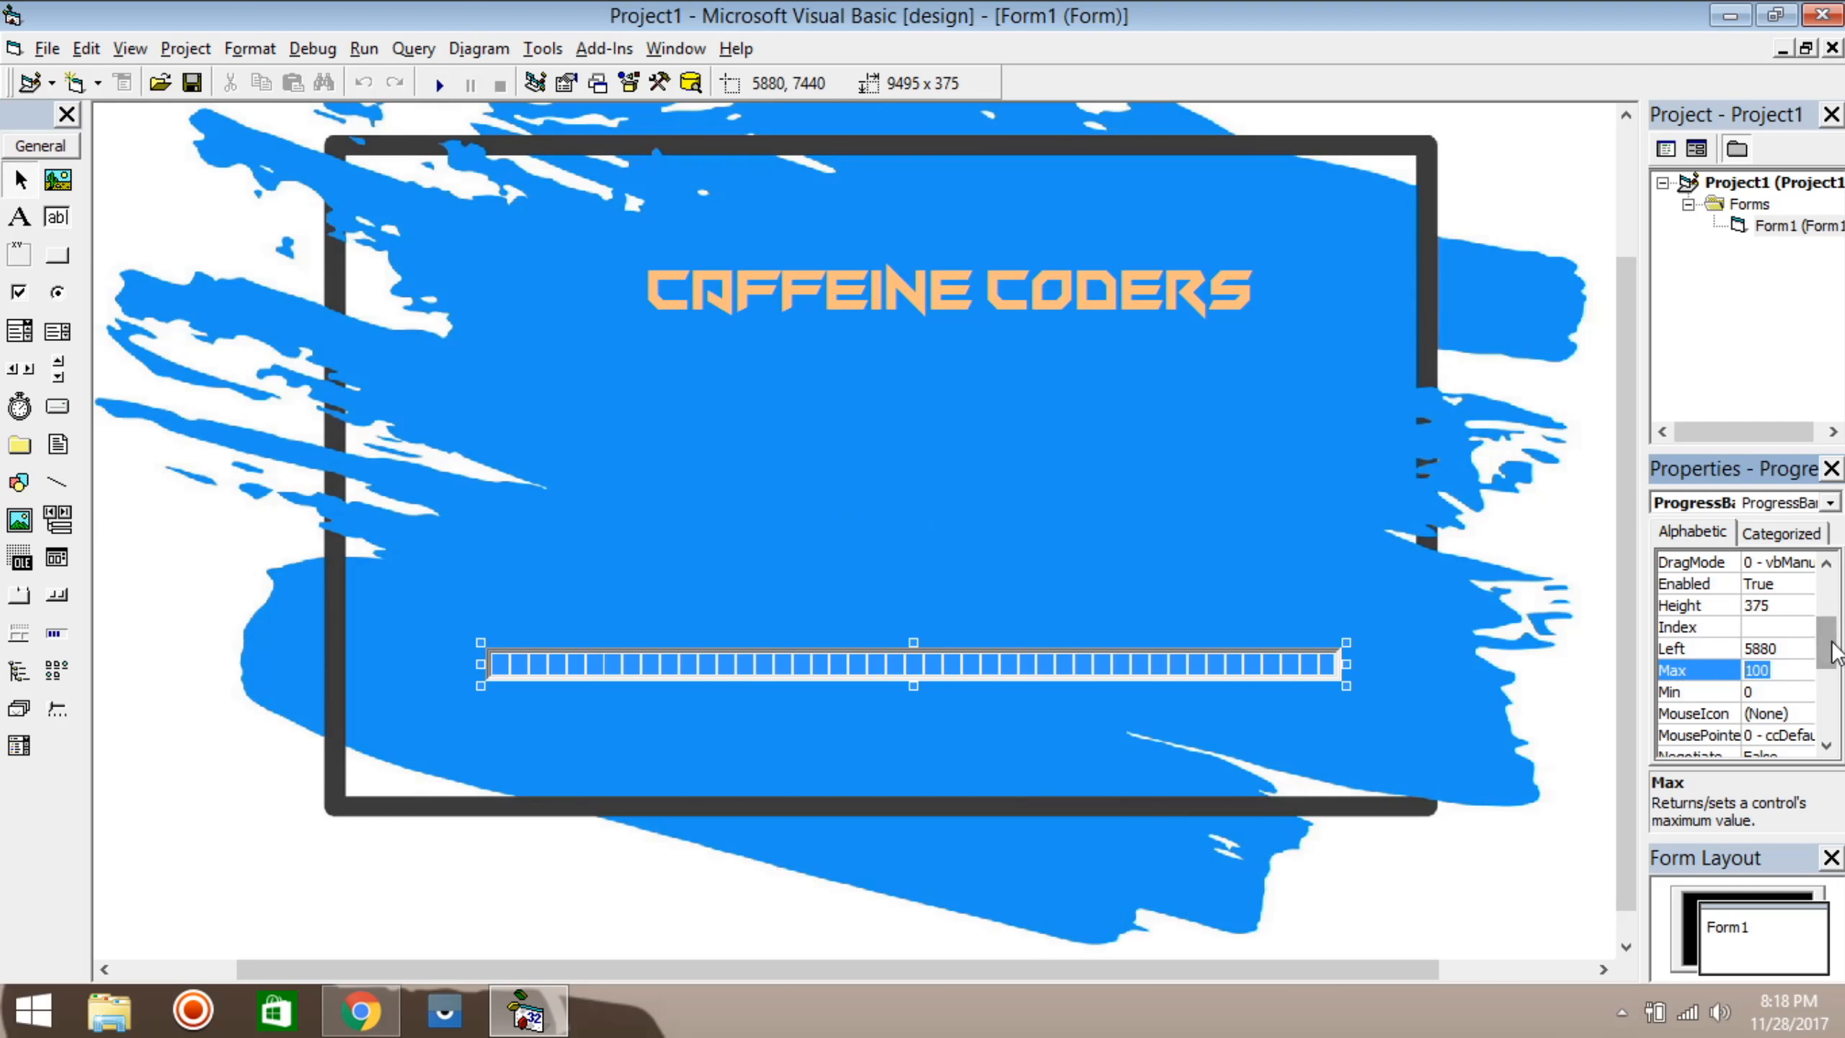
{"action": "scroll", "scroll_direction": "down", "scroll_amount": 3}
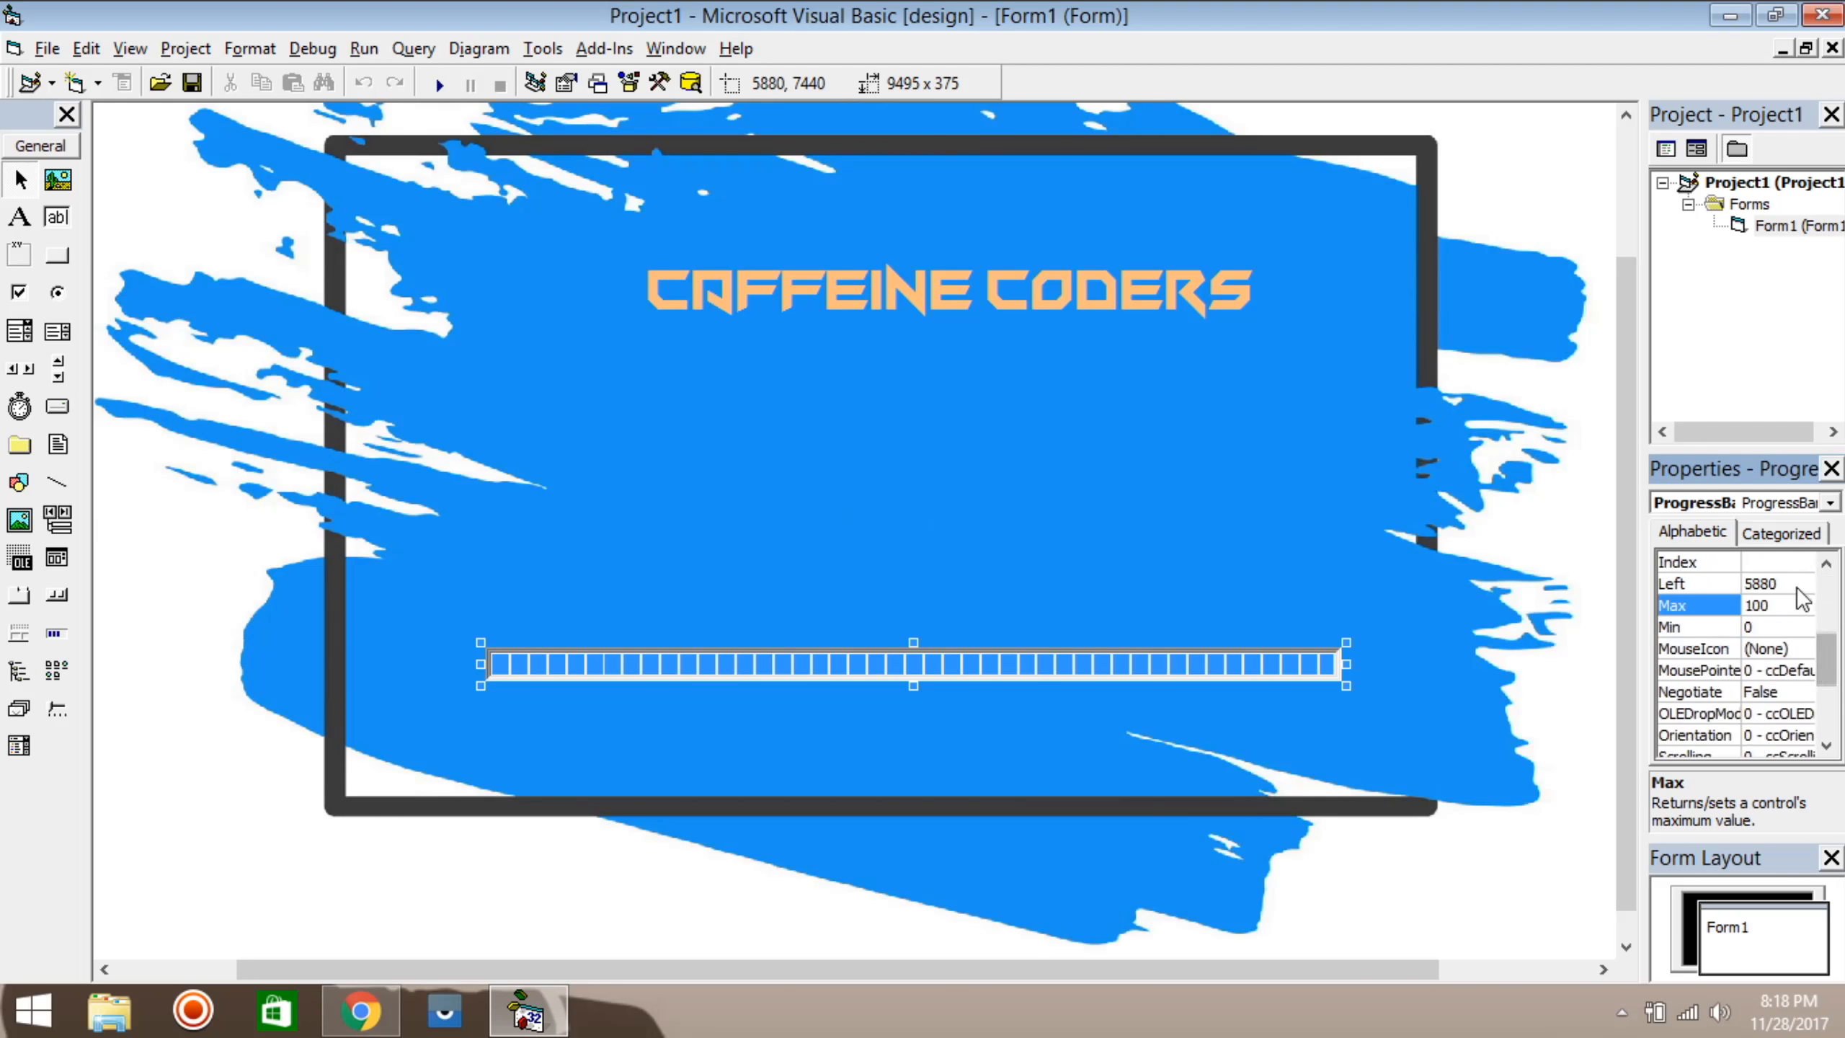
{"action": "mouse_move", "coordinate": [8, 584]}
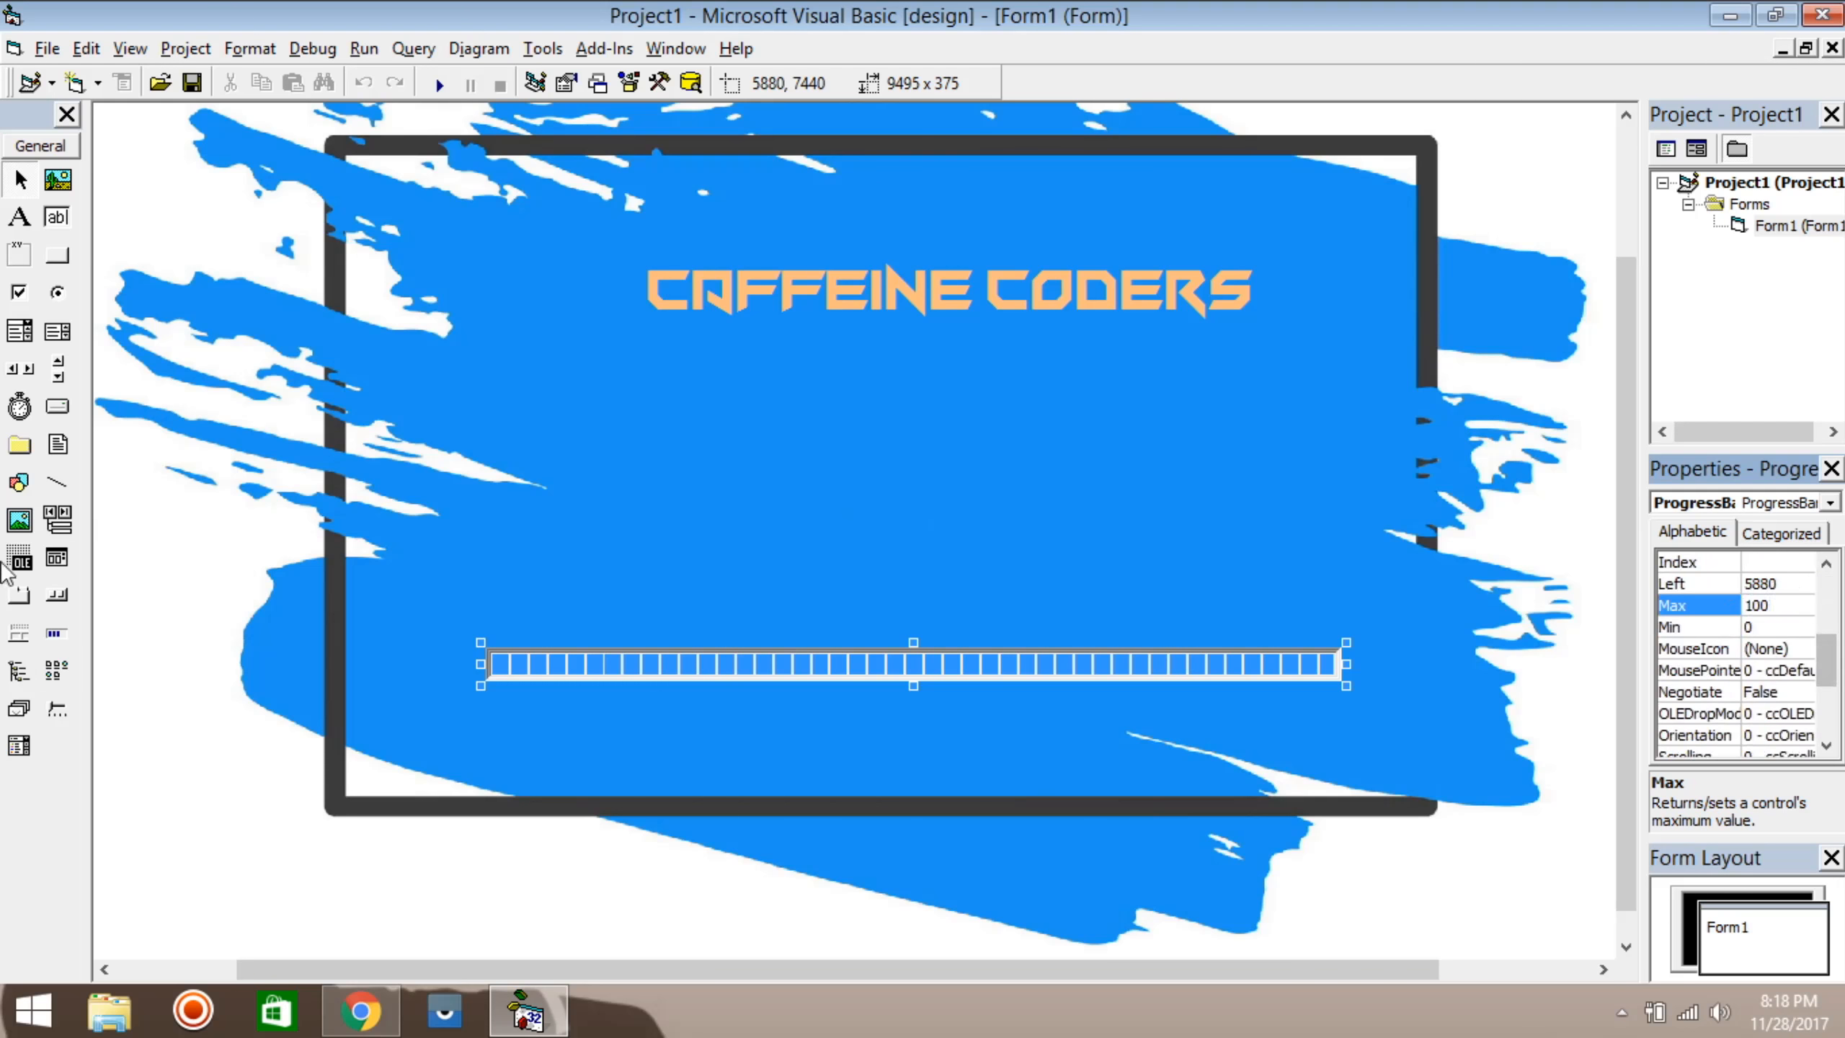
{"action": "mouse_move", "coordinate": [28, 409]}
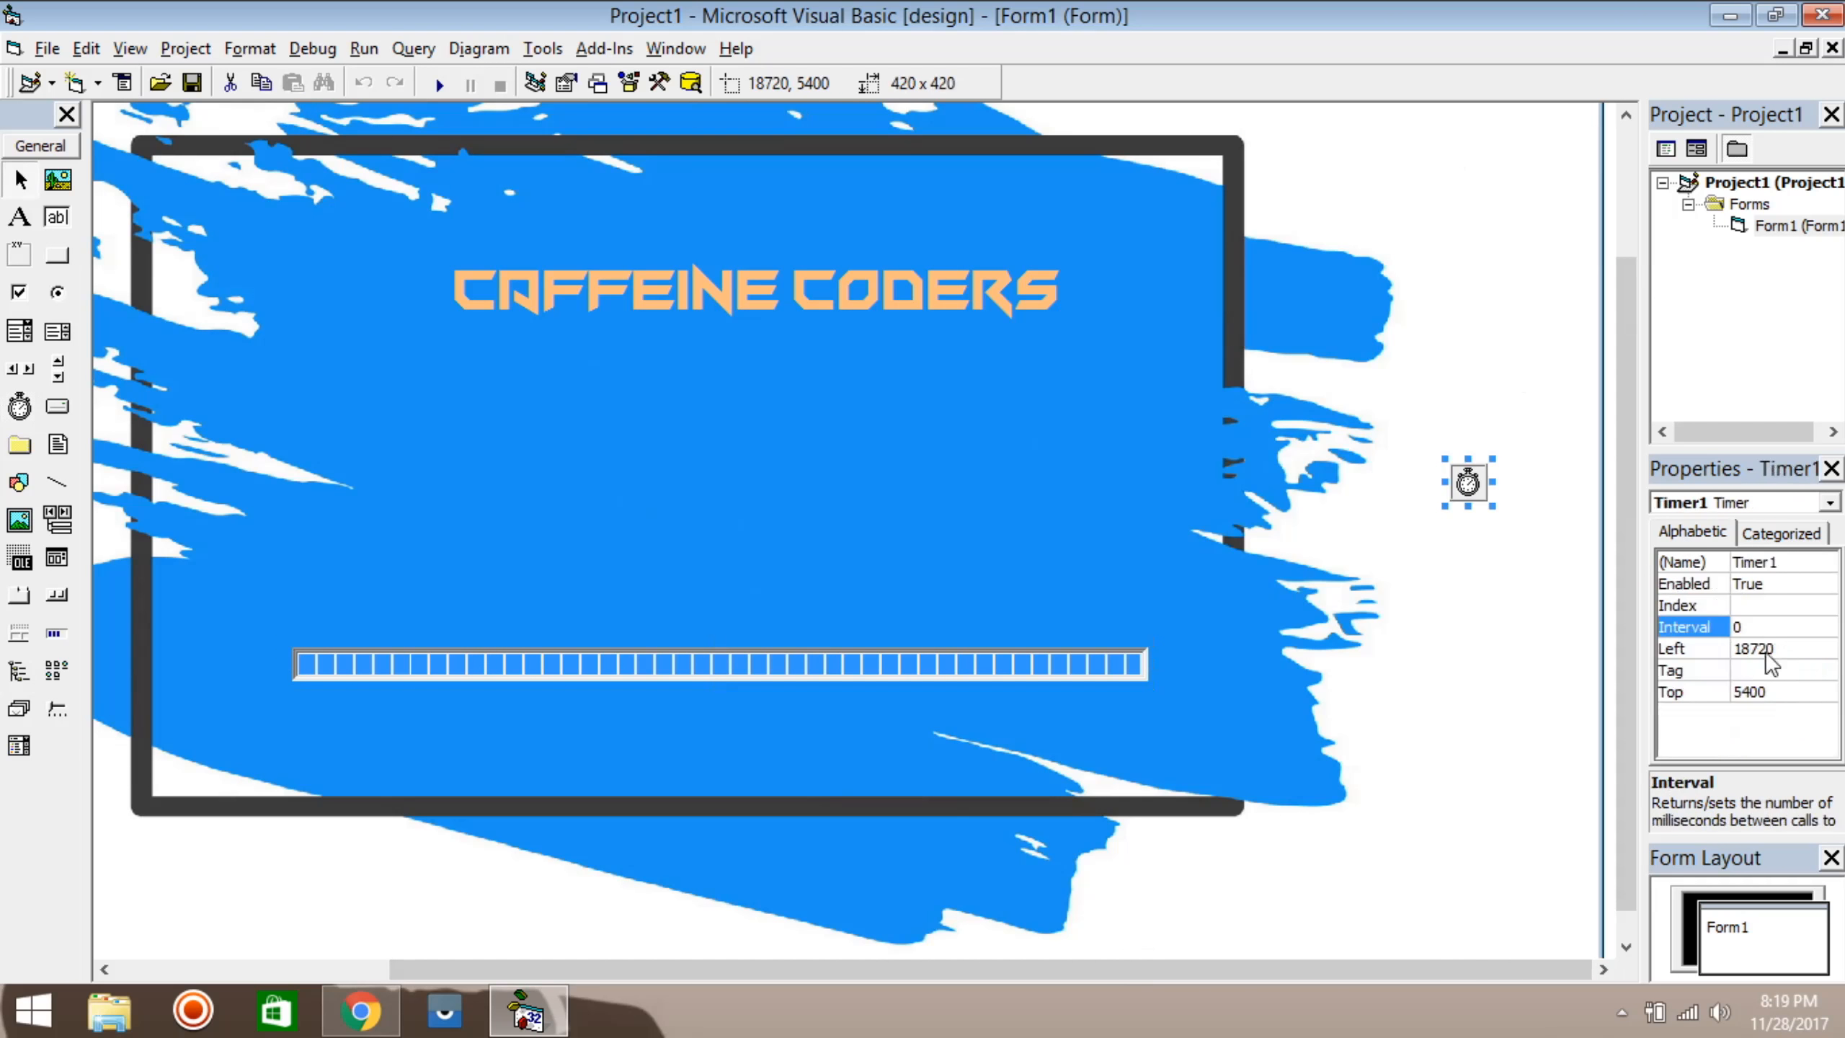
{"action": "type", "text": "250"}
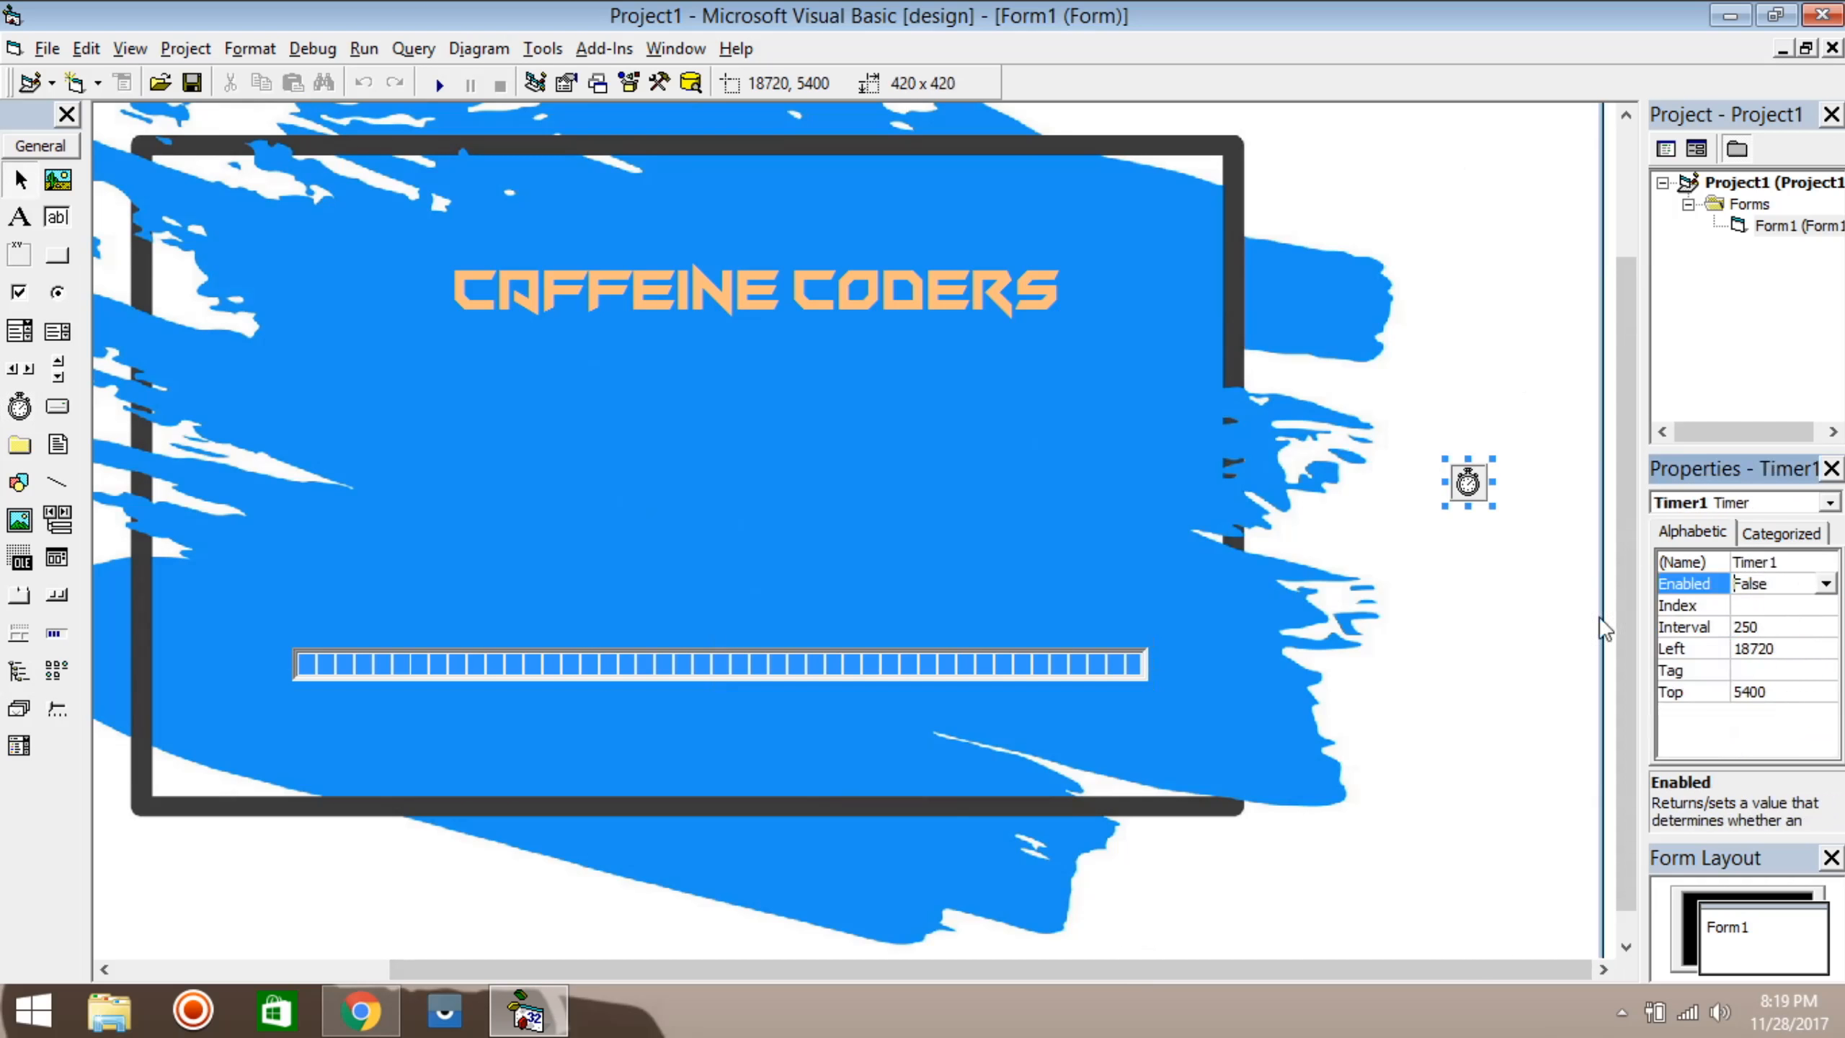
{"action": "left_click", "coordinate": [672, 426]}
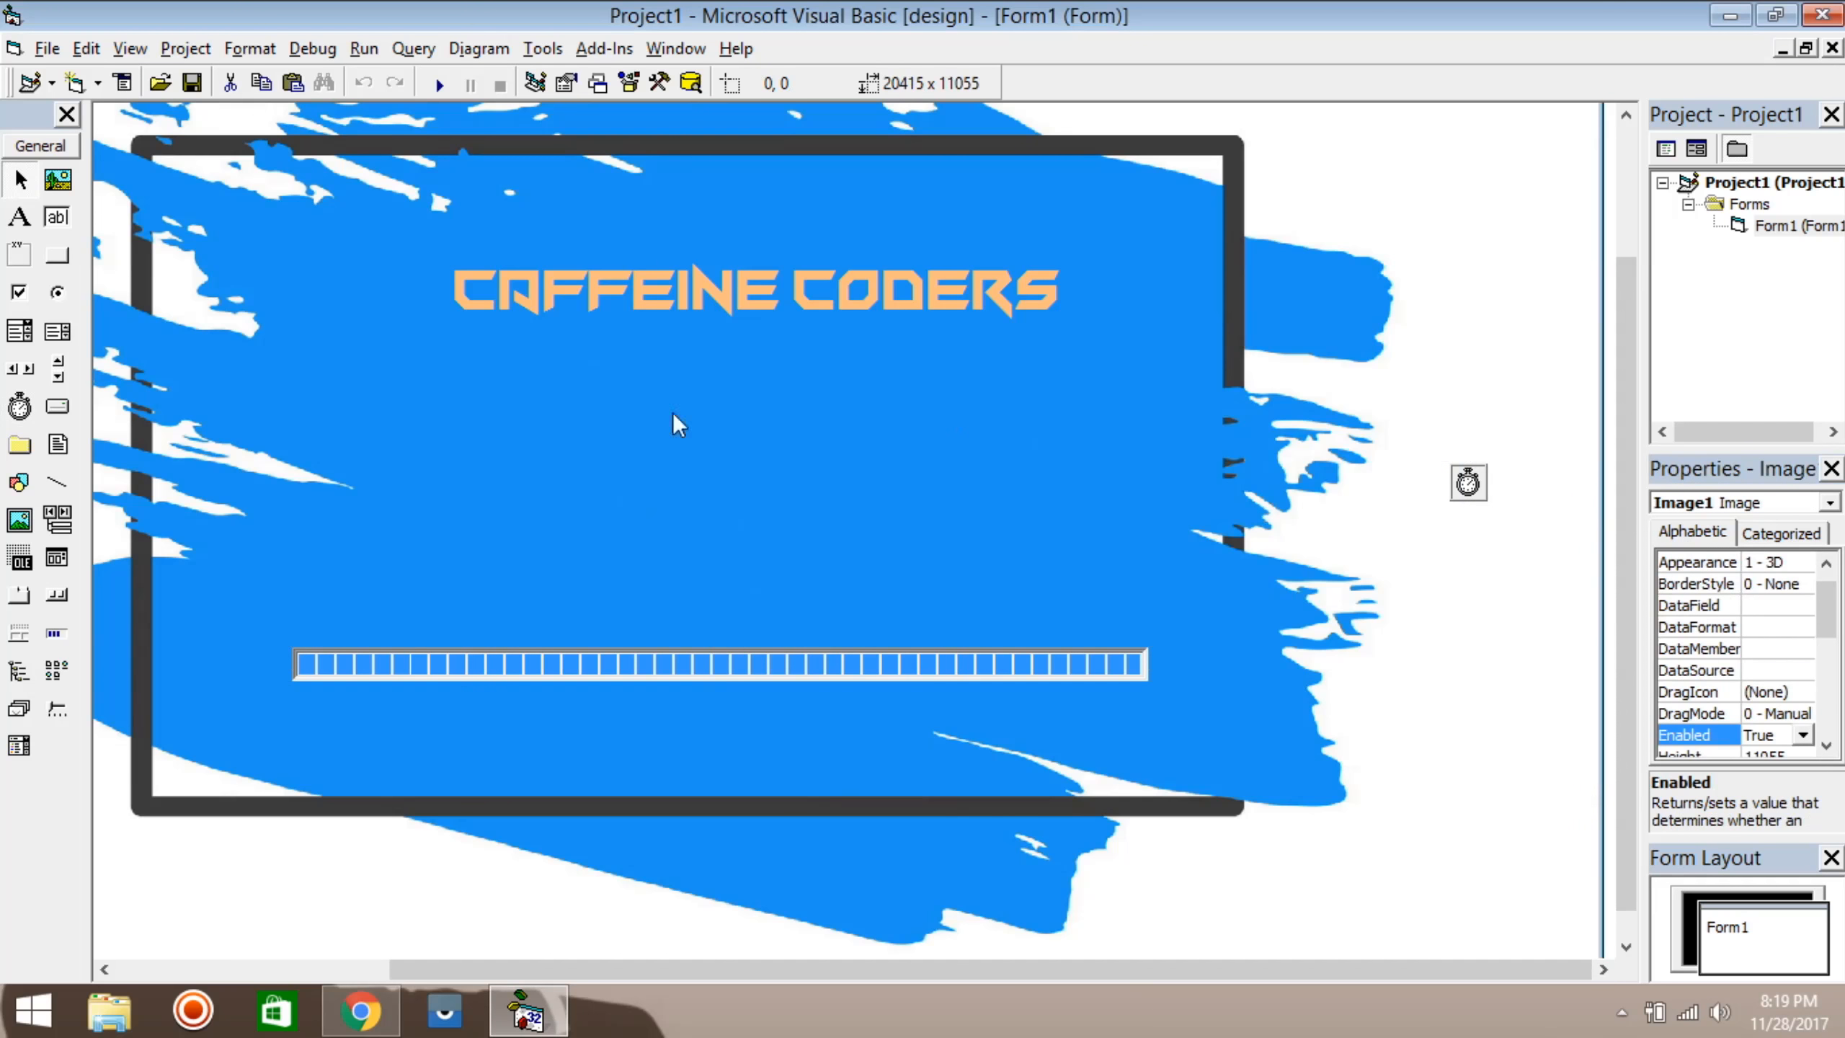
{"action": "left_click", "coordinate": [1467, 483]}
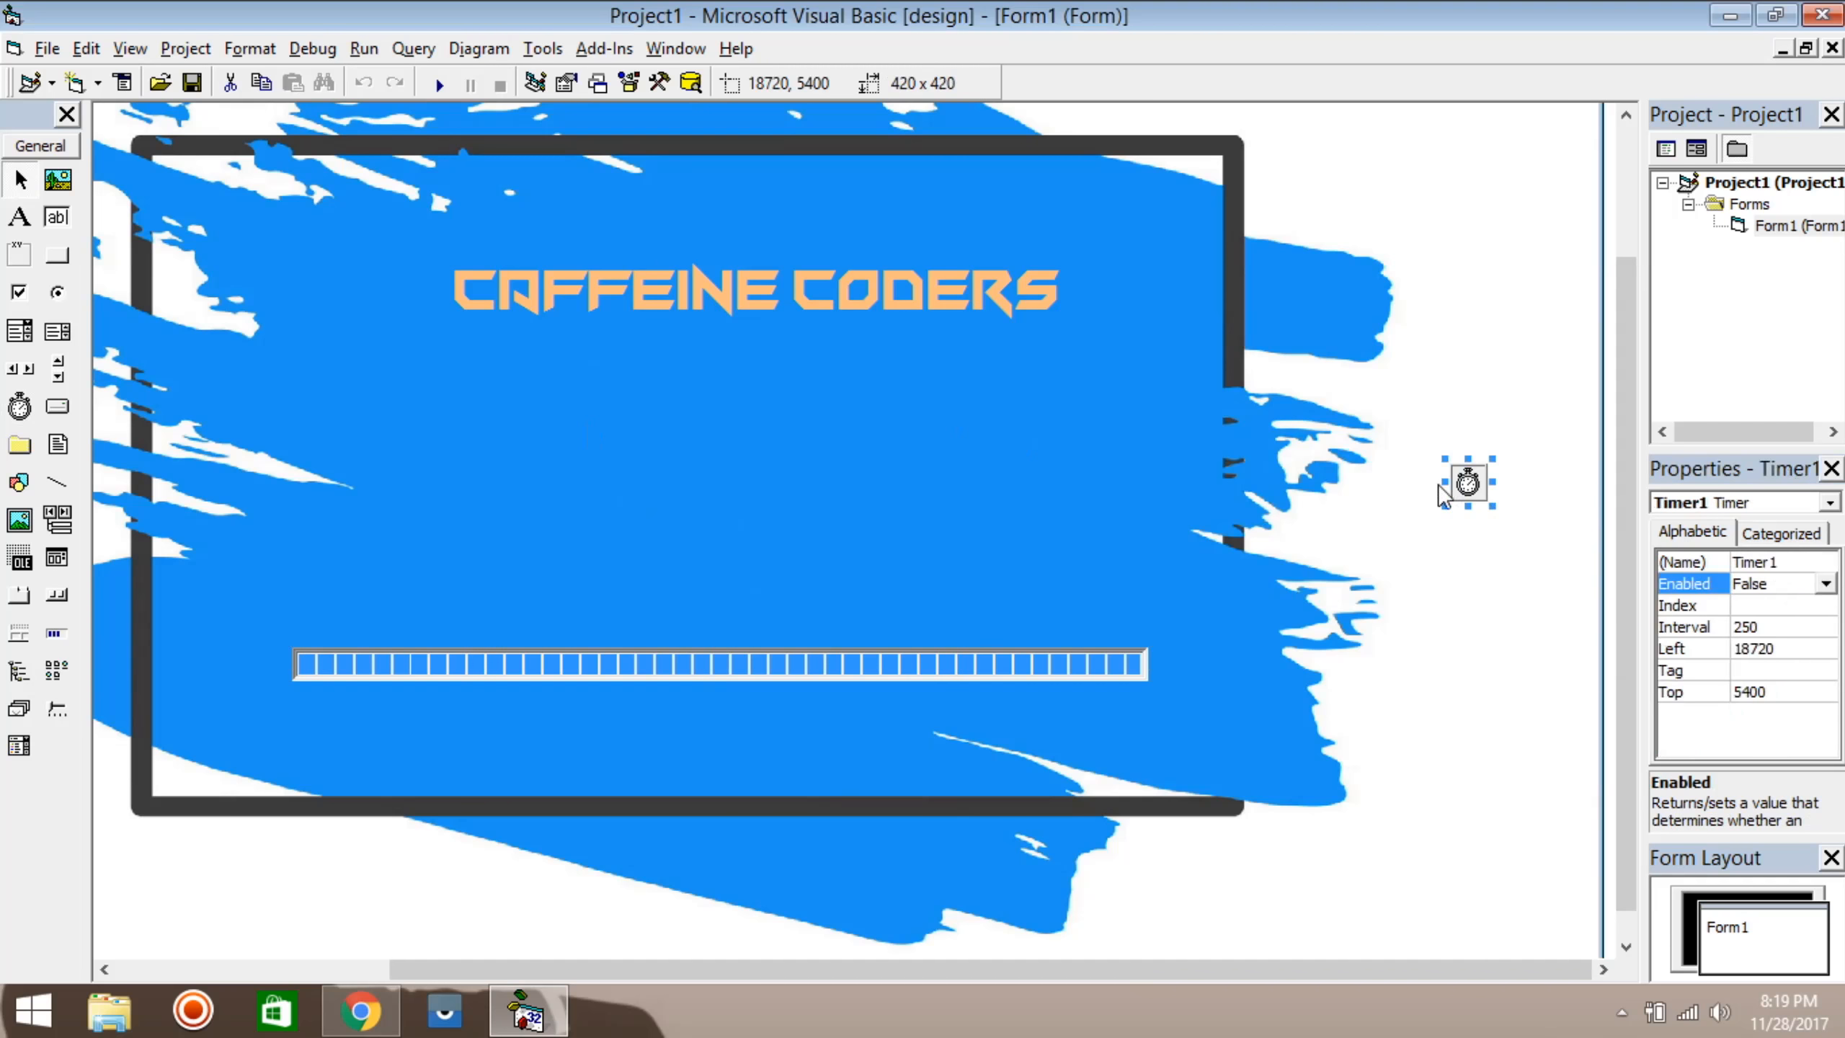
{"action": "mouse_move", "coordinate": [935, 585]}
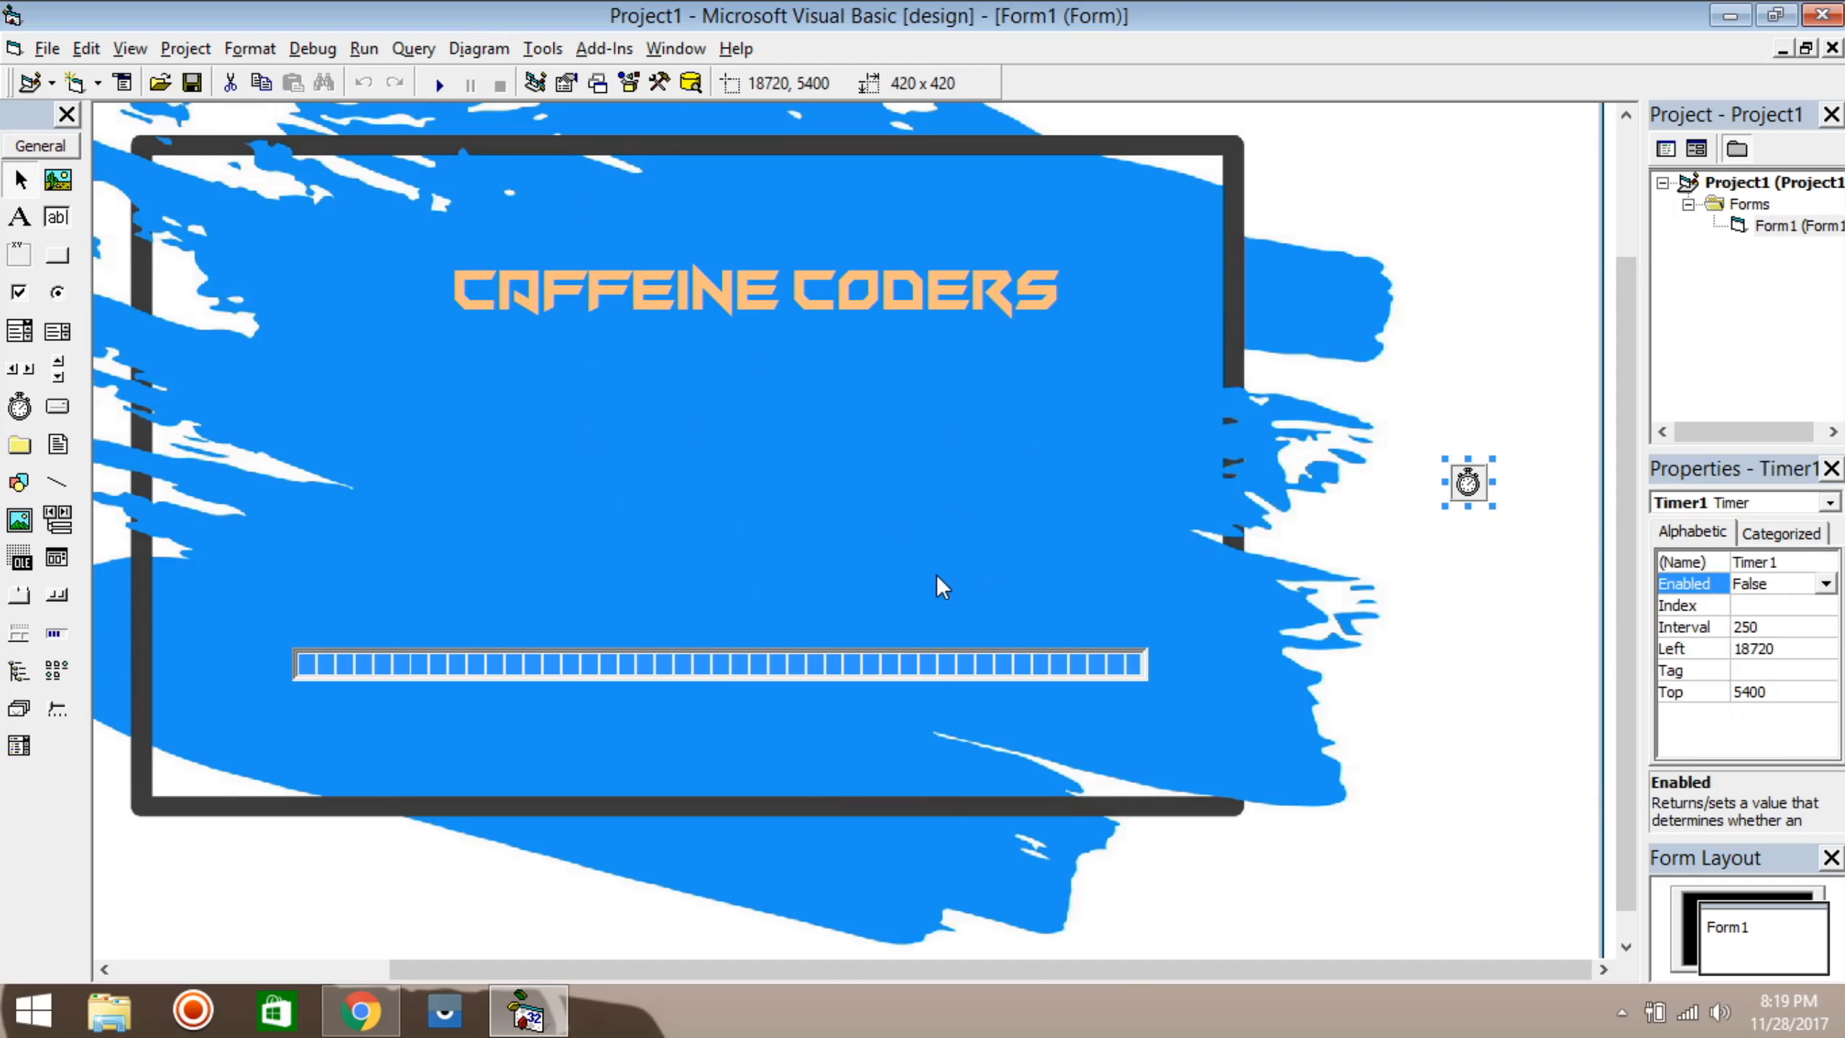
{"action": "mouse_move", "coordinate": [689, 440]}
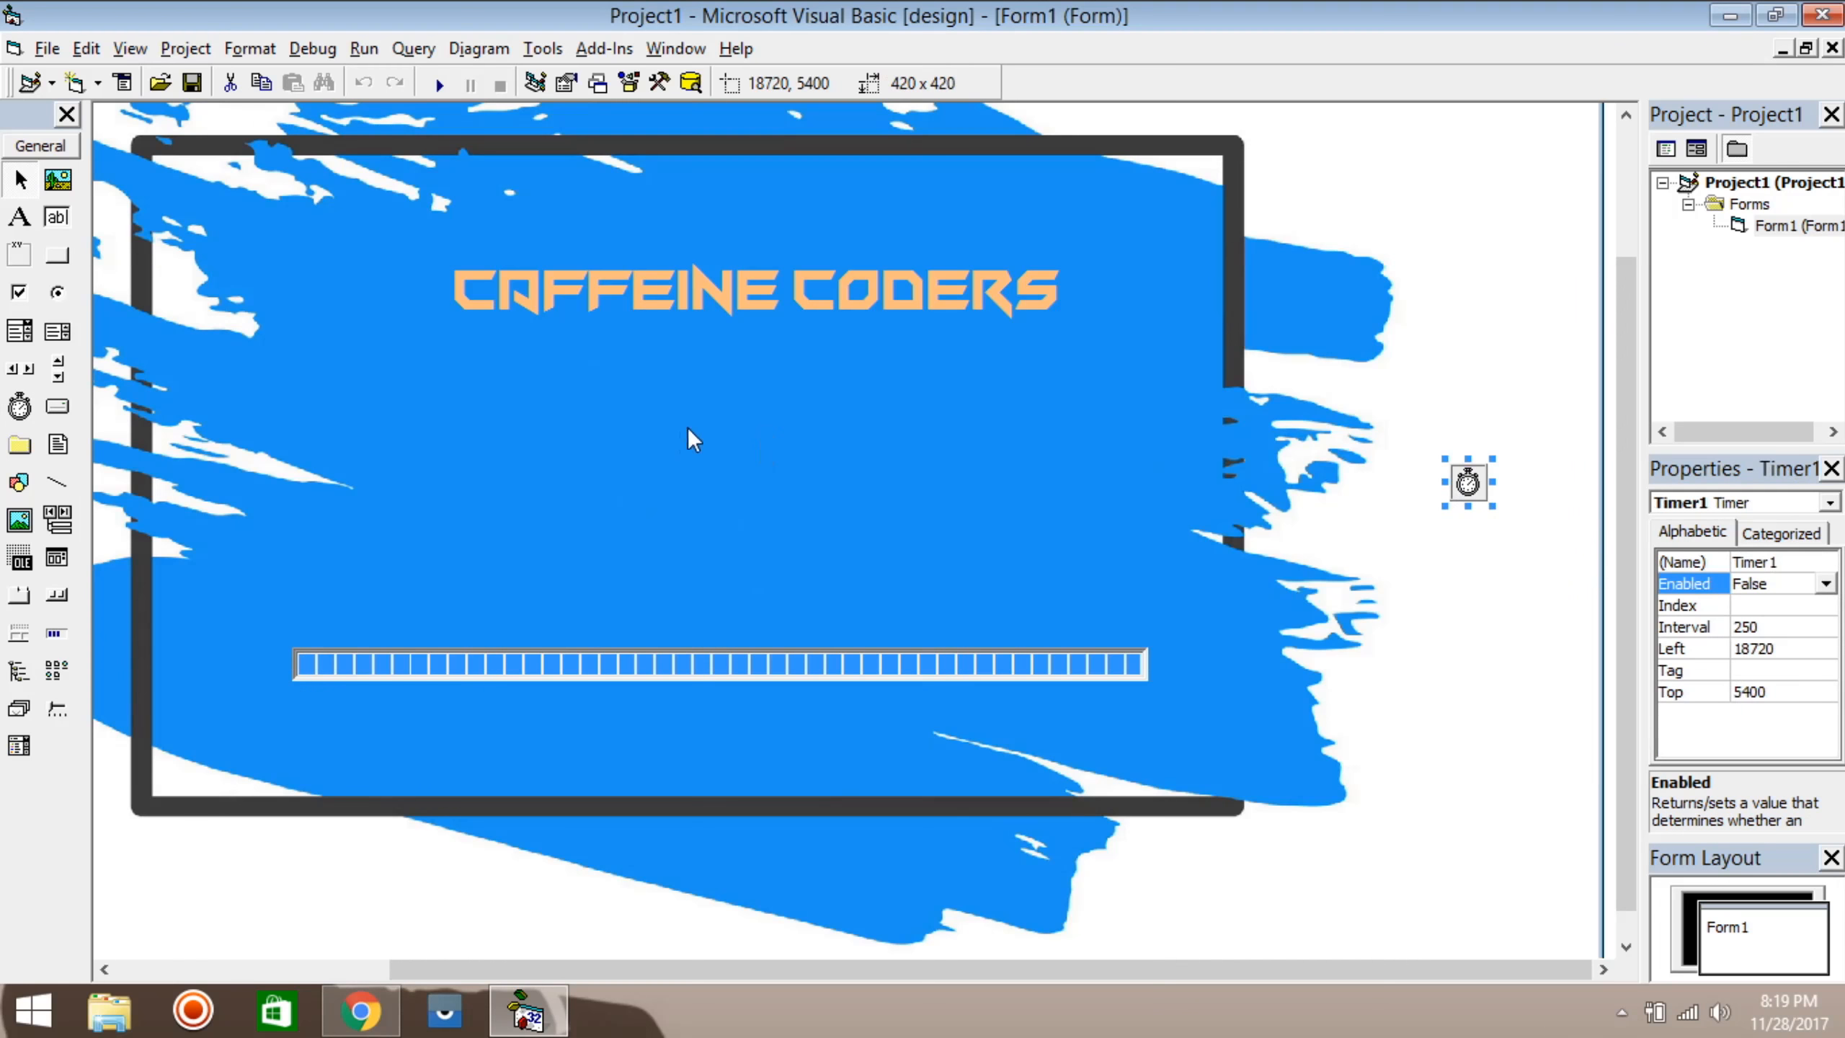
{"action": "mouse_move", "coordinate": [676, 447]}
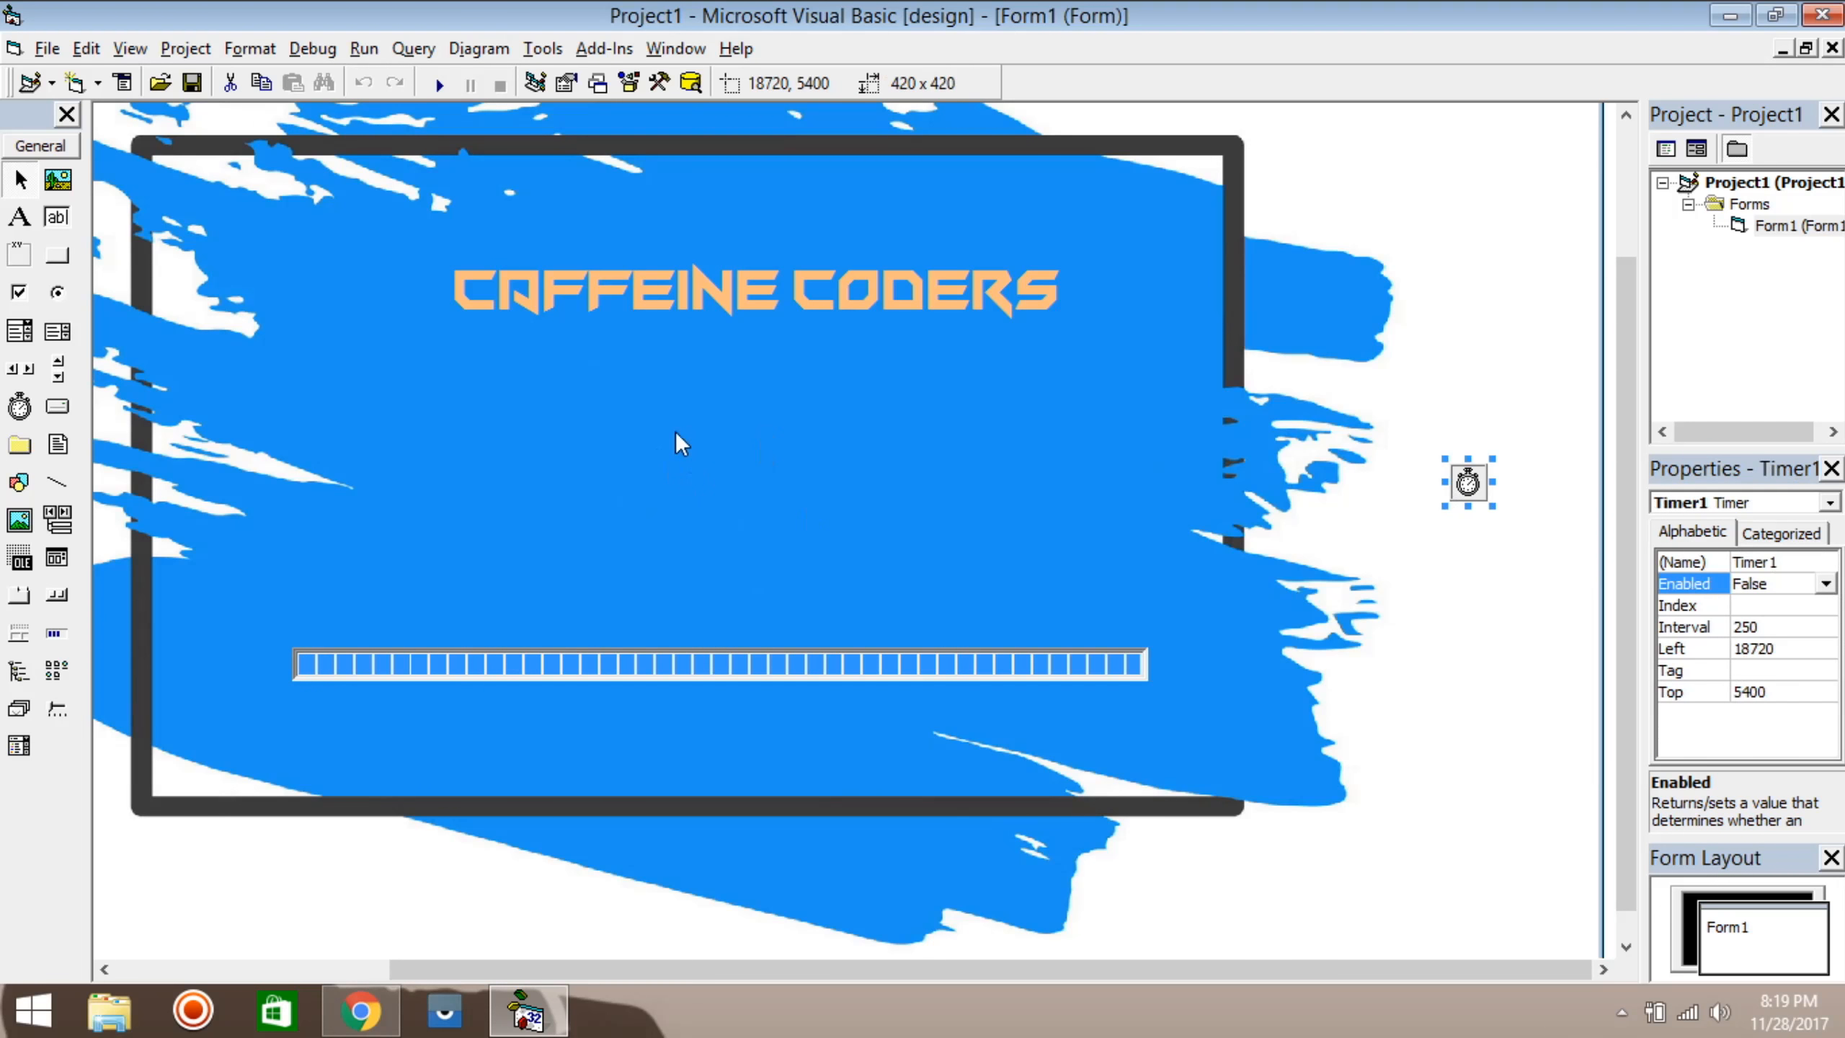
{"action": "mouse_move", "coordinate": [666, 513]}
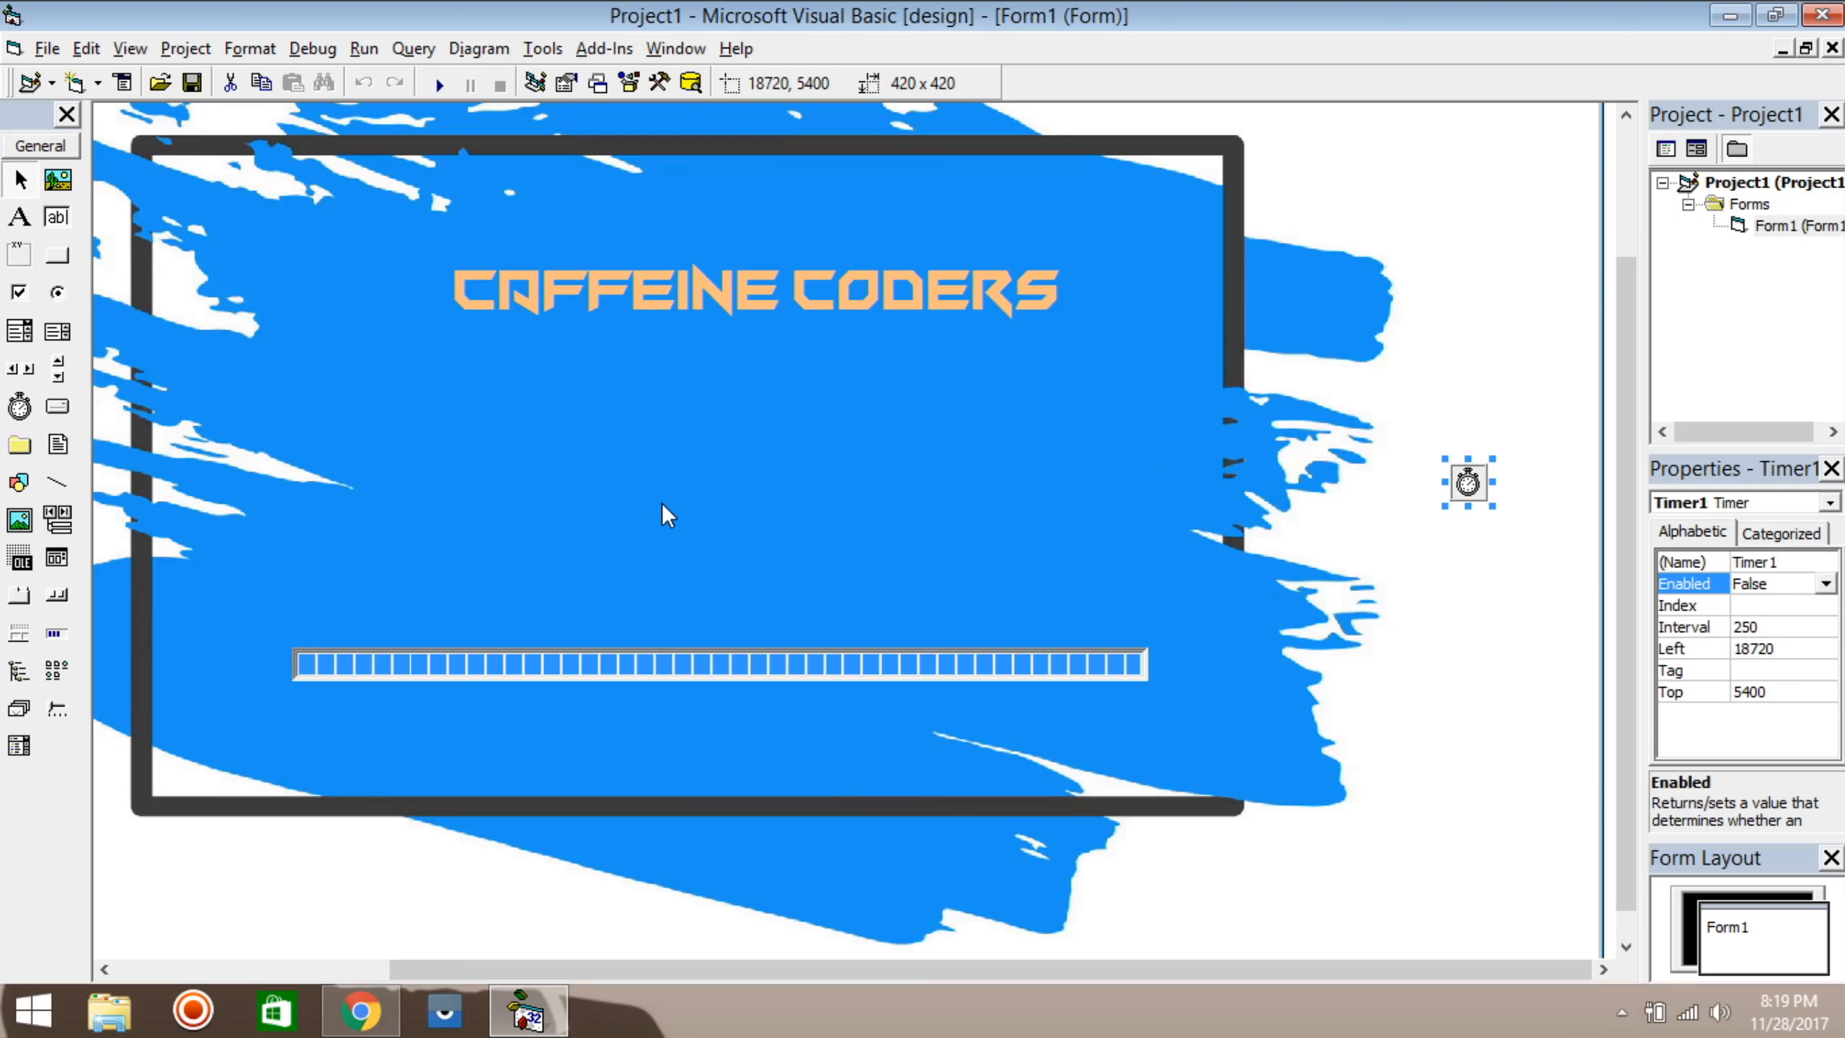
{"action": "mouse_move", "coordinate": [1370, 164]}
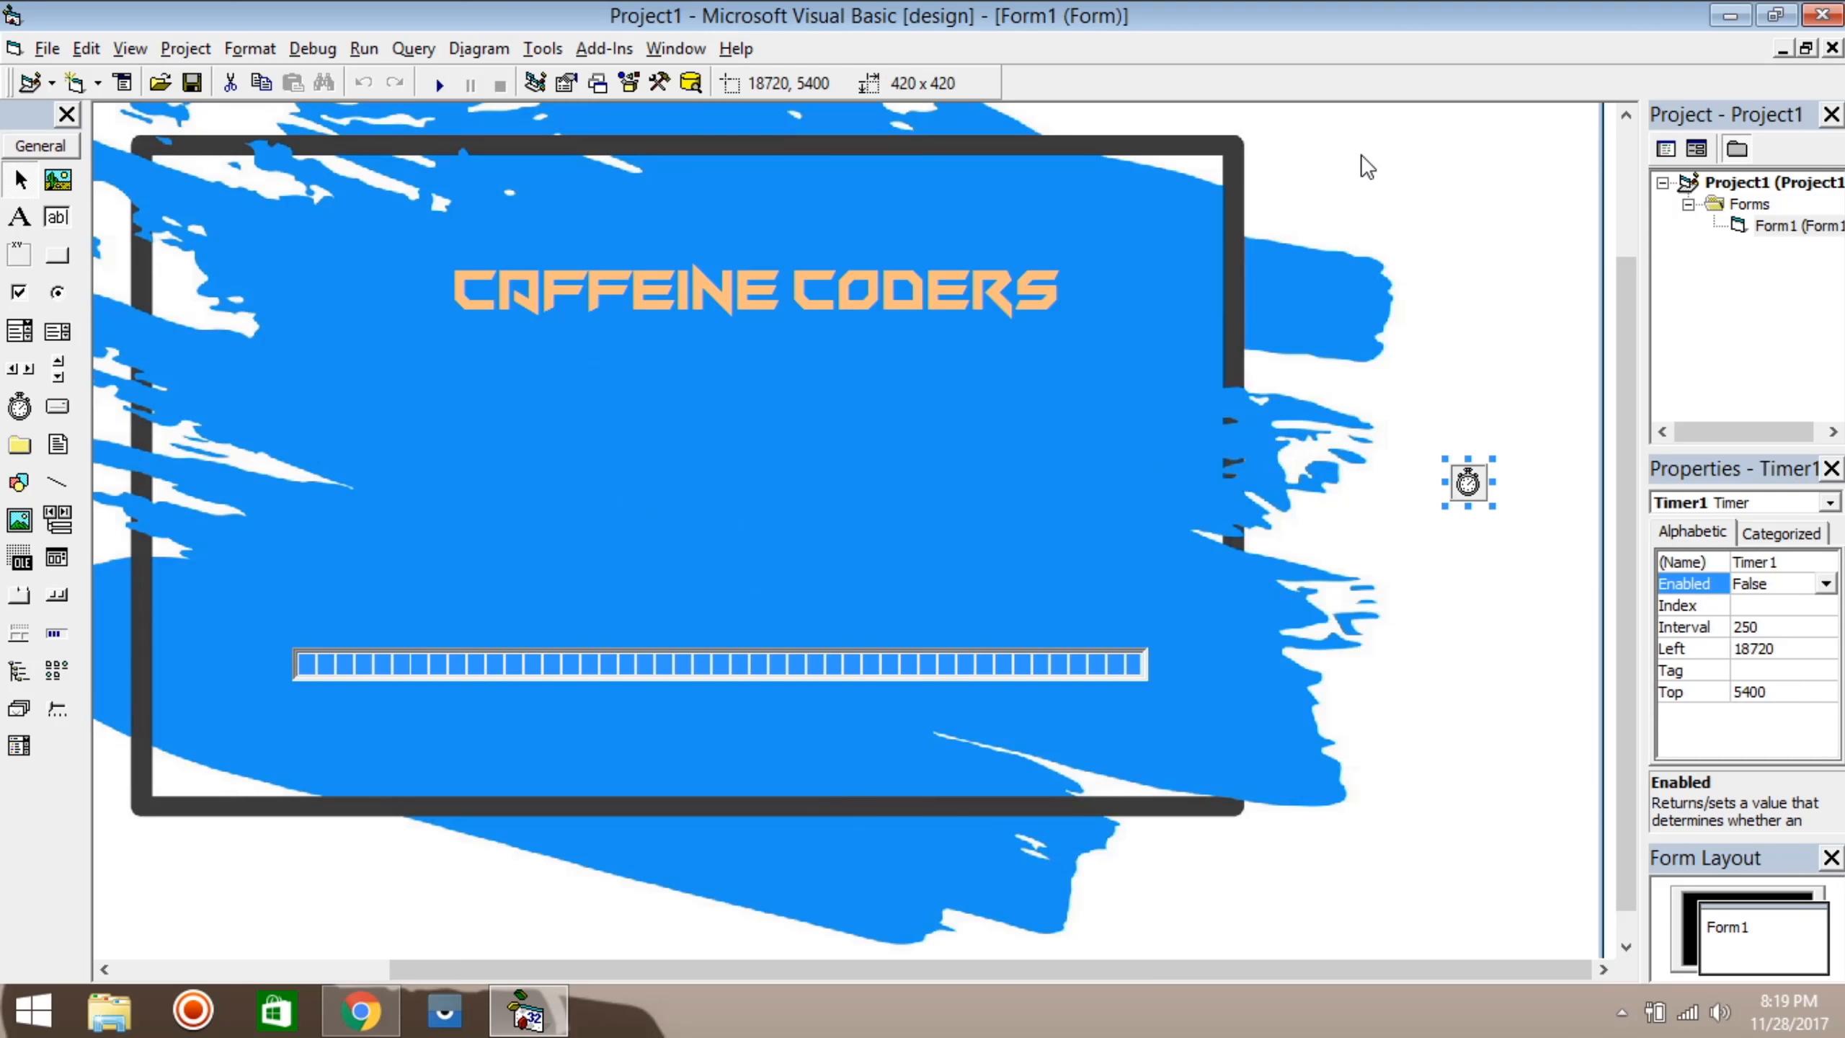
{"action": "mouse_move", "coordinate": [8, 268]}
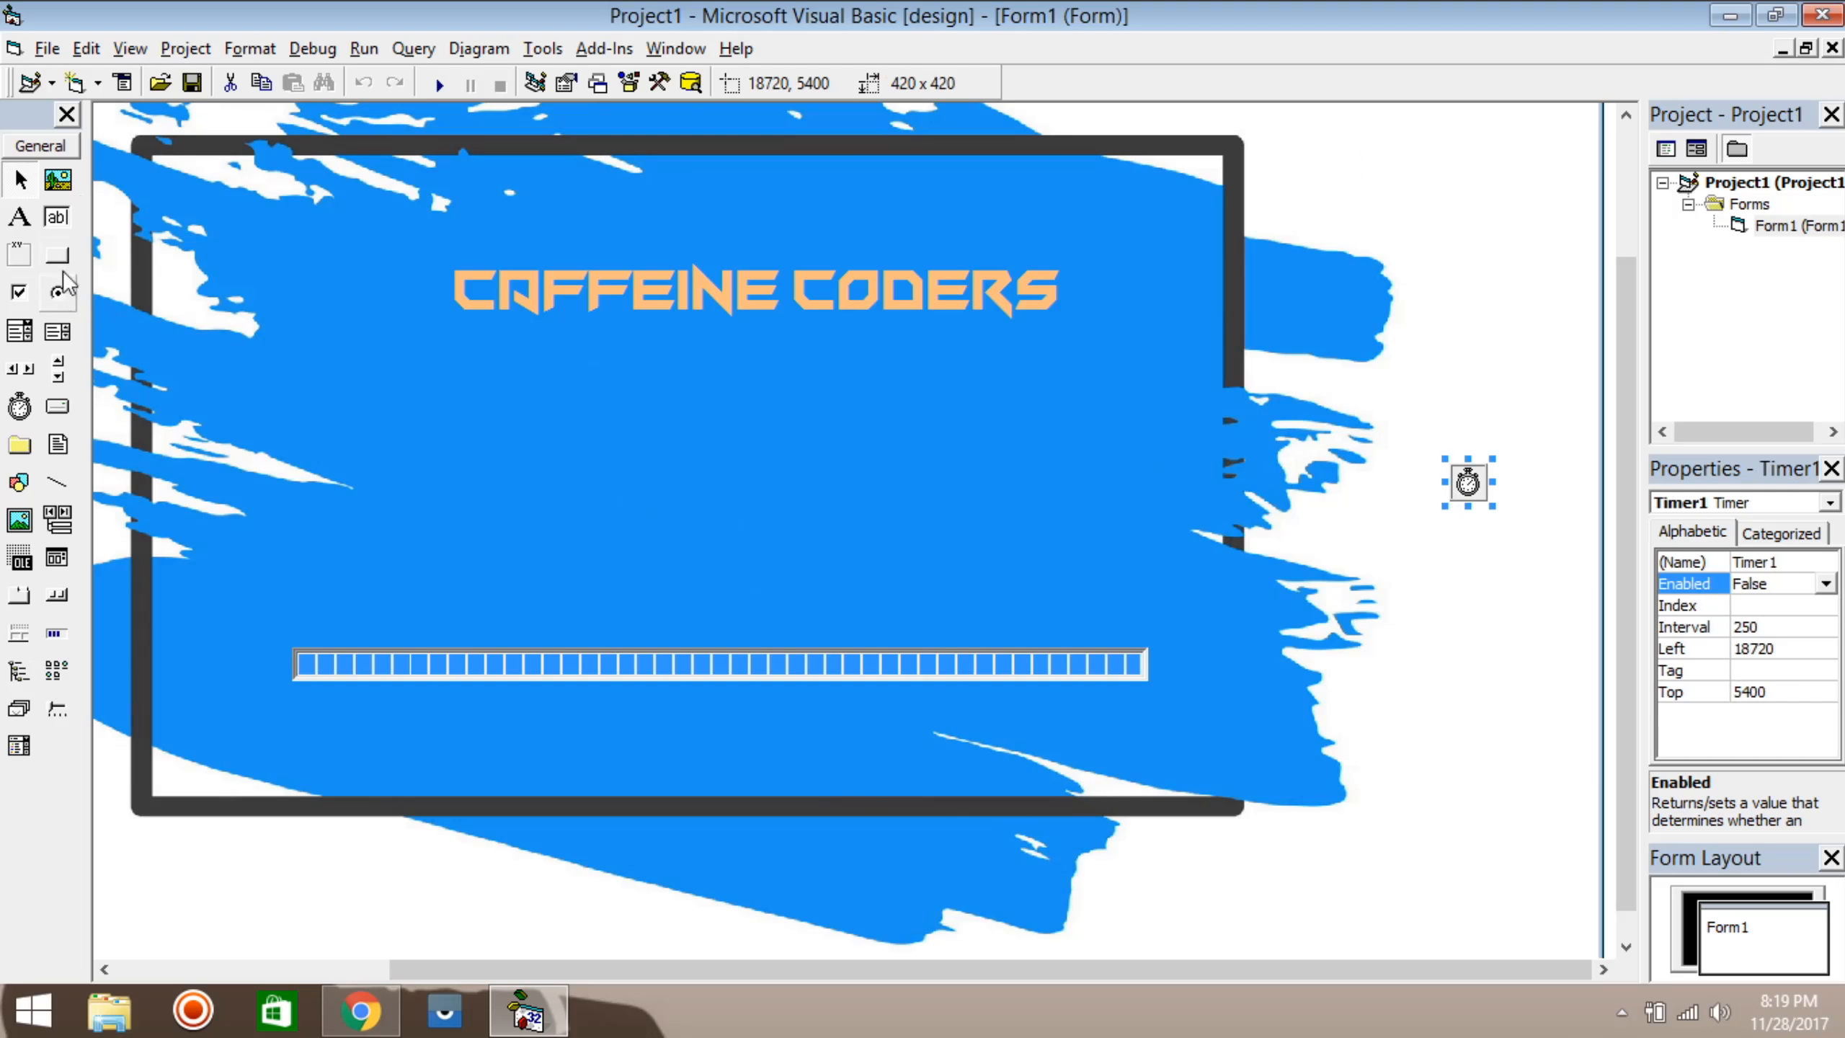
{"action": "mouse_move", "coordinate": [57, 217]}
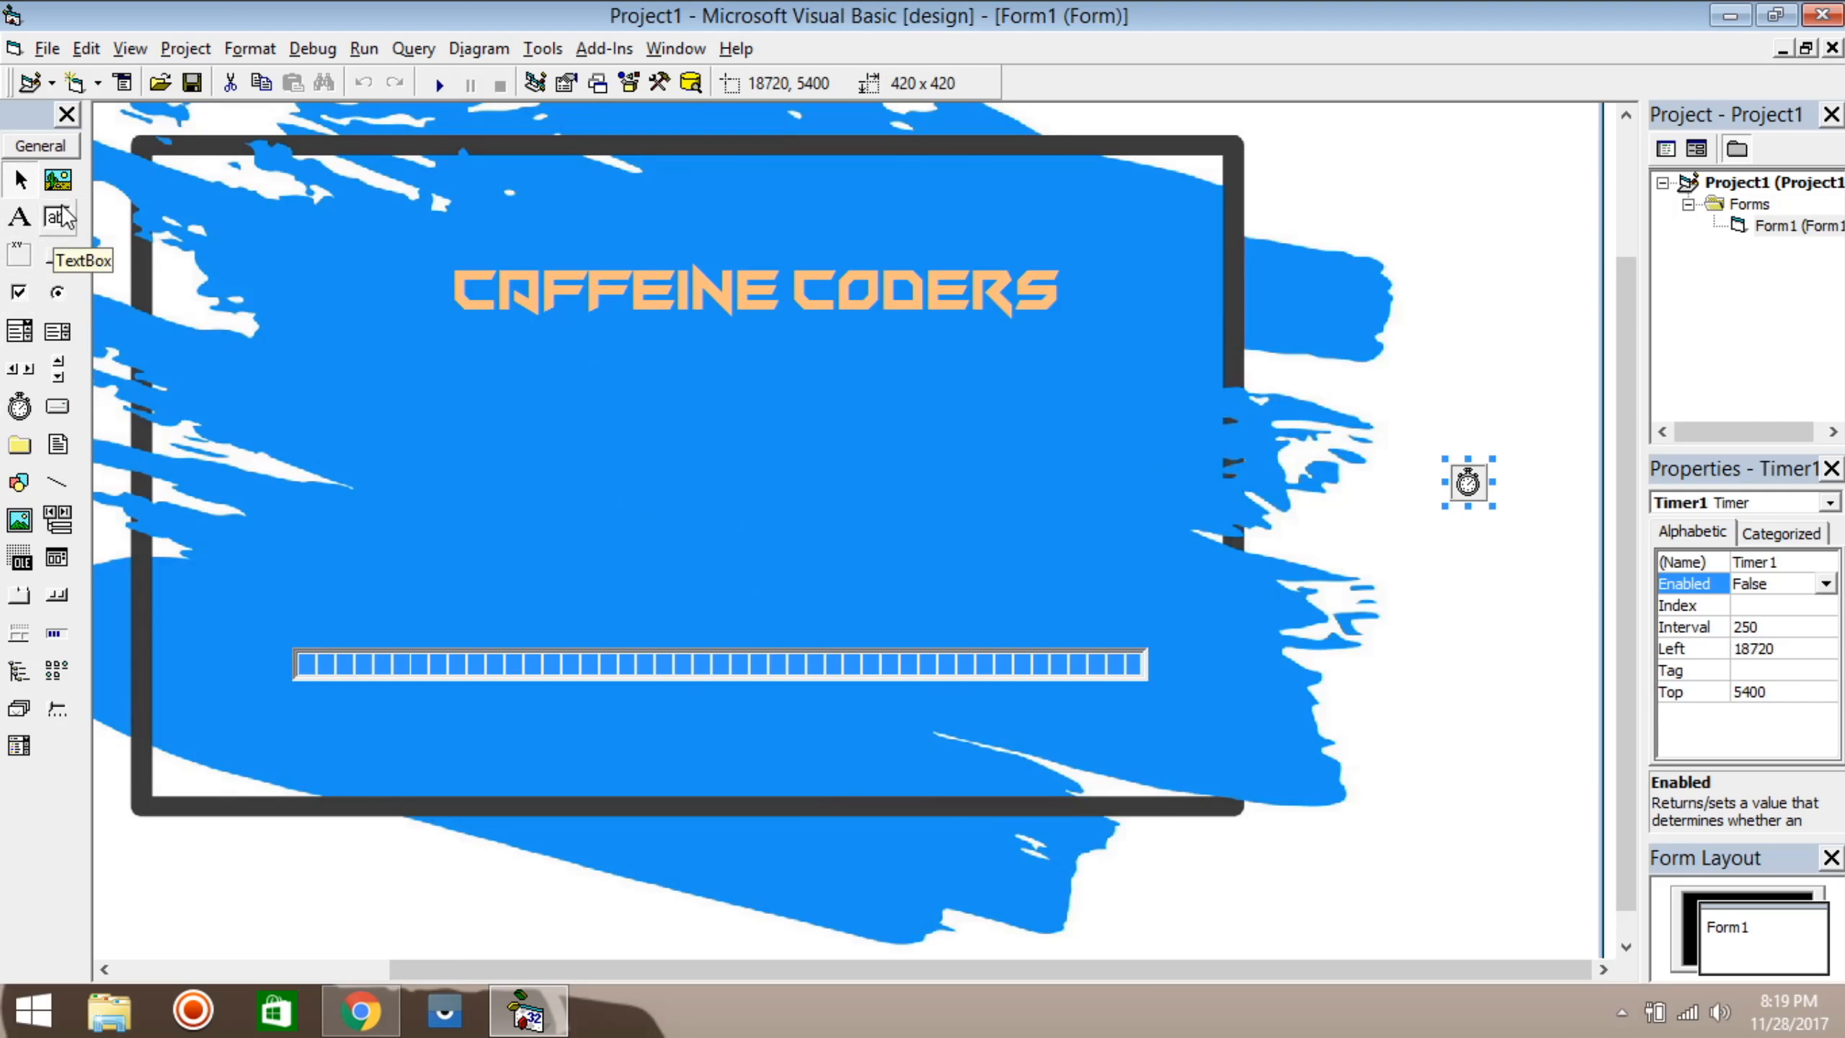
Step: Place Image2 with Stretch True and load the Get Started Now! button picture from the Desktop
{"action": "left_click", "coordinate": [935, 509]}
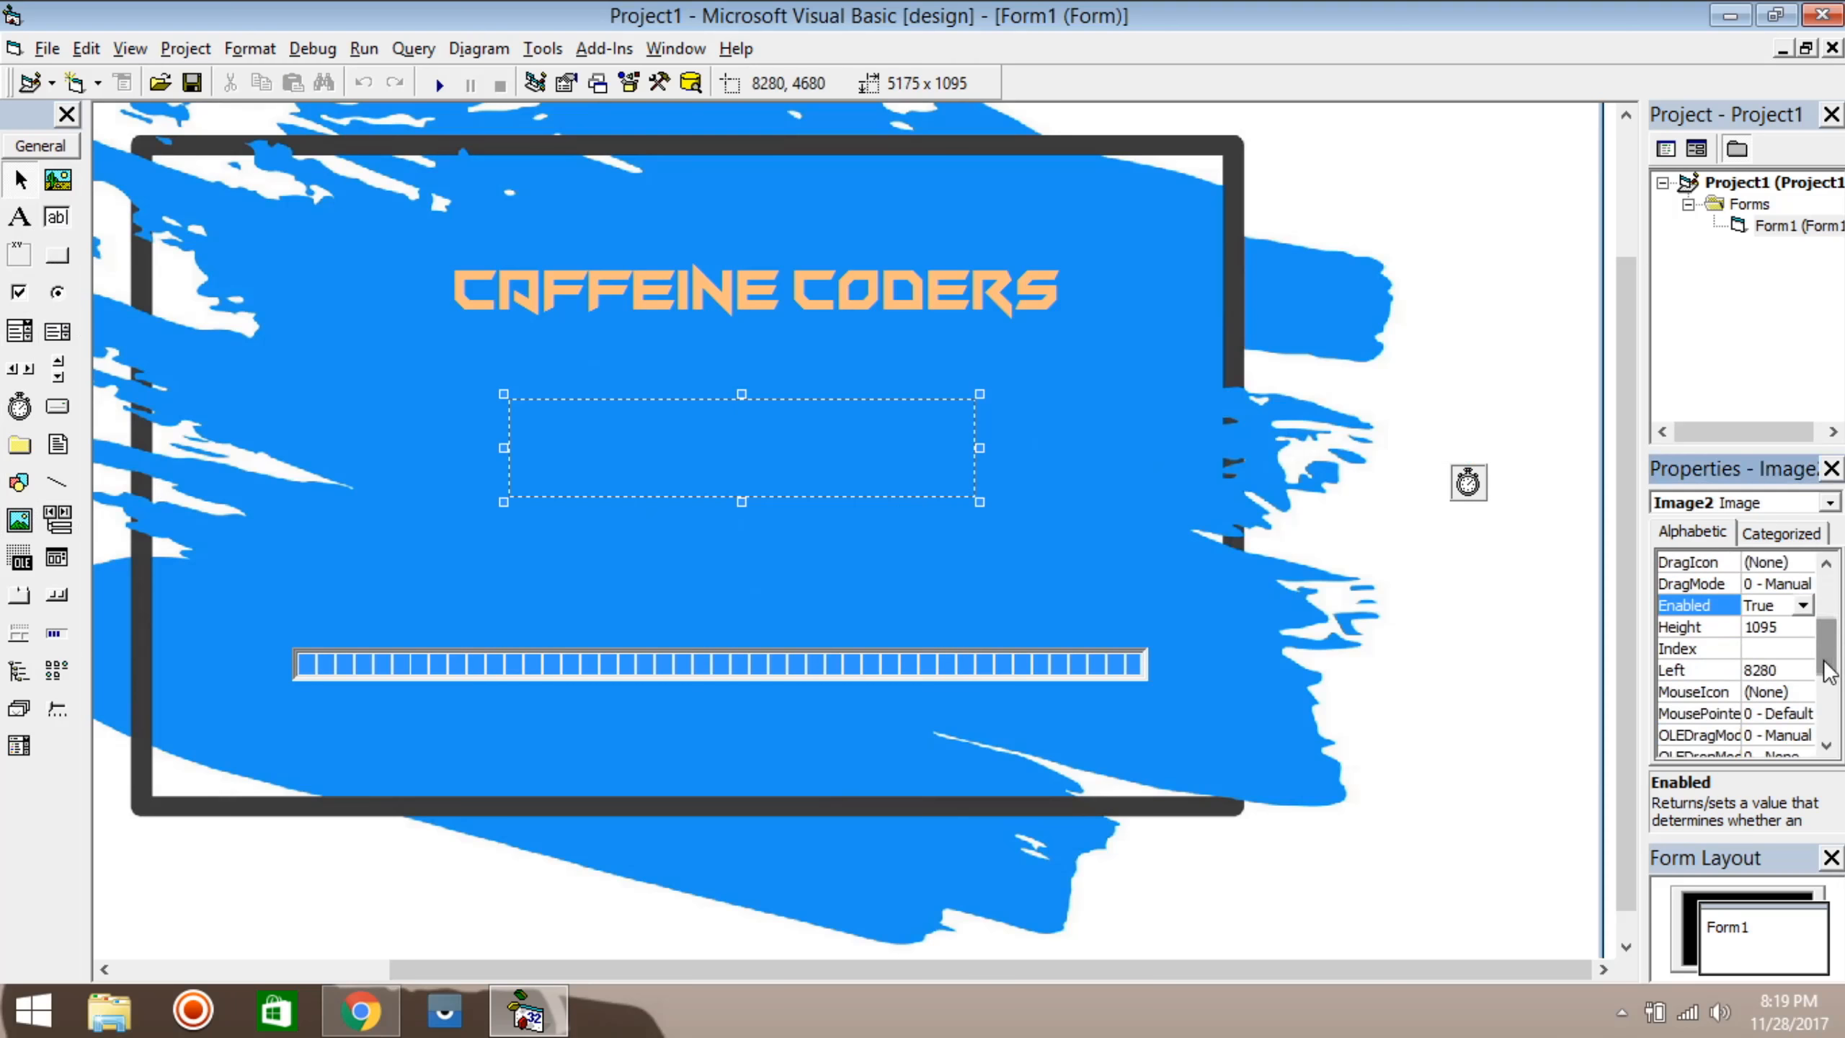
{"action": "scroll", "scroll_direction": "down", "scroll_amount": 3}
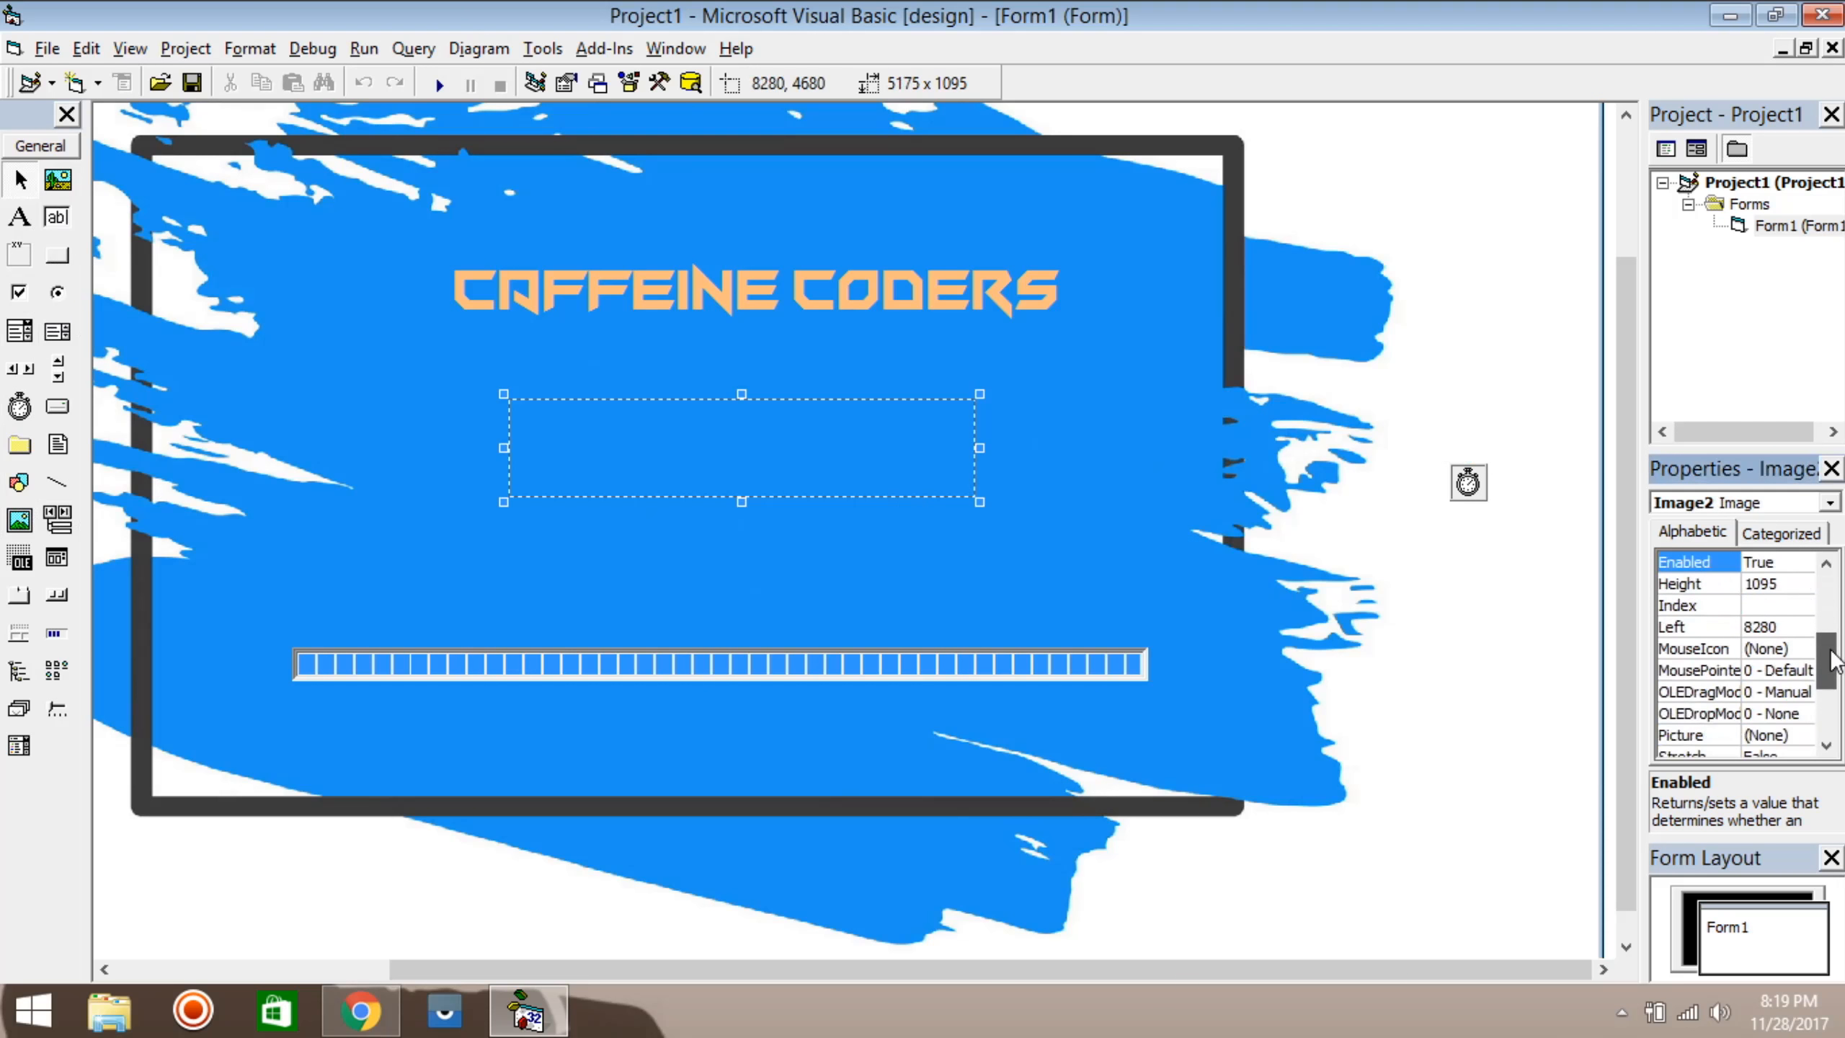
{"action": "scroll", "scroll_direction": "down", "scroll_amount": 3}
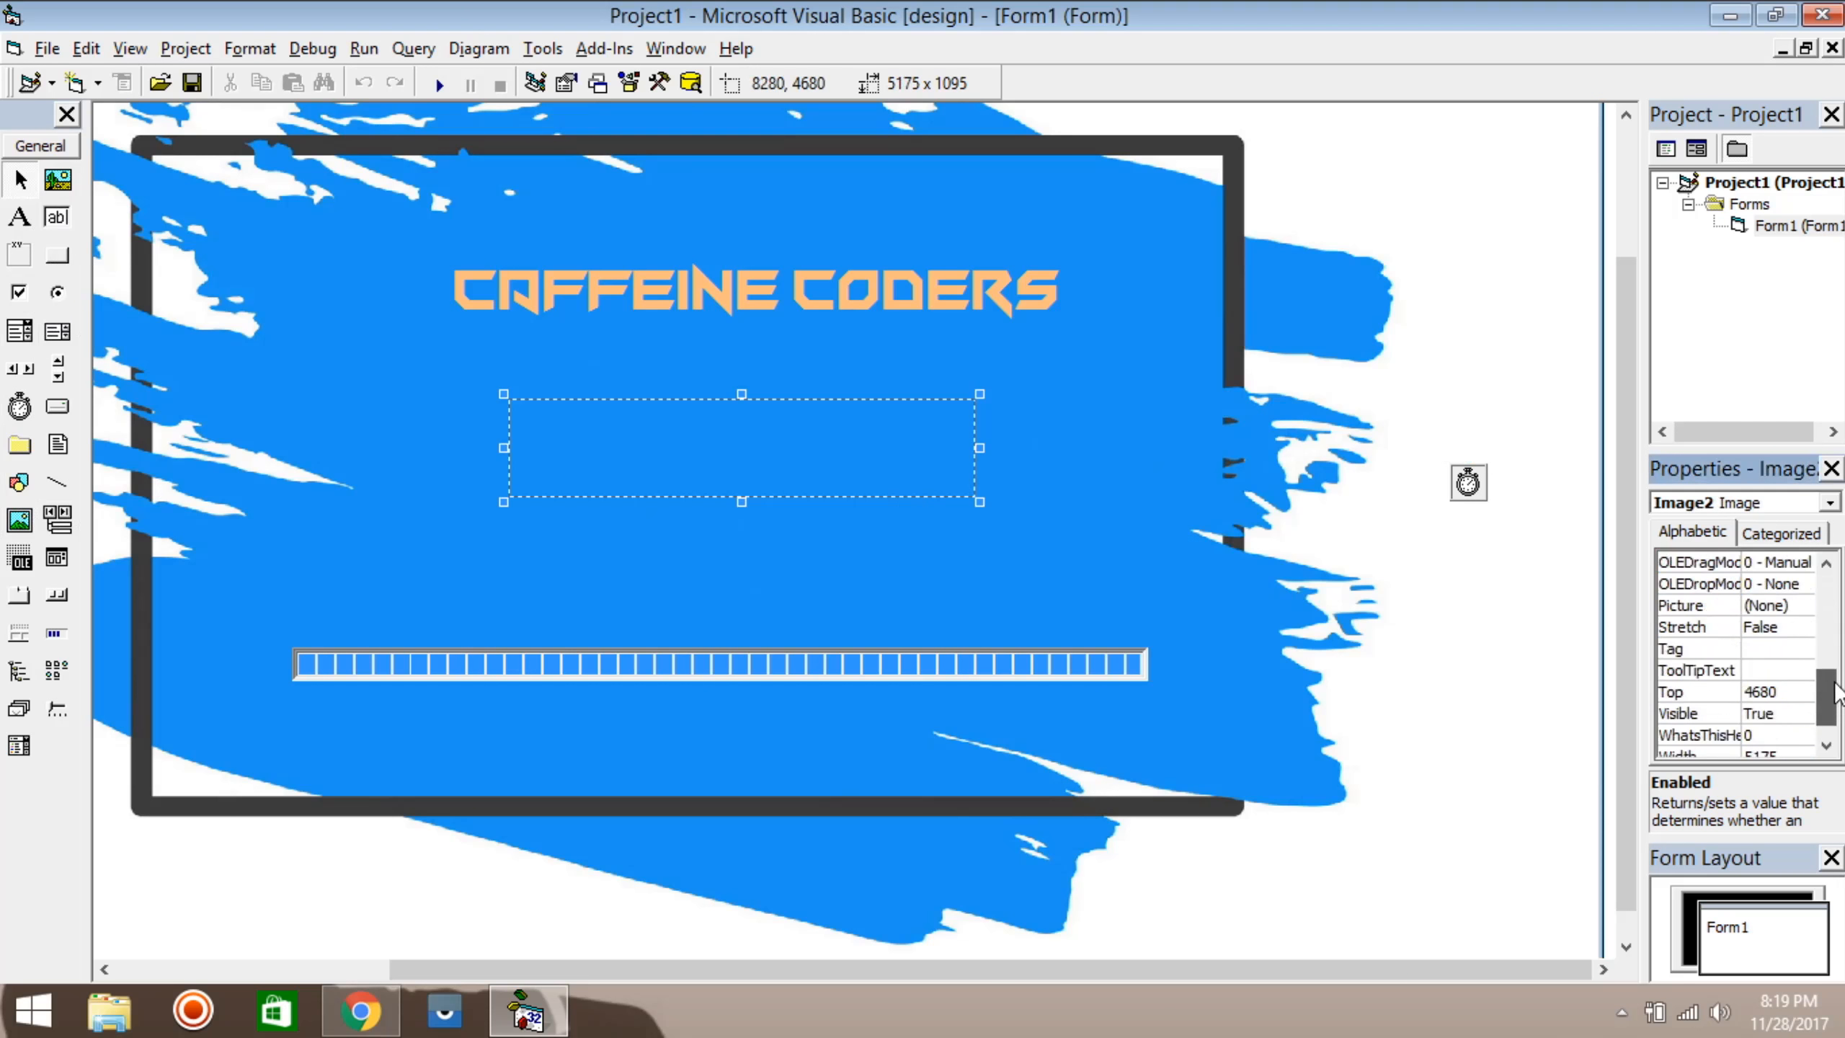
{"action": "left_click", "coordinate": [1773, 625]}
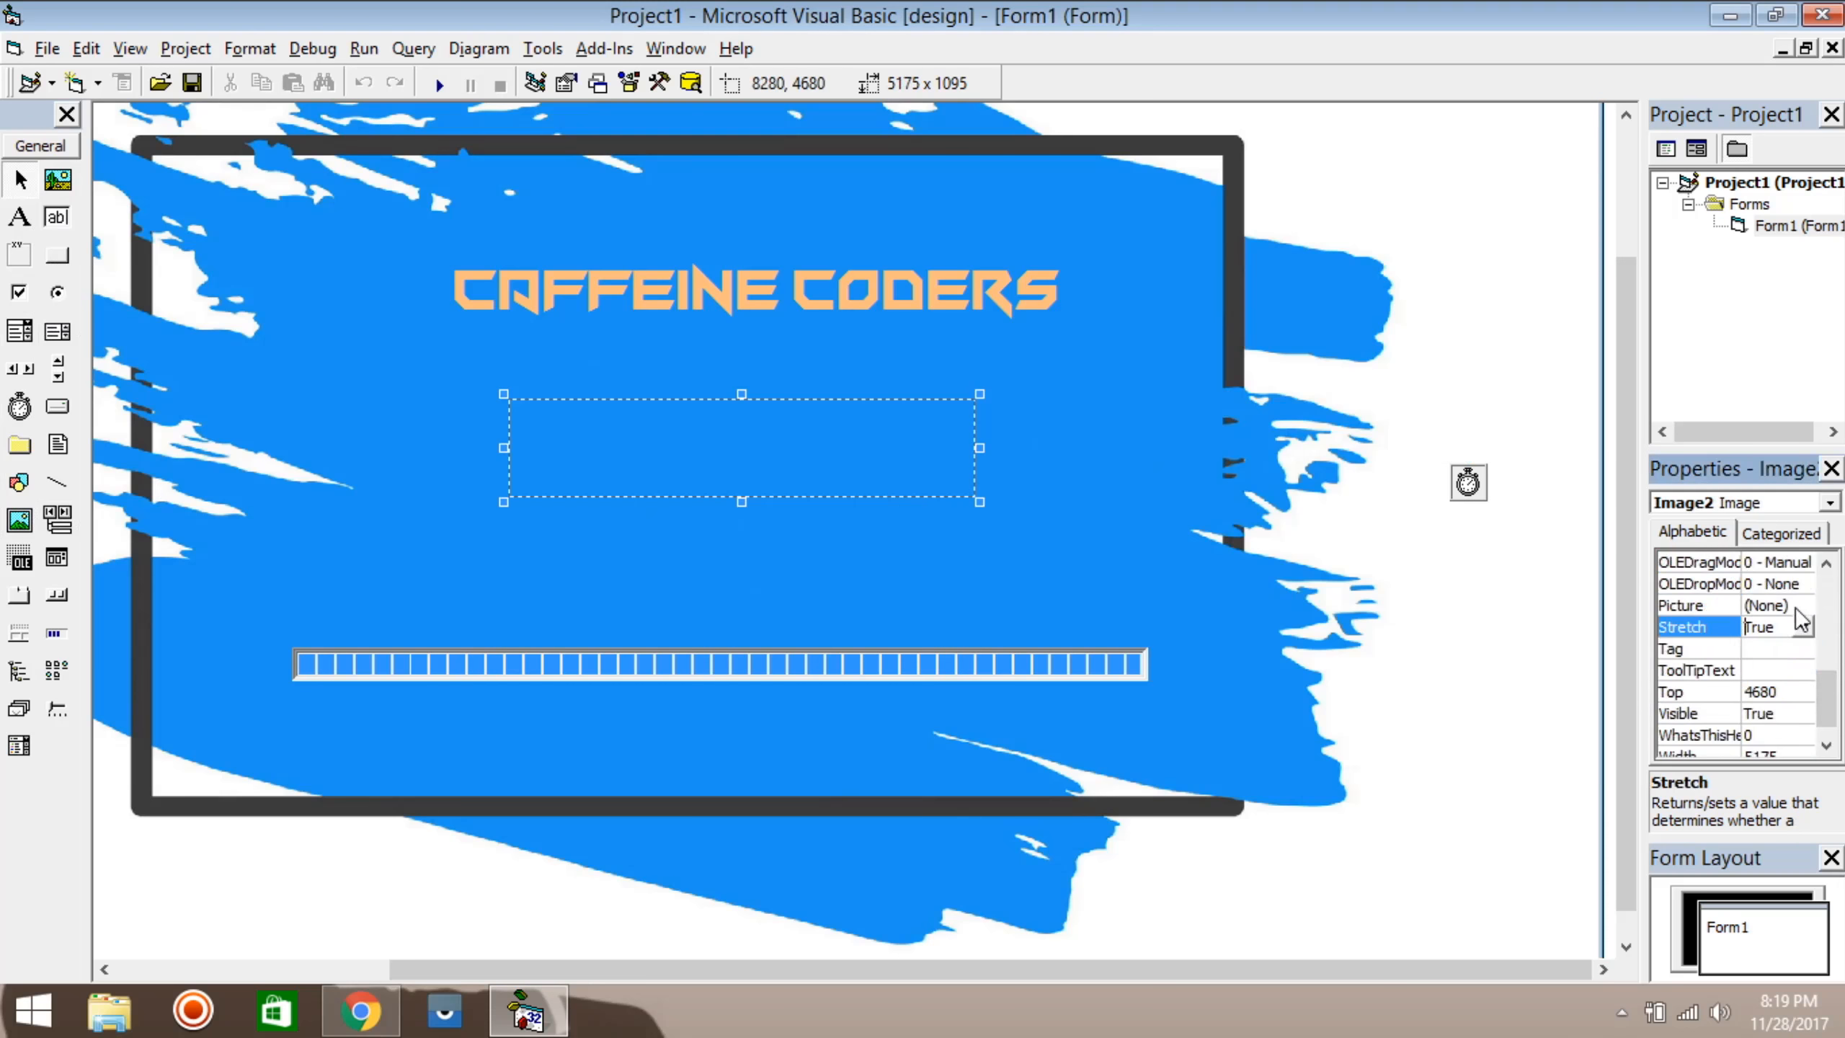
{"action": "left_click", "coordinate": [1801, 605]}
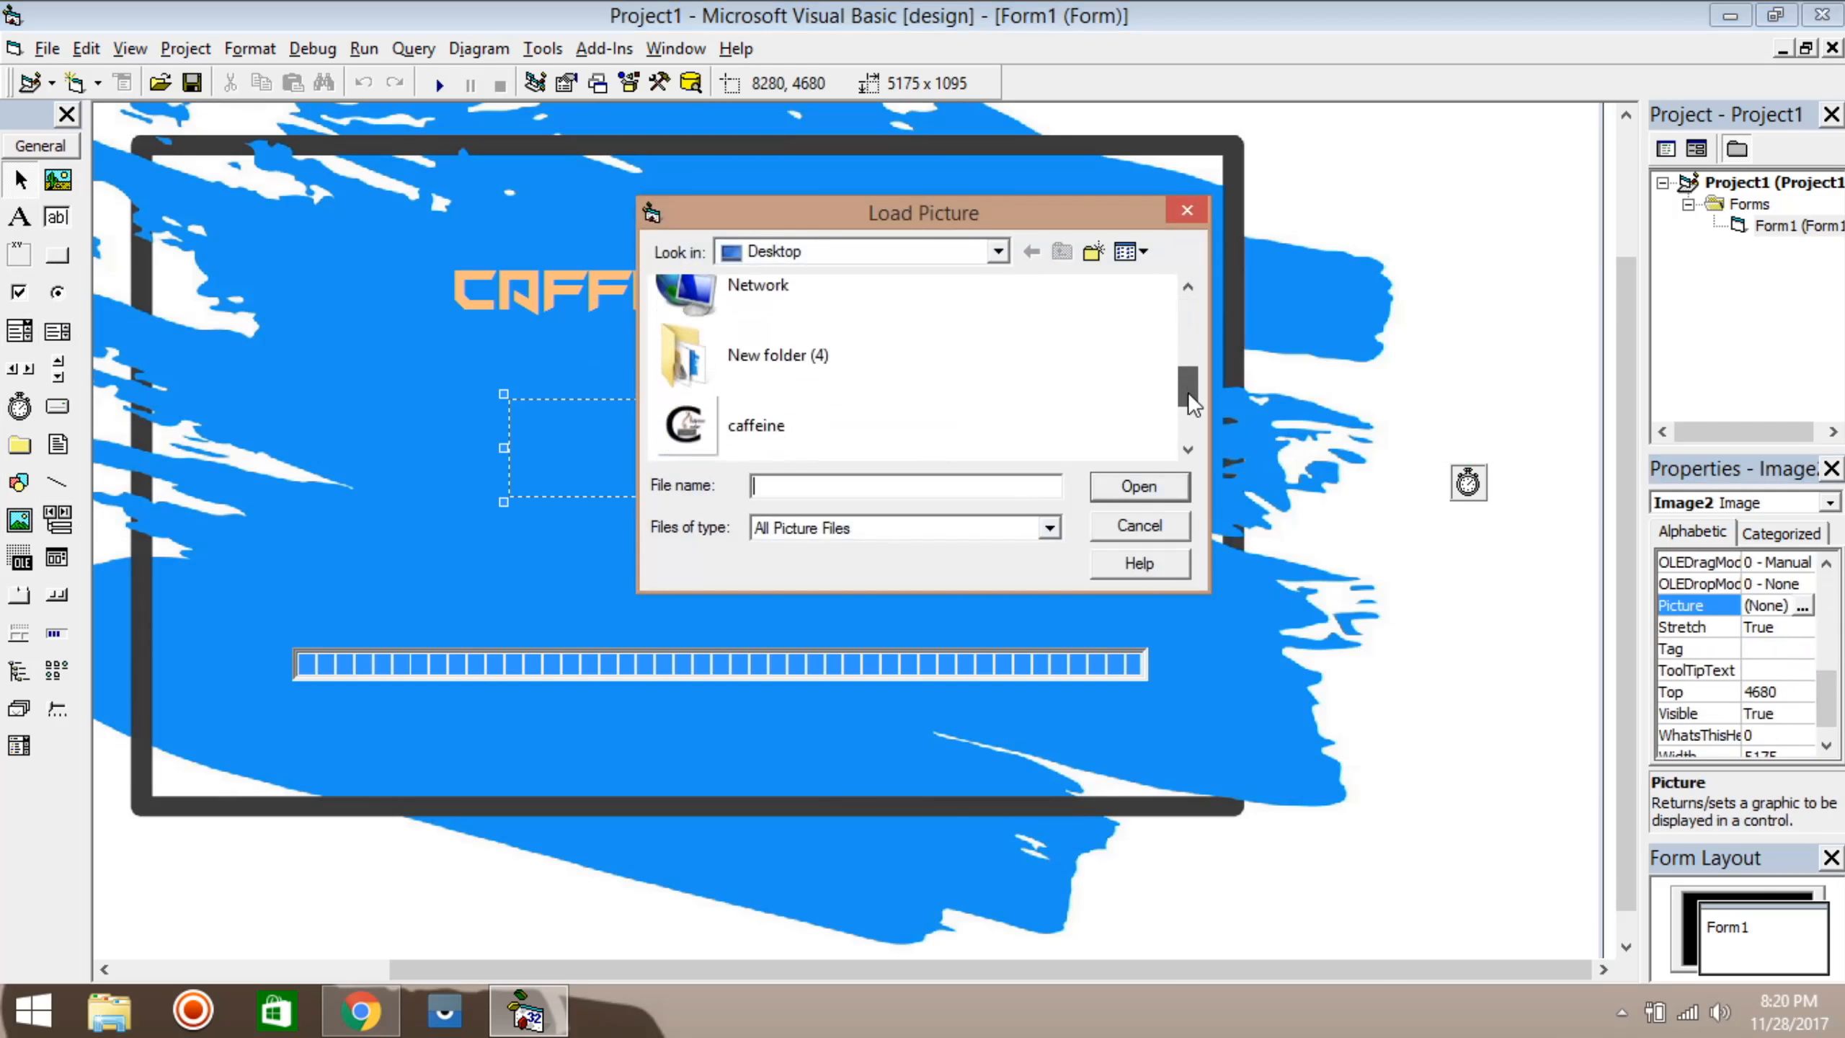
{"action": "left_click", "coordinate": [1138, 487]}
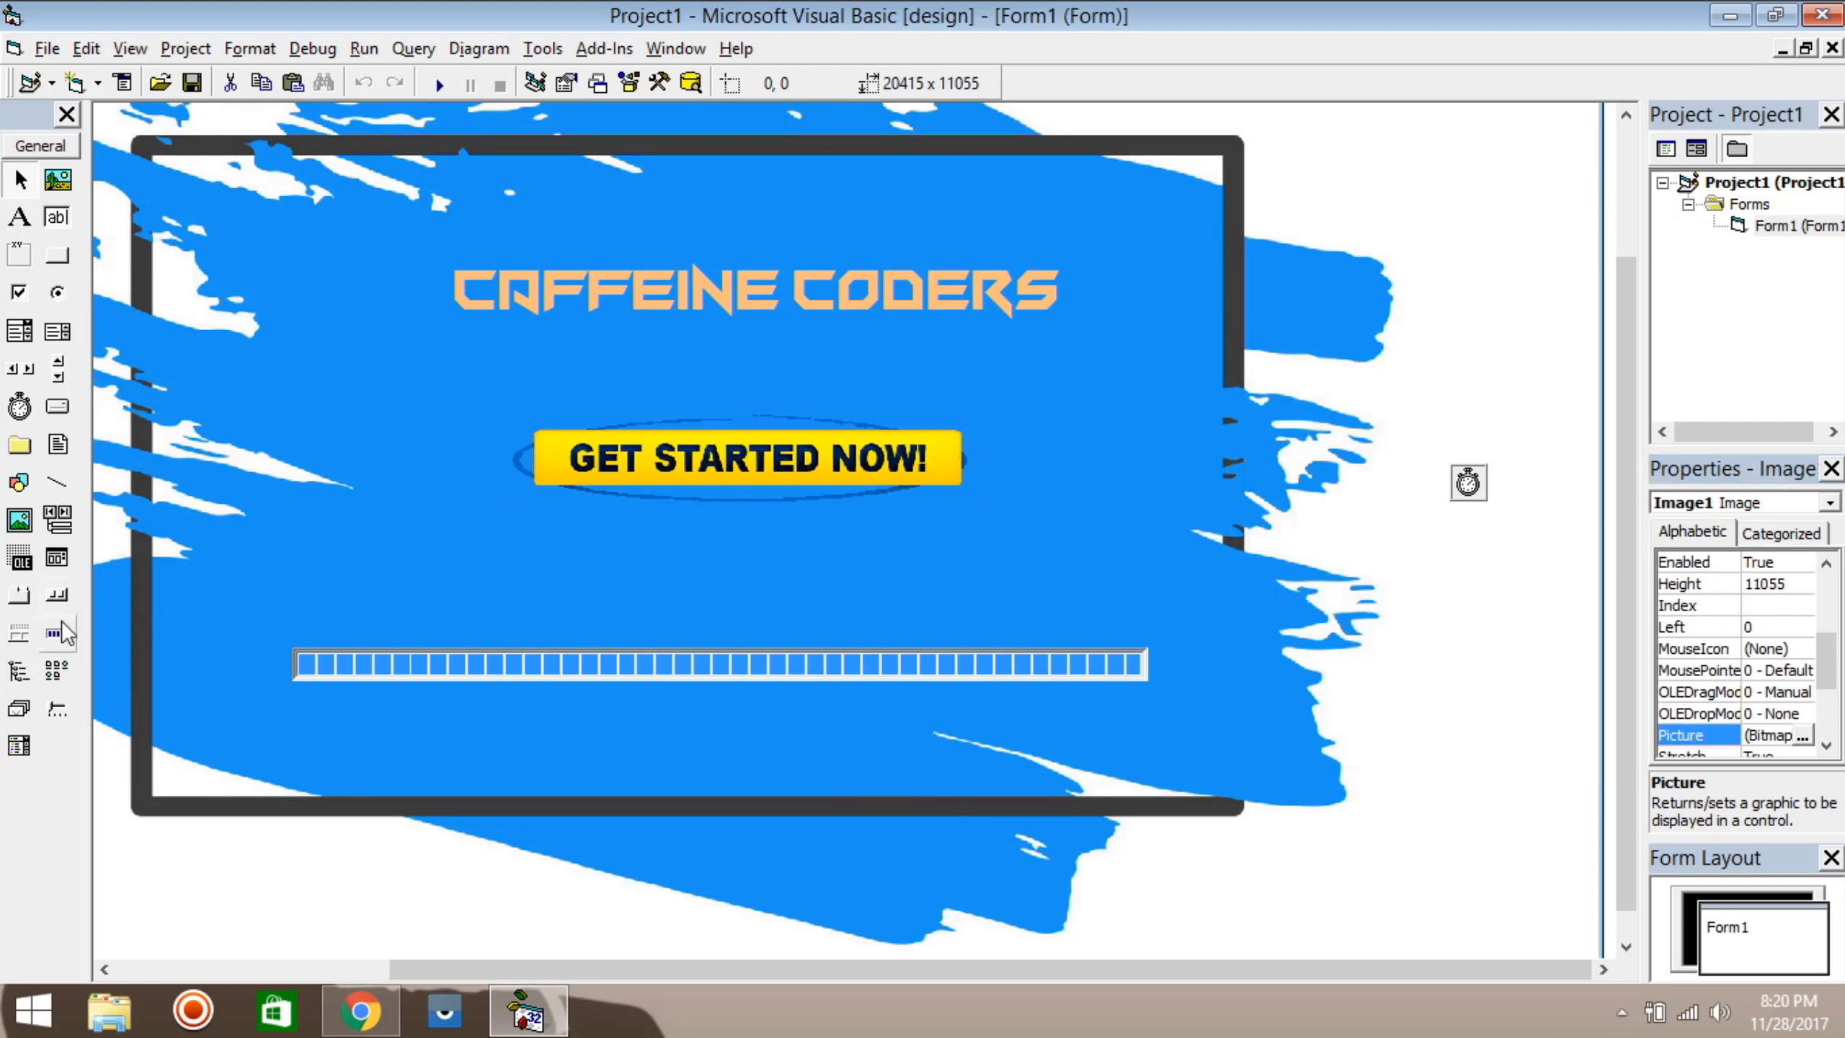
{"action": "mouse_move", "coordinate": [40, 517]}
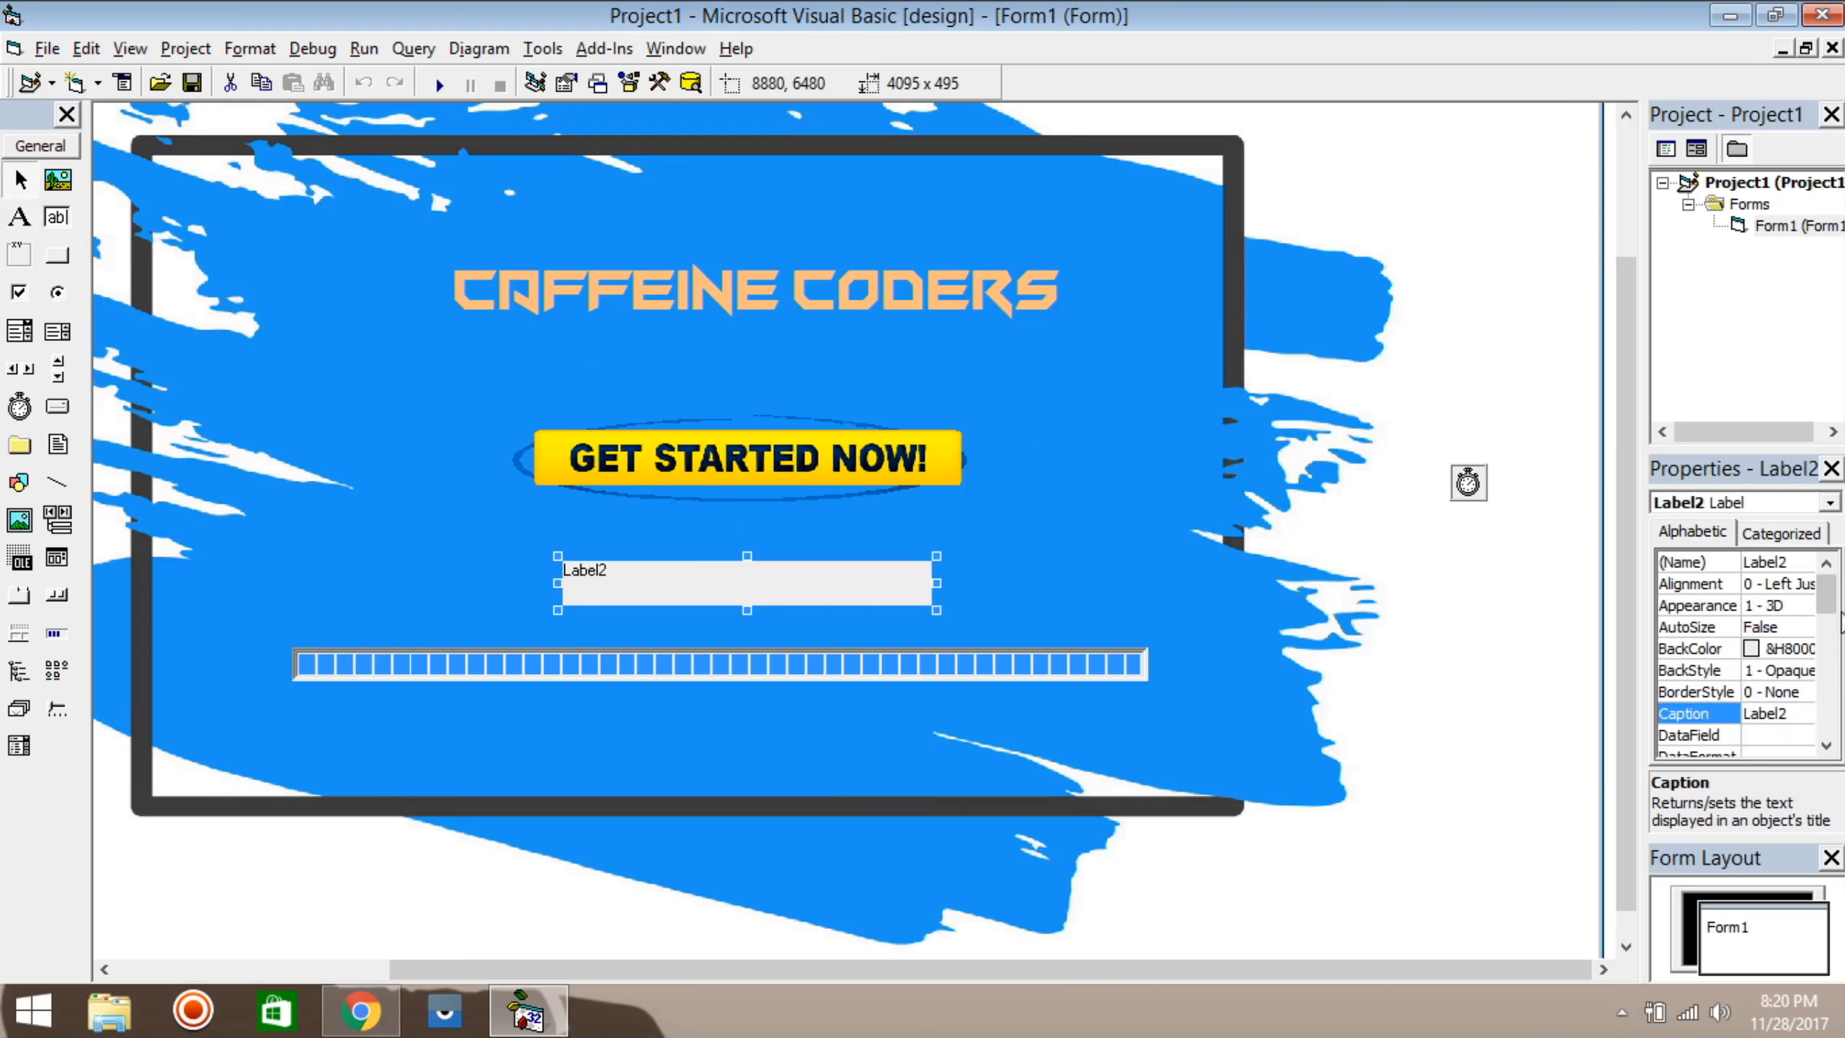
Step: Caption the new label Loading... in Avengeance Heroic Avenger font at size 24
{"action": "type", "text": "Lo"}
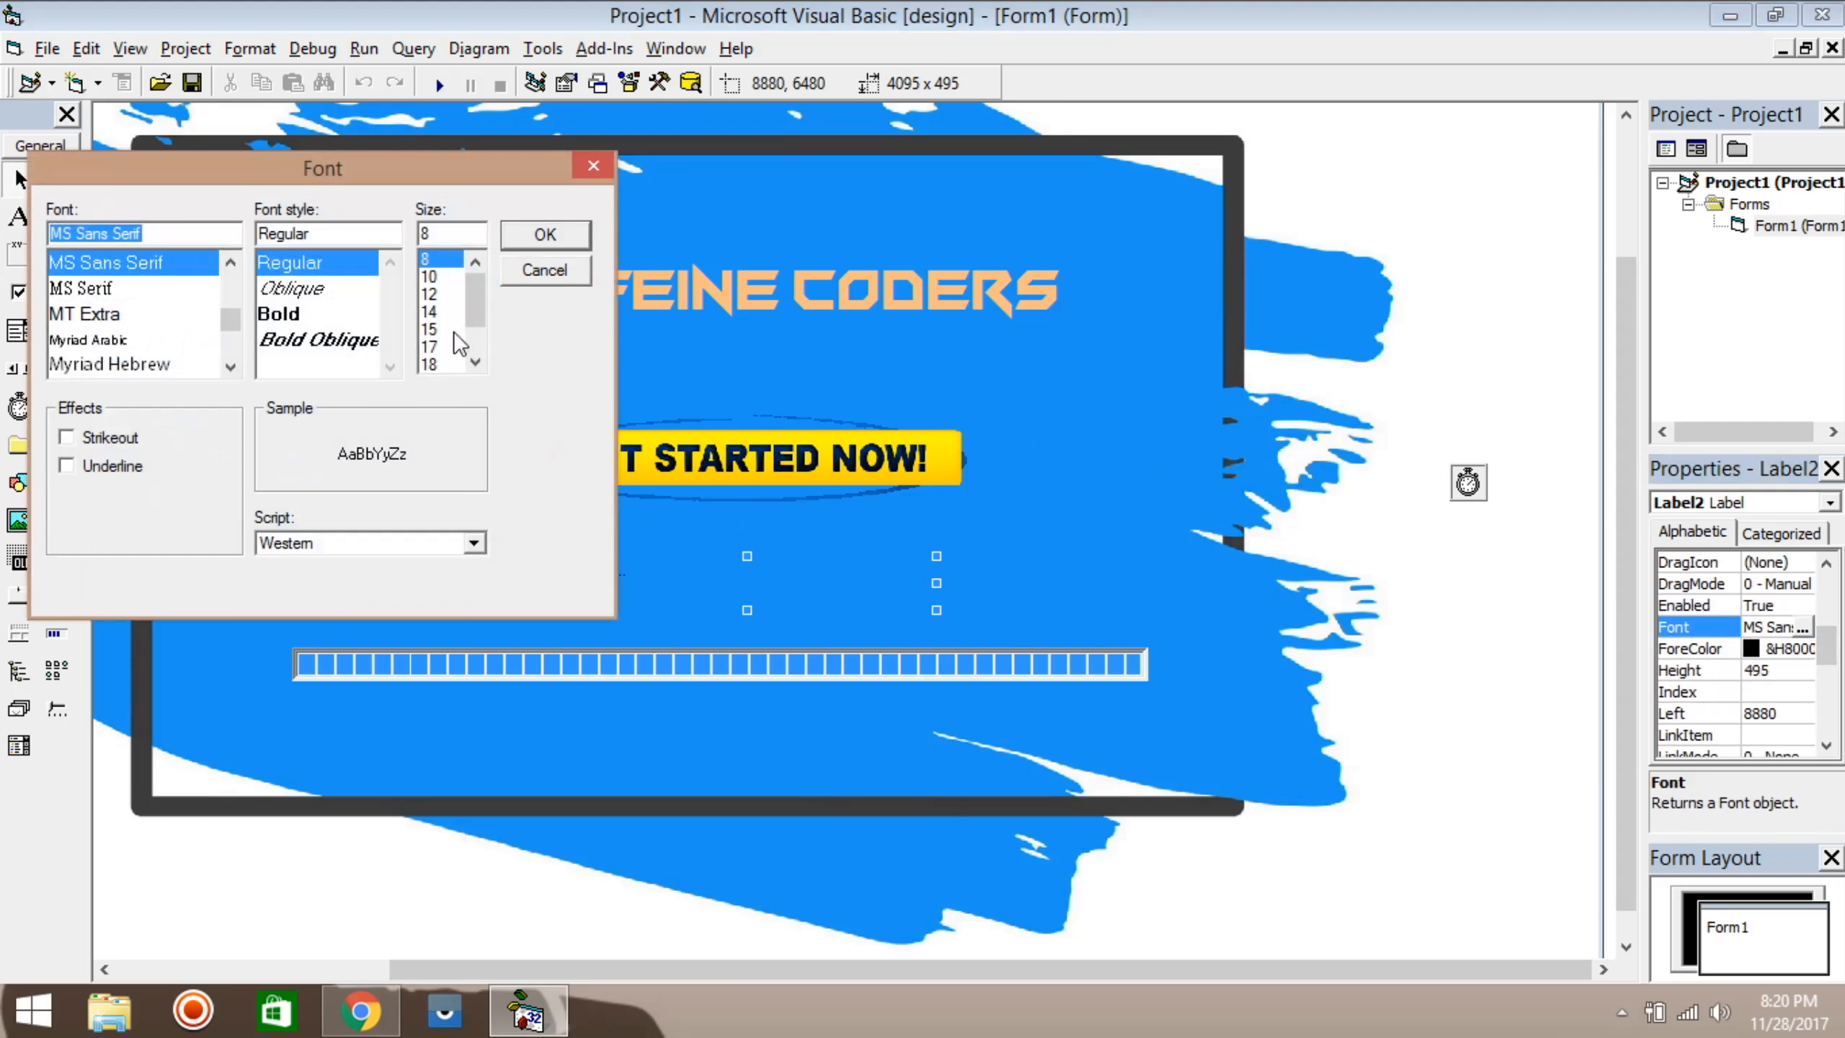
{"action": "left_click", "coordinate": [430, 364]}
{"action": "type", "text": "ave"}
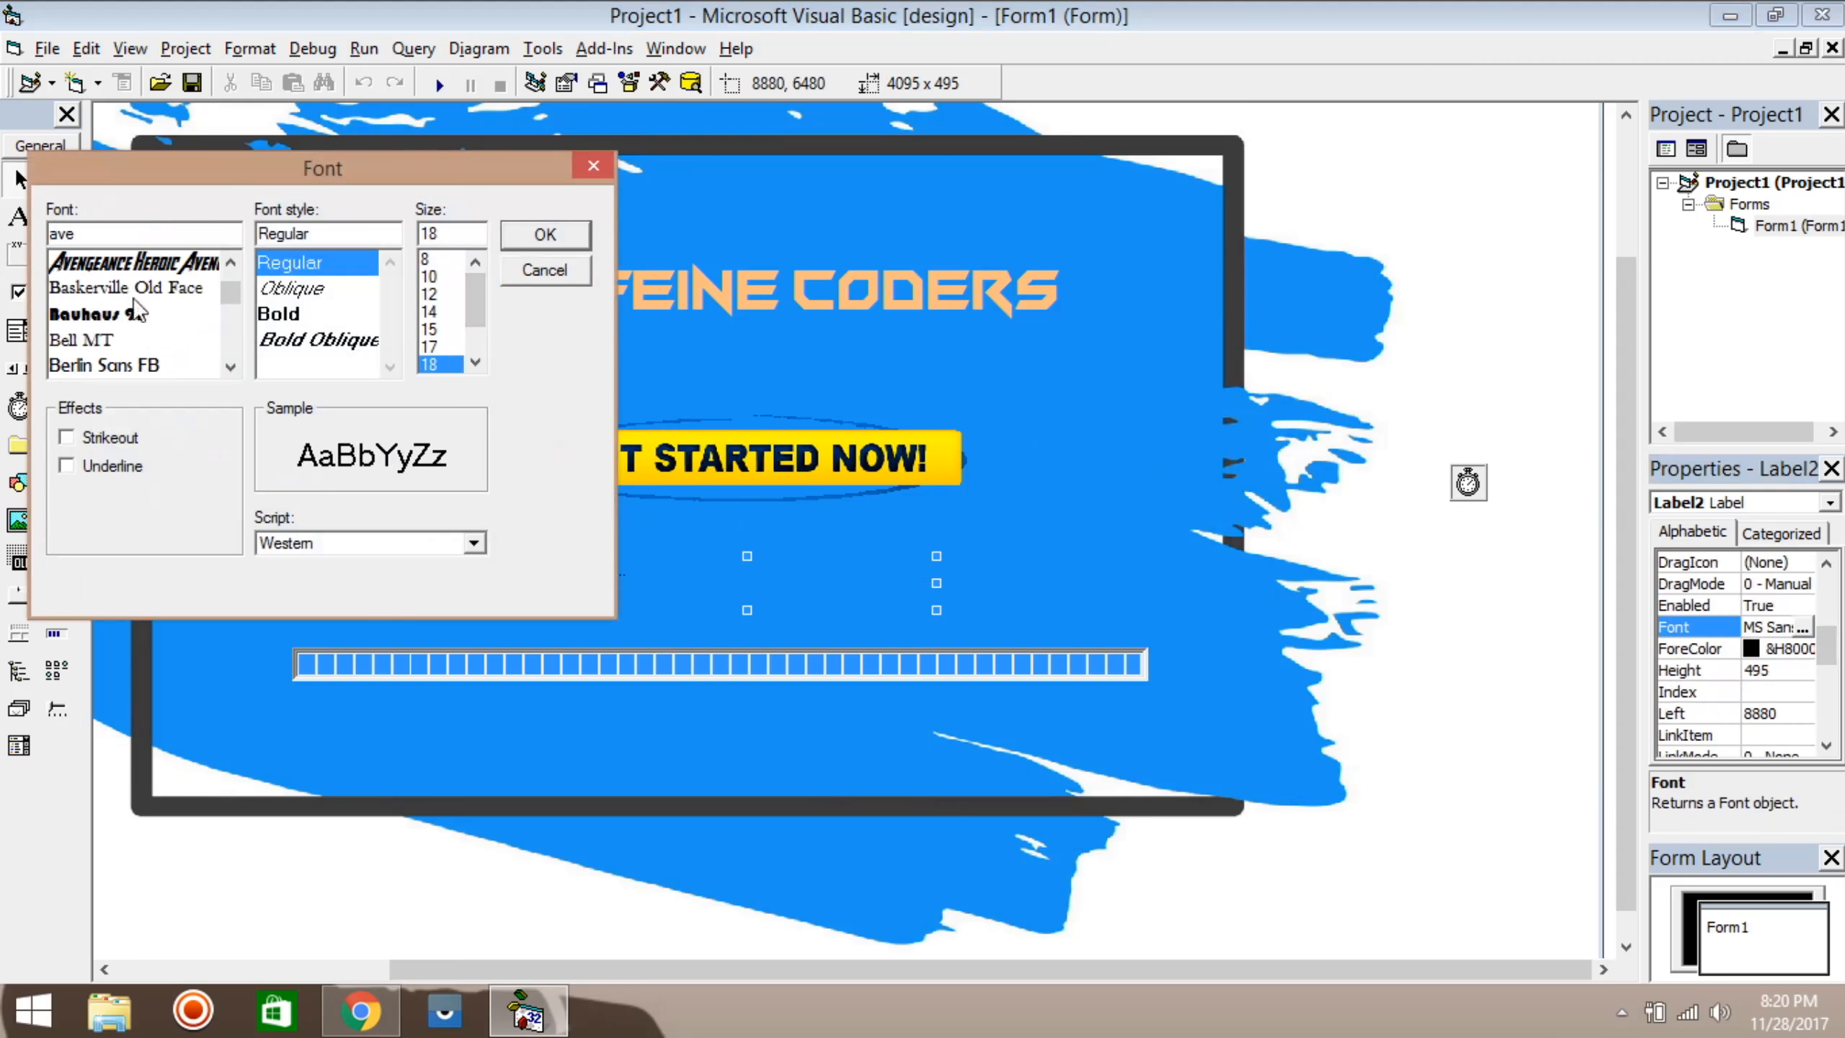
{"action": "left_click", "coordinate": [544, 234]}
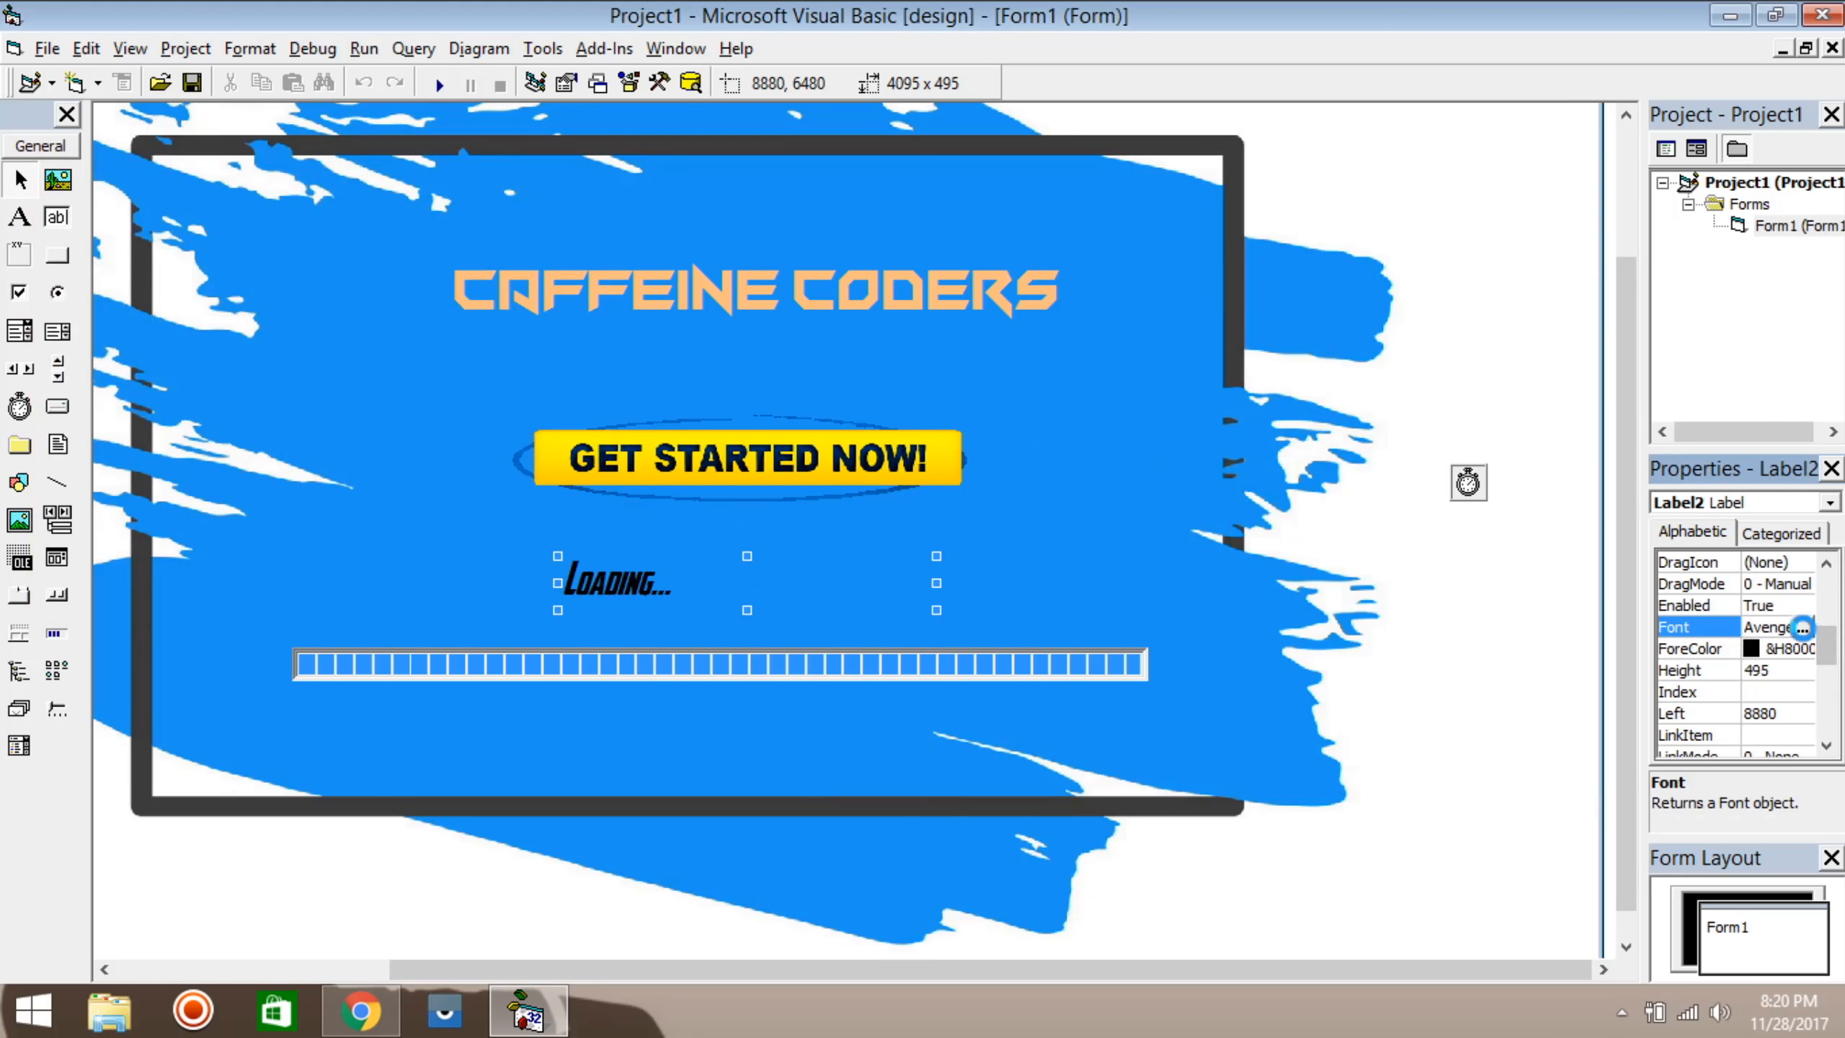
{"action": "left_click", "coordinate": [1821, 628]}
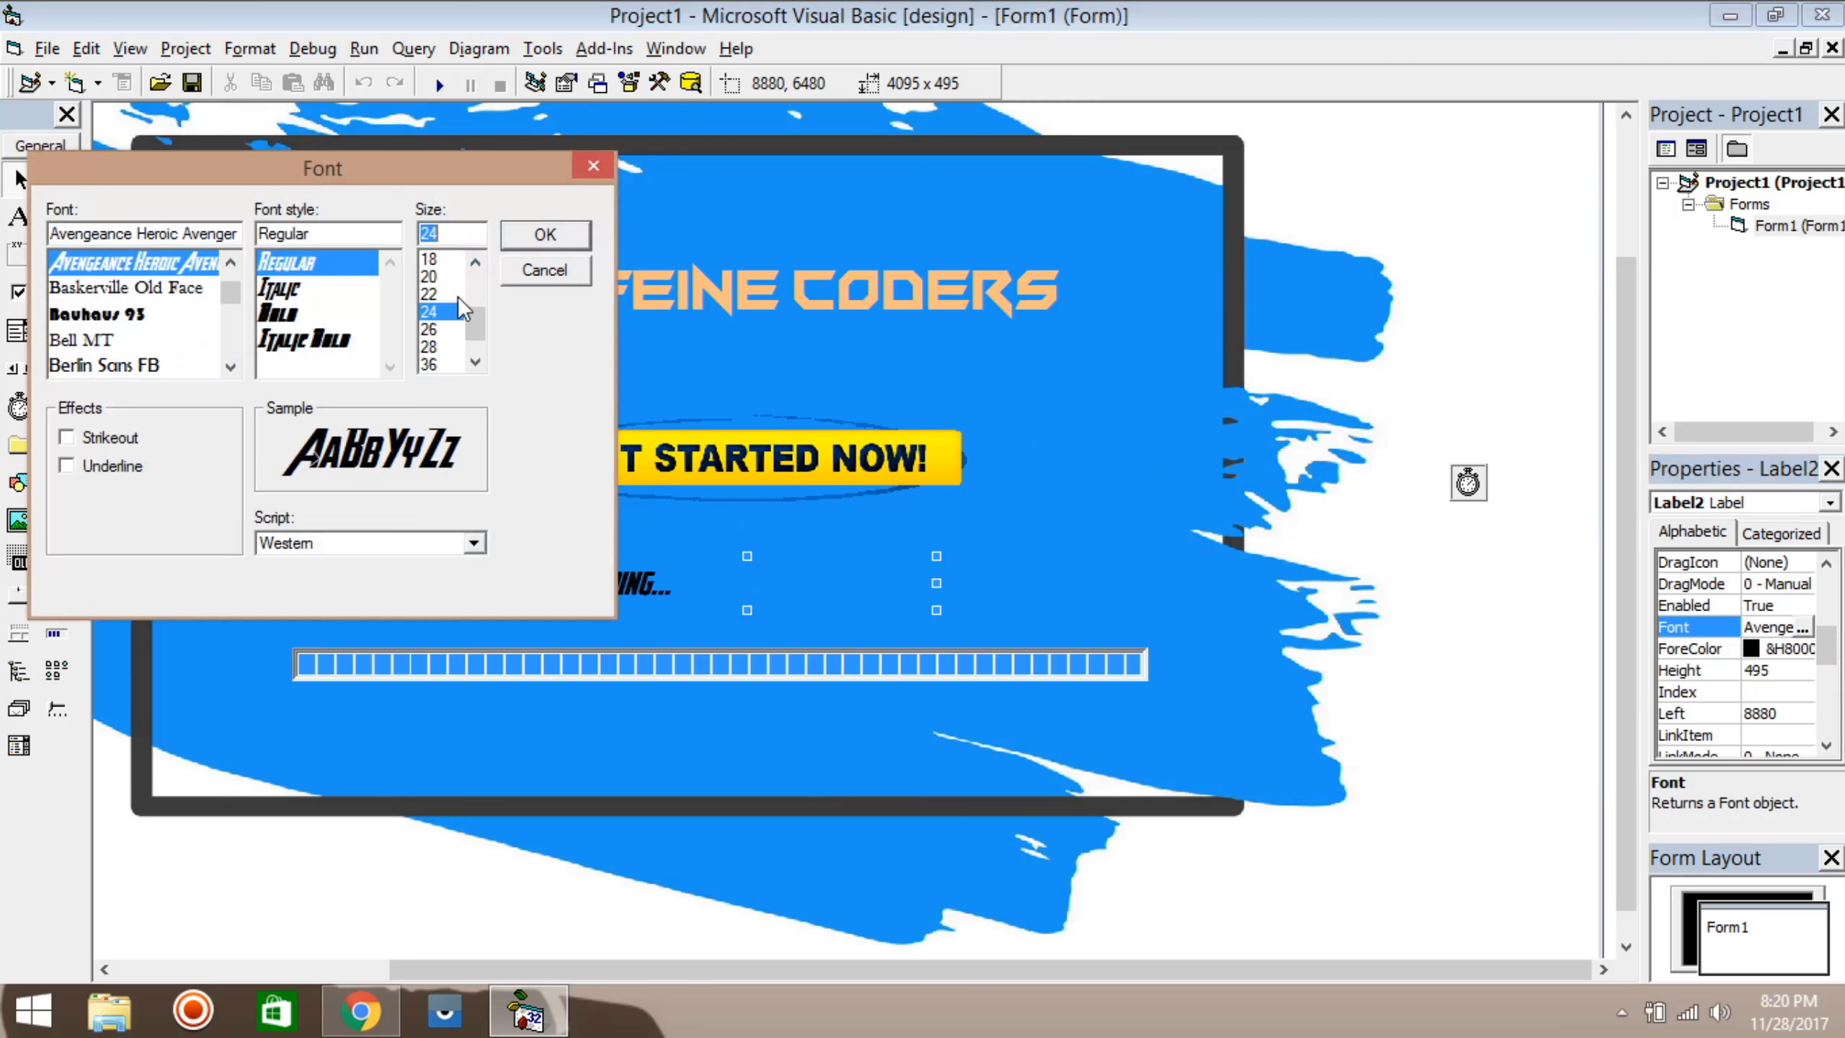
{"action": "left_click", "coordinate": [545, 233]}
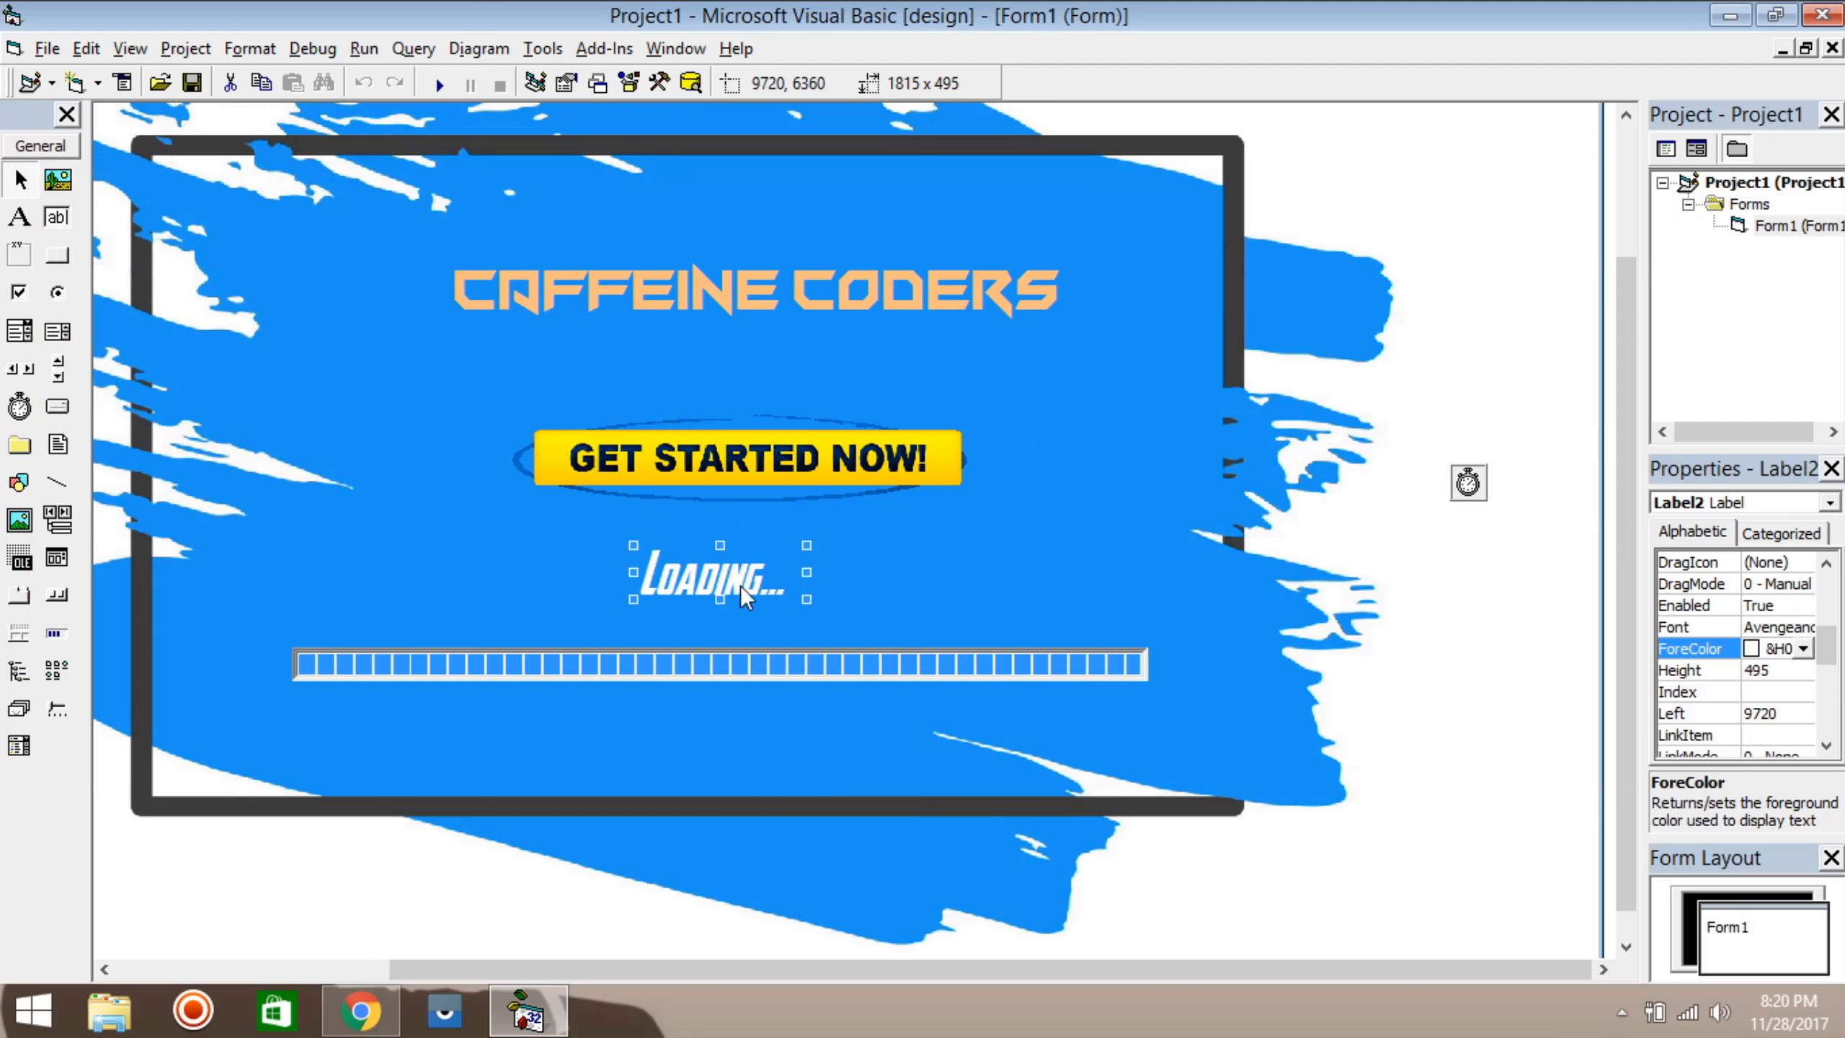
Step: Centre the LOADING... caption under the button and set Visible to False
{"action": "left_click_drag", "start_coordinate": [741, 576], "coordinate": [776, 577]}
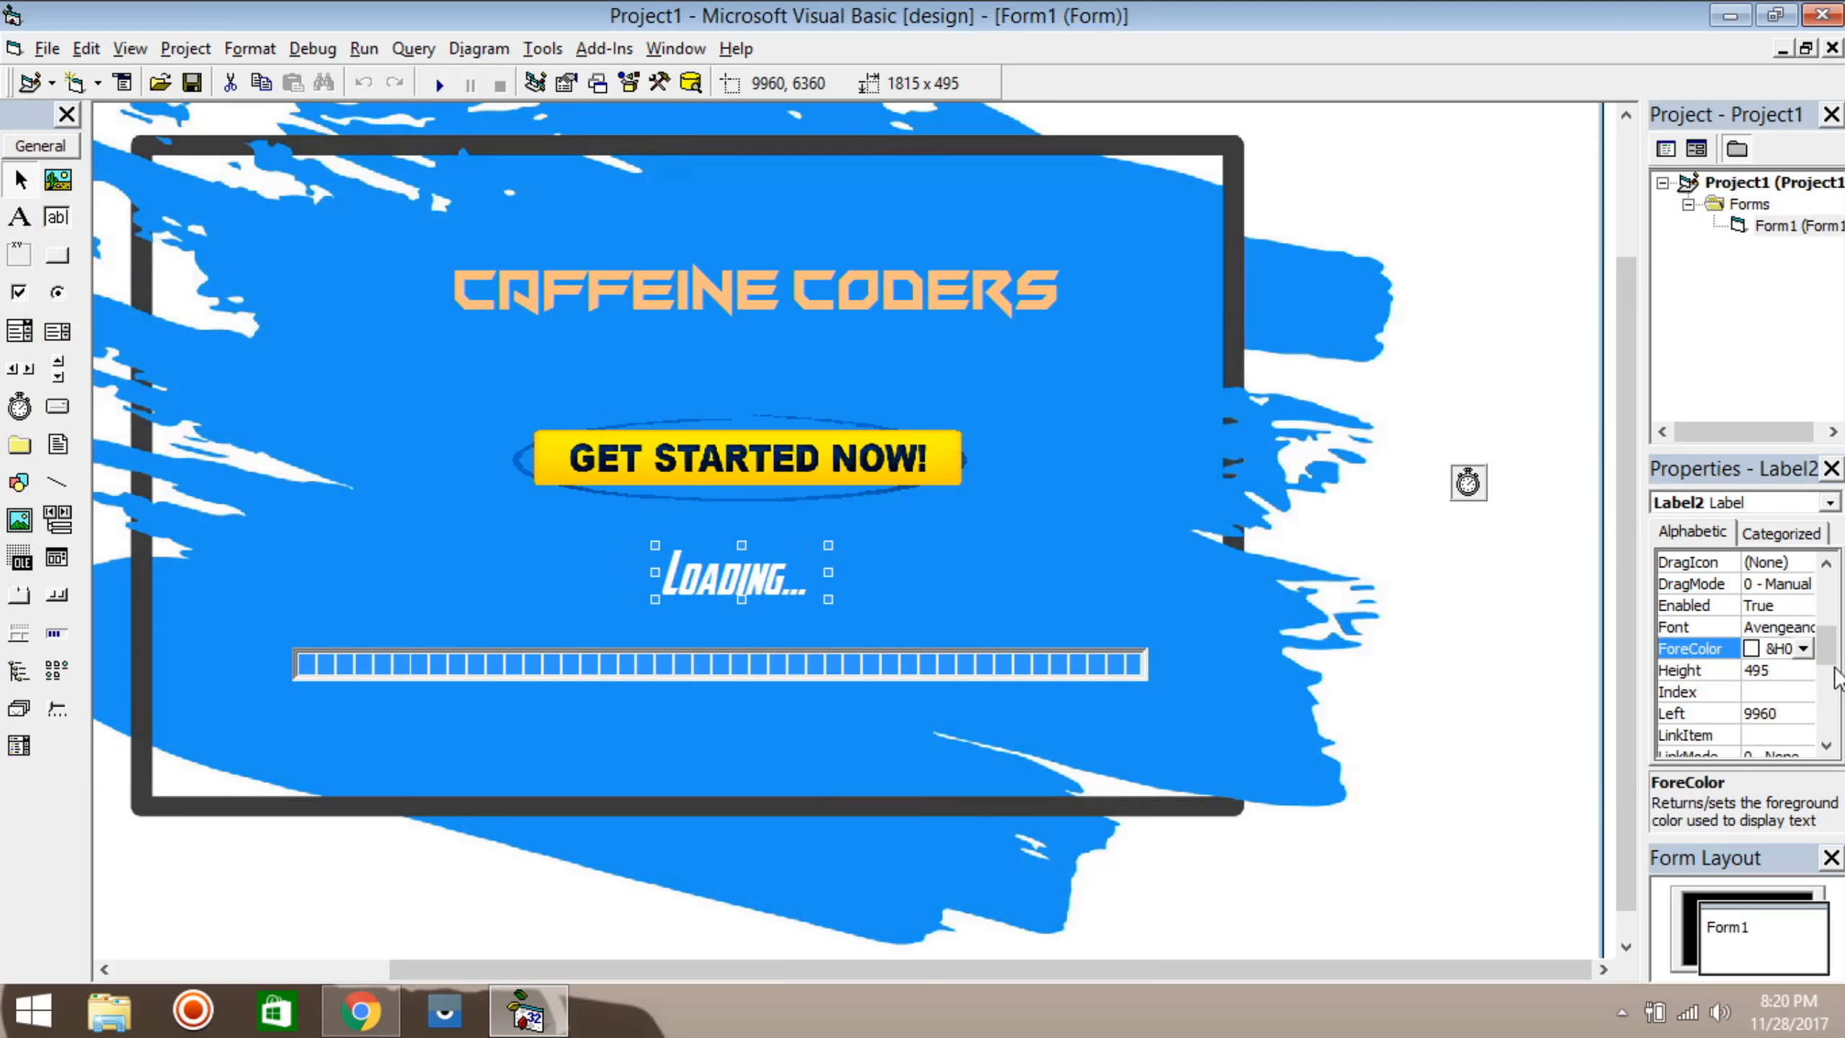
{"action": "scroll", "scroll_direction": "down", "scroll_amount": 3}
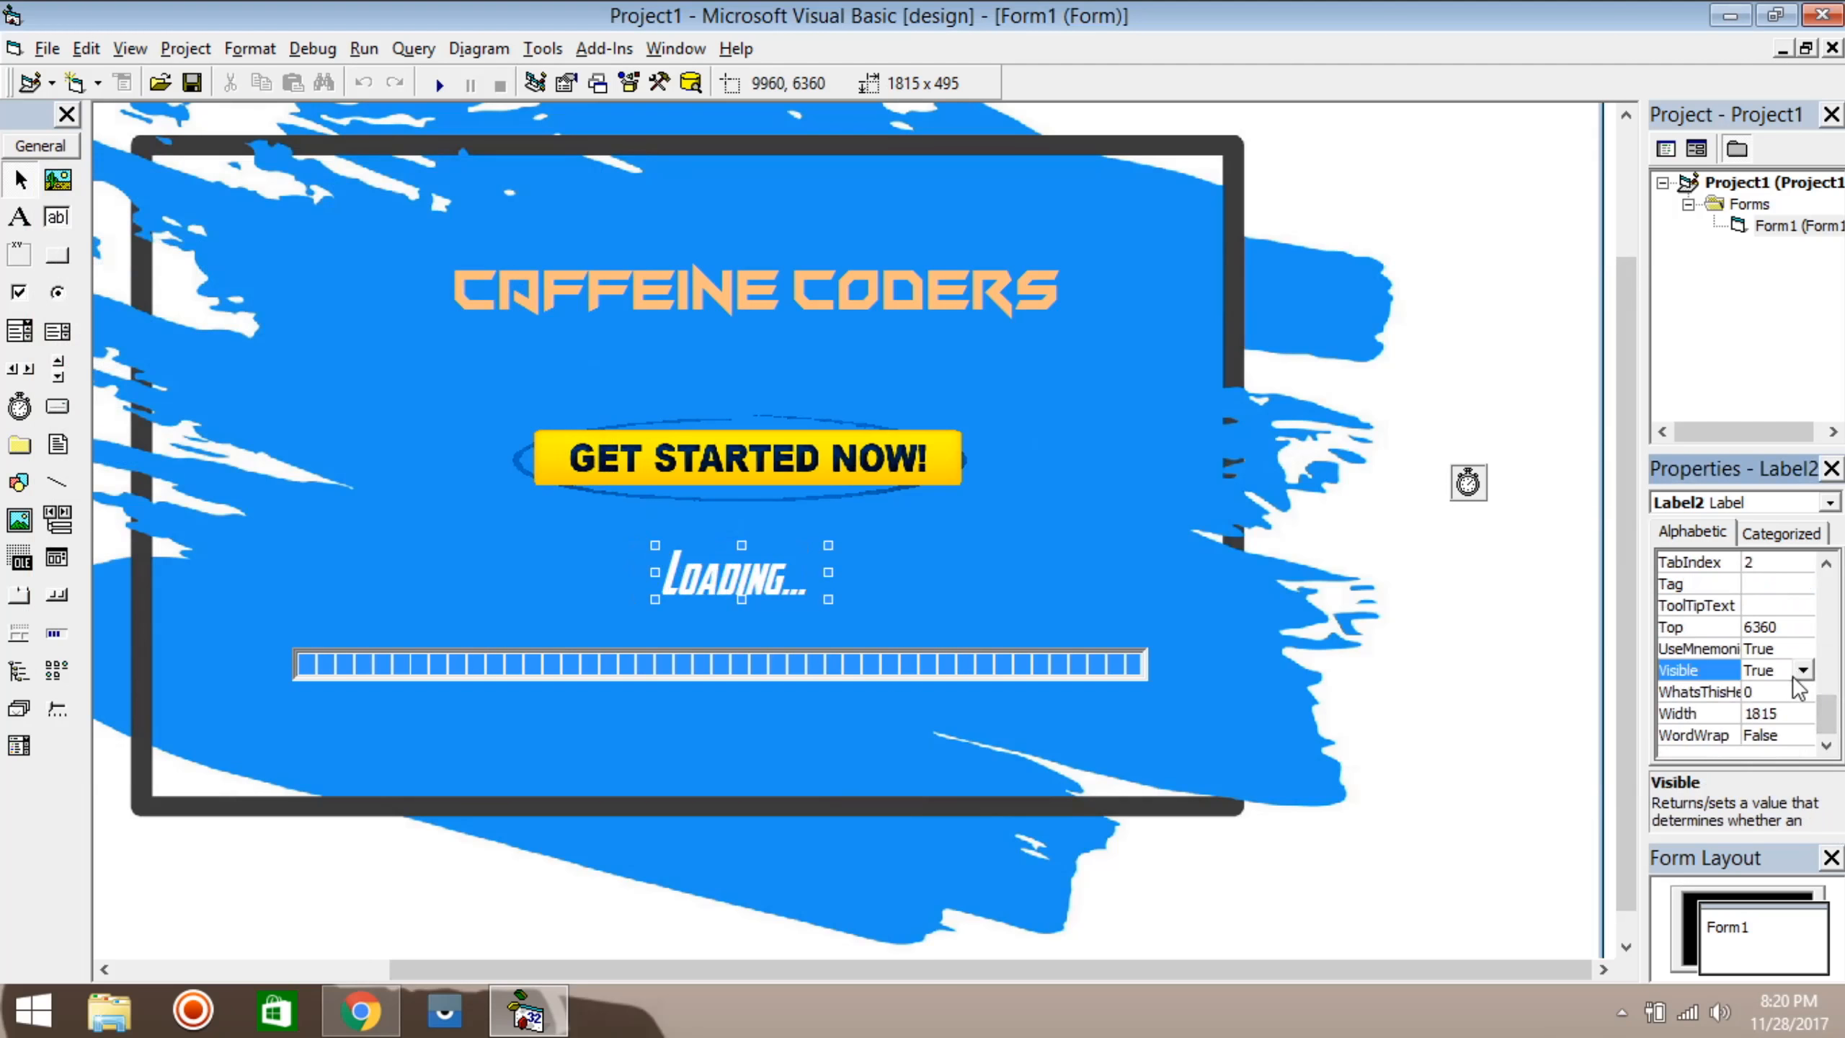
{"action": "left_click", "coordinate": [1803, 668]}
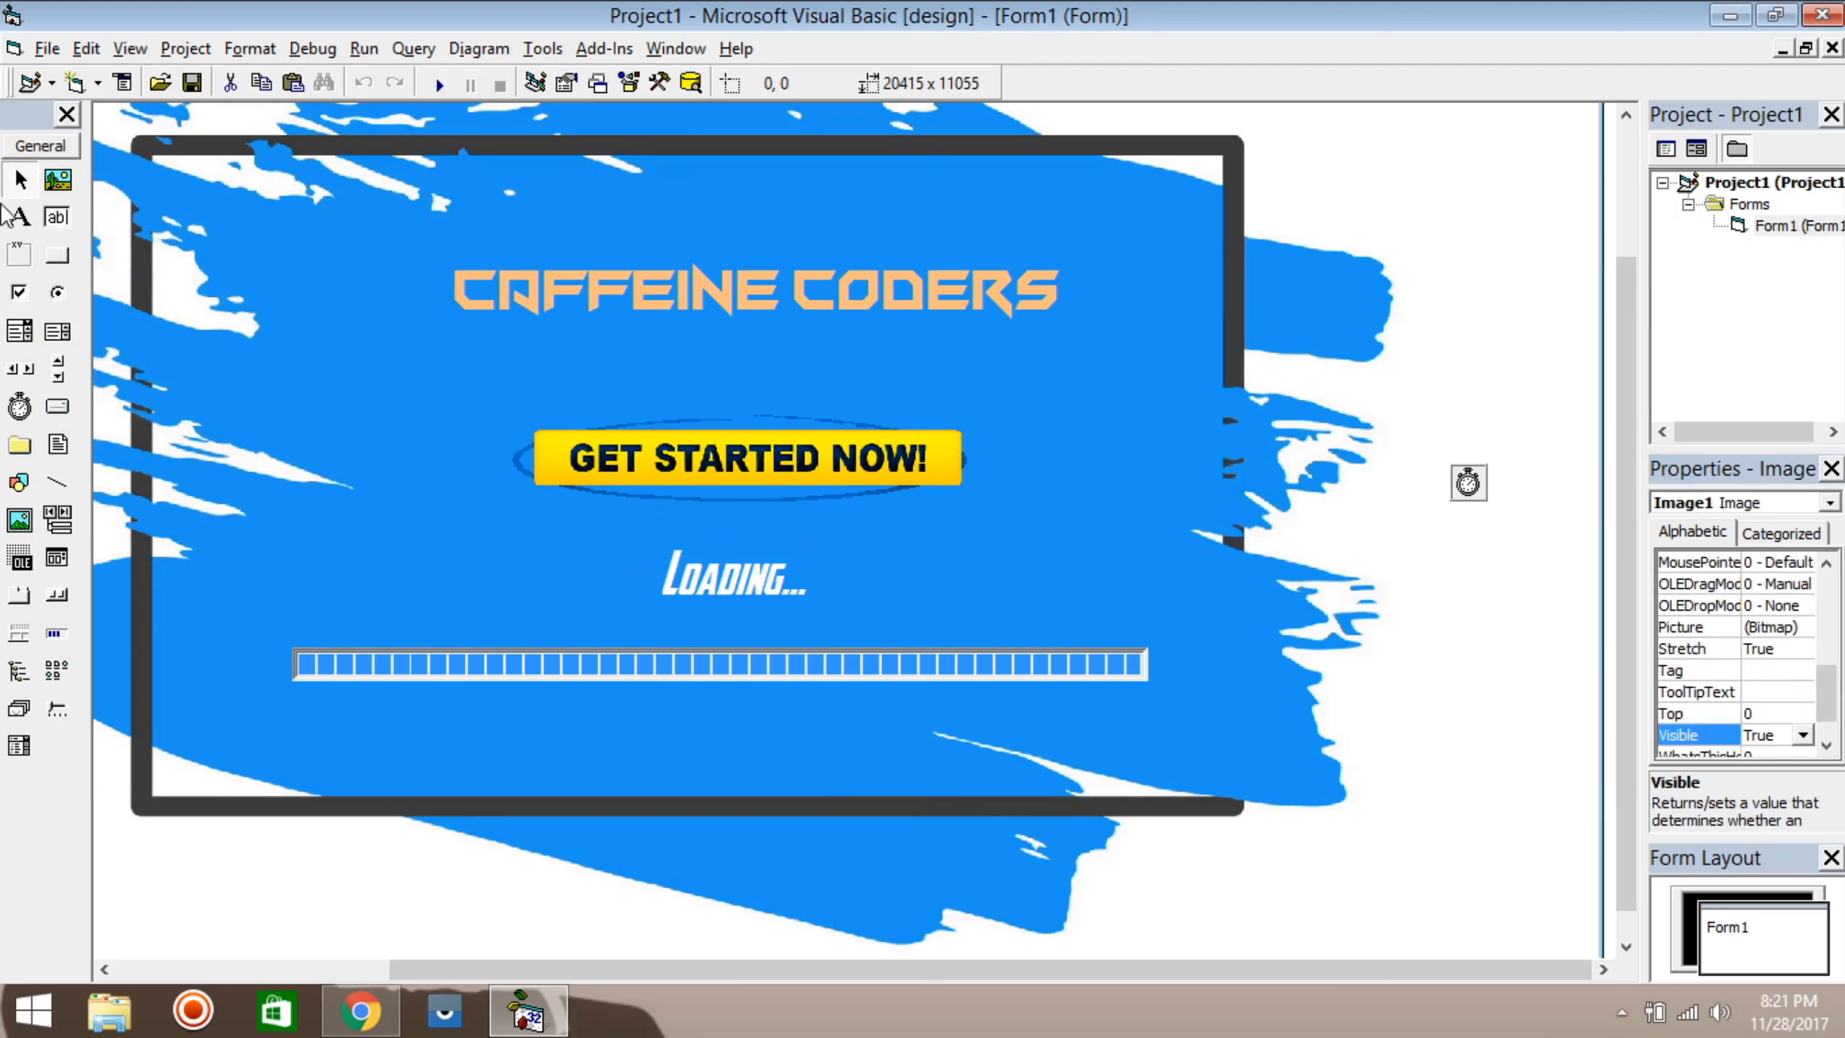
Step: Copy the LOADING... label as a separate Label3 (no control array) and place it just below
{"action": "left_click", "coordinate": [736, 588]}
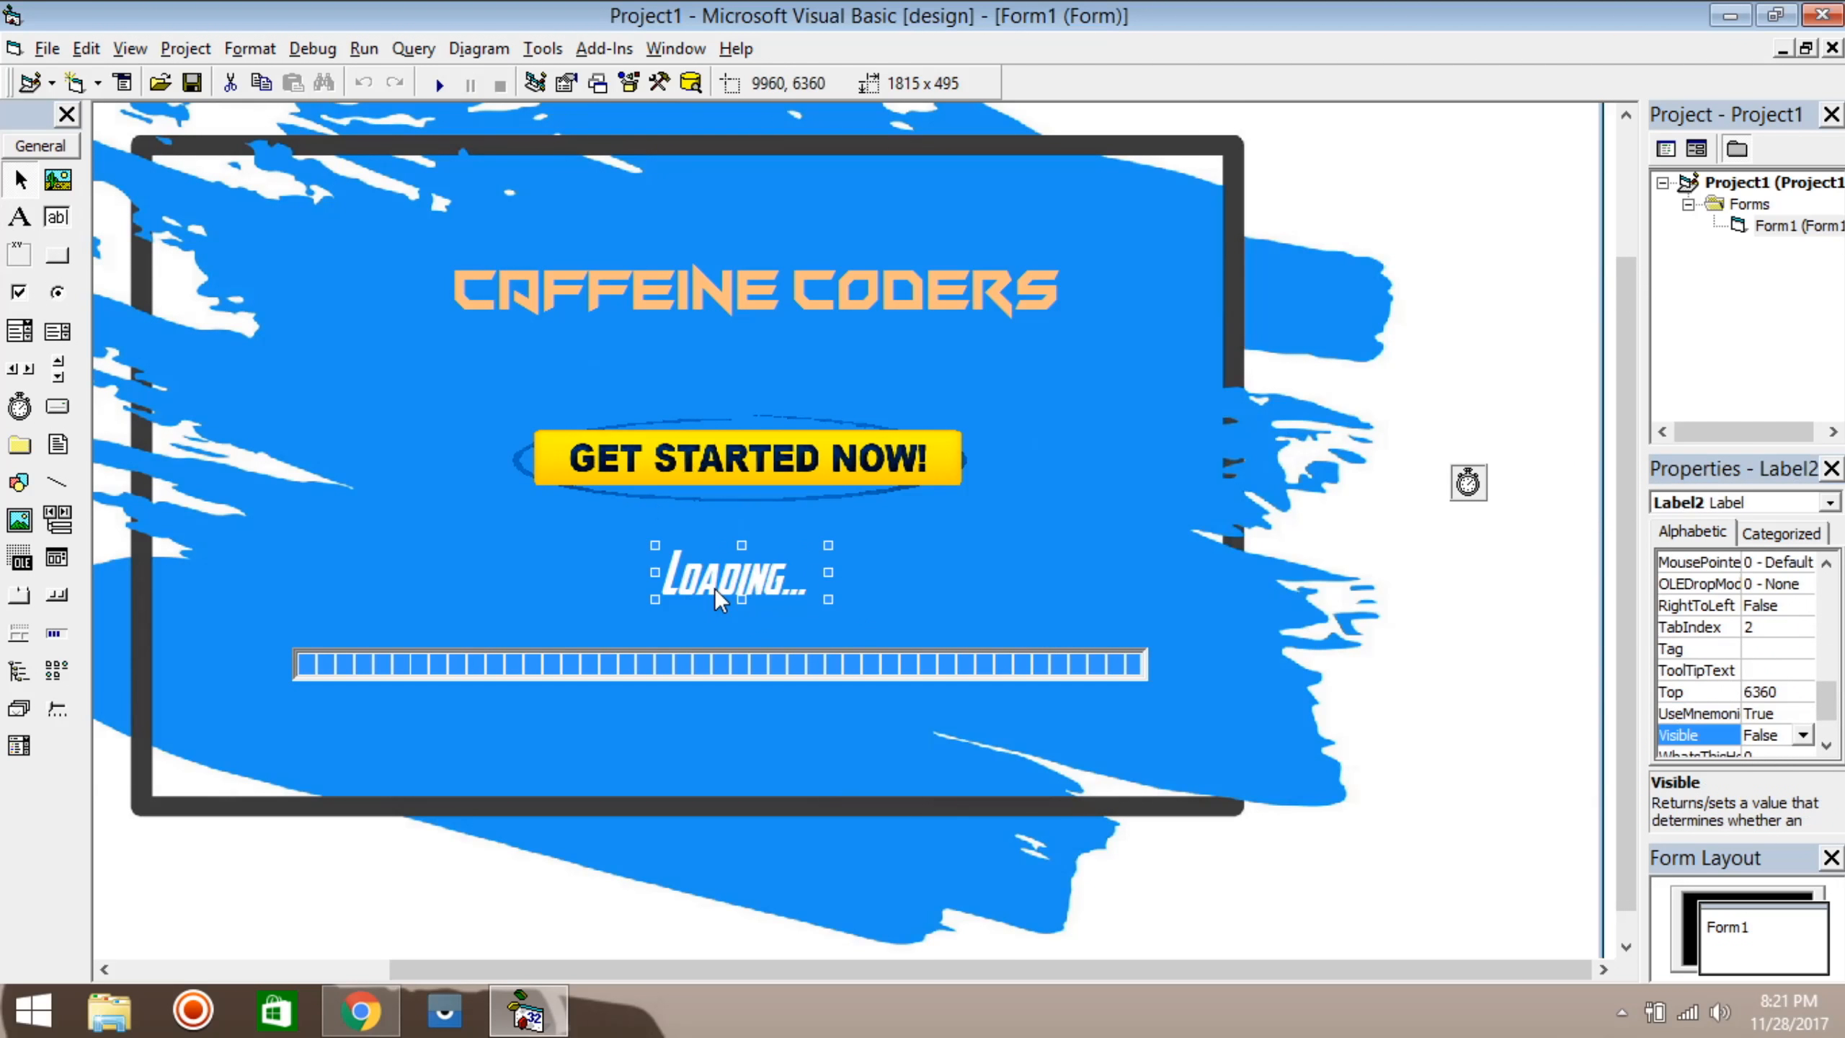
{"action": "left_click", "coordinate": [731, 640]}
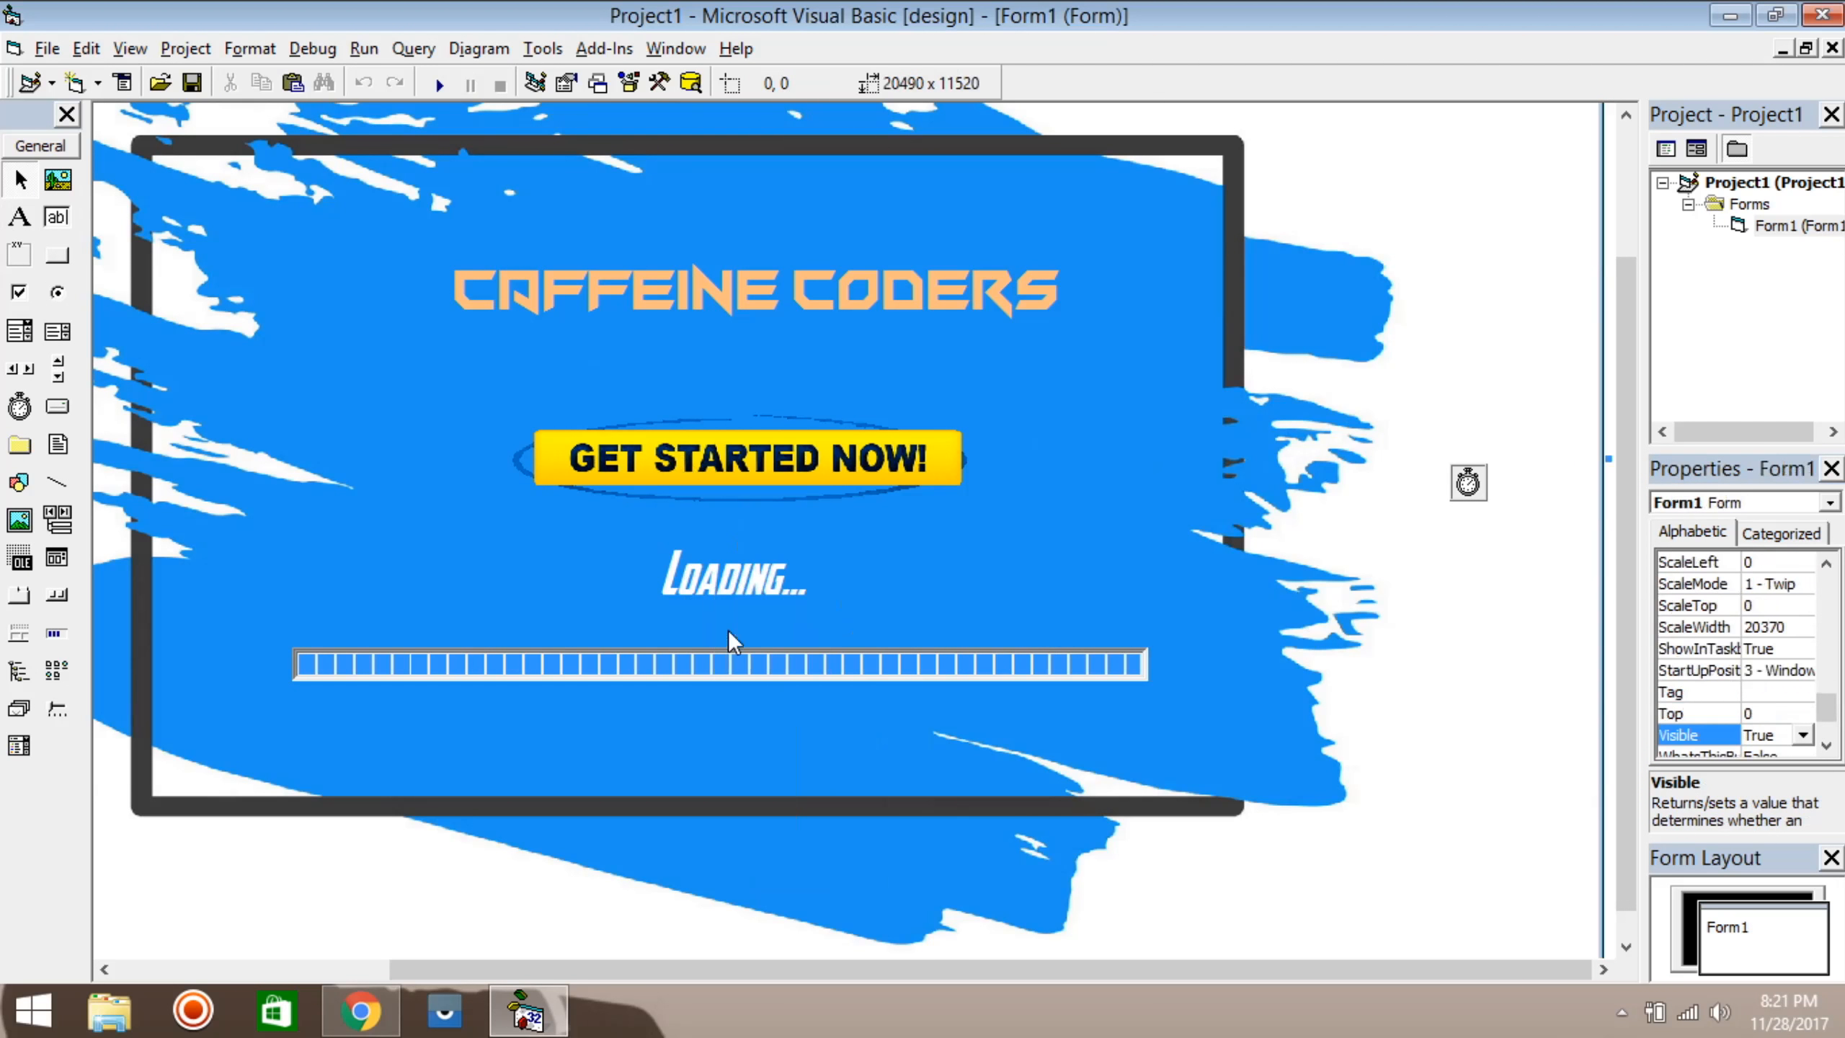
{"action": "right_click", "coordinate": [733, 583]}
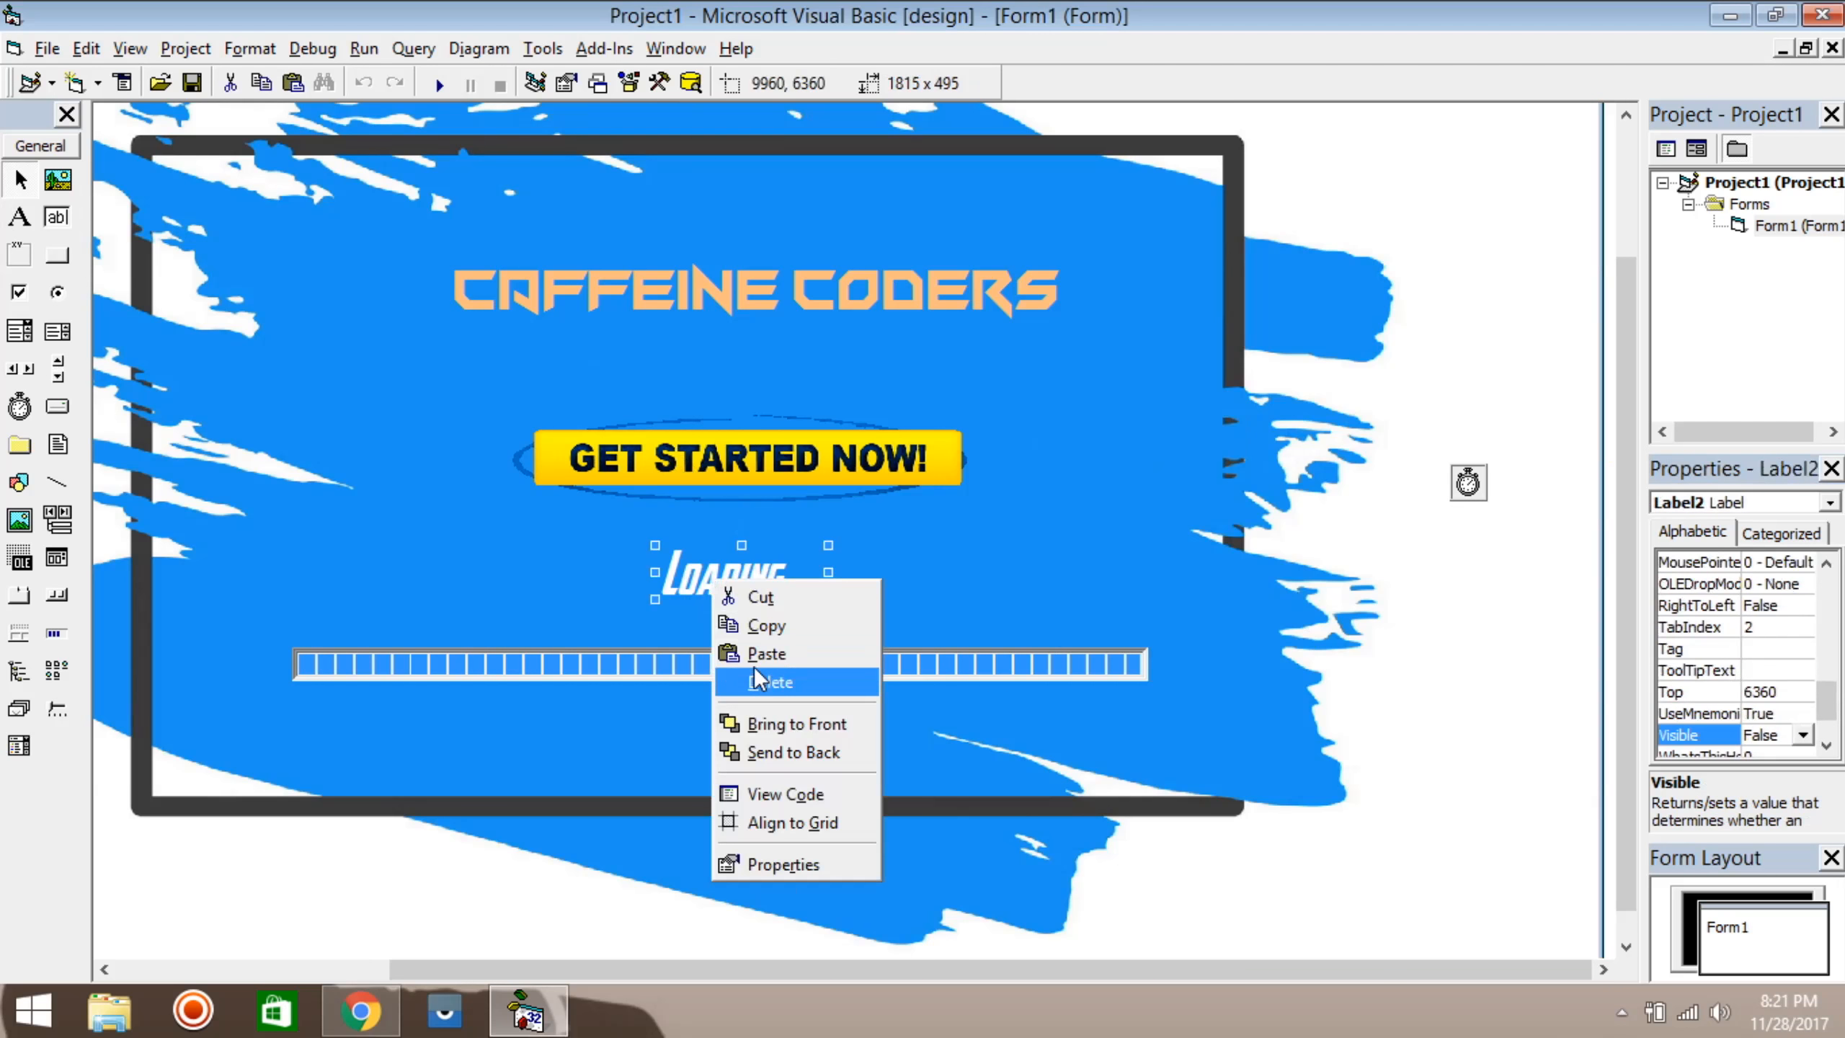
{"action": "left_click", "coordinate": [767, 654]}
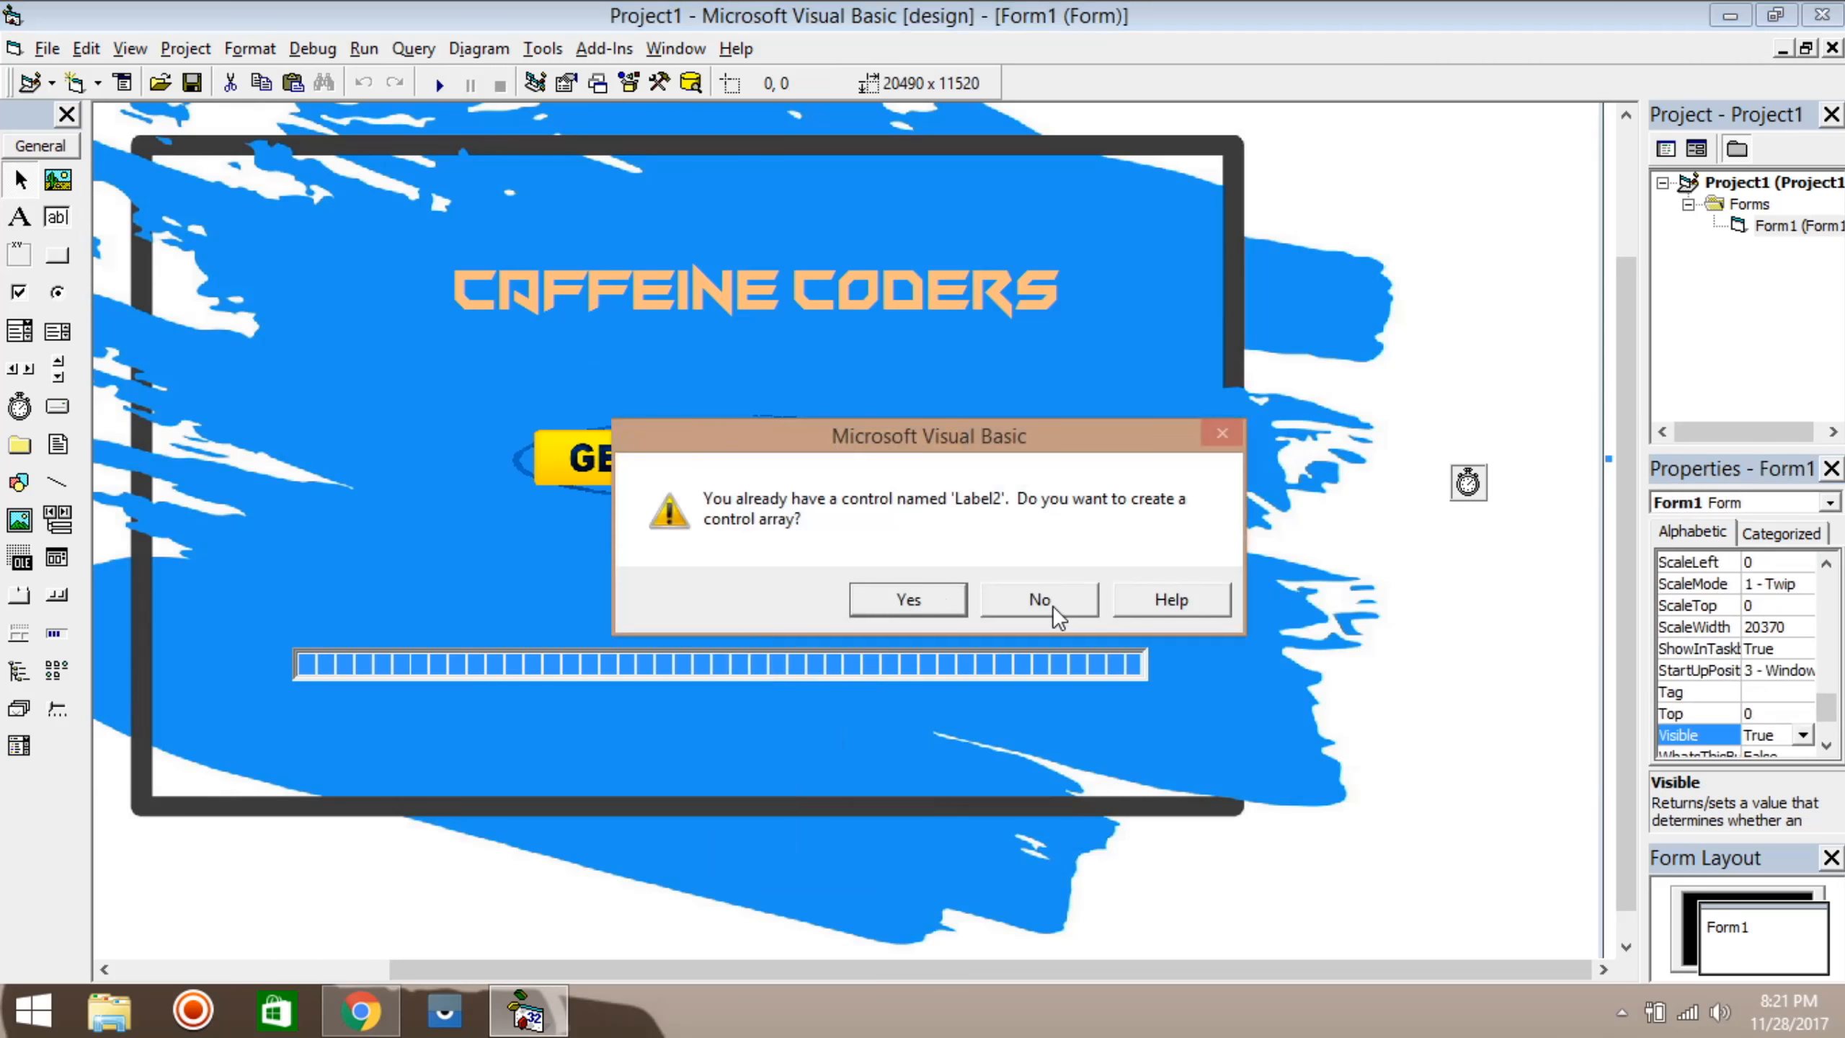
{"action": "left_click", "coordinate": [1039, 600]}
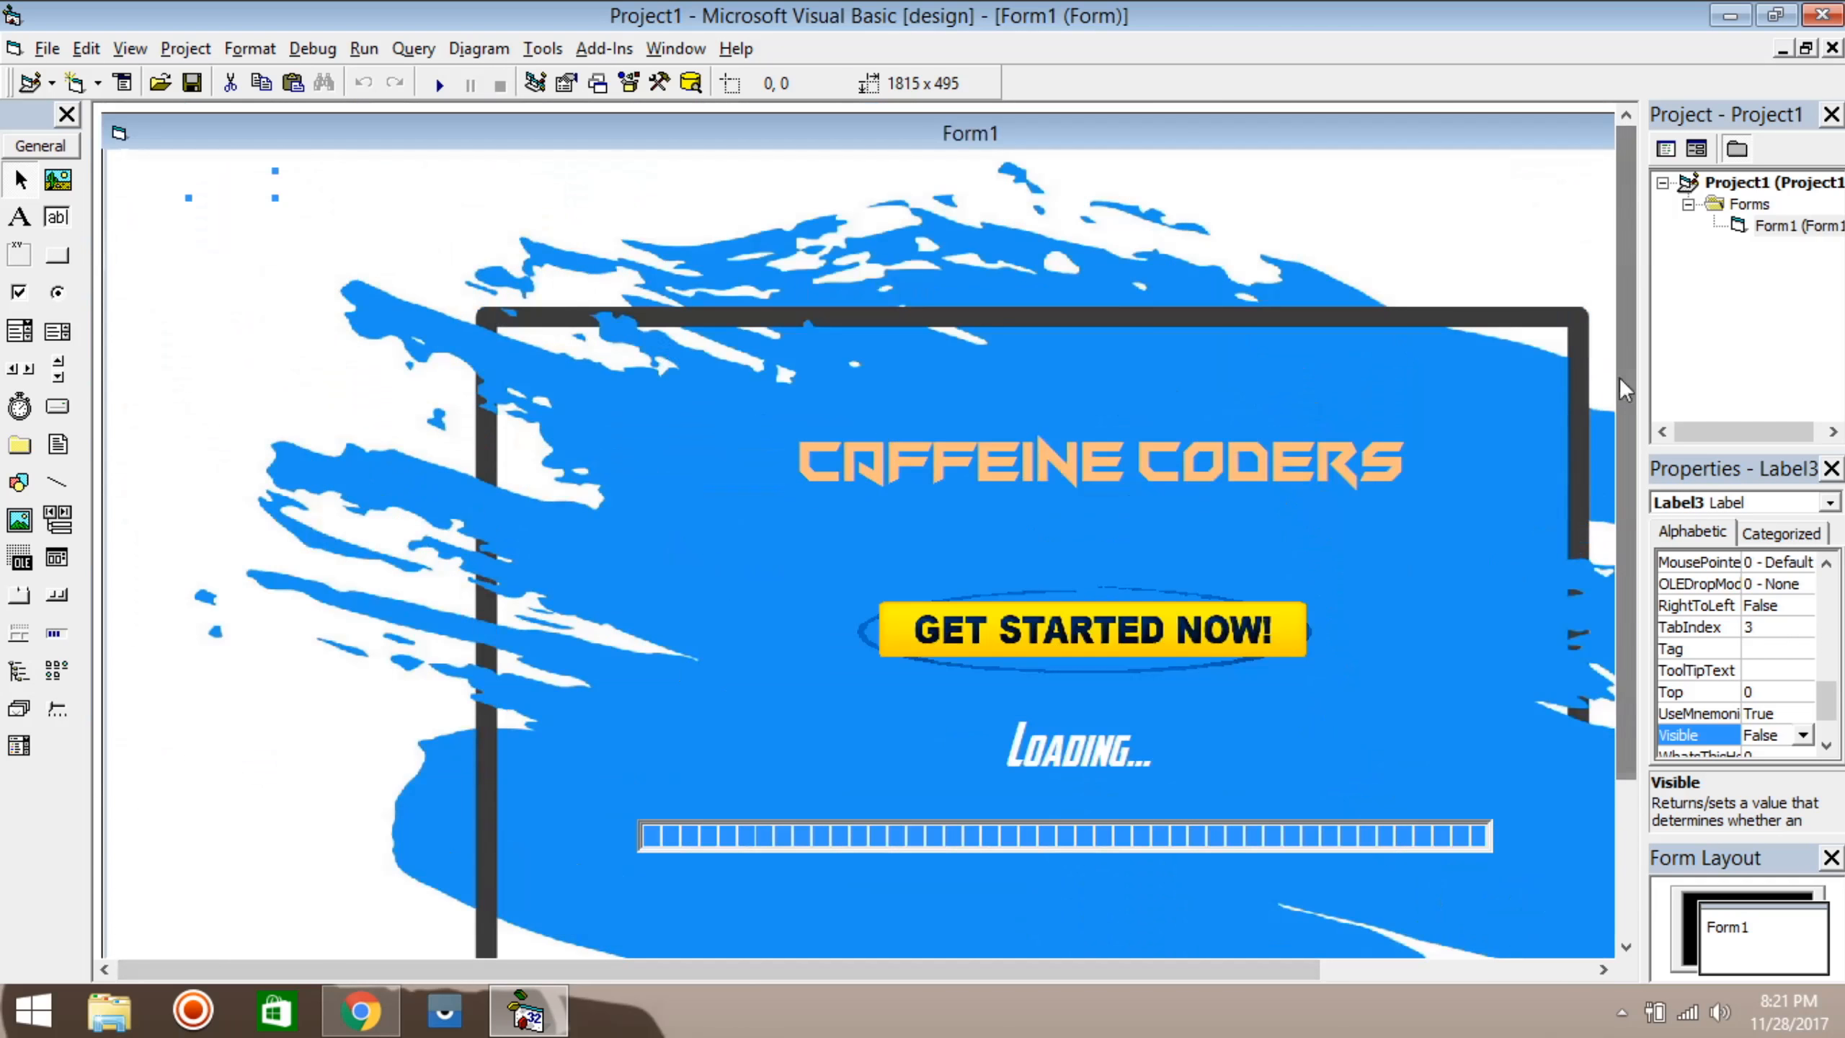
{"action": "left_click_drag", "start_coordinate": [1078, 746], "coordinate": [1083, 783]}
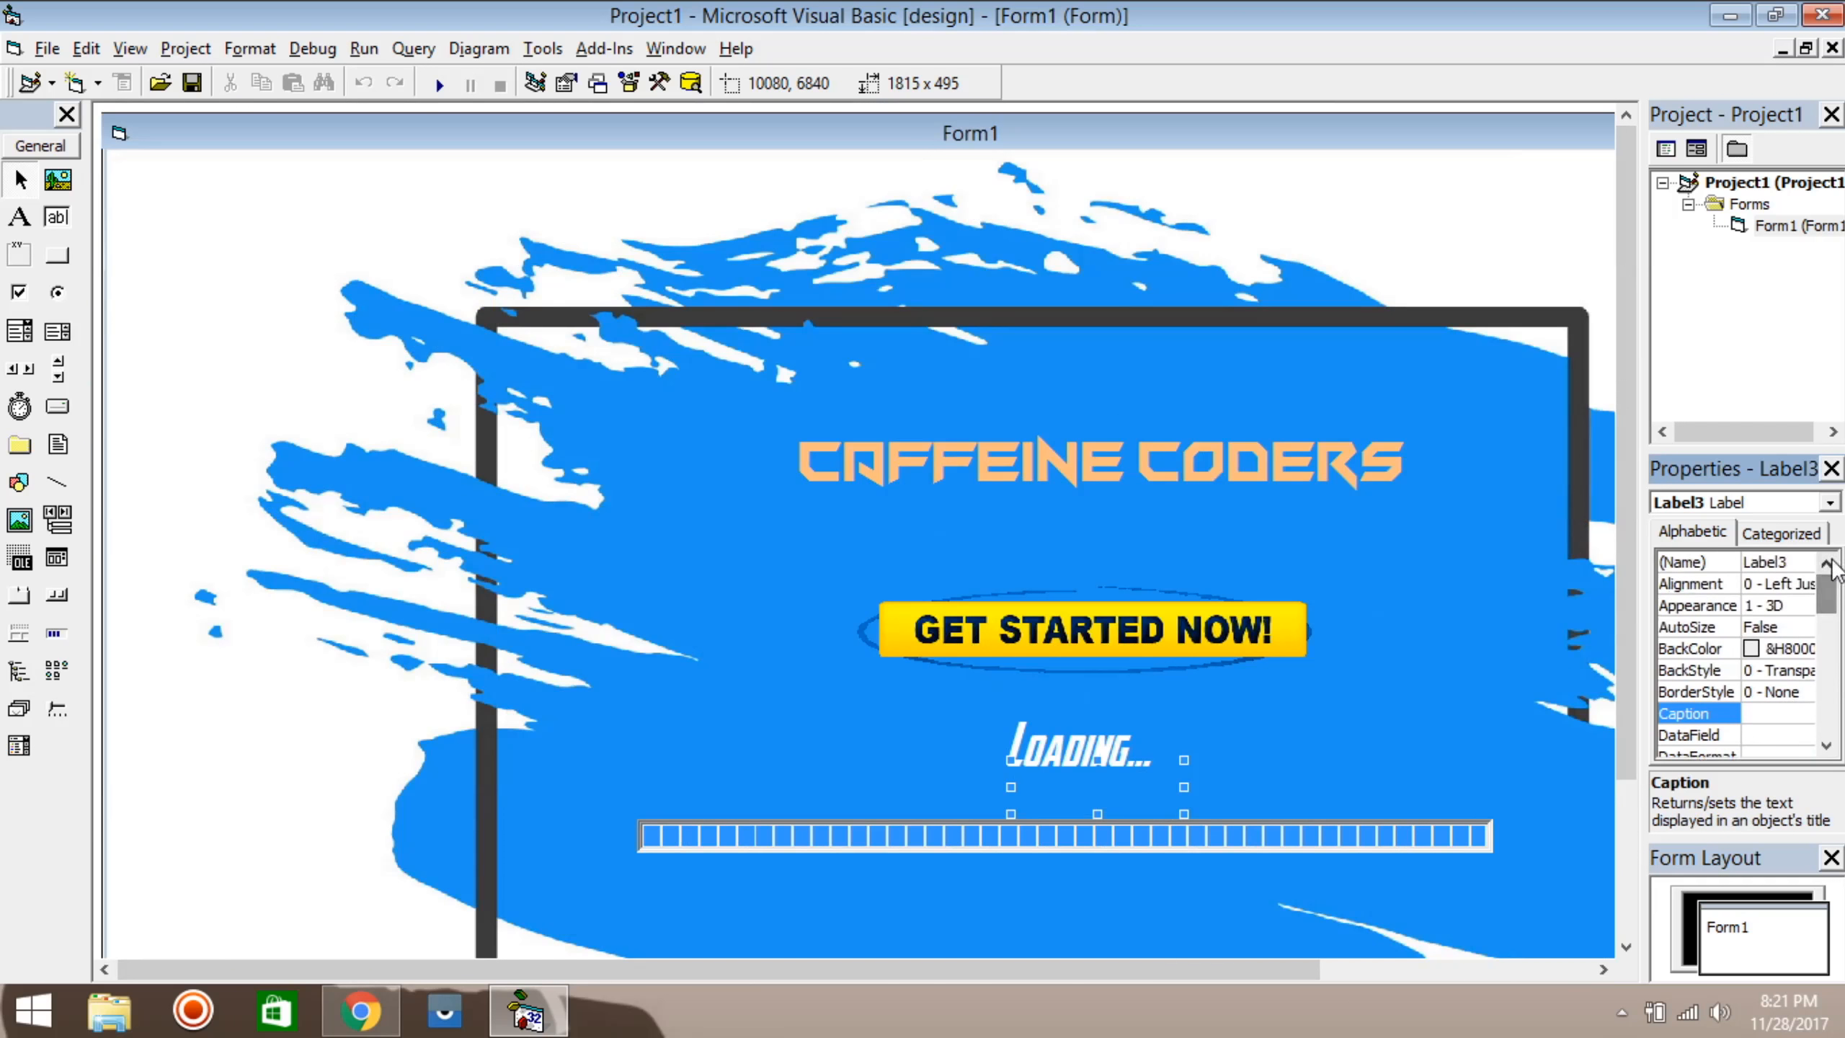
{"action": "mouse_move", "coordinate": [1122, 743]}
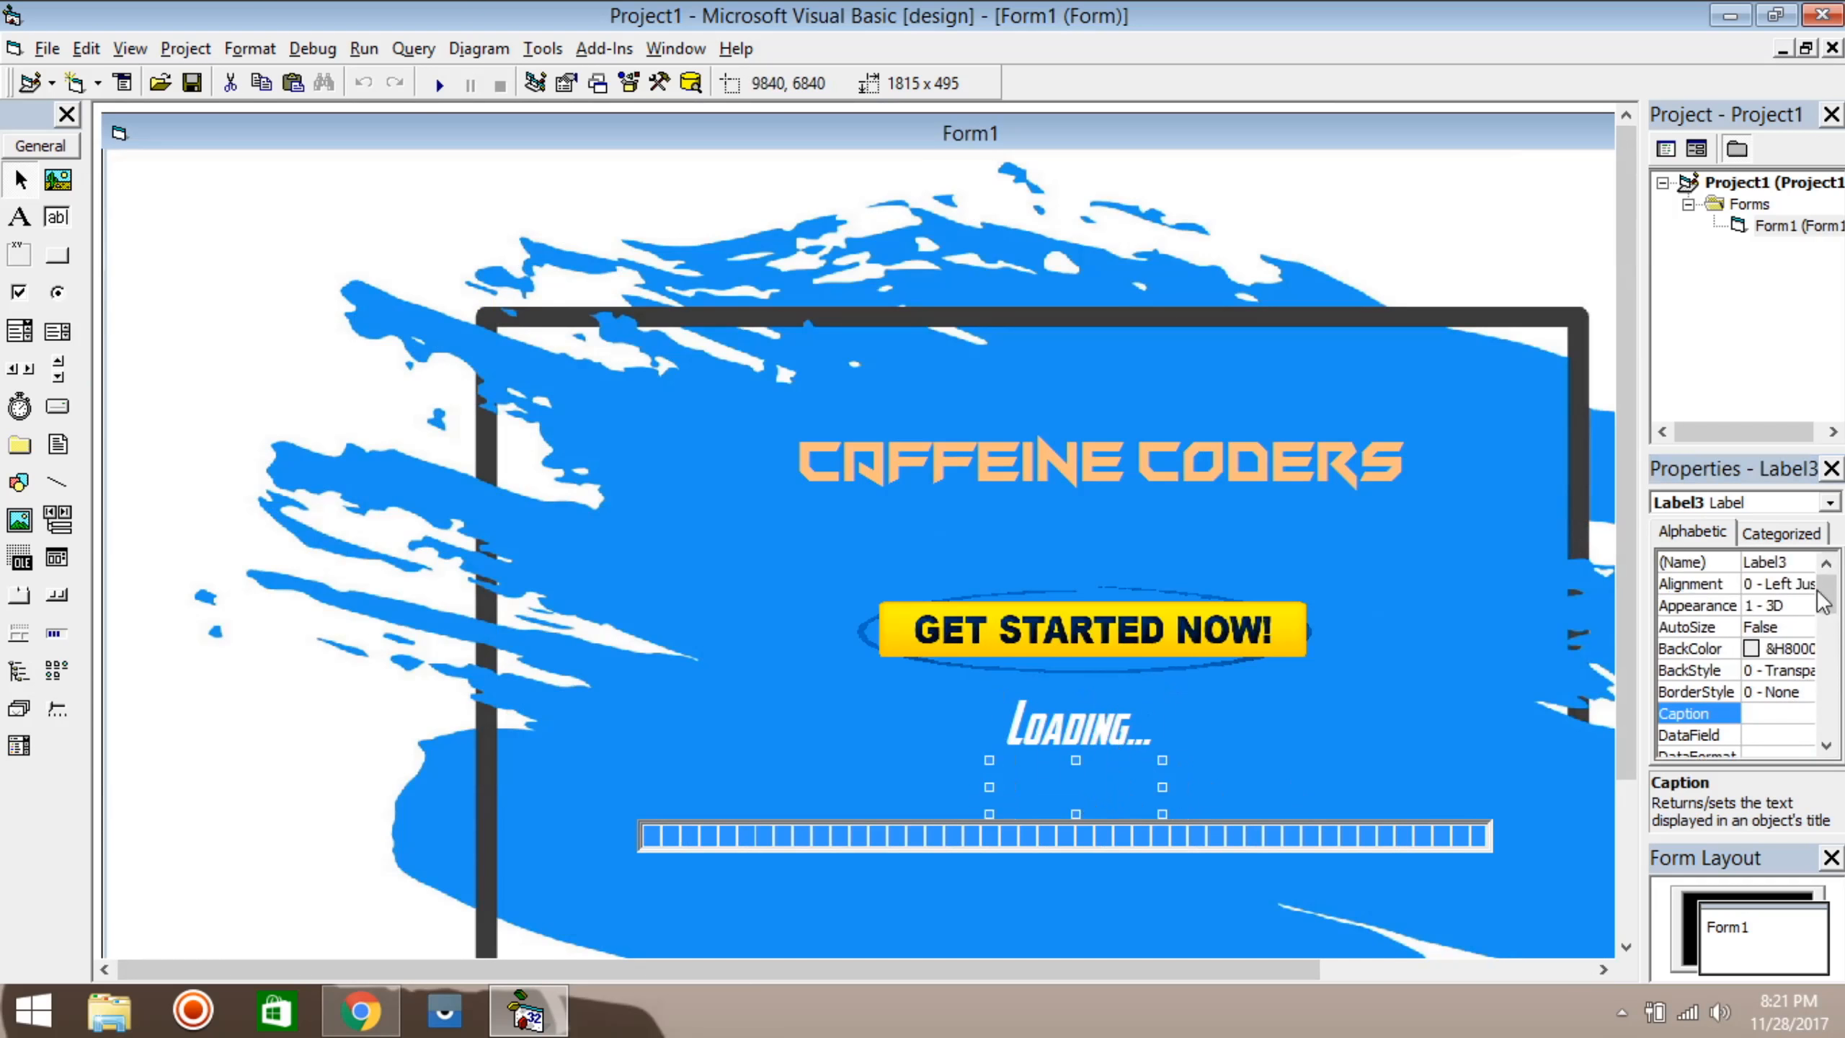
{"action": "scroll", "scroll_direction": "down", "scroll_amount": 3}
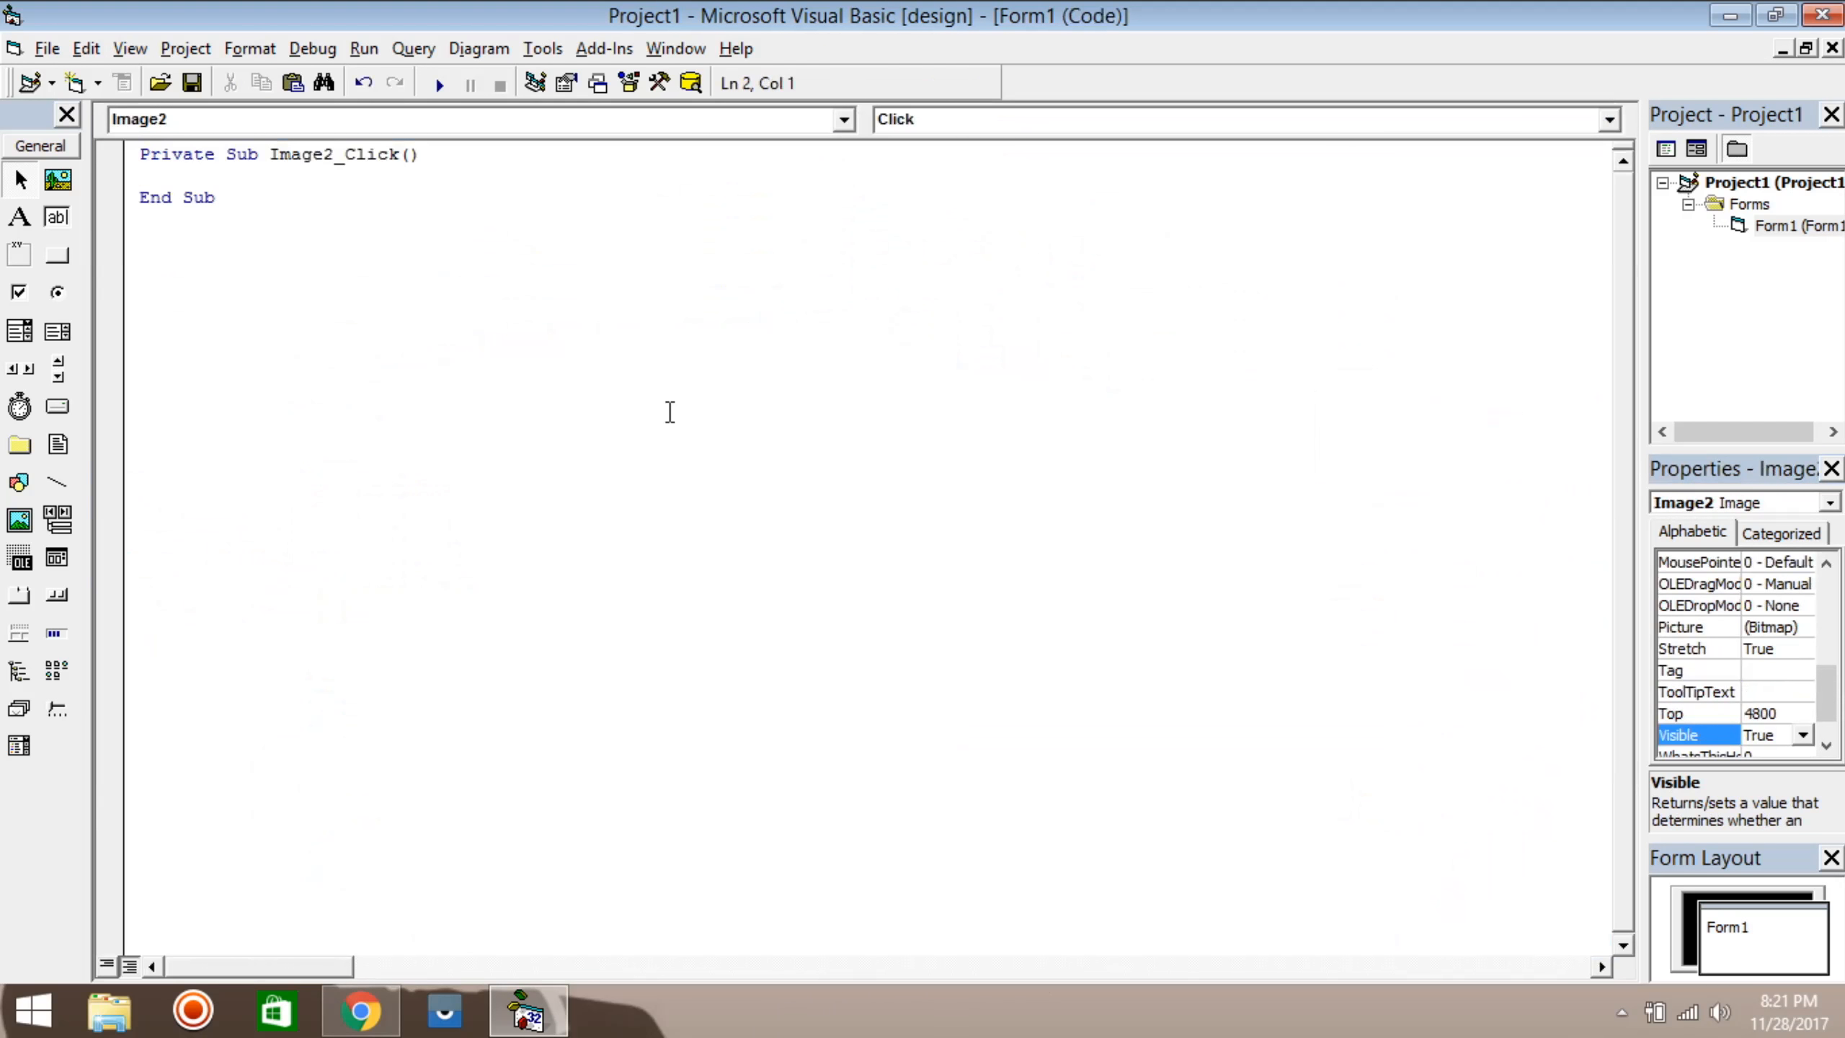
Step: Write code enabling Timer1, making ProgressBar1 visible and incrementing ProgressBar1.Value
{"action": "type", "text": "timer1."}
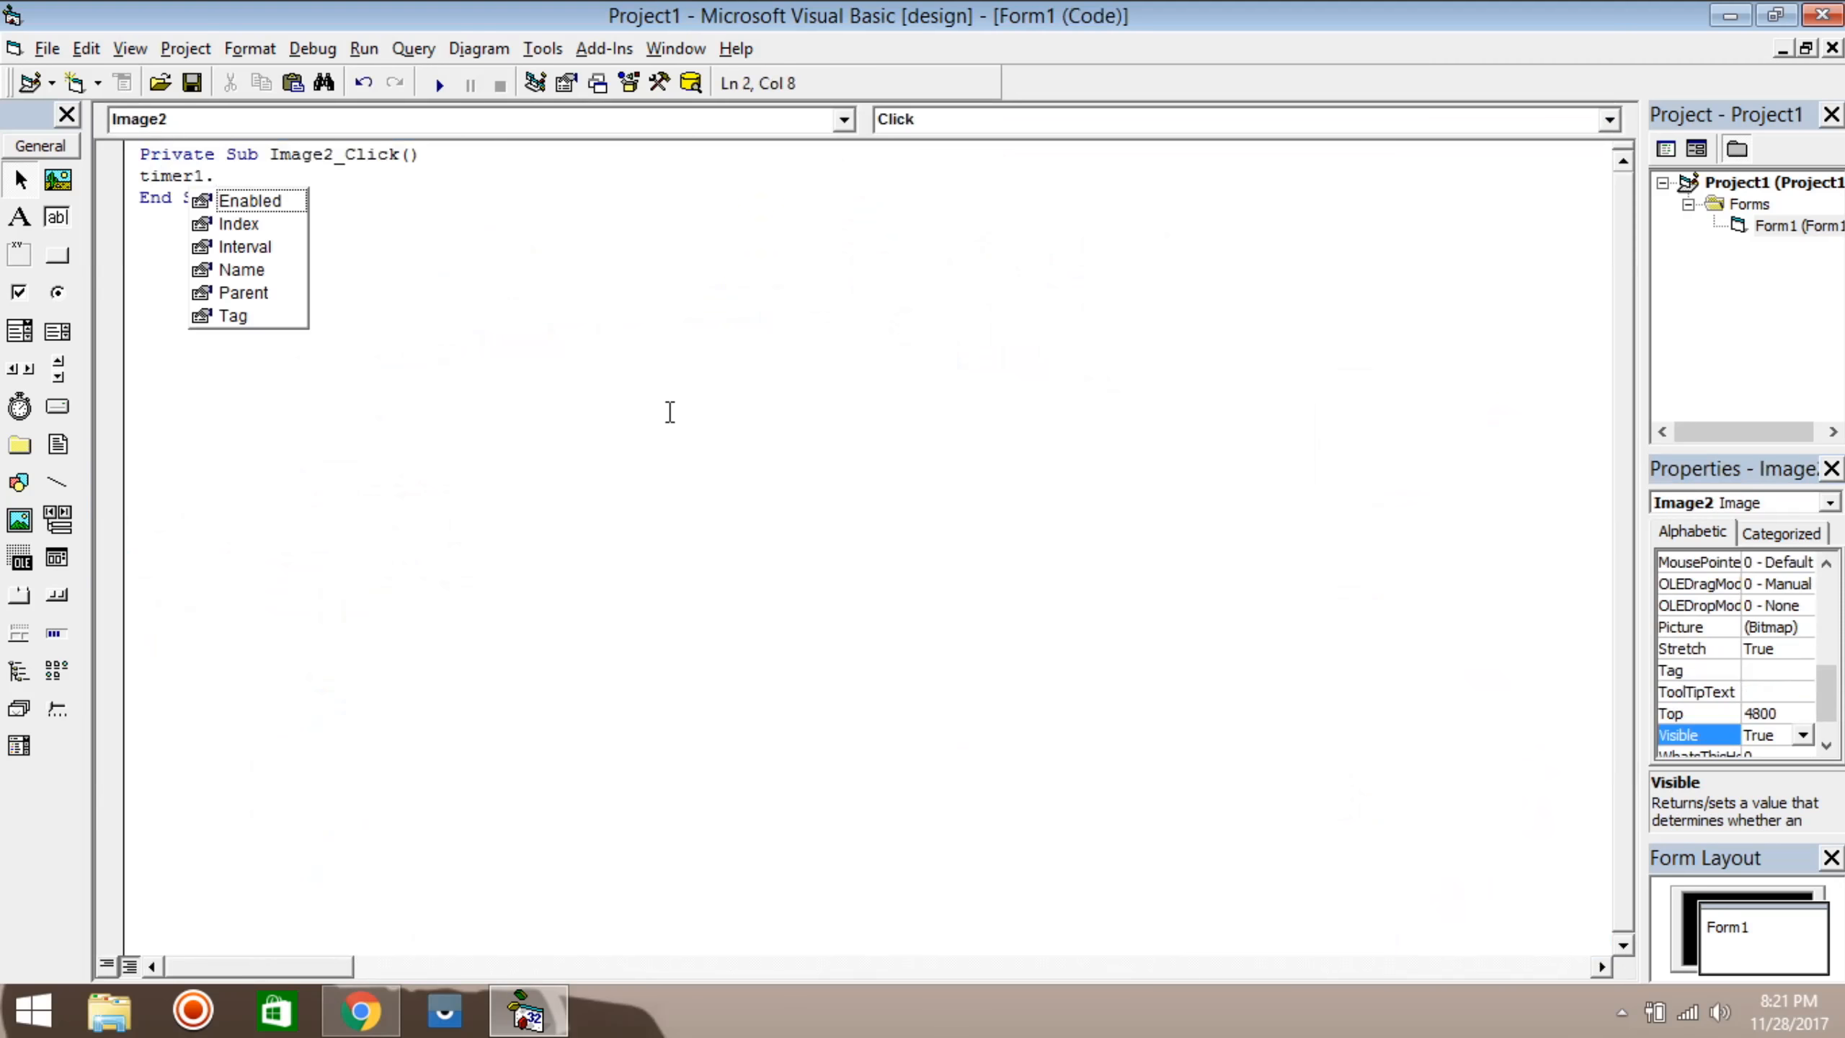
{"action": "type", "text": "Enabled=tr"}
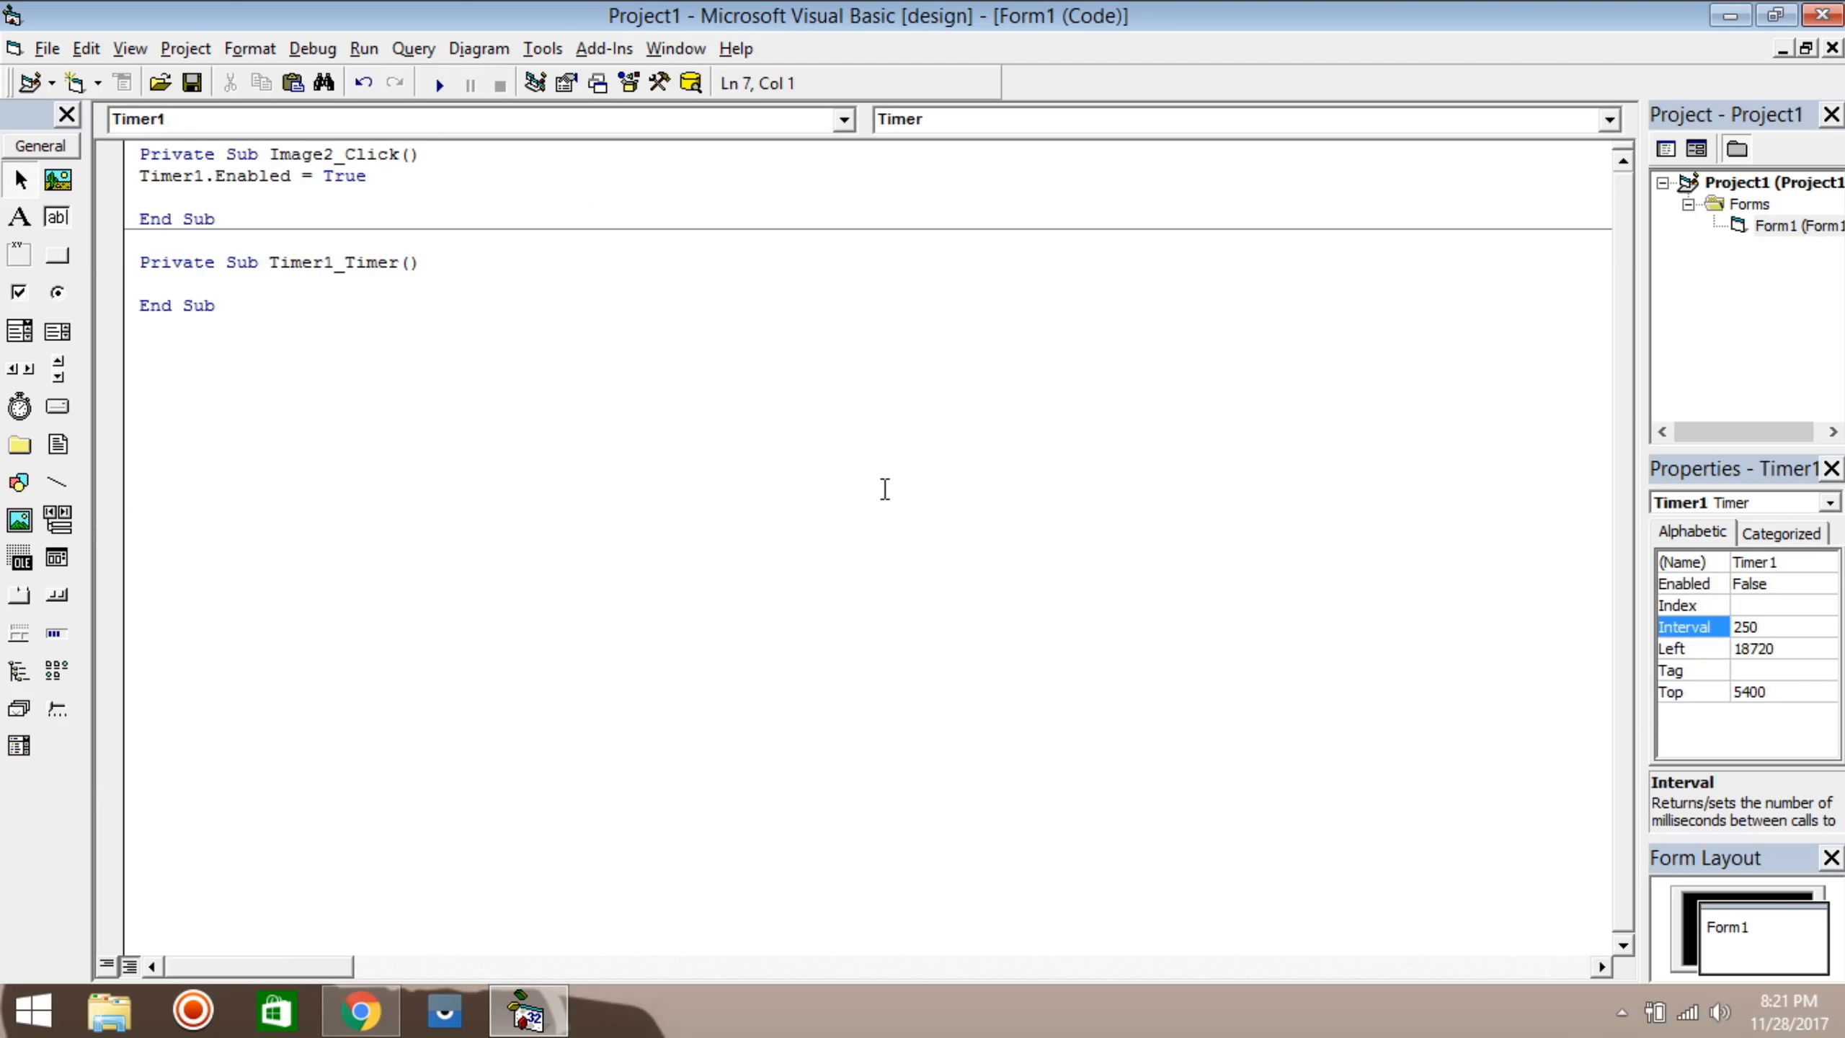
{"action": "type", "text": "progressbar1."}
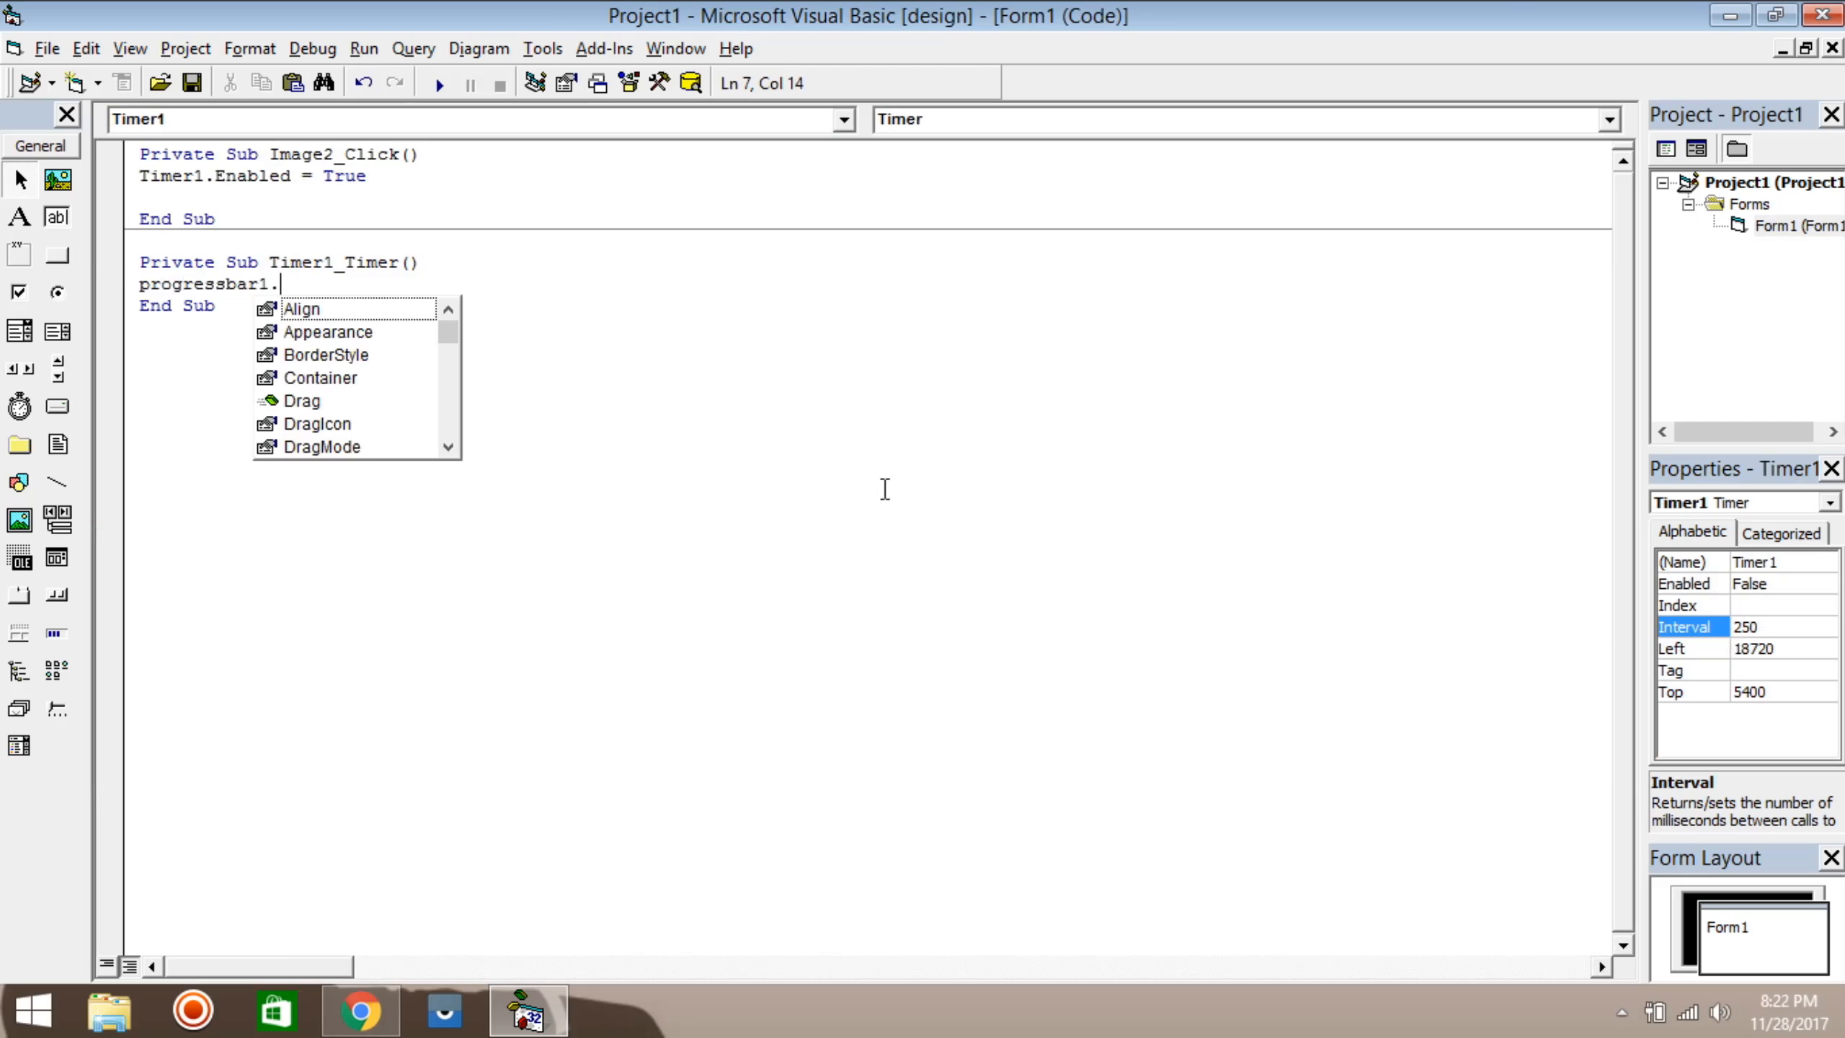
{"action": "type", "text": "Visible="}
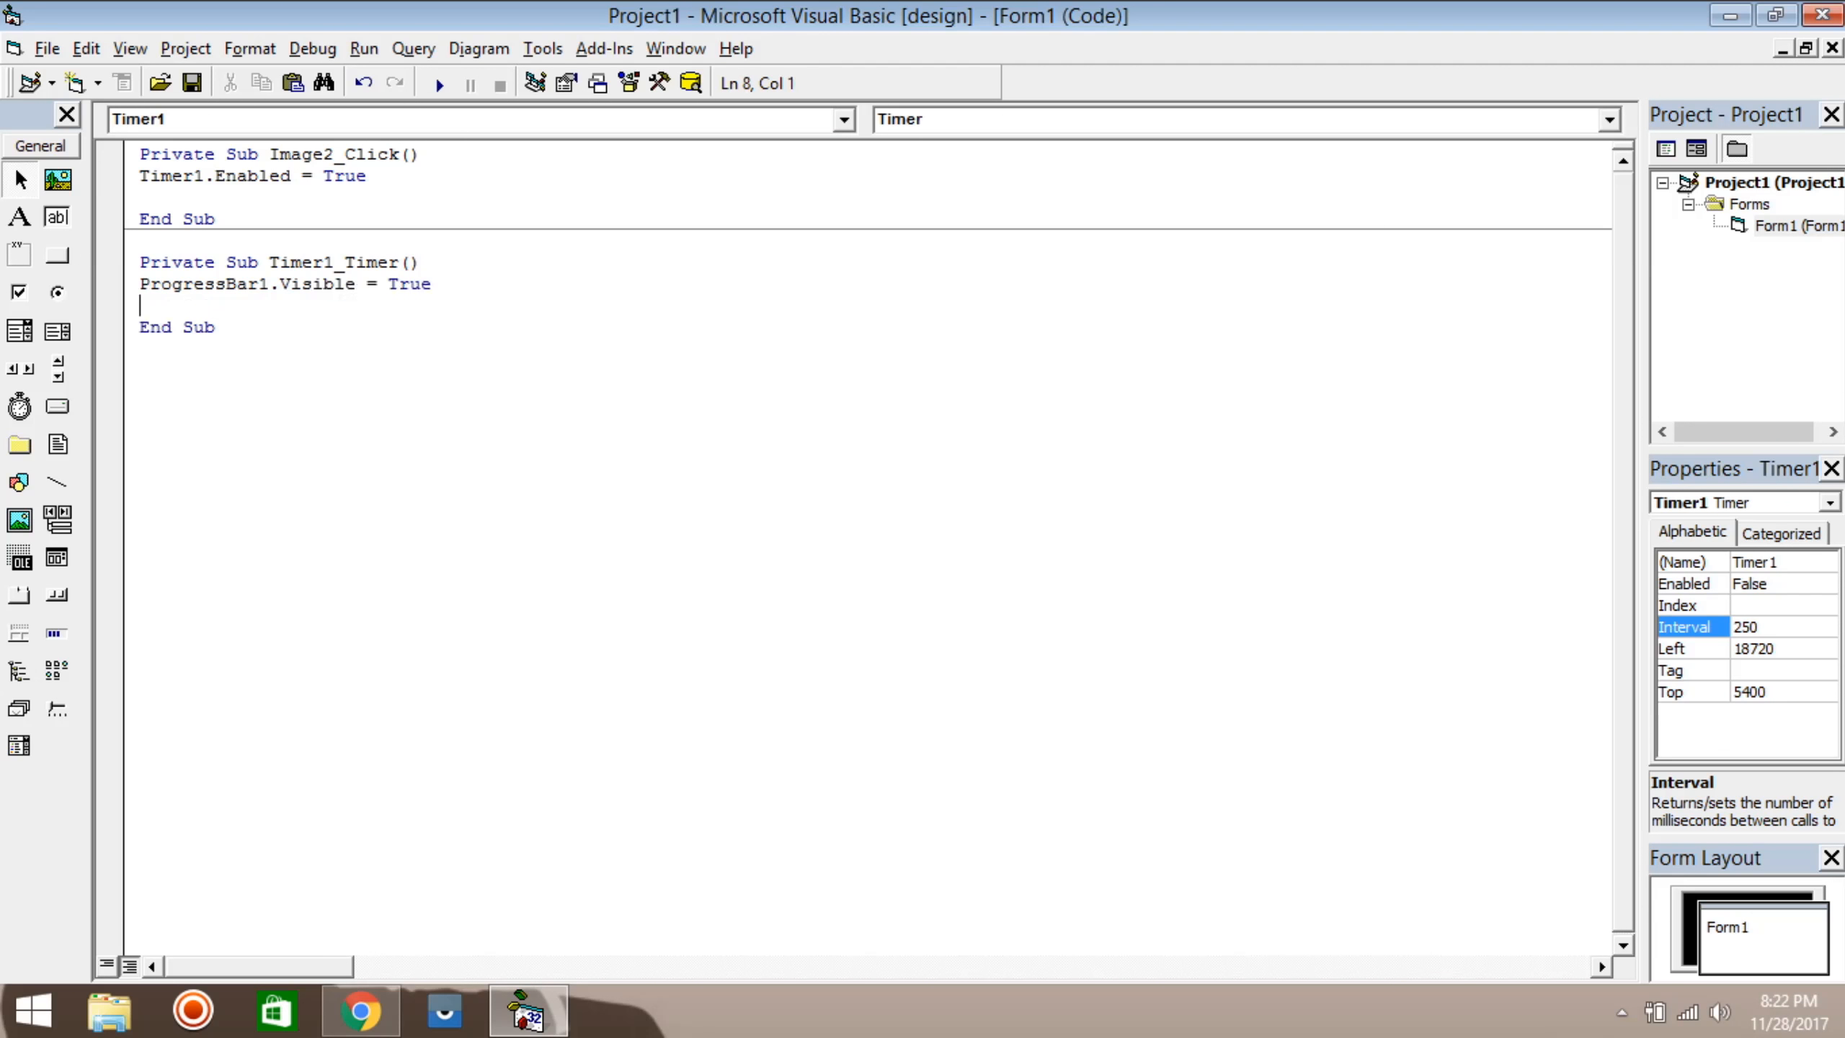
{"action": "type", "text": "progressbar1"}
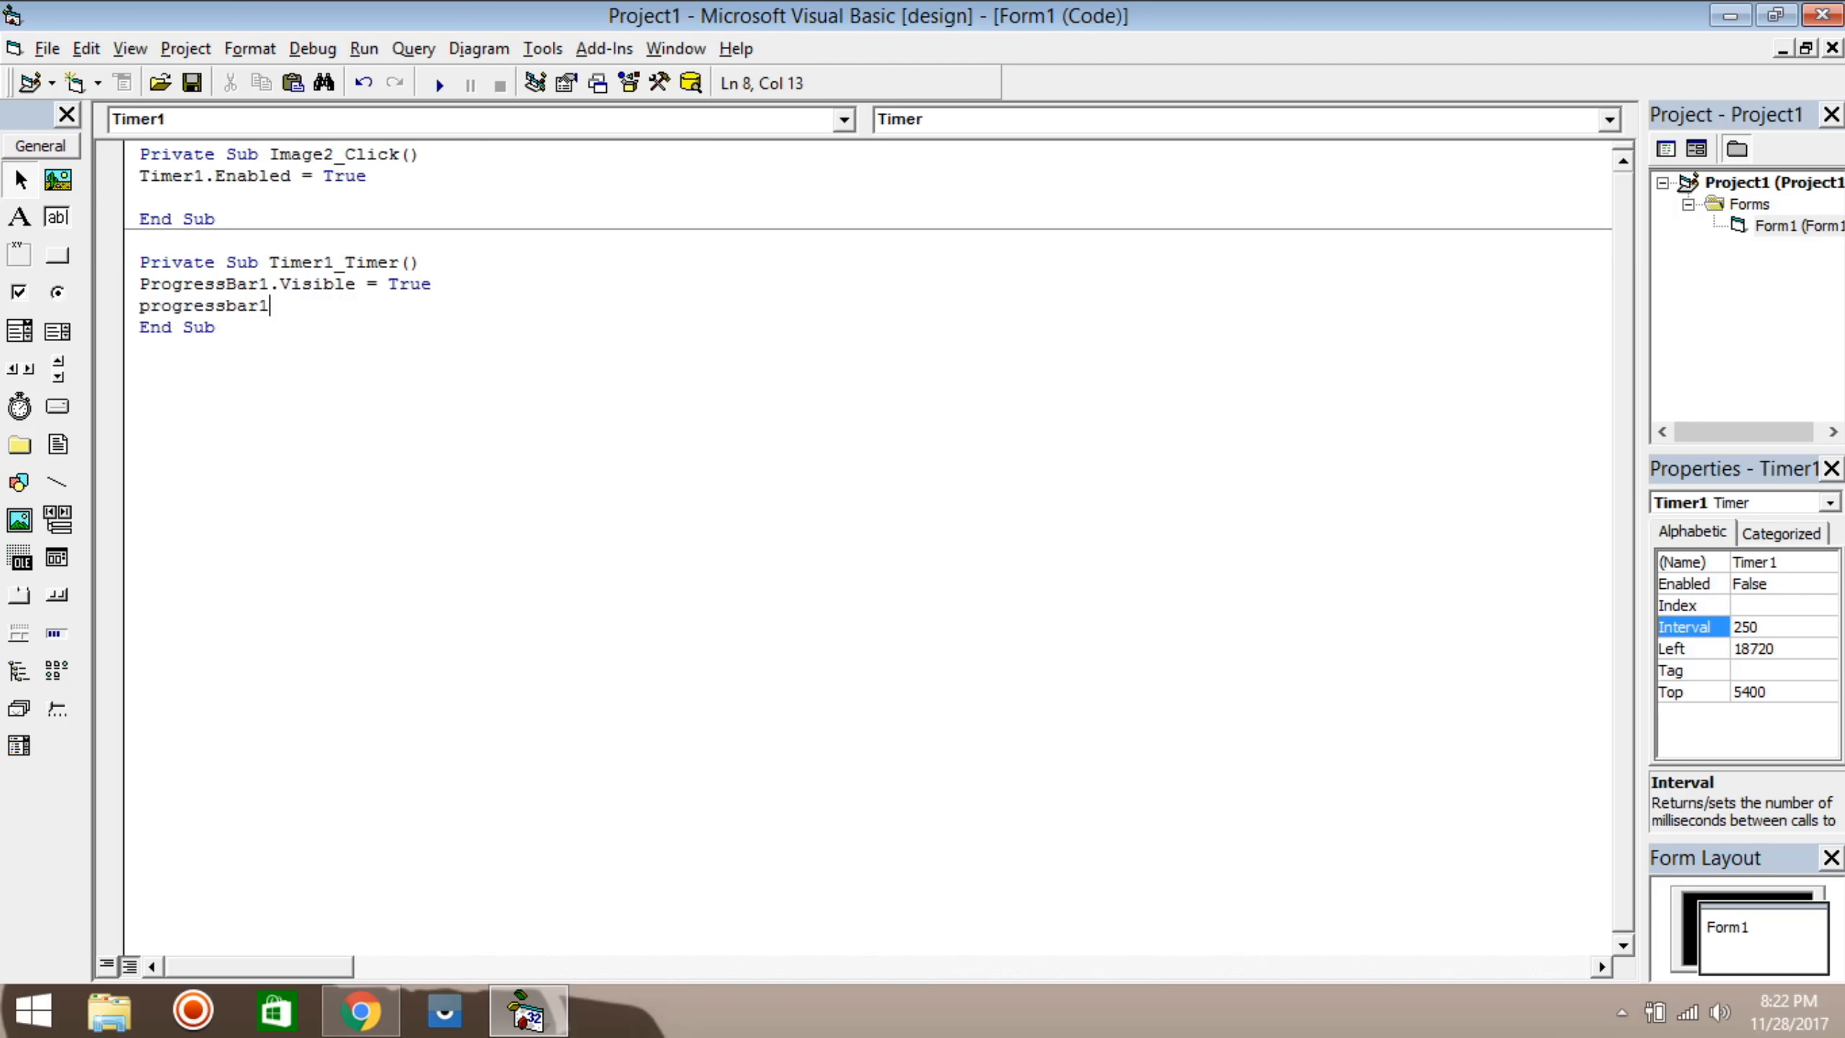
{"action": "type", "text": ".va"}
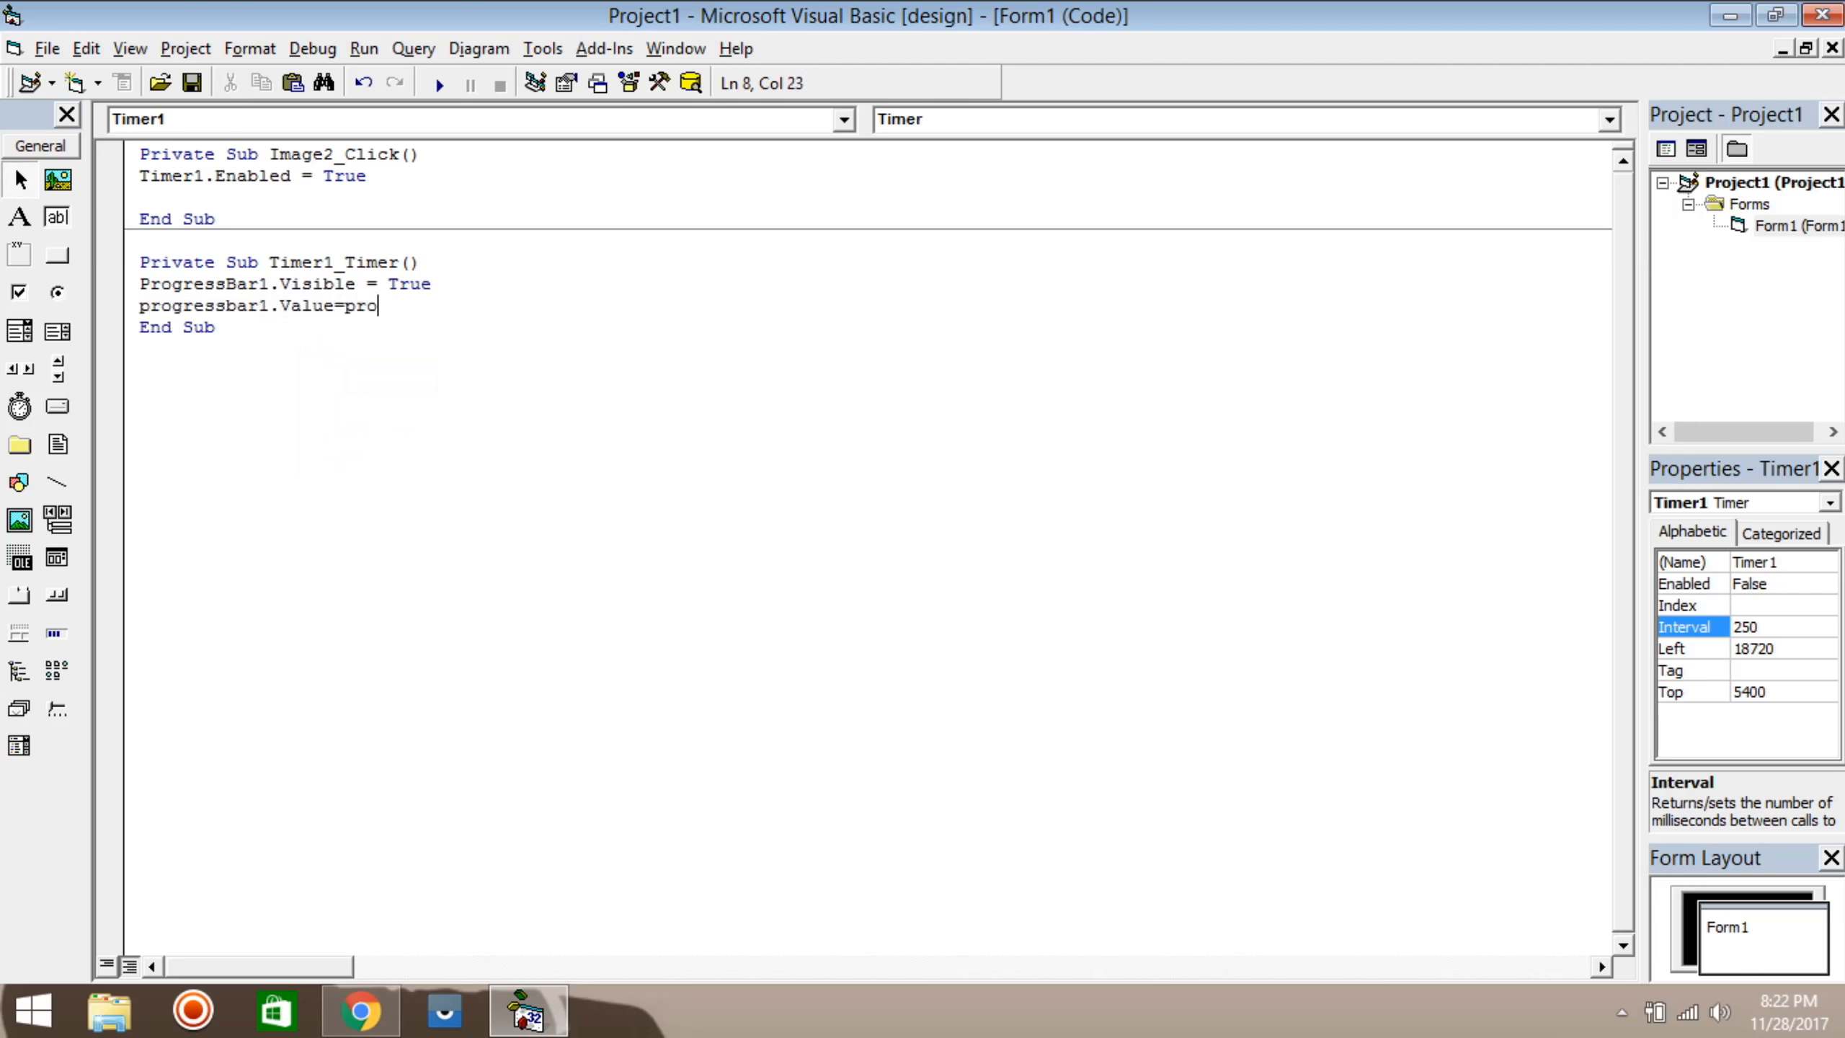
{"action": "type", "text": "gressbar1"}
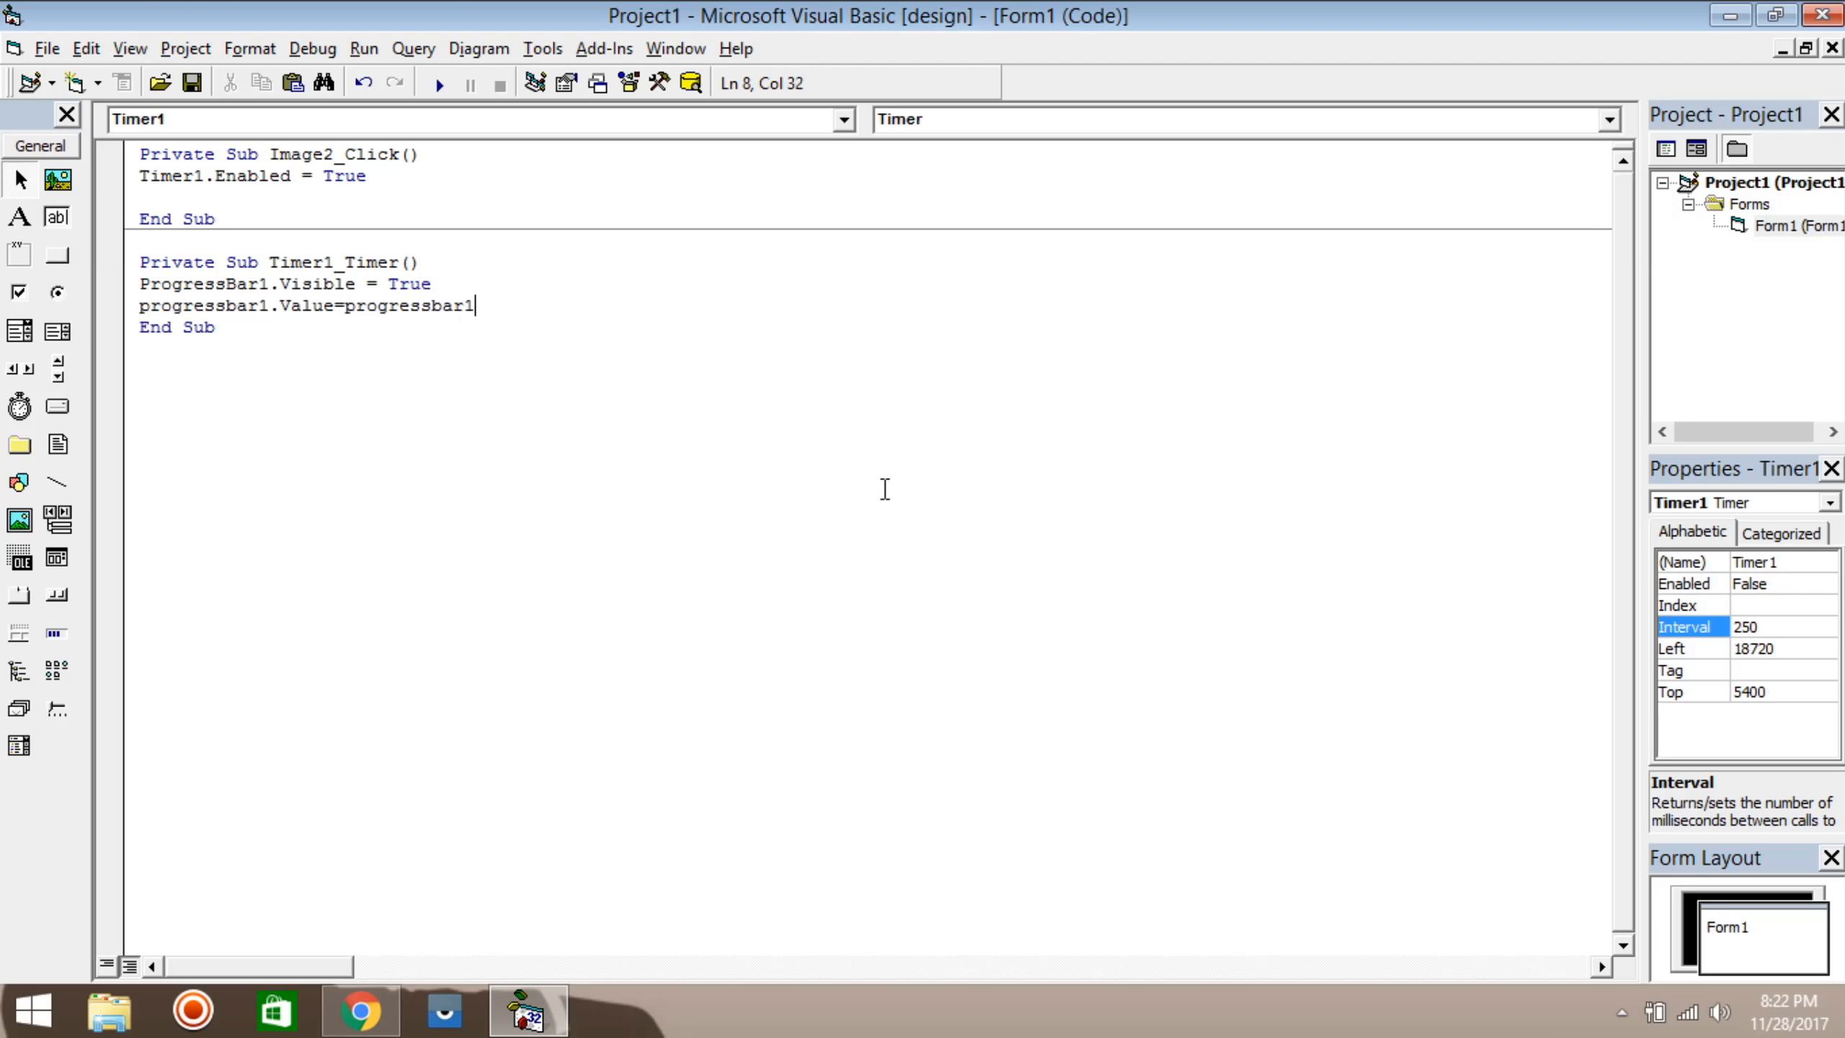
{"action": "type", "text": ".Value+"}
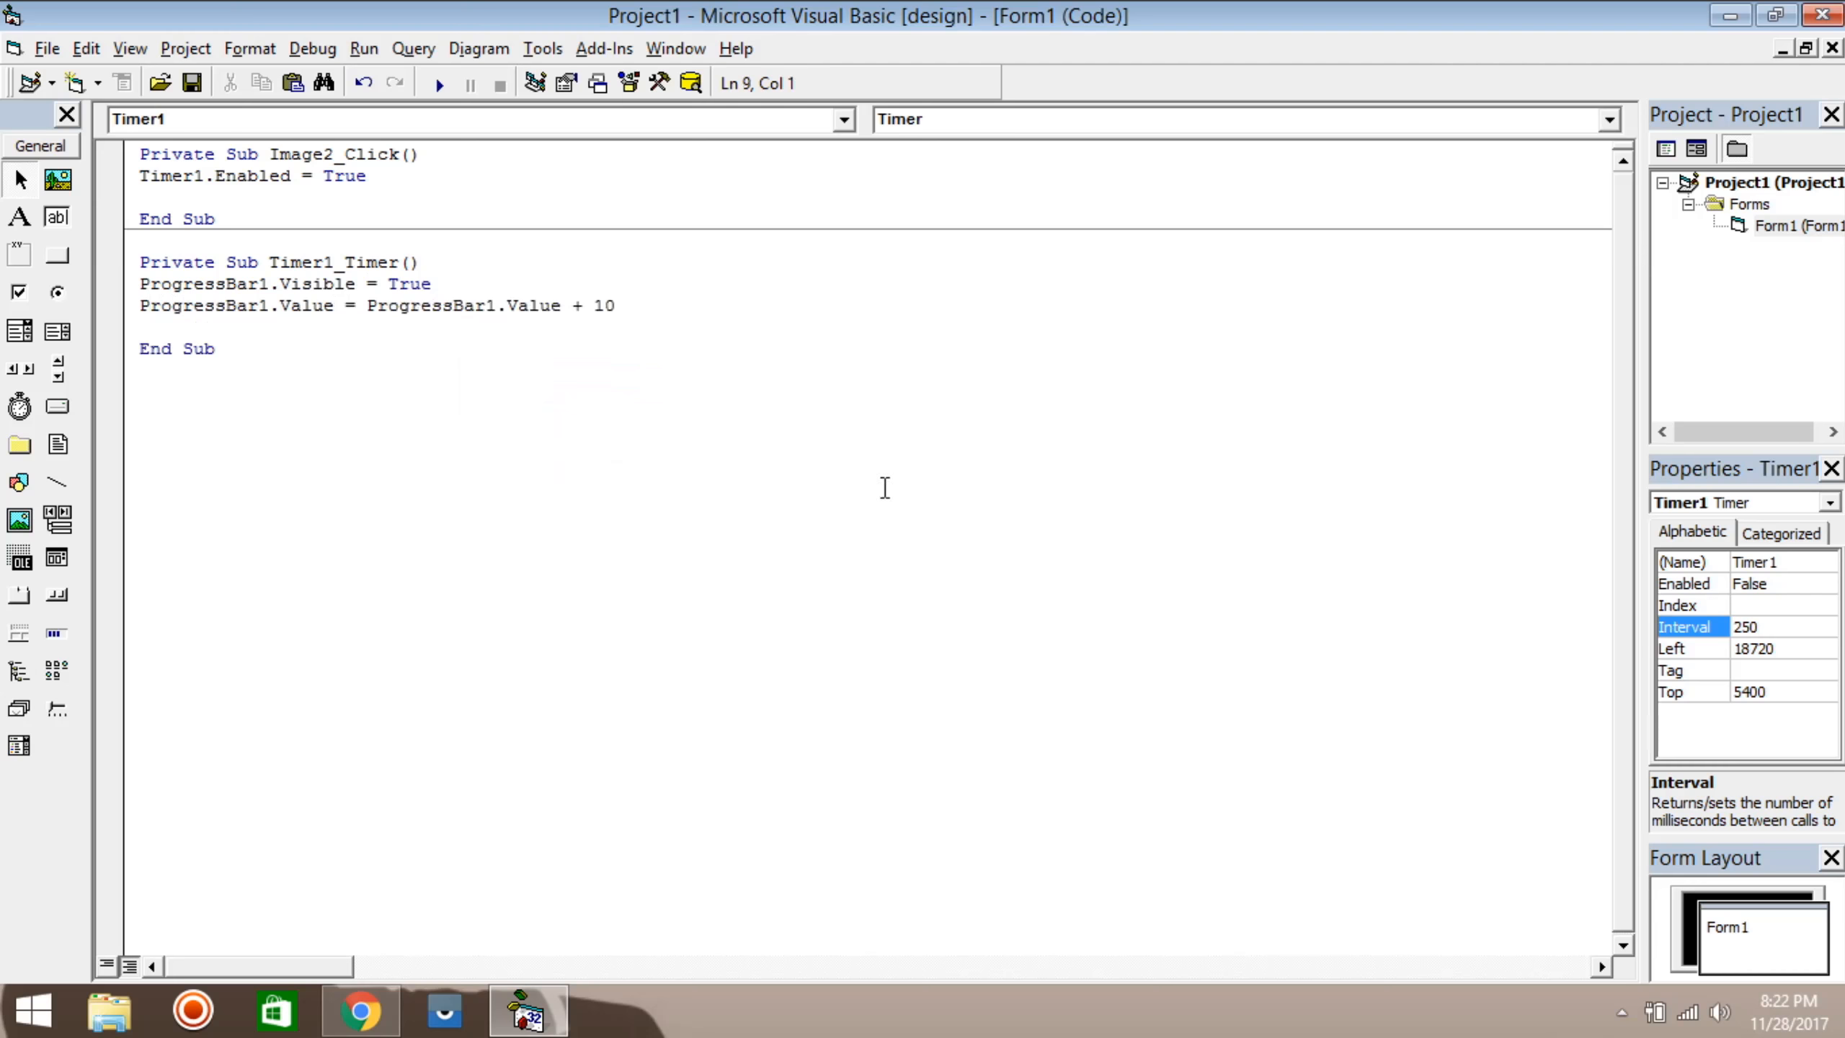
Step: Add a Label2.Visible = True line after the progress bar increment line
{"action": "left_click_drag", "start_coordinate": [514, 304], "coordinate": [613, 304]}
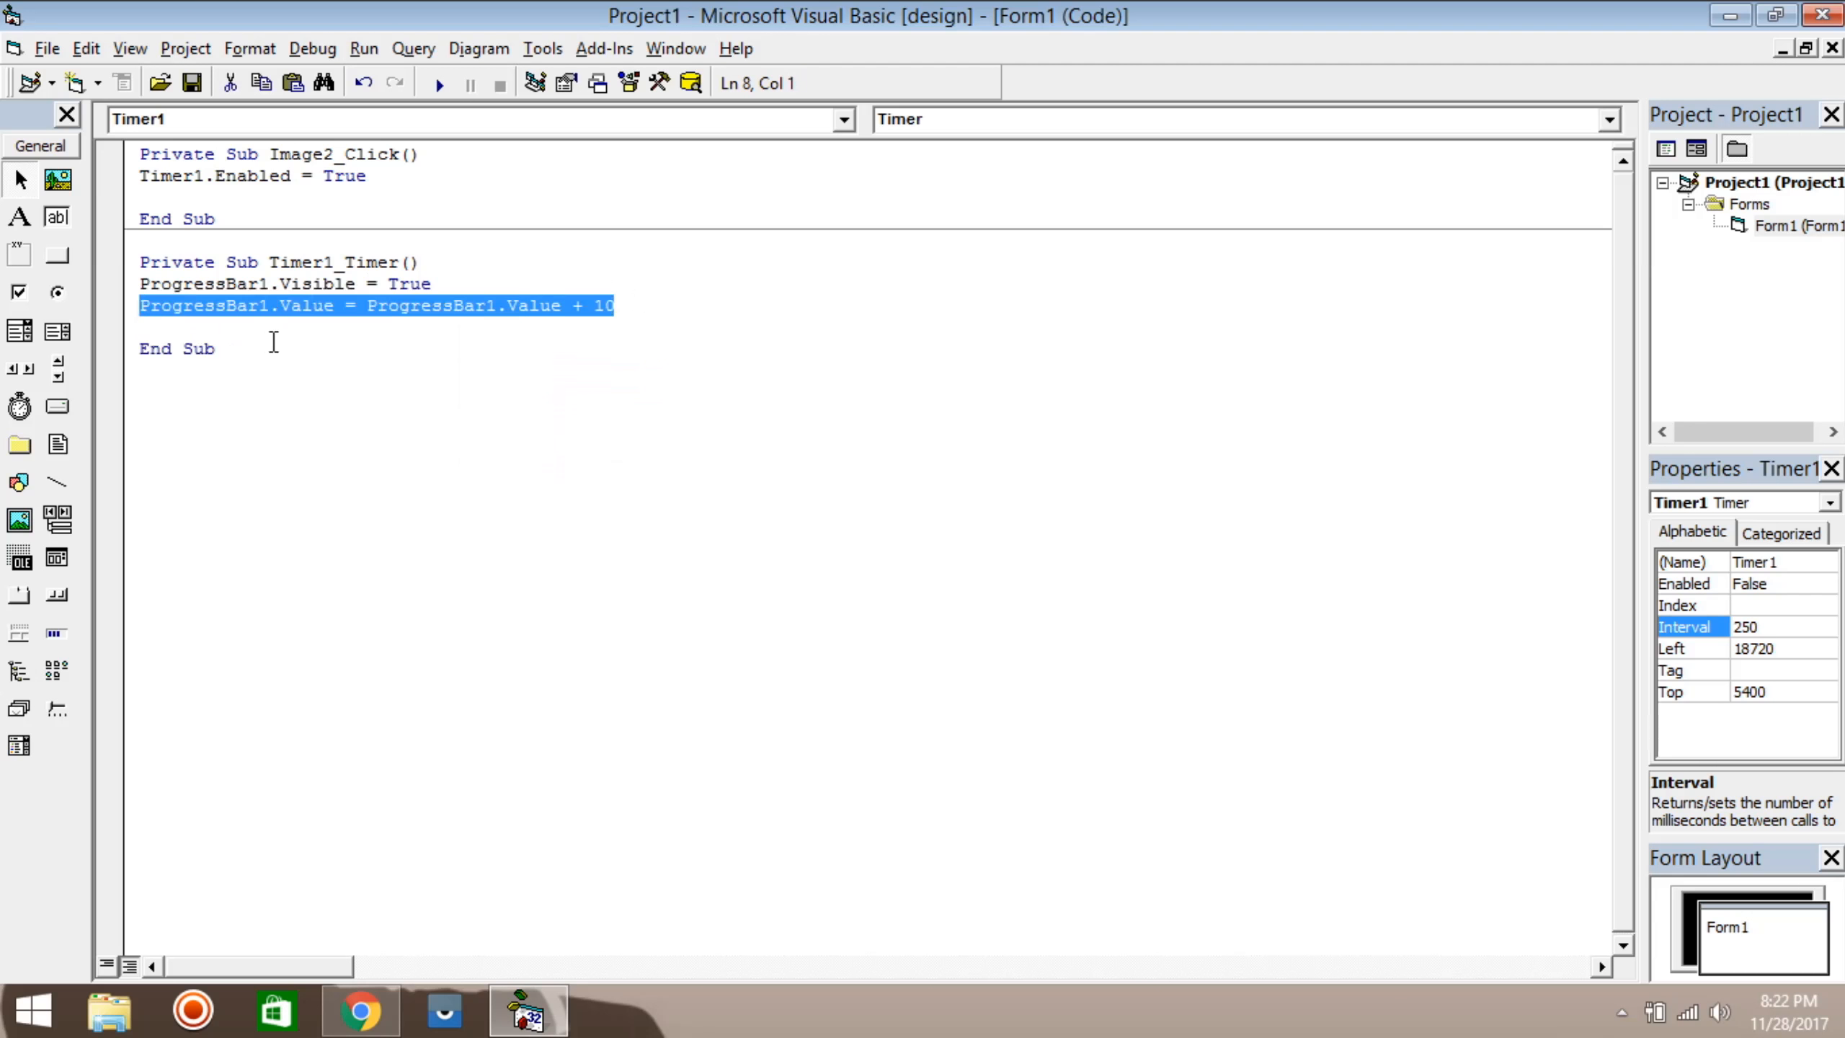
{"action": "mouse_move", "coordinate": [284, 343]}
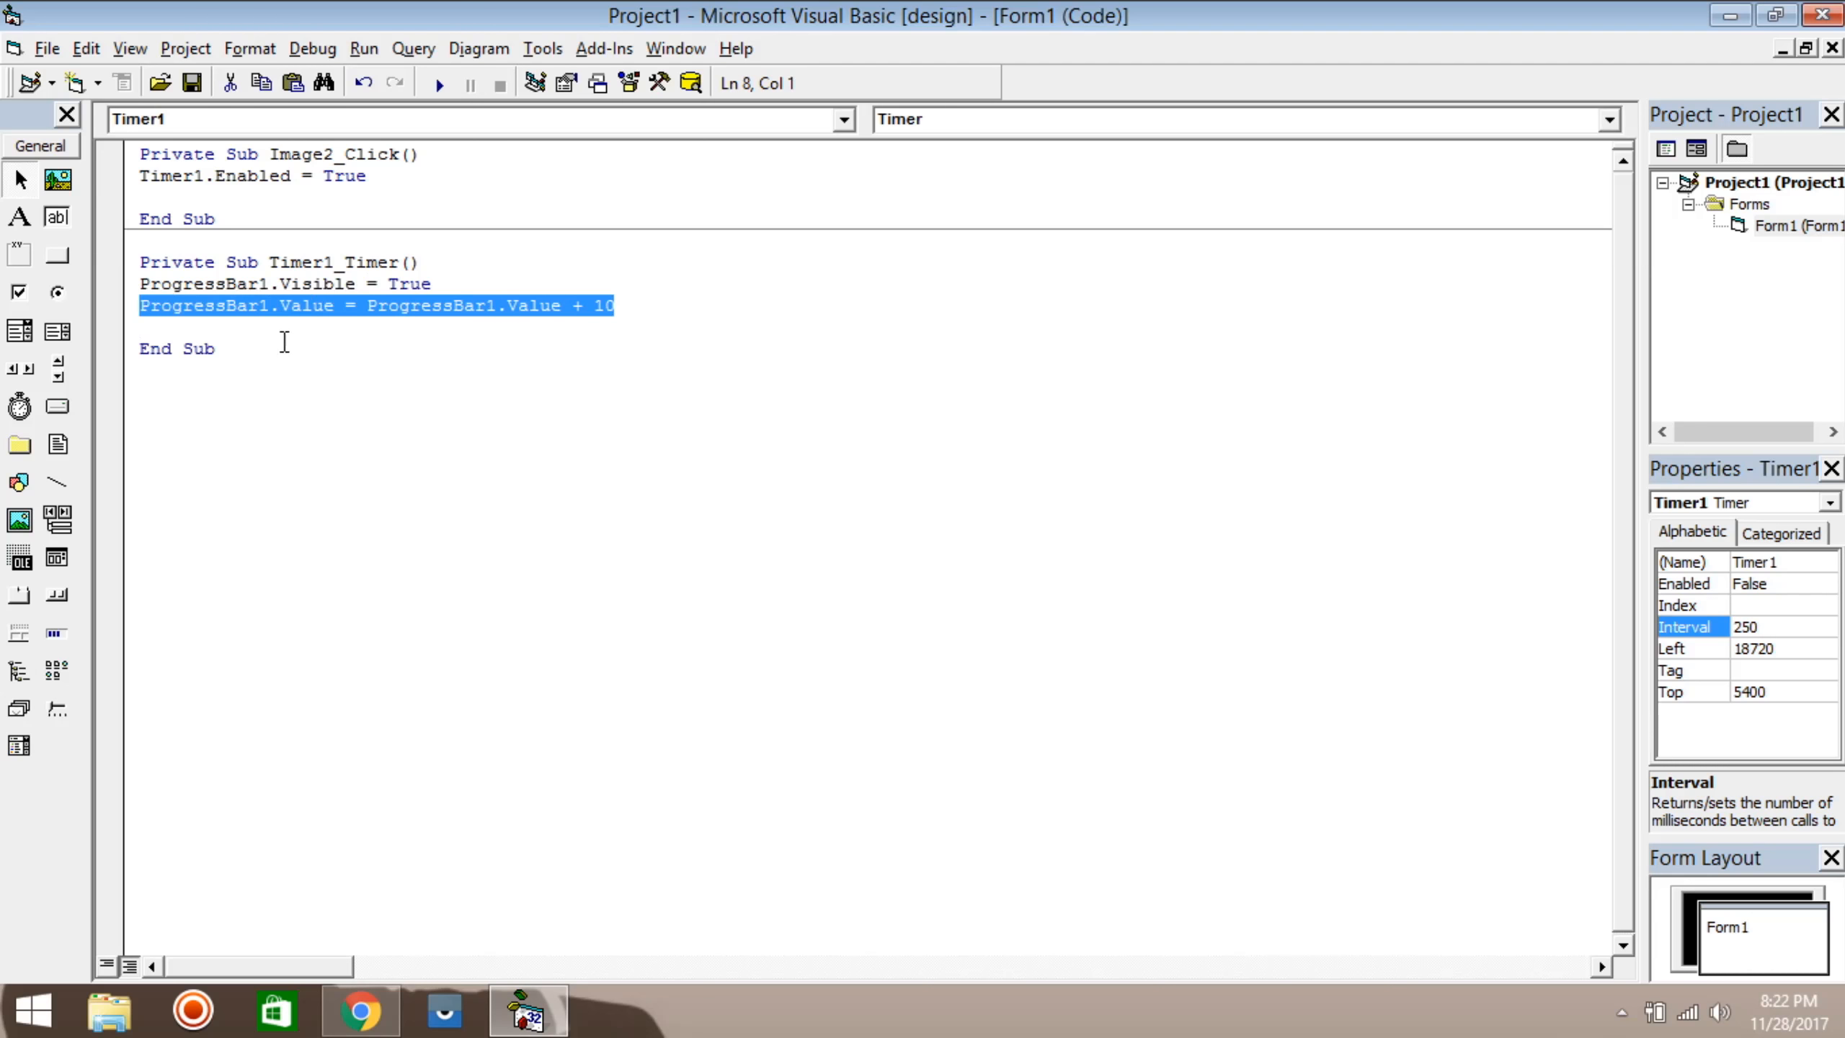
{"action": "mouse_move", "coordinate": [645, 334]}
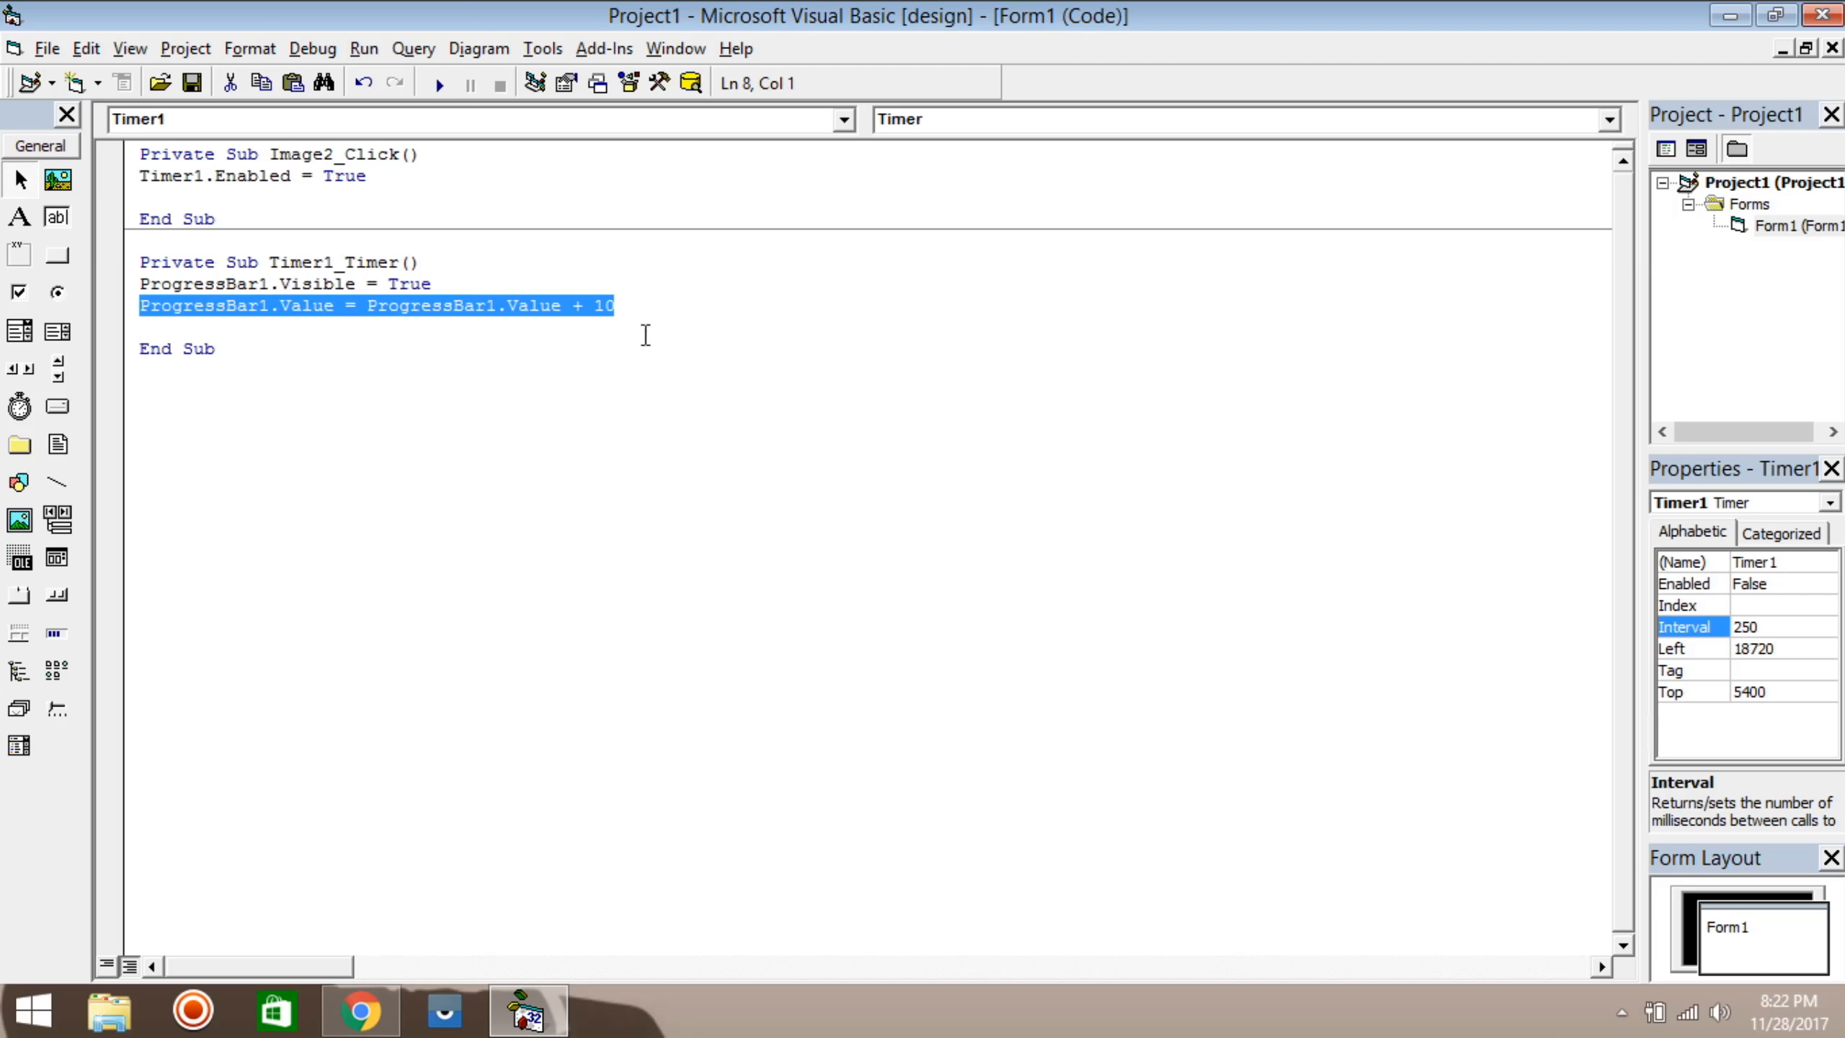
{"action": "mouse_move", "coordinate": [646, 308]}
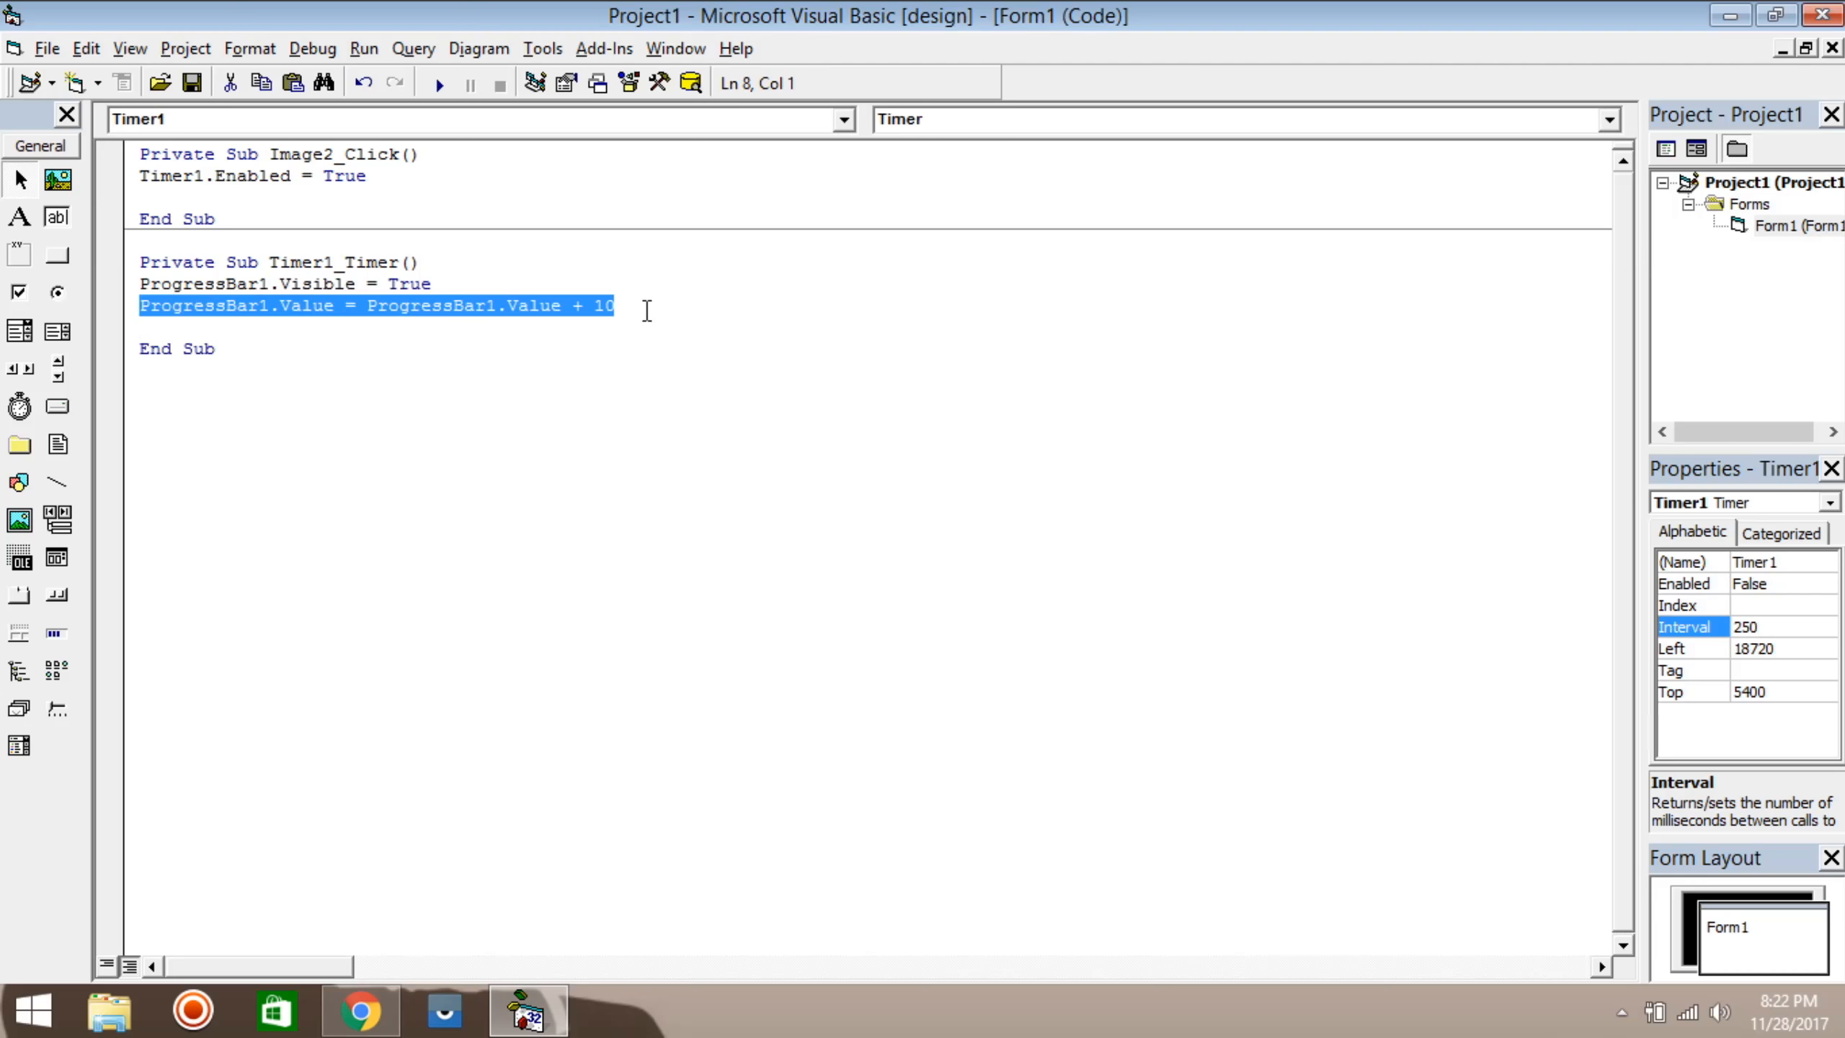
{"action": "left_click", "coordinate": [646, 307]}
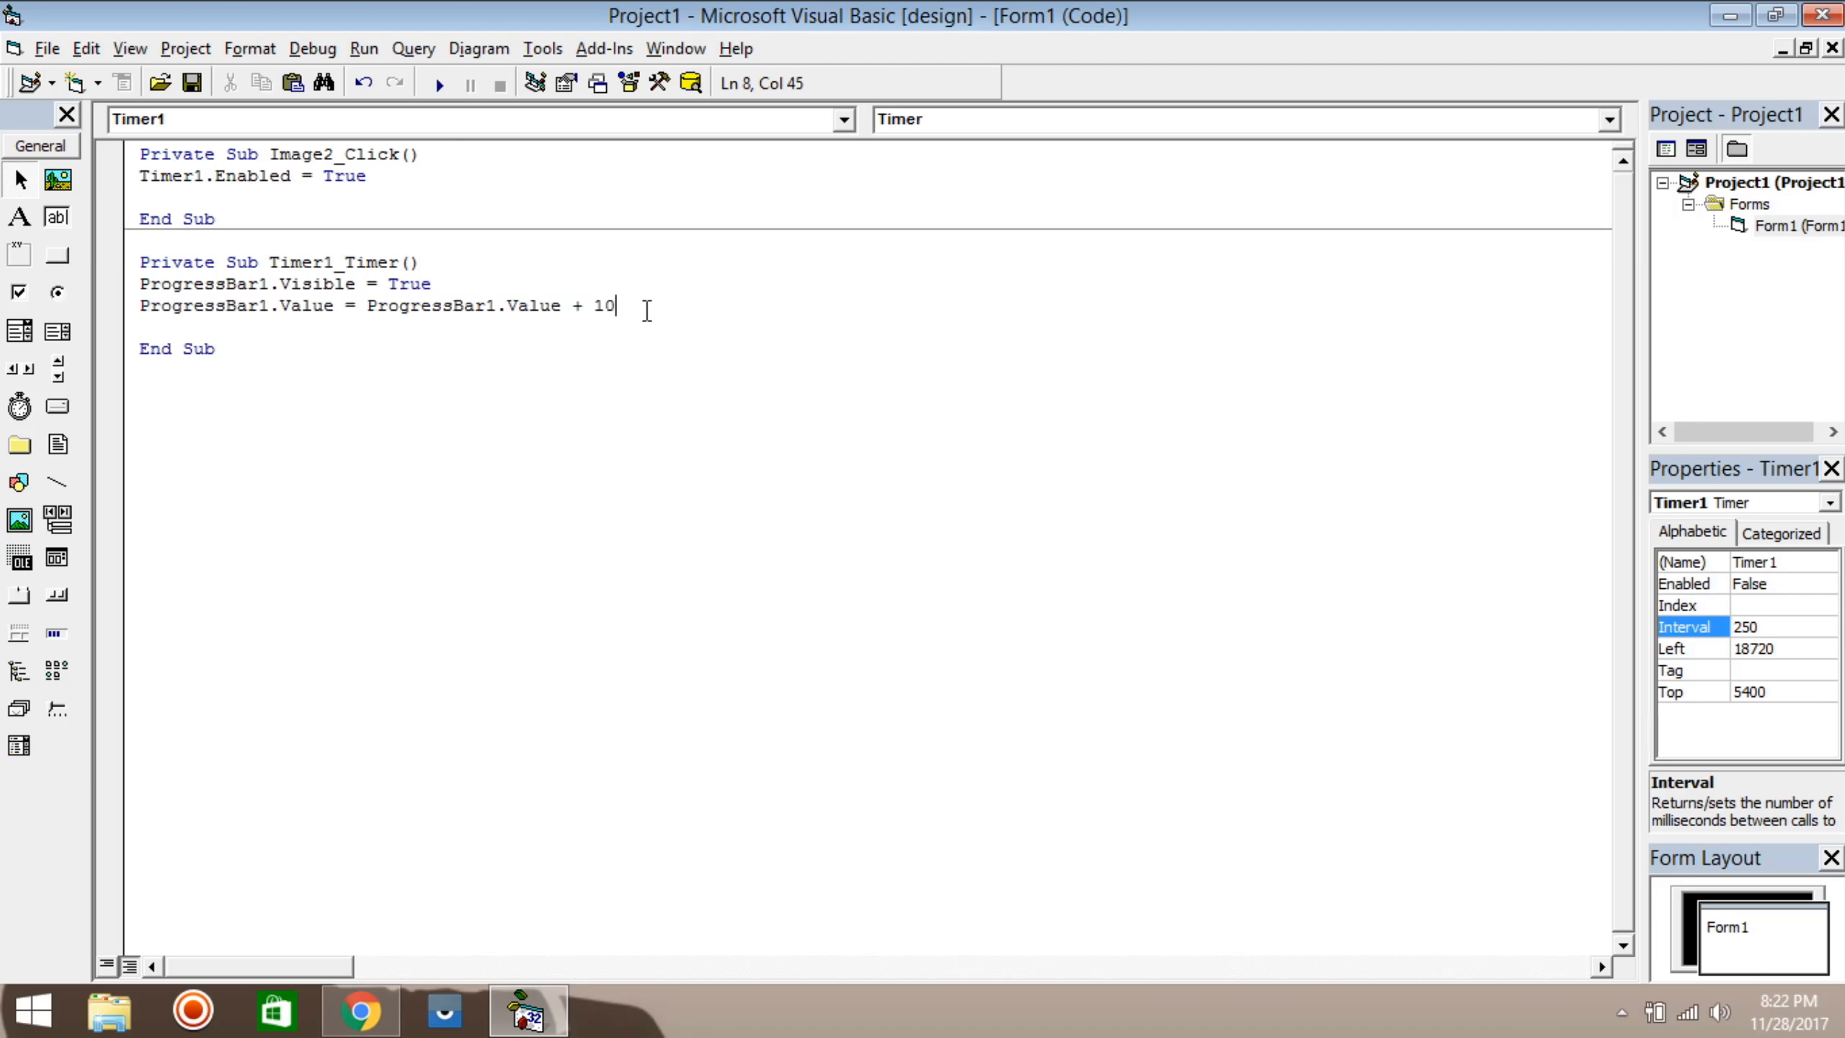
{"action": "key", "text": "Return"}
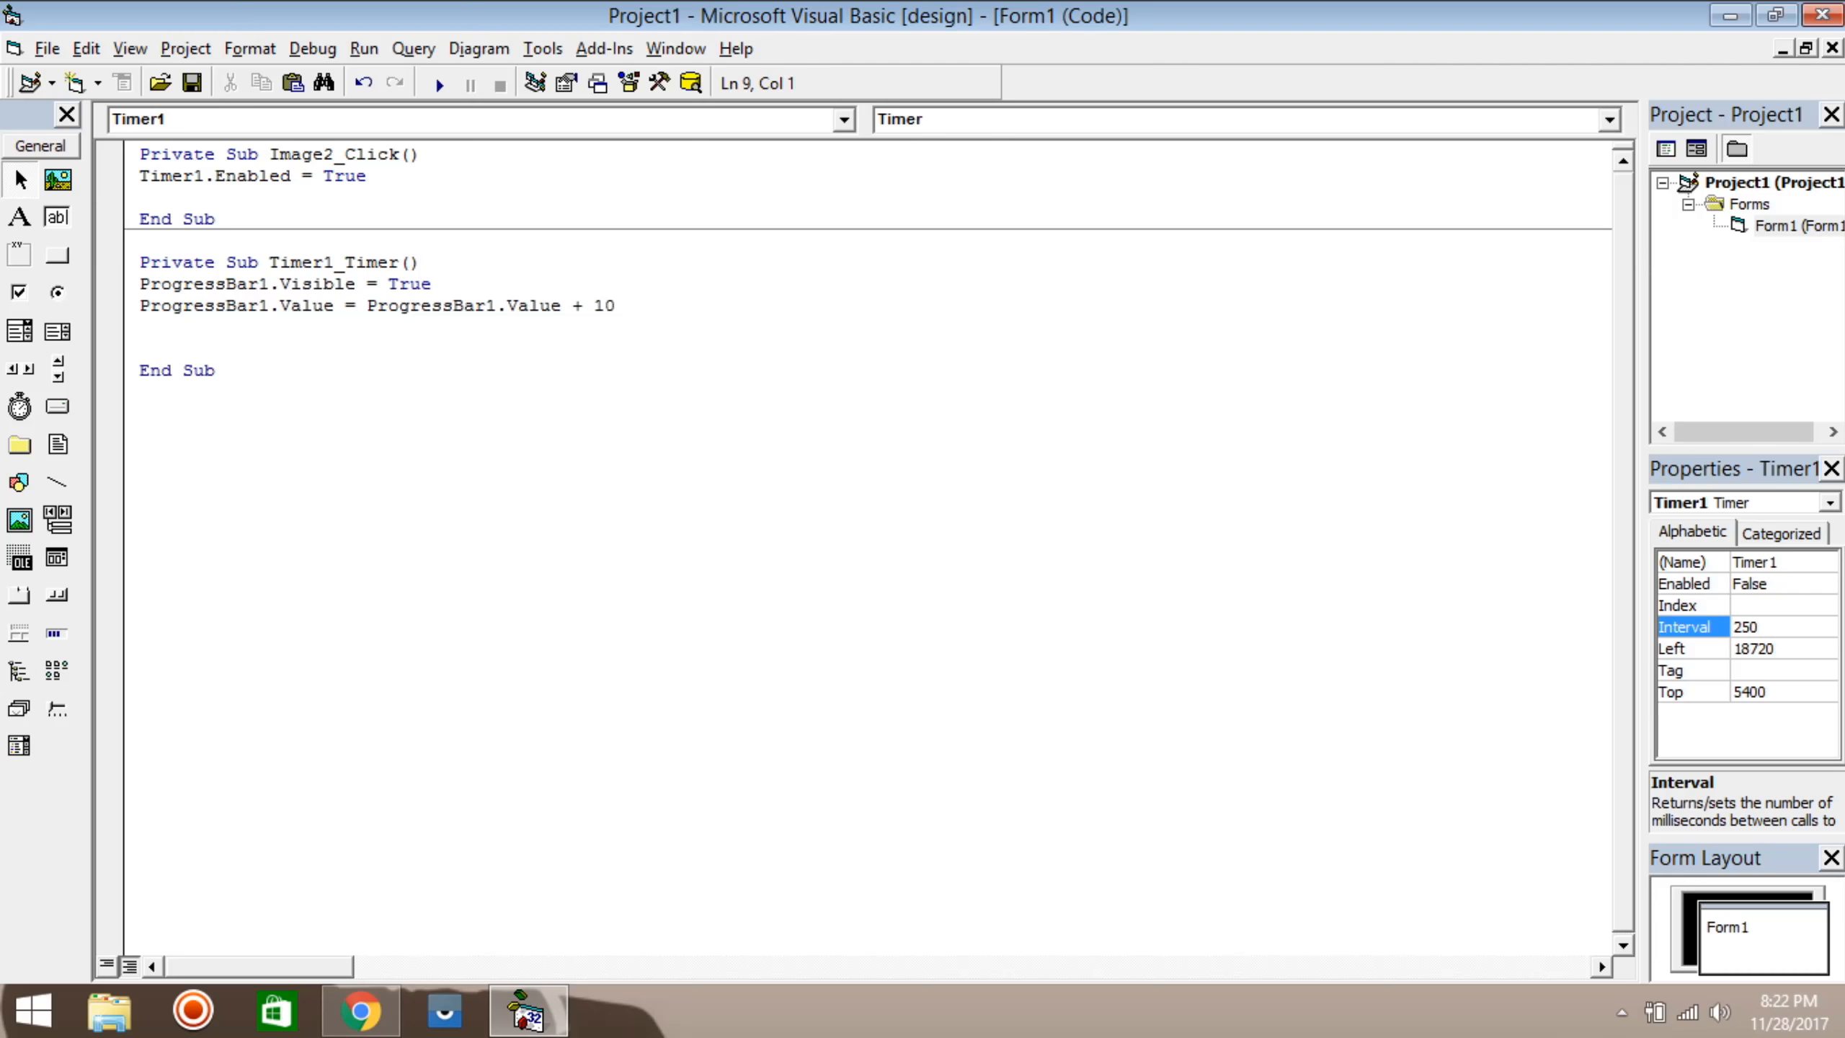
{"action": "type", "text": "la"}
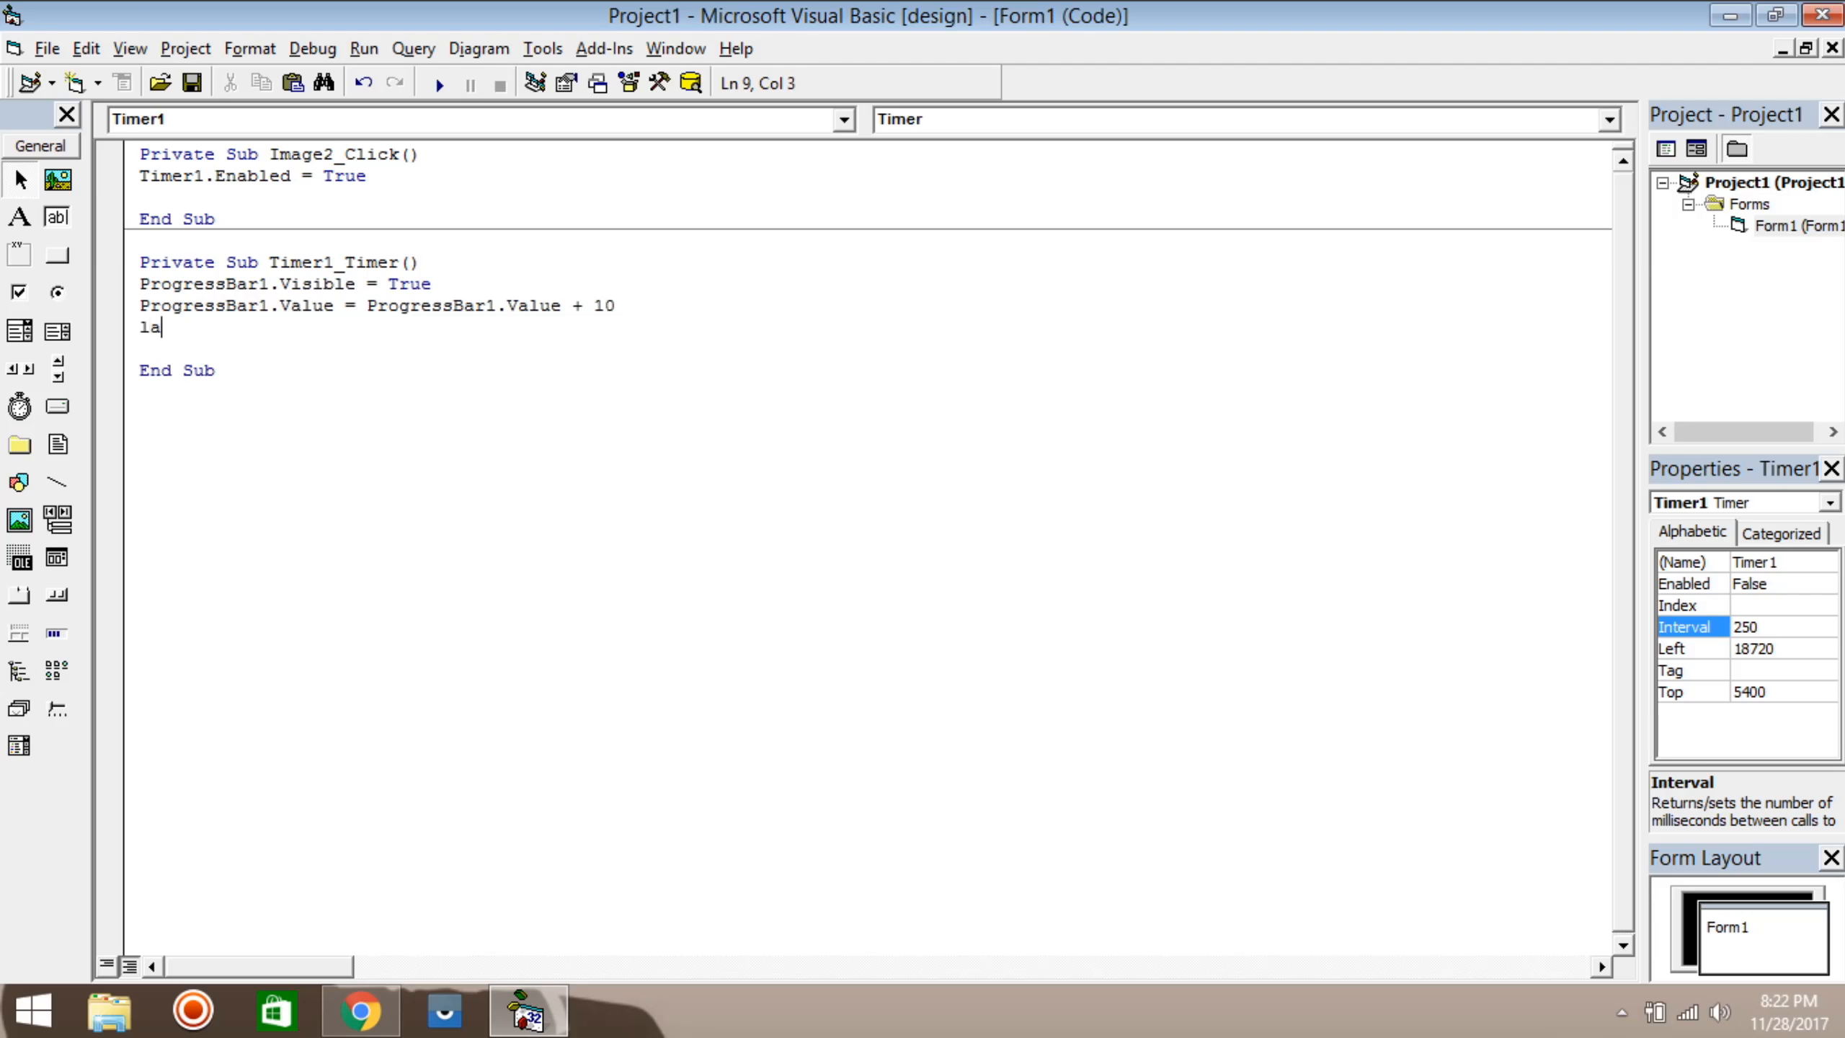
{"action": "type", "text": "bel1"}
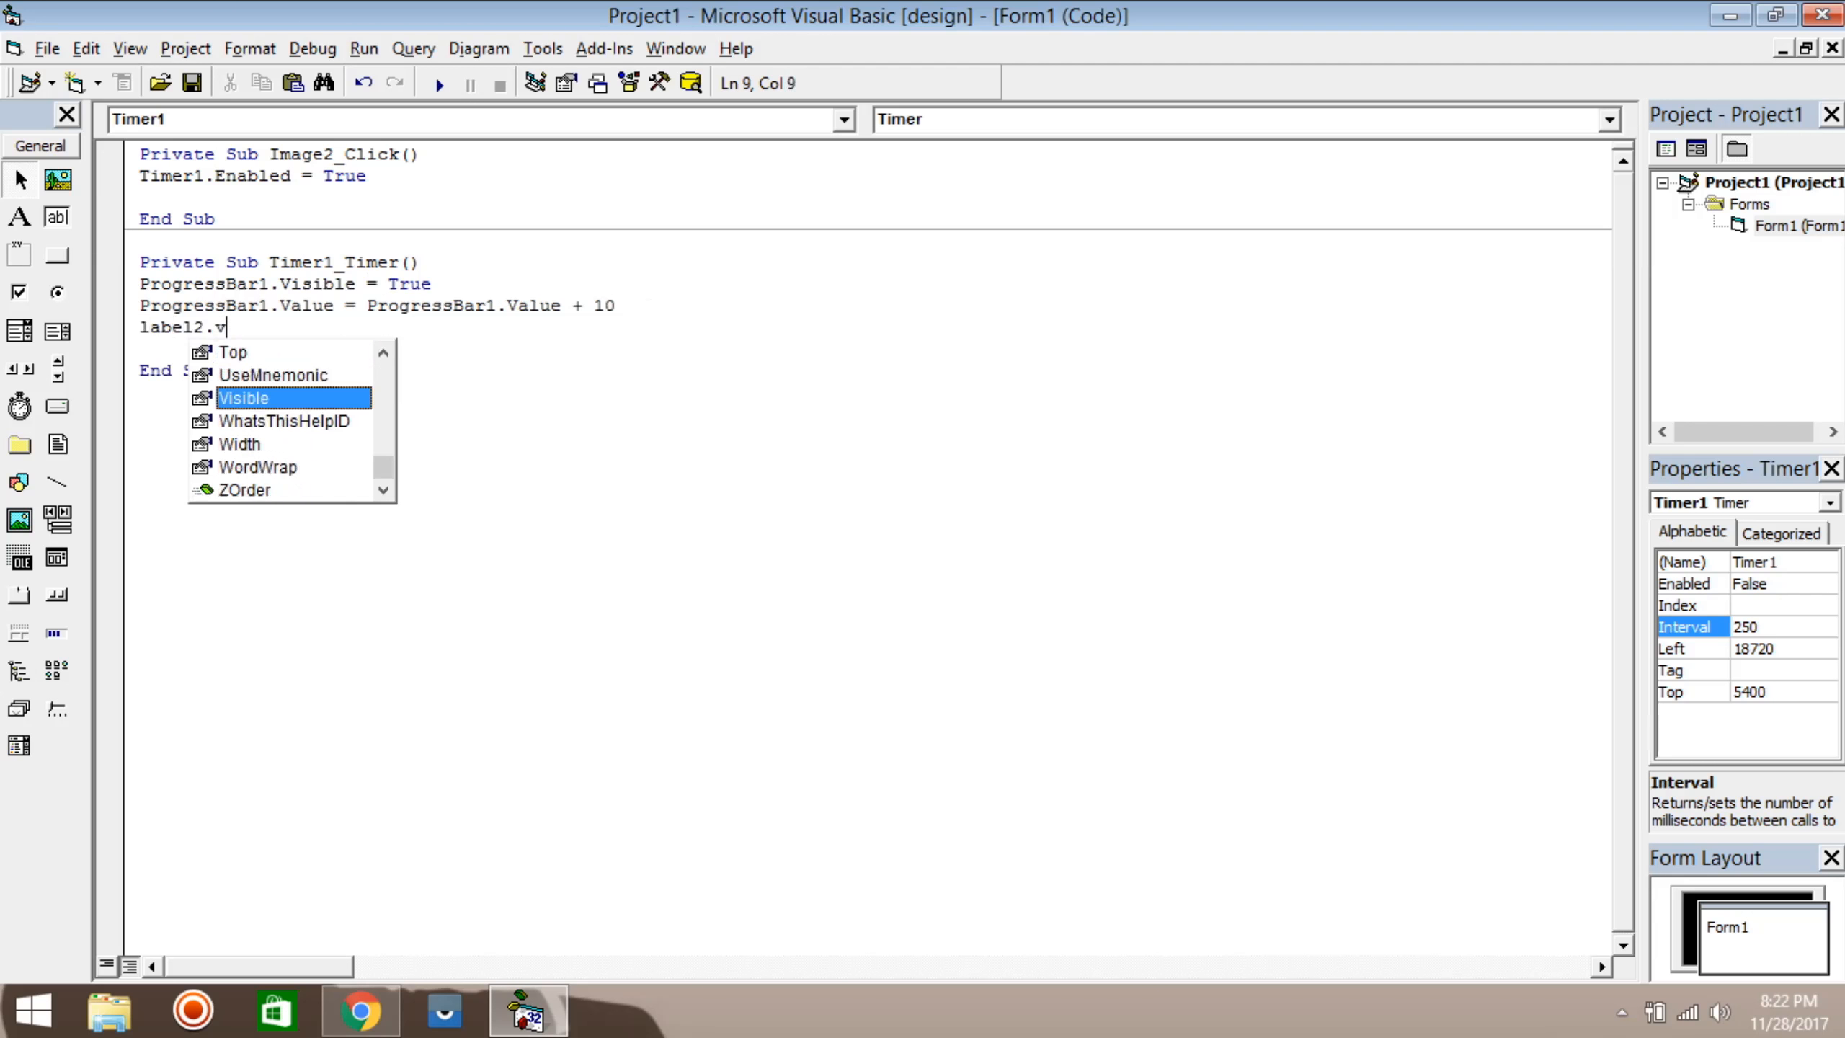
{"action": "type", "text": "isible=true"}
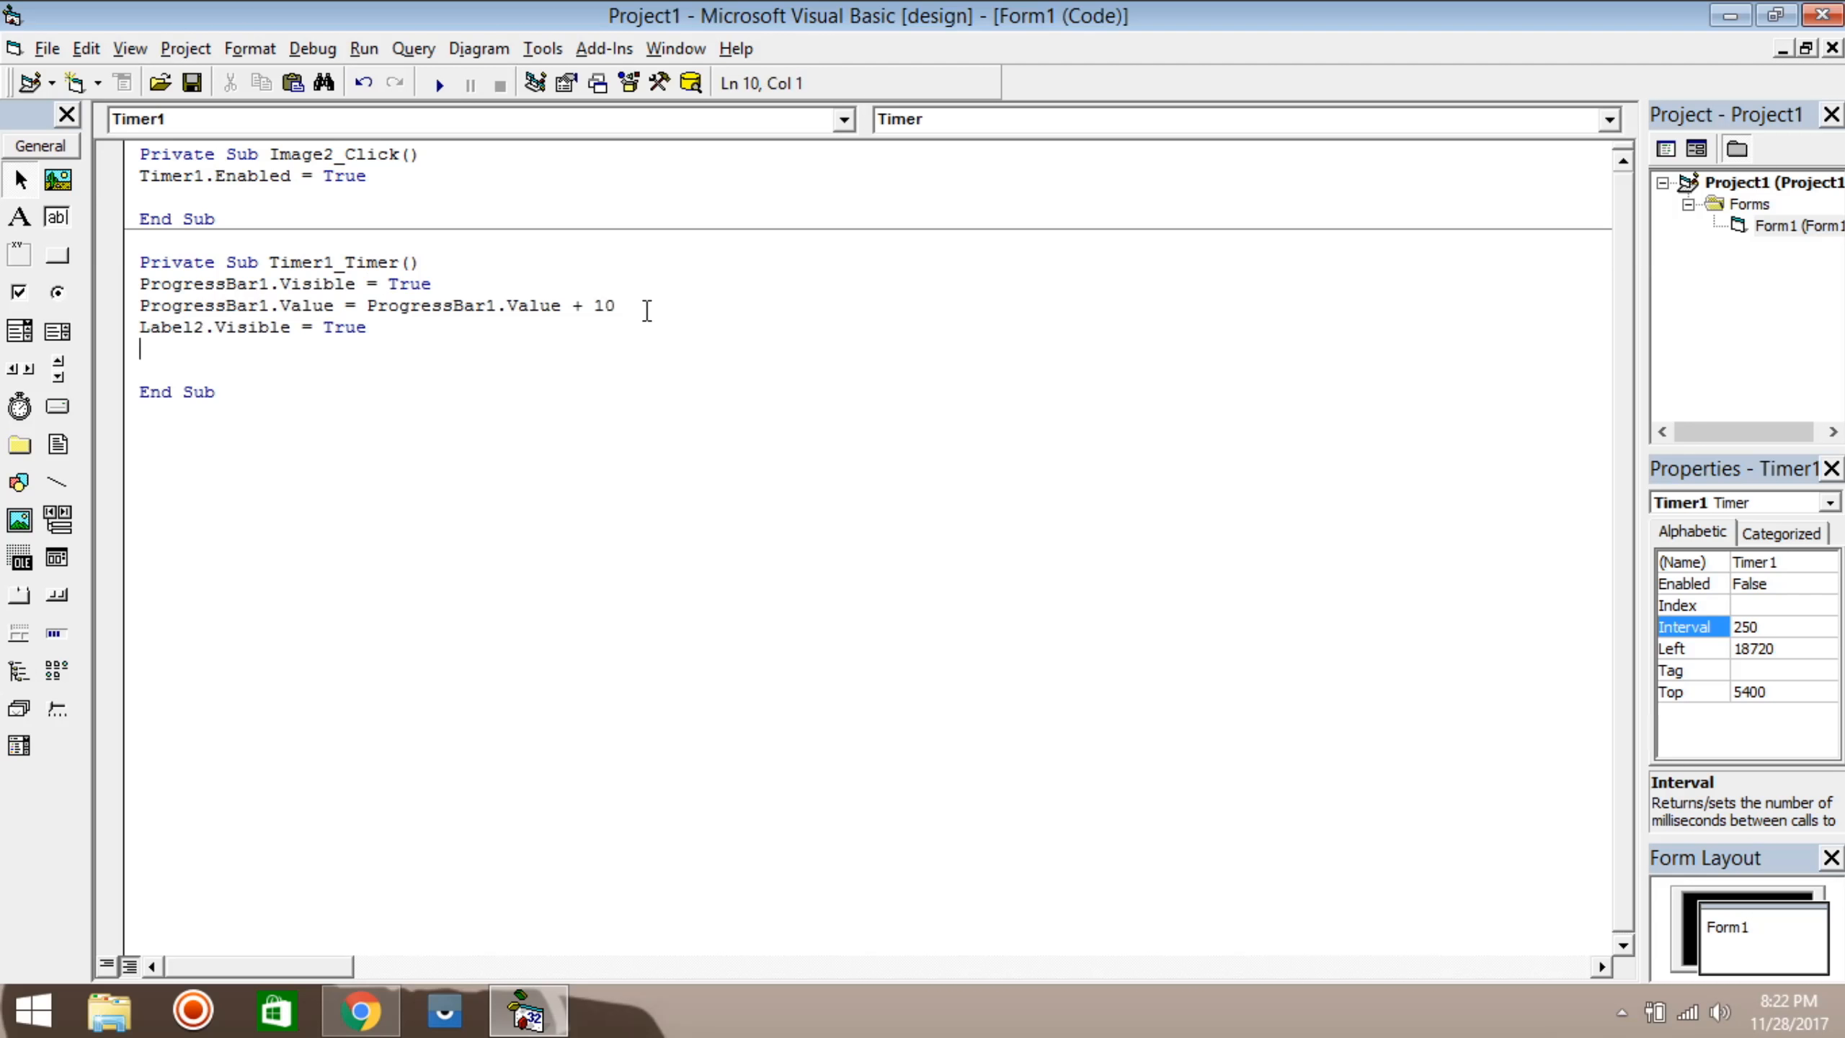
Step: Set Label3.Caption = ProgressBar1.Value & "%", dismissing the compile error and fixing the line
{"action": "type", "text": "label3."}
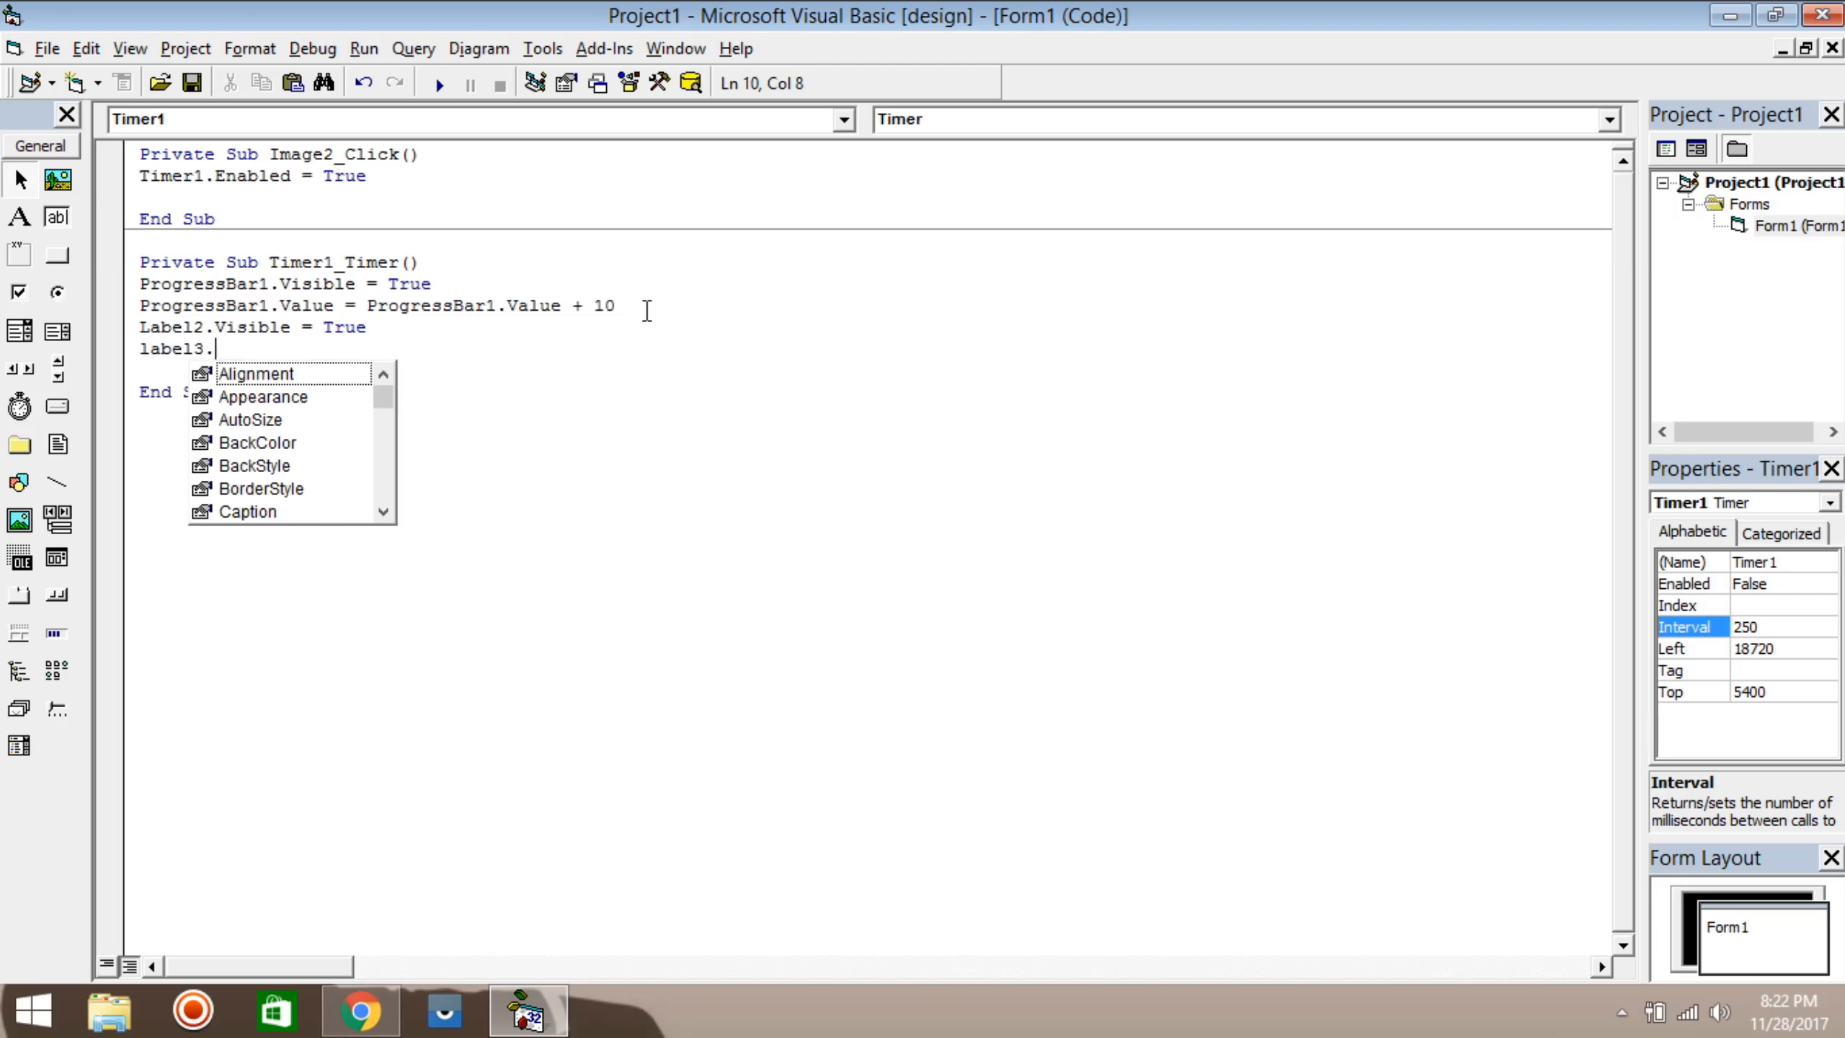
{"action": "type", "text": "Caption=p"}
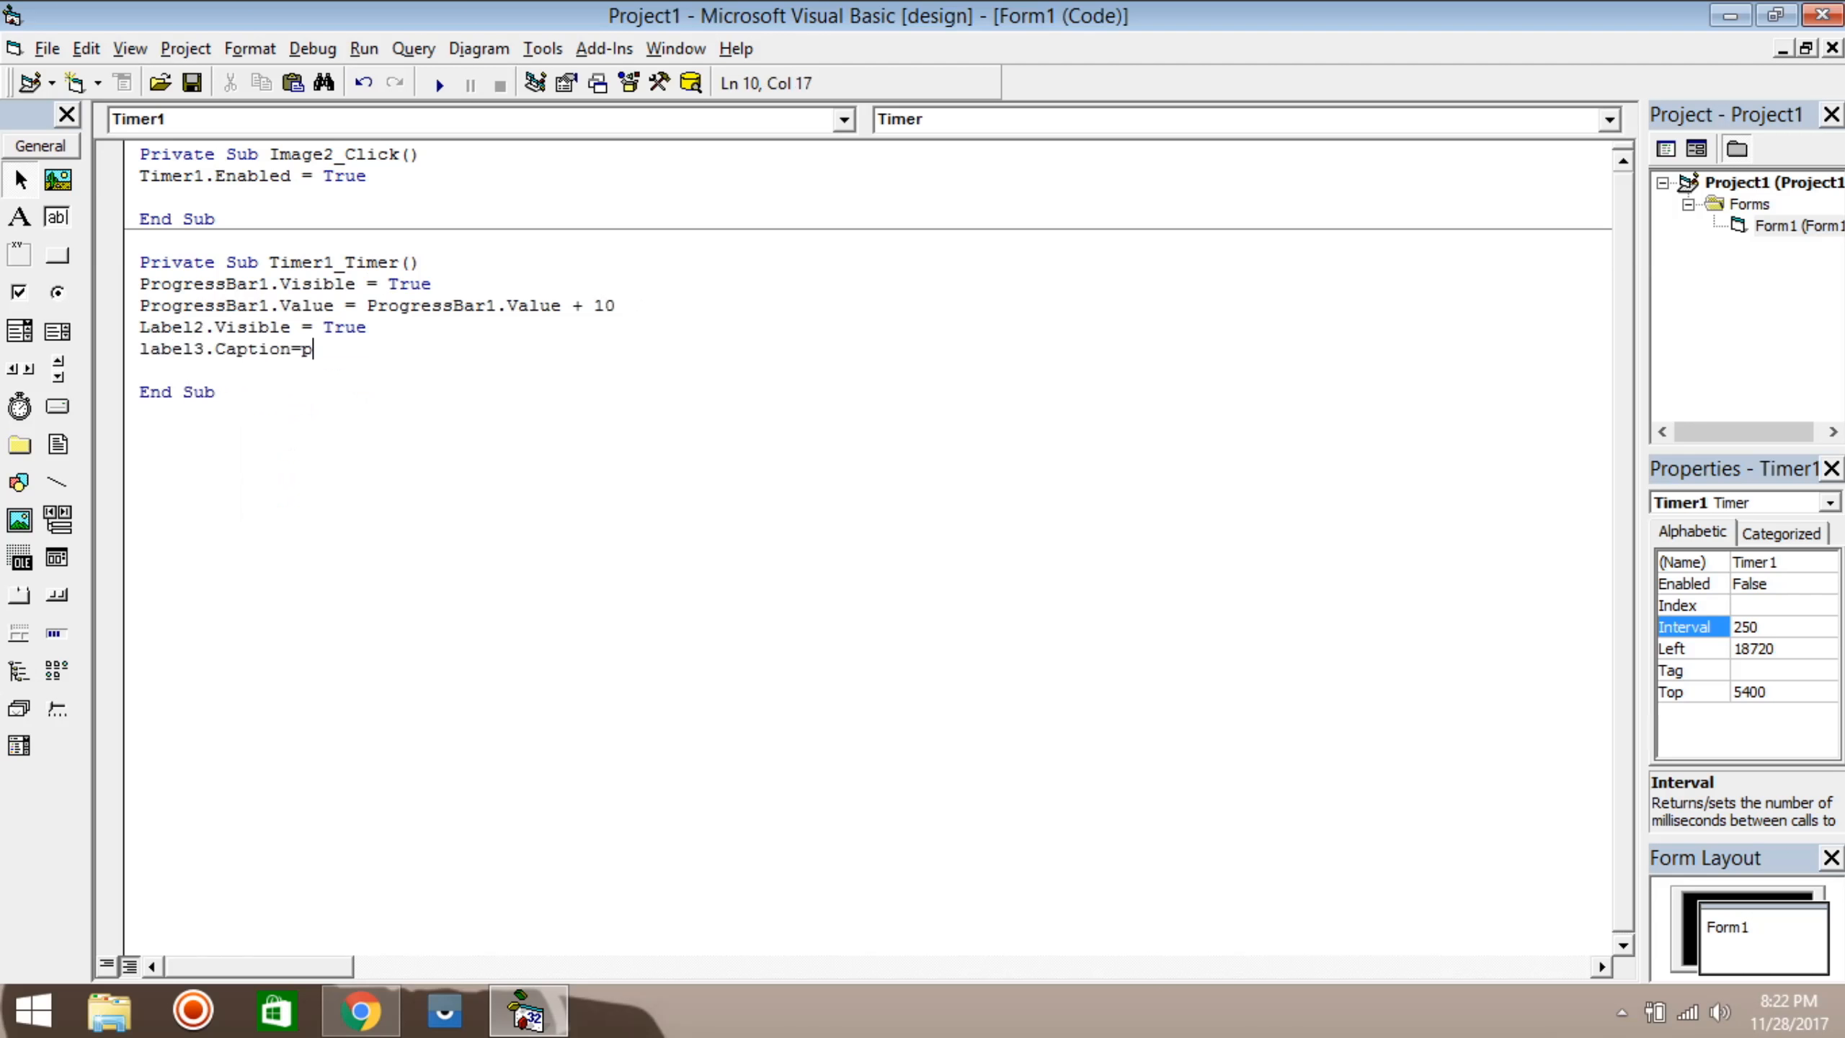
{"action": "type", "text": "rogressbar1.Value&"}
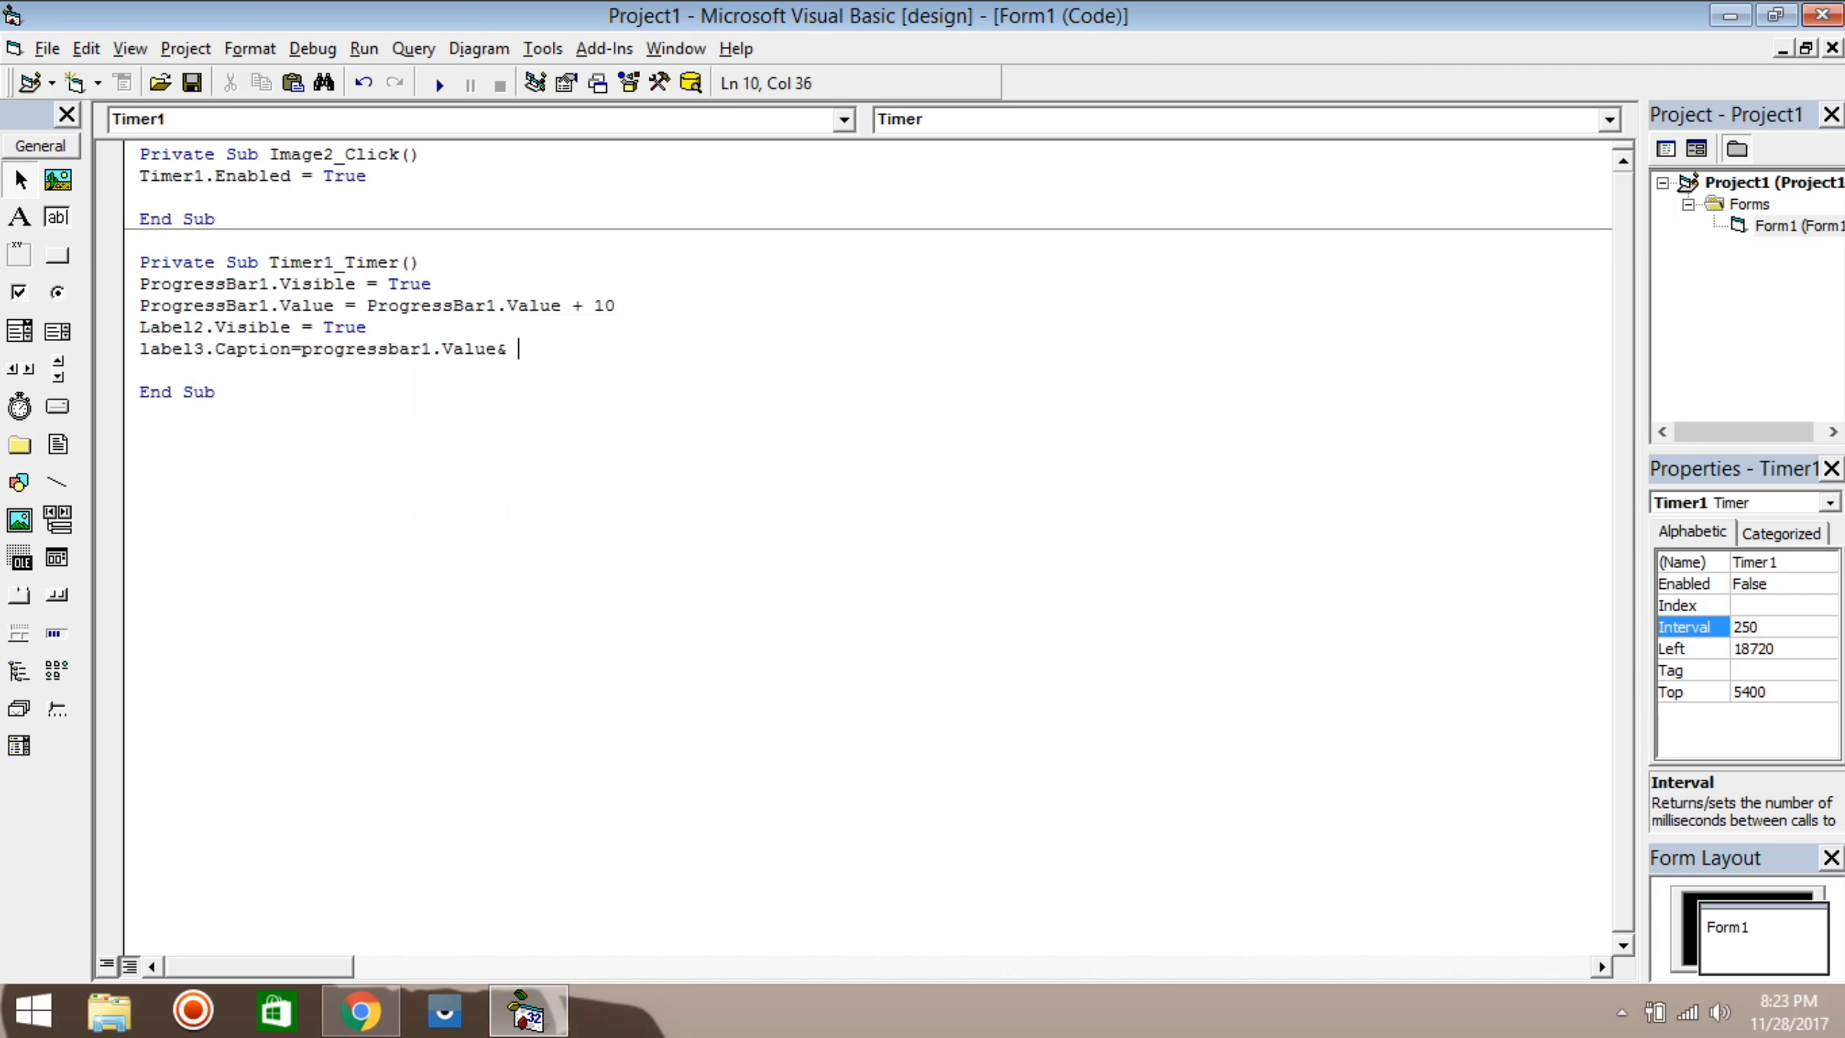
{"action": "type", "text": "\"%"}
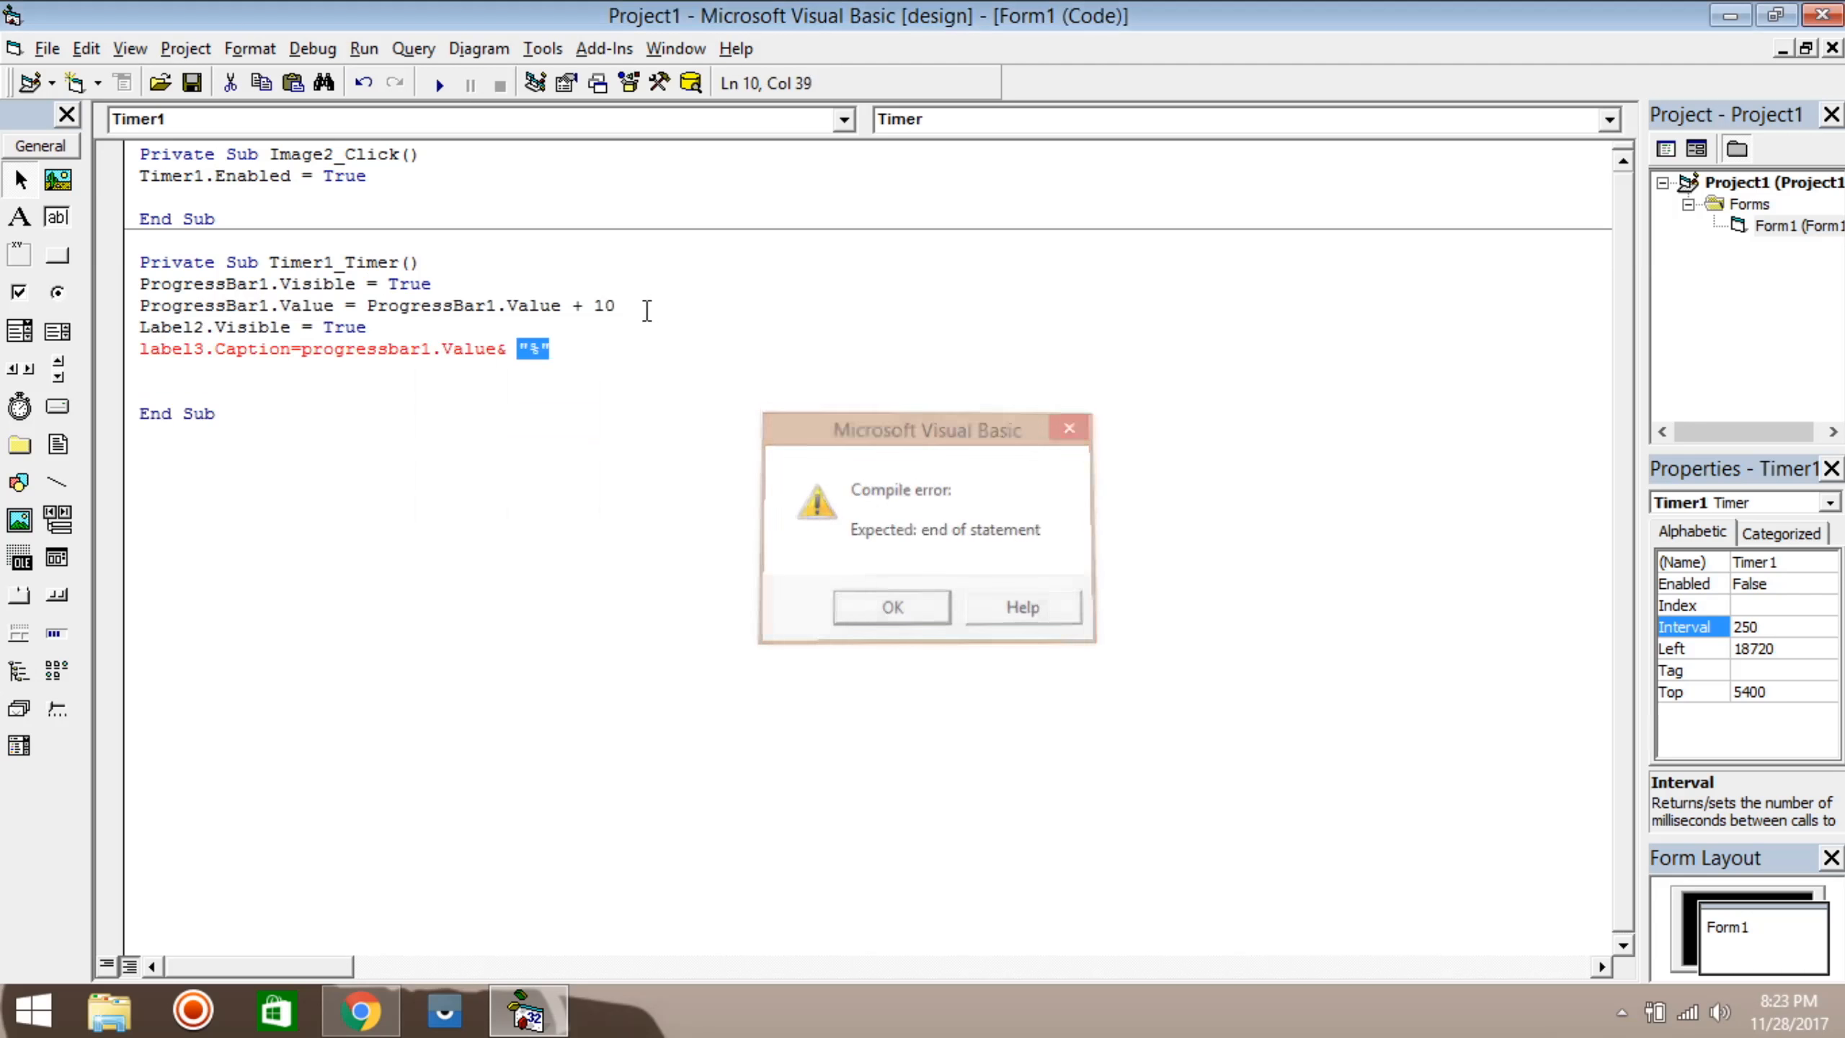
{"action": "left_click", "coordinate": [891, 606]}
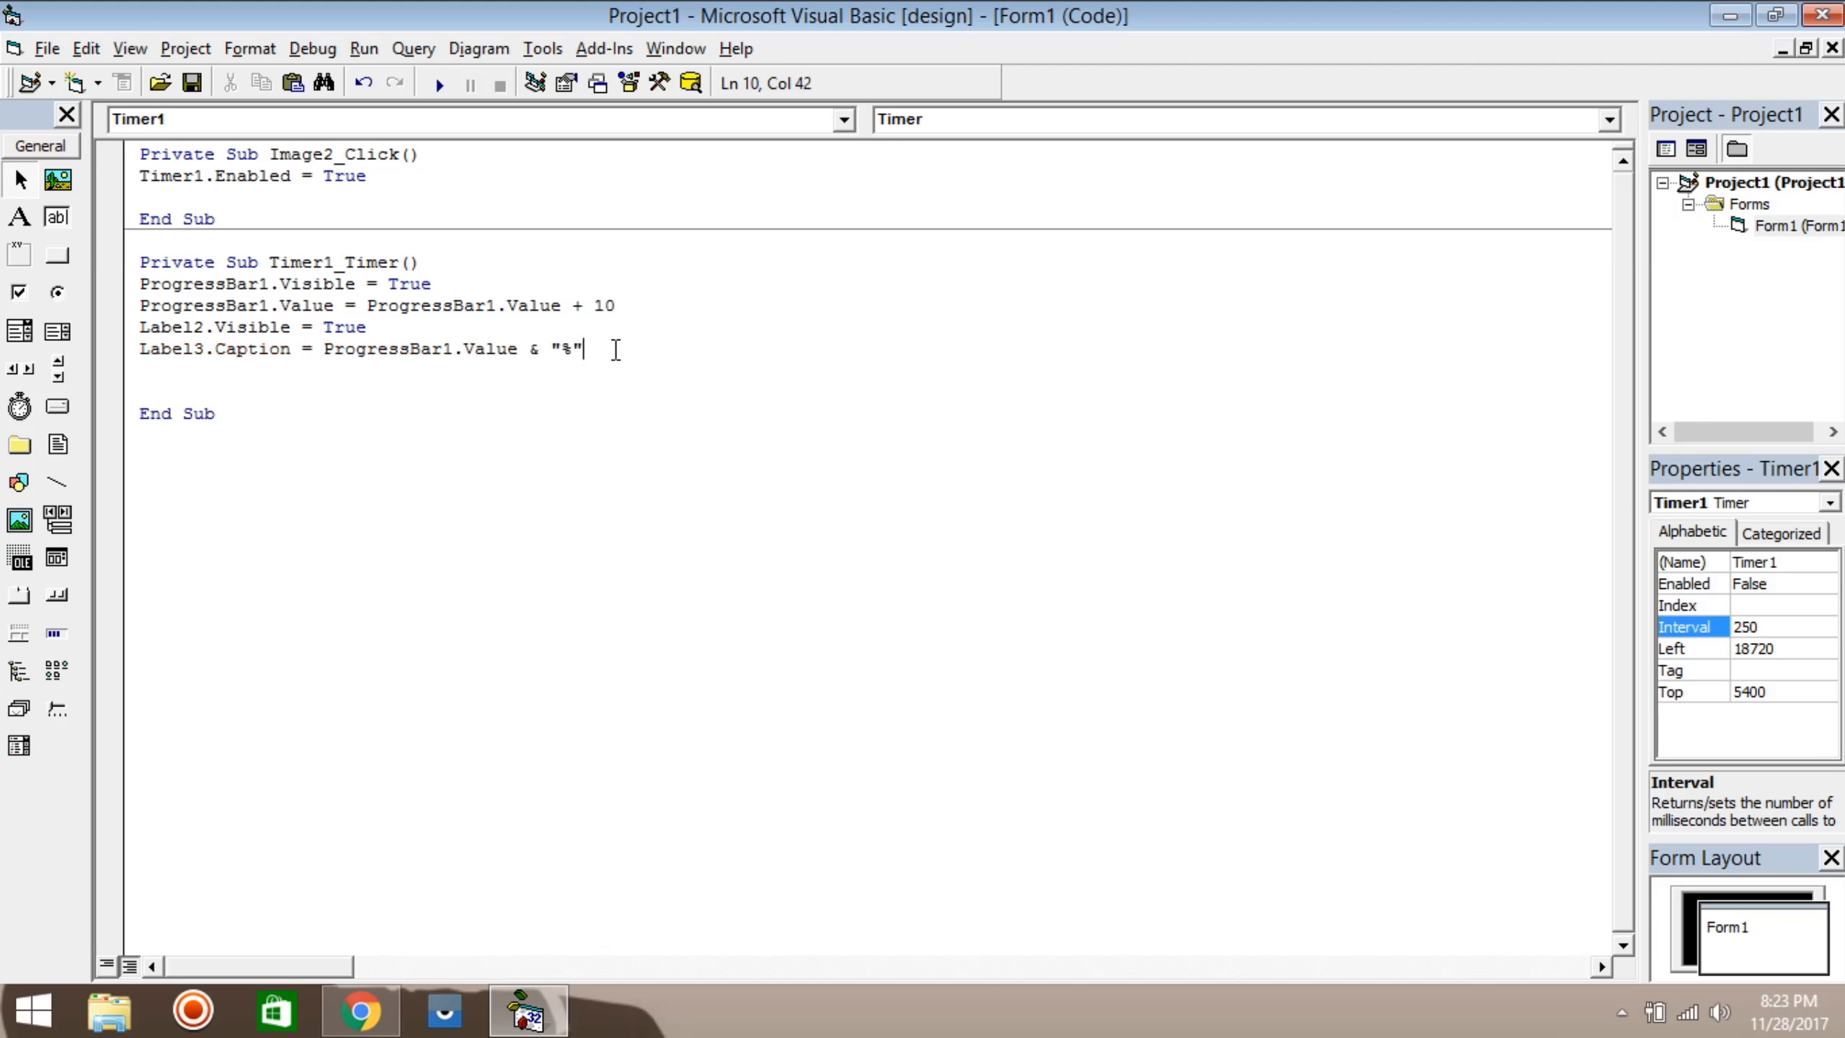
{"action": "triple_click", "coordinate": [308, 349]}
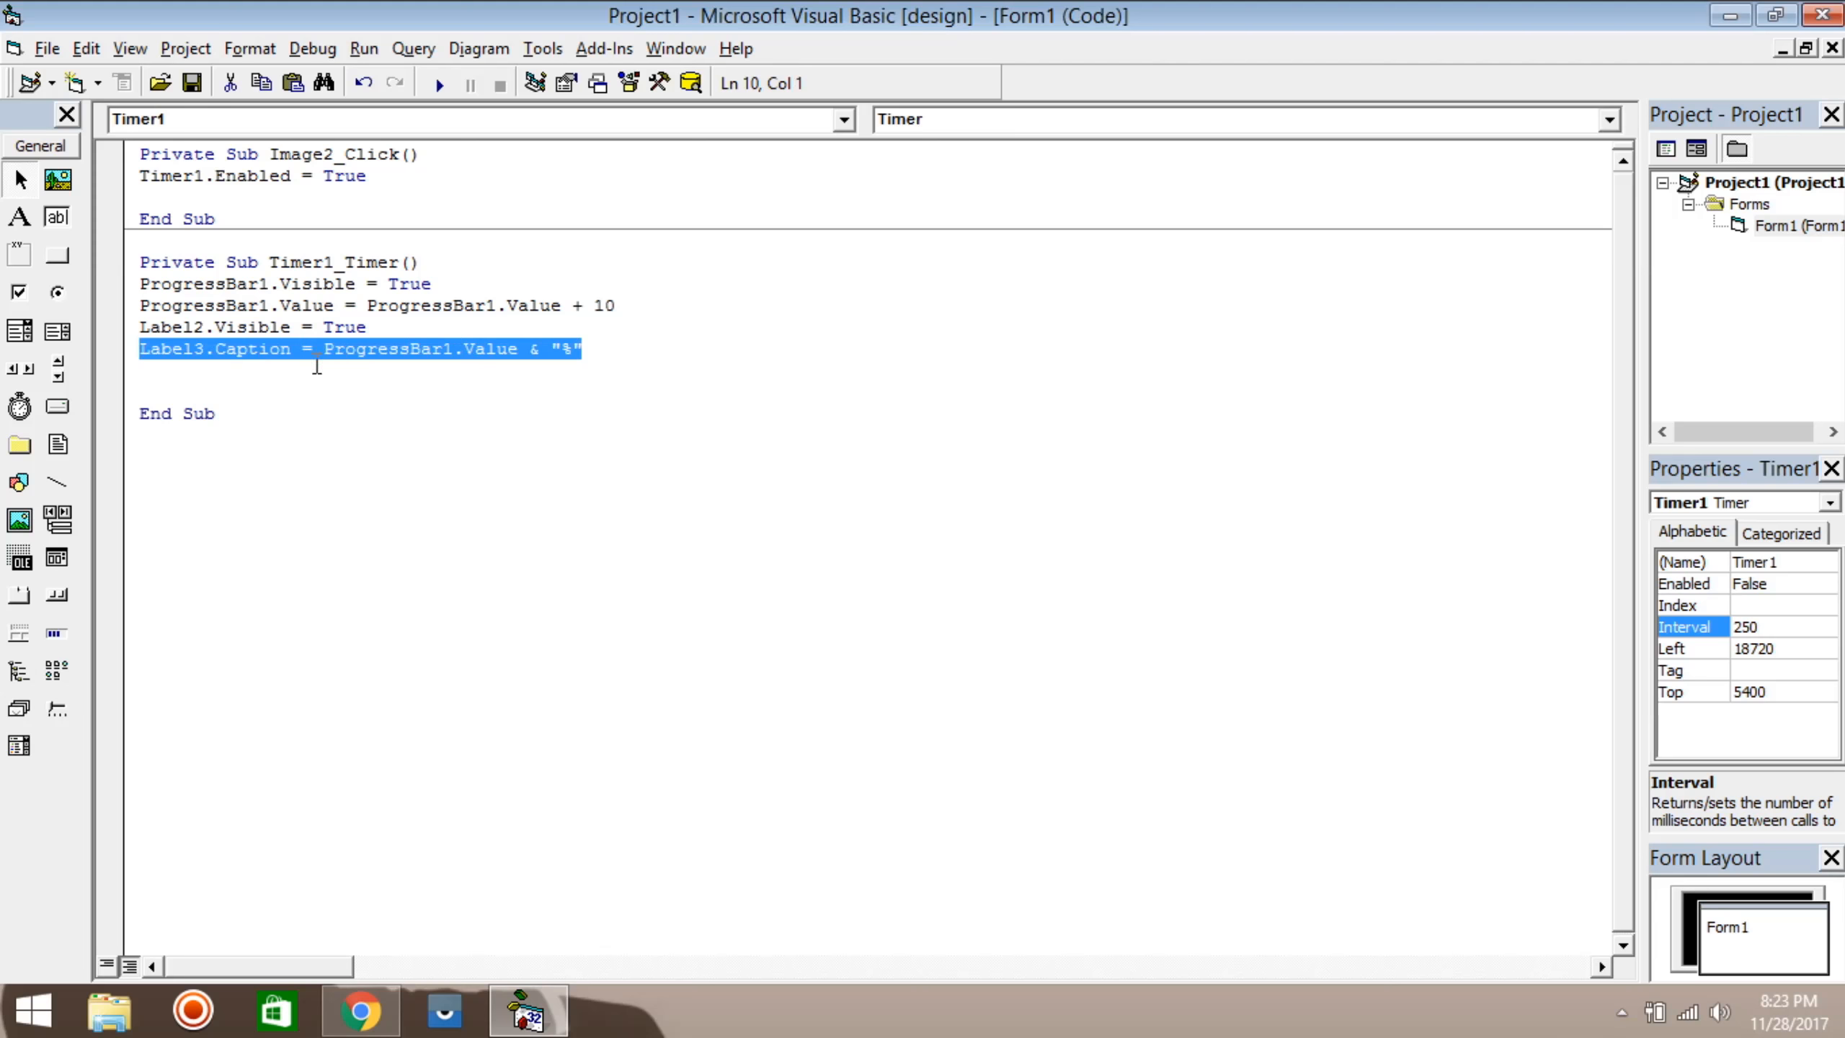
{"action": "mouse_move", "coordinate": [296, 375]}
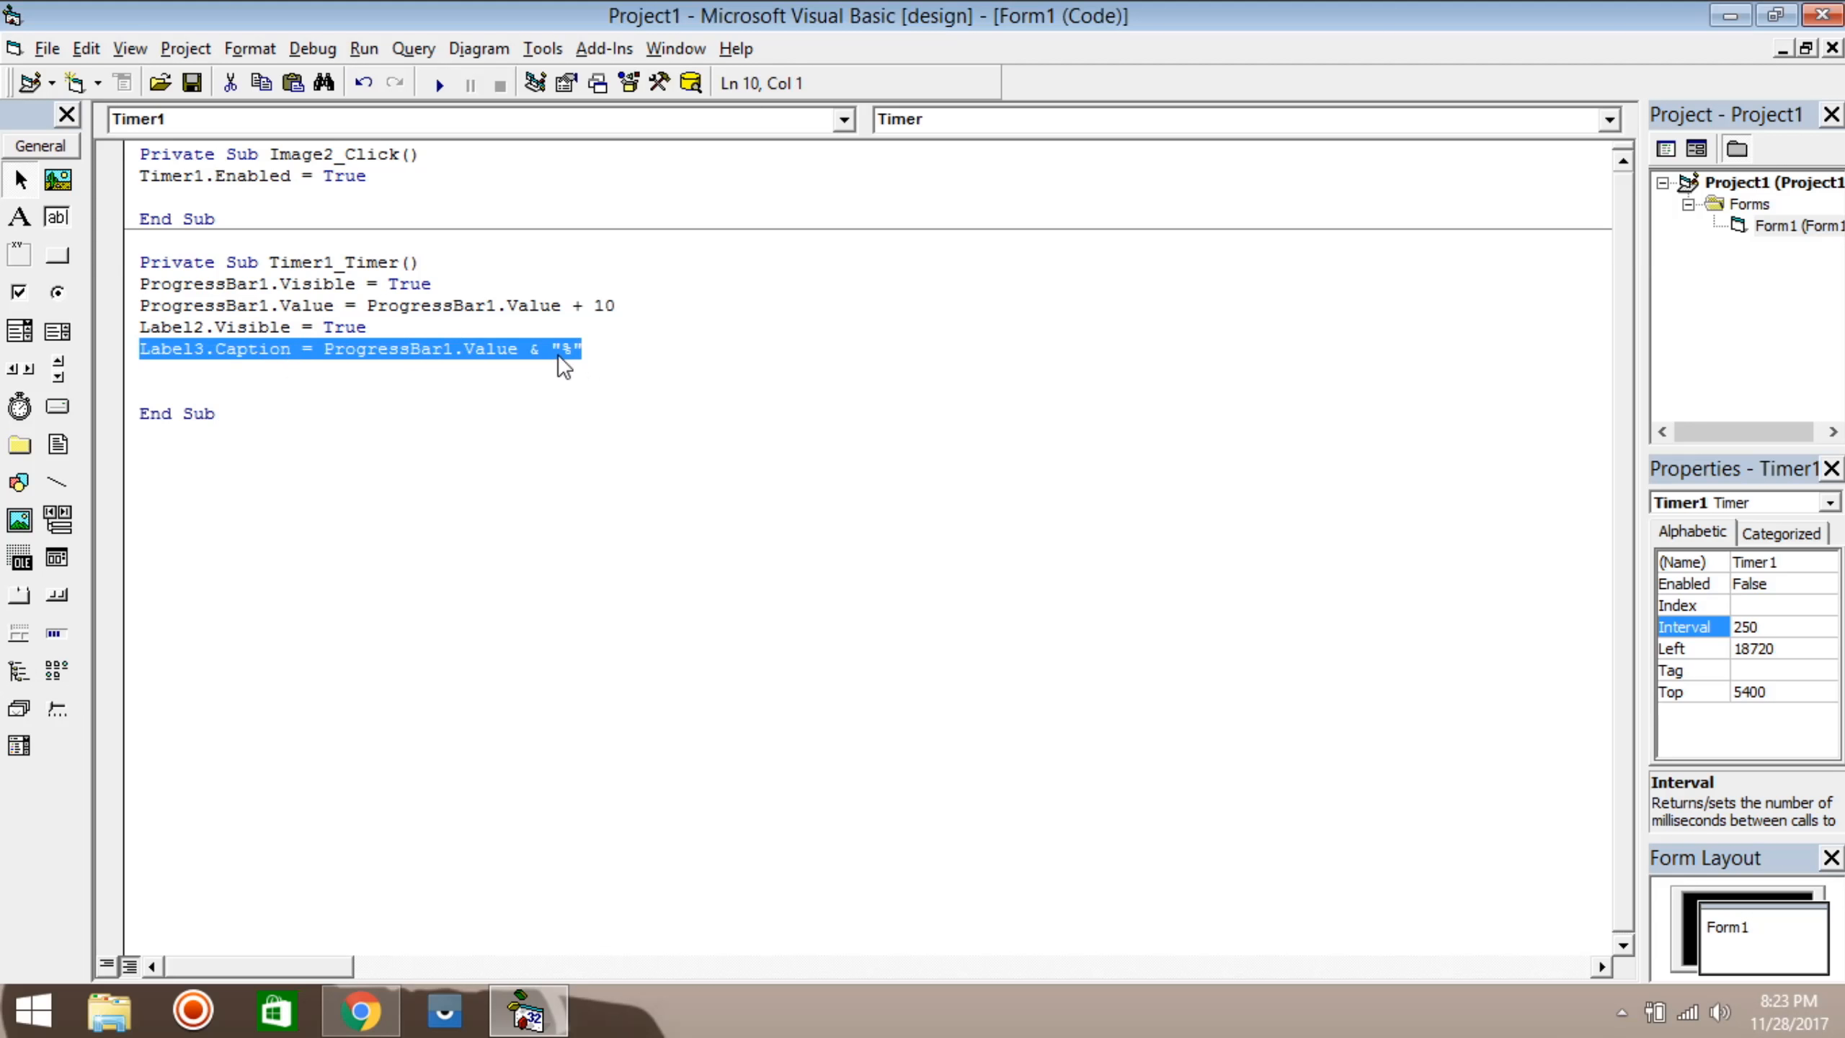
{"action": "left_click", "coordinate": [552, 349]}
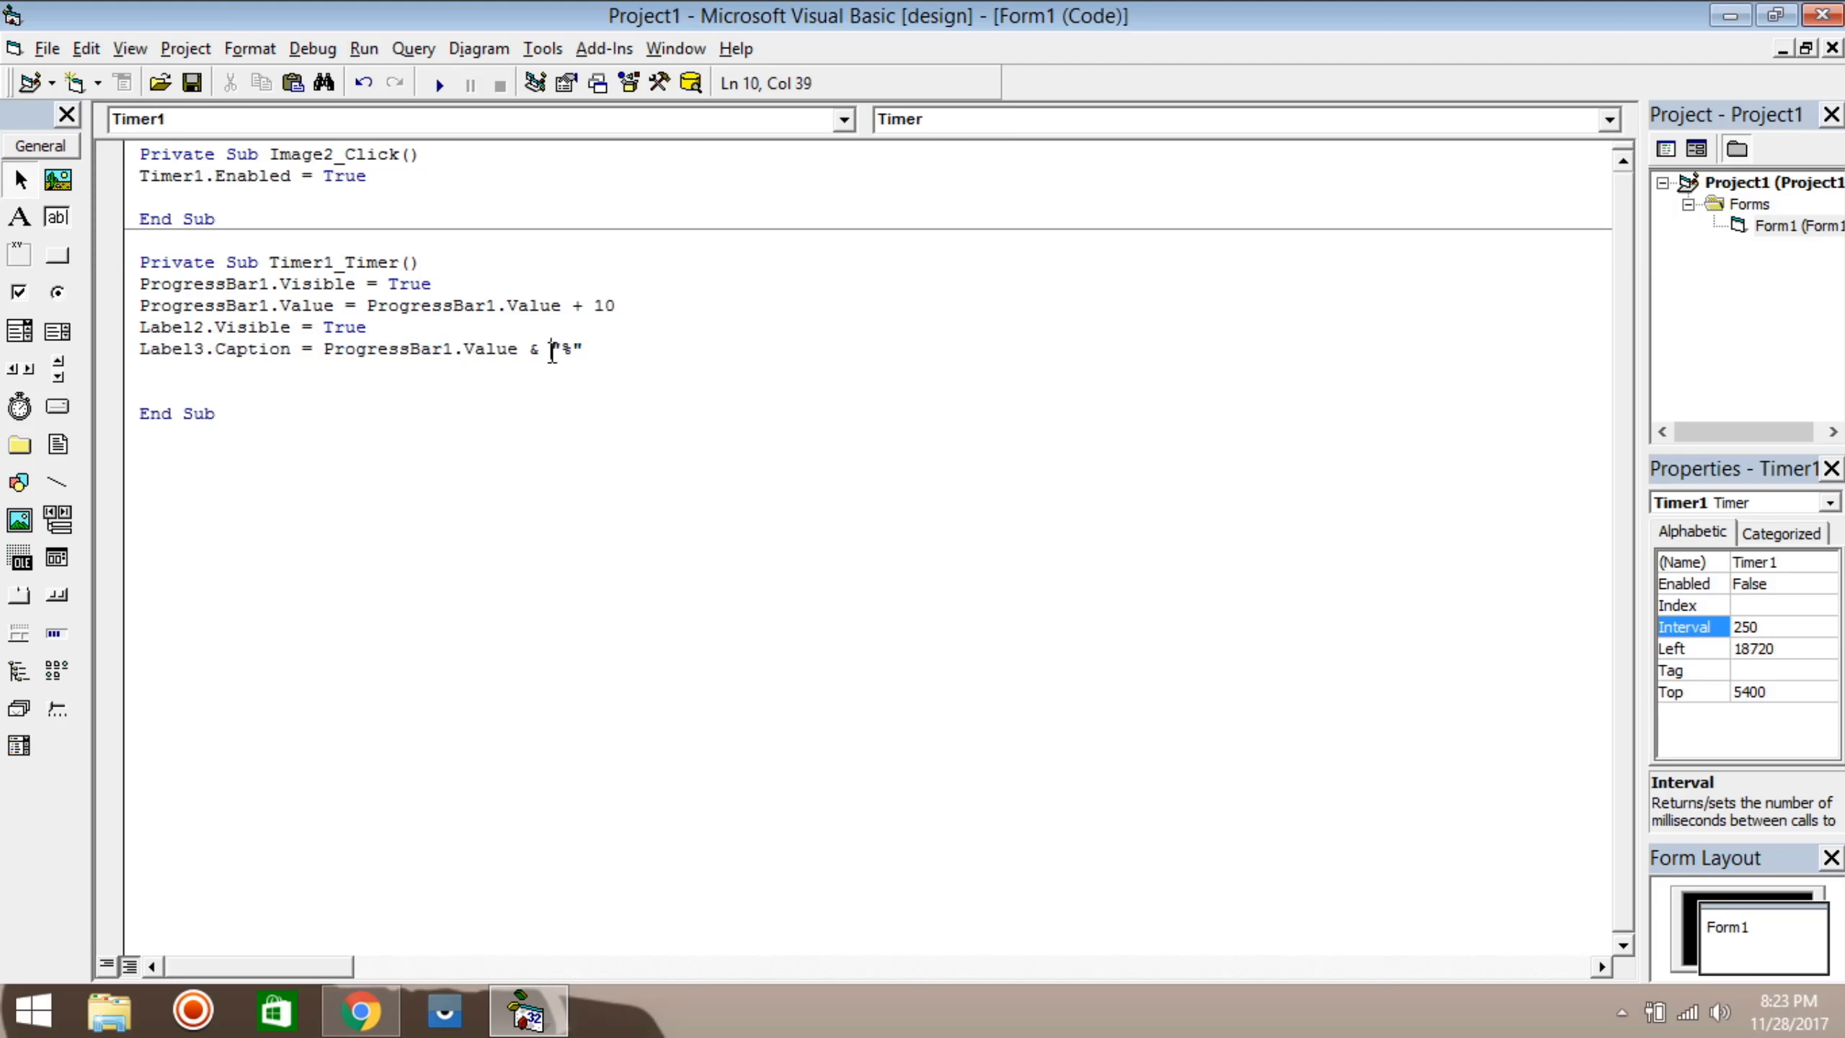
{"action": "double_click", "coordinate": [567, 349]}
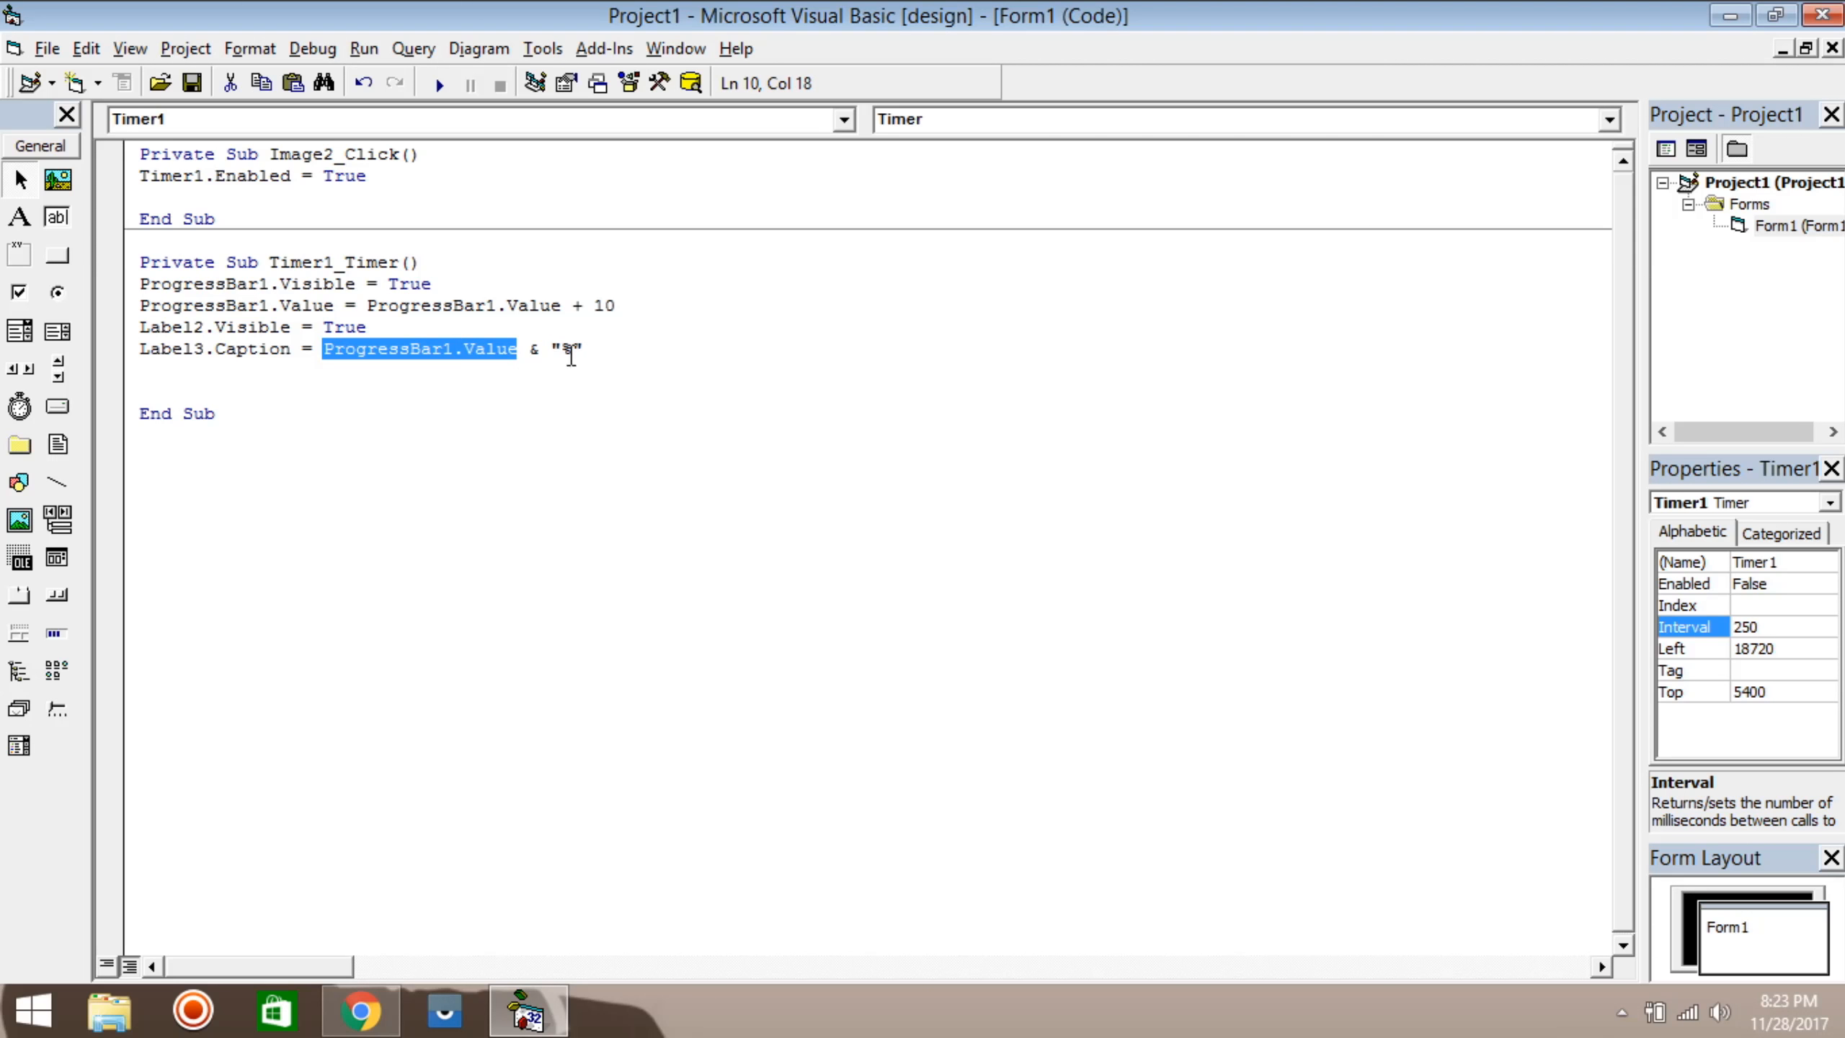
{"action": "left_click", "coordinate": [646, 361]}
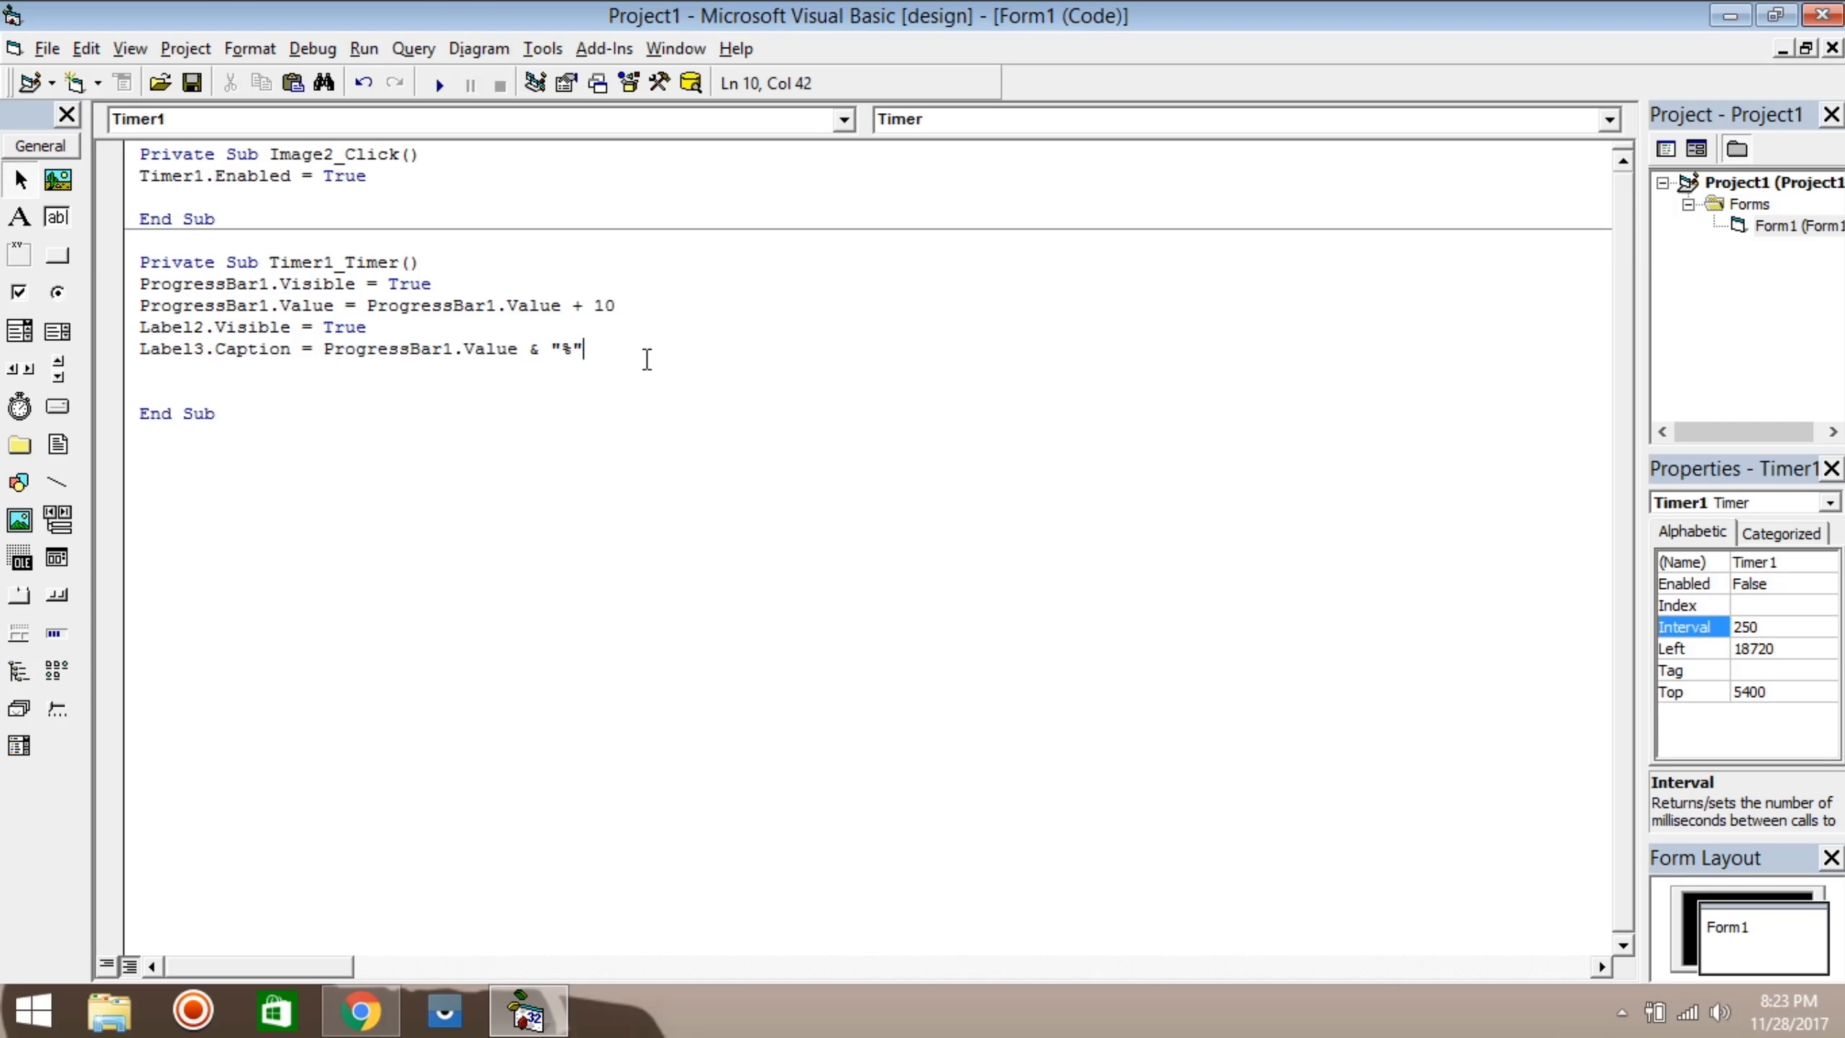
Step: Add an If condition testing whether ProgressBar1.Value has reached full
{"action": "key", "text": "Enter"}
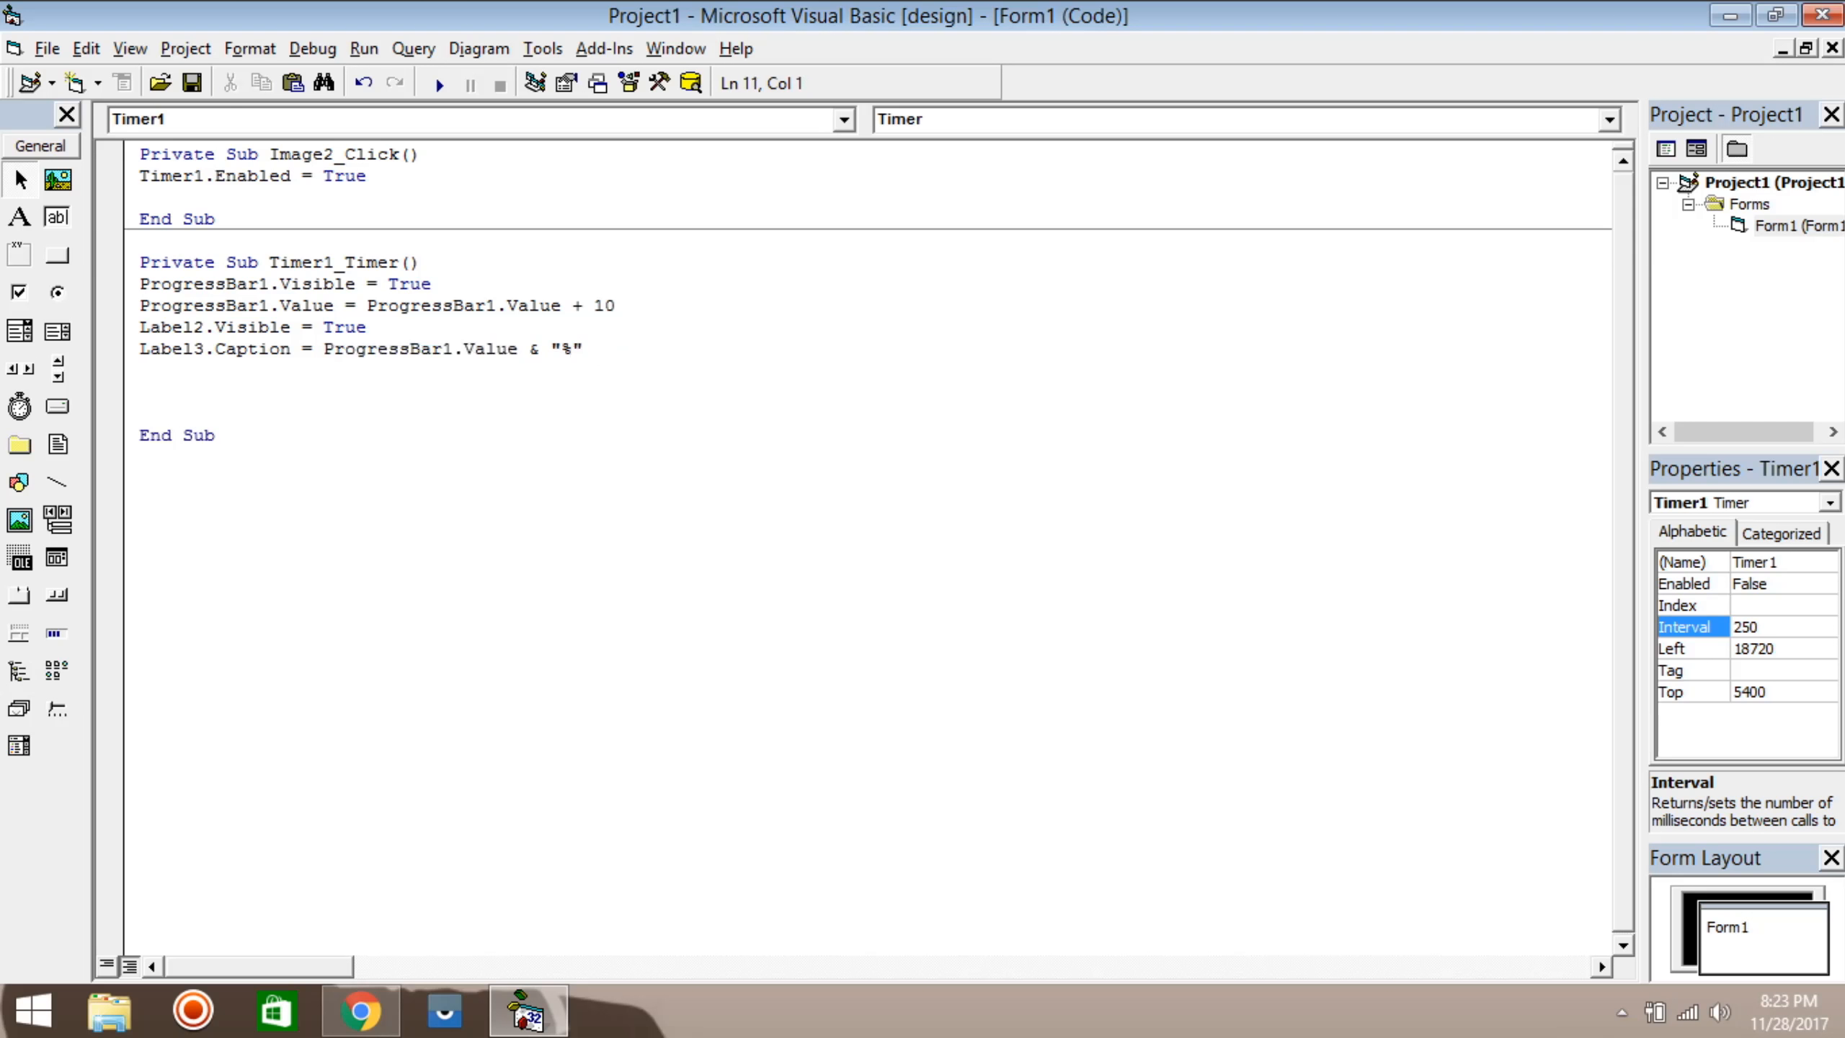
{"action": "type", "text": "if"}
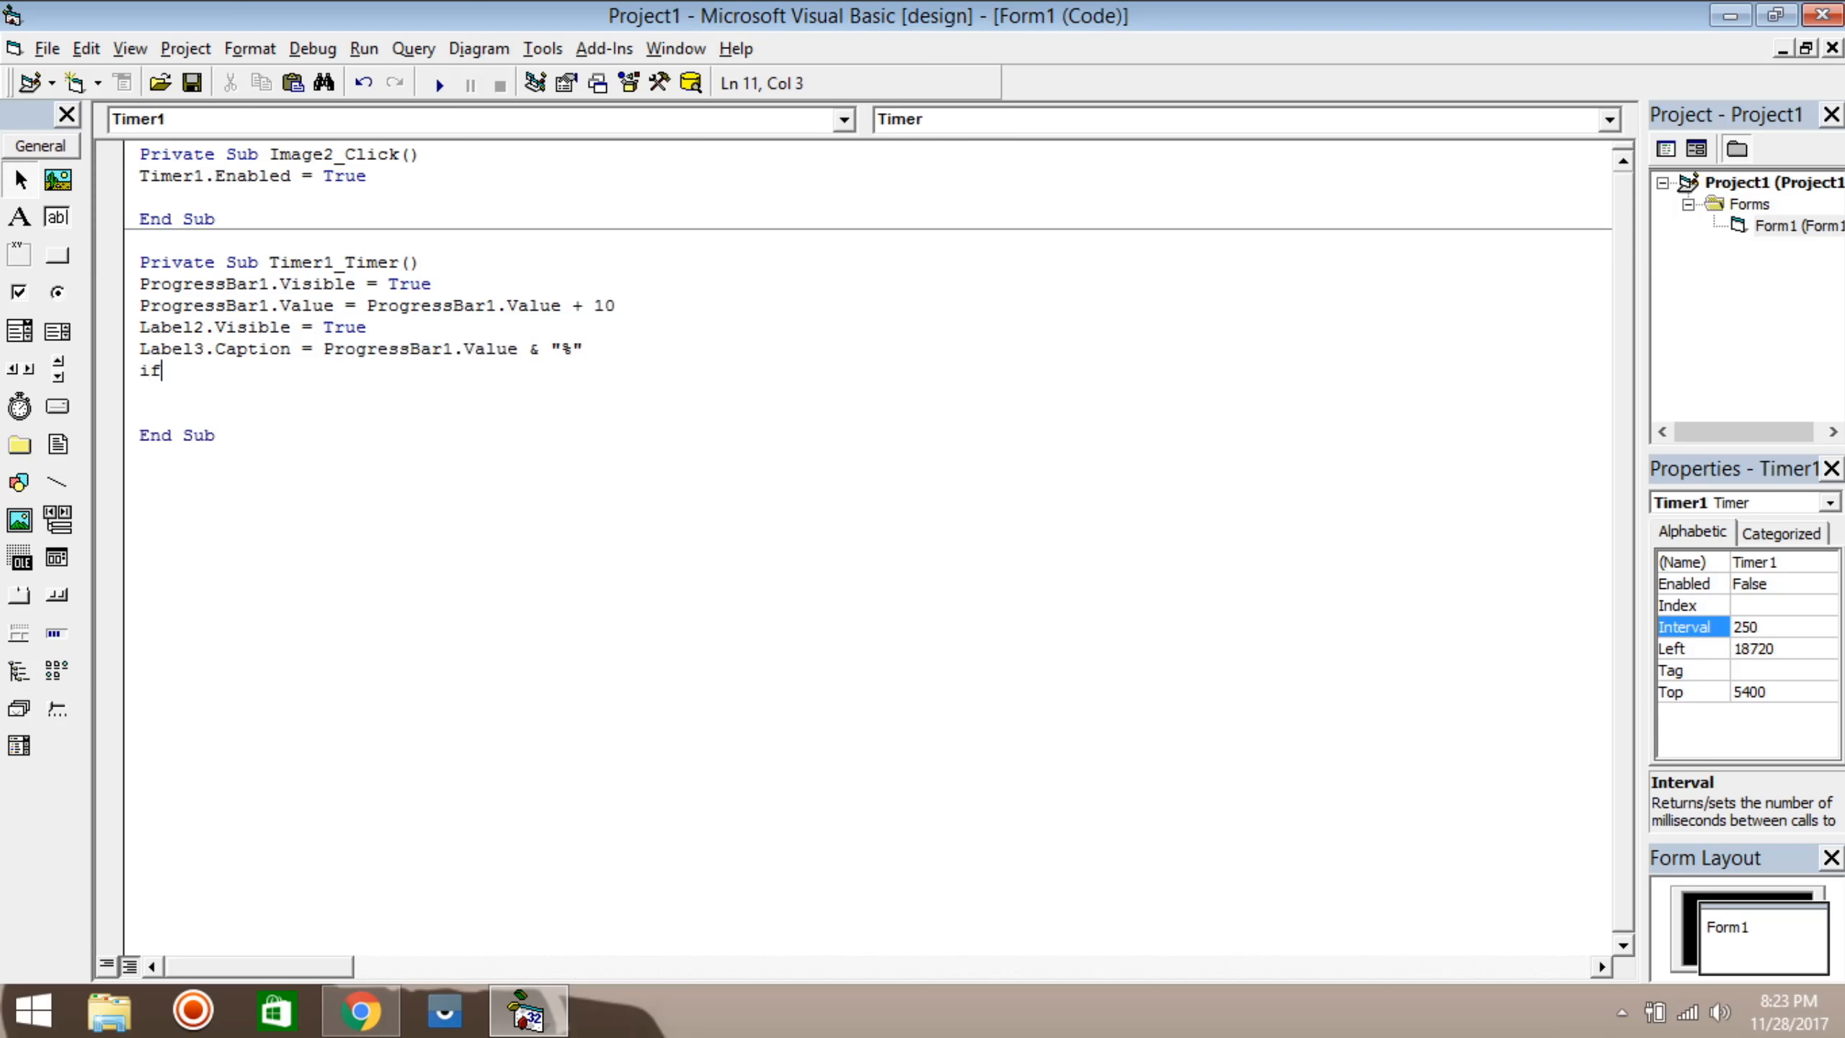
{"action": "type", "text": "(Progre"}
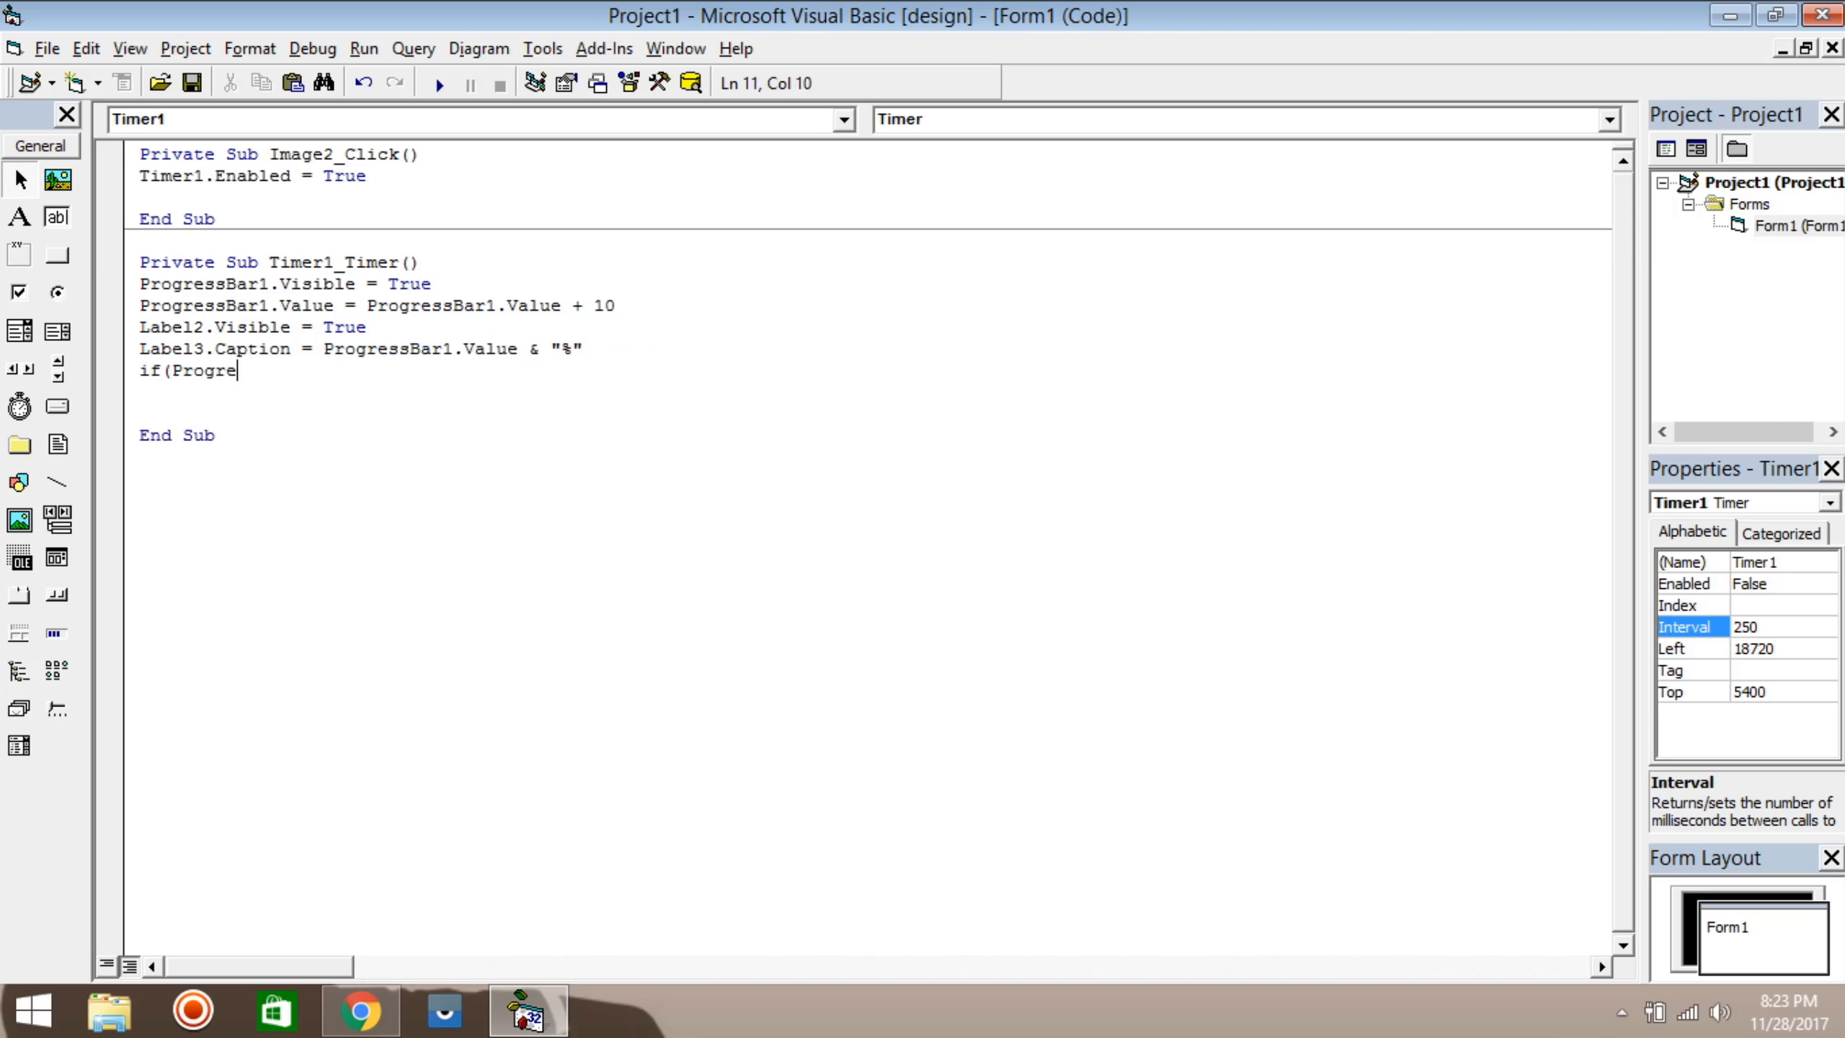
{"action": "type", "text": "ssbar1"}
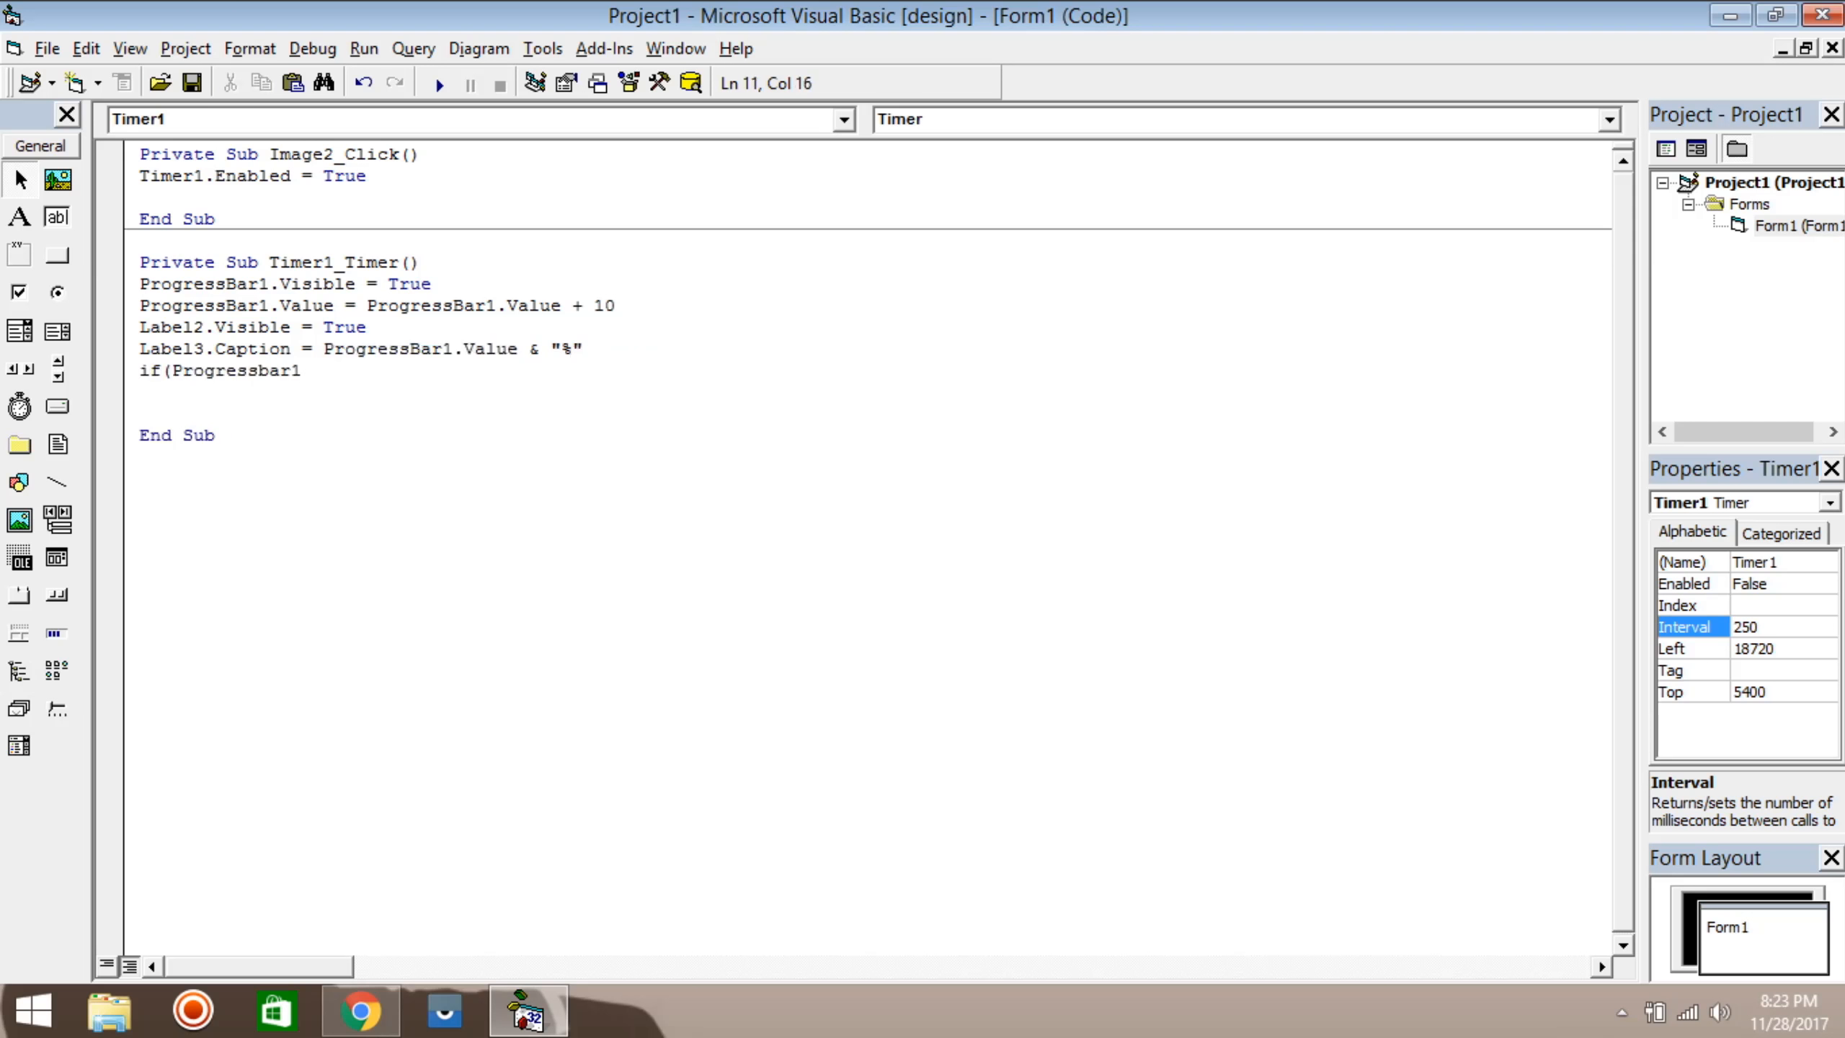
{"action": "type", "text": ".va"}
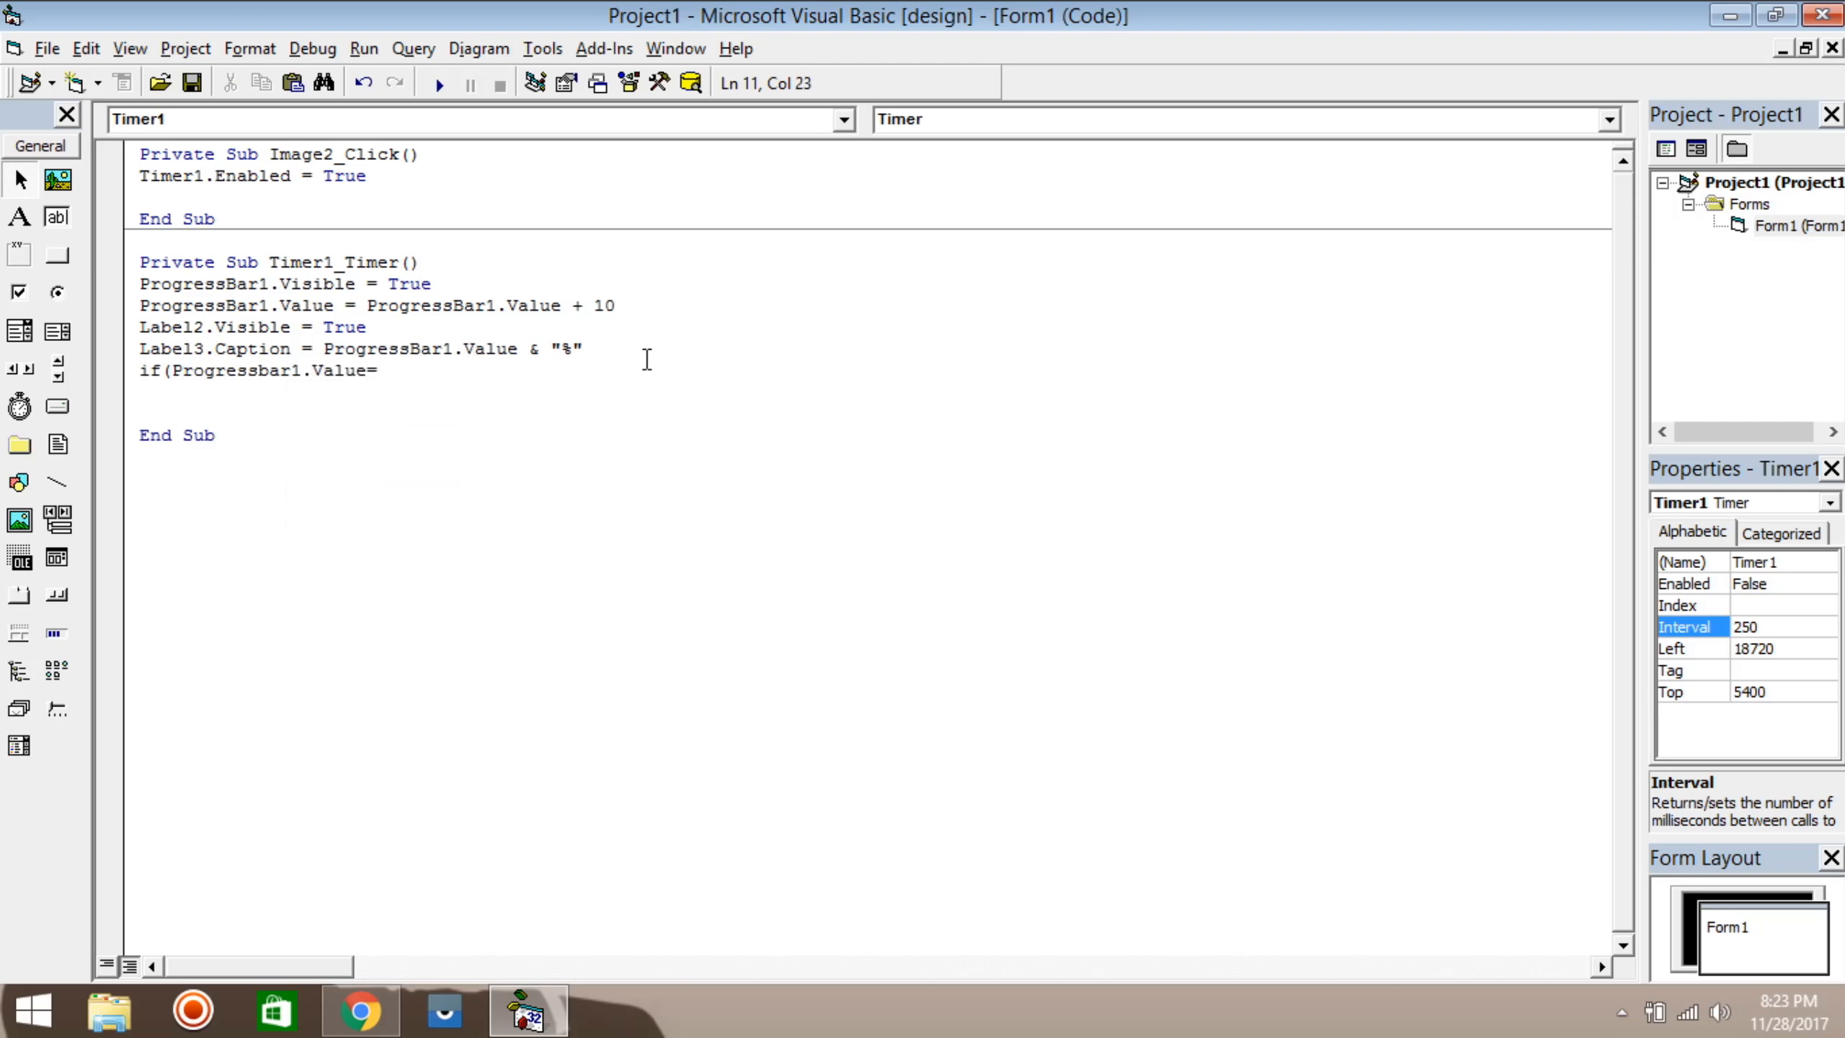
{"action": "type", "text": "progressbar1.Max) th"}
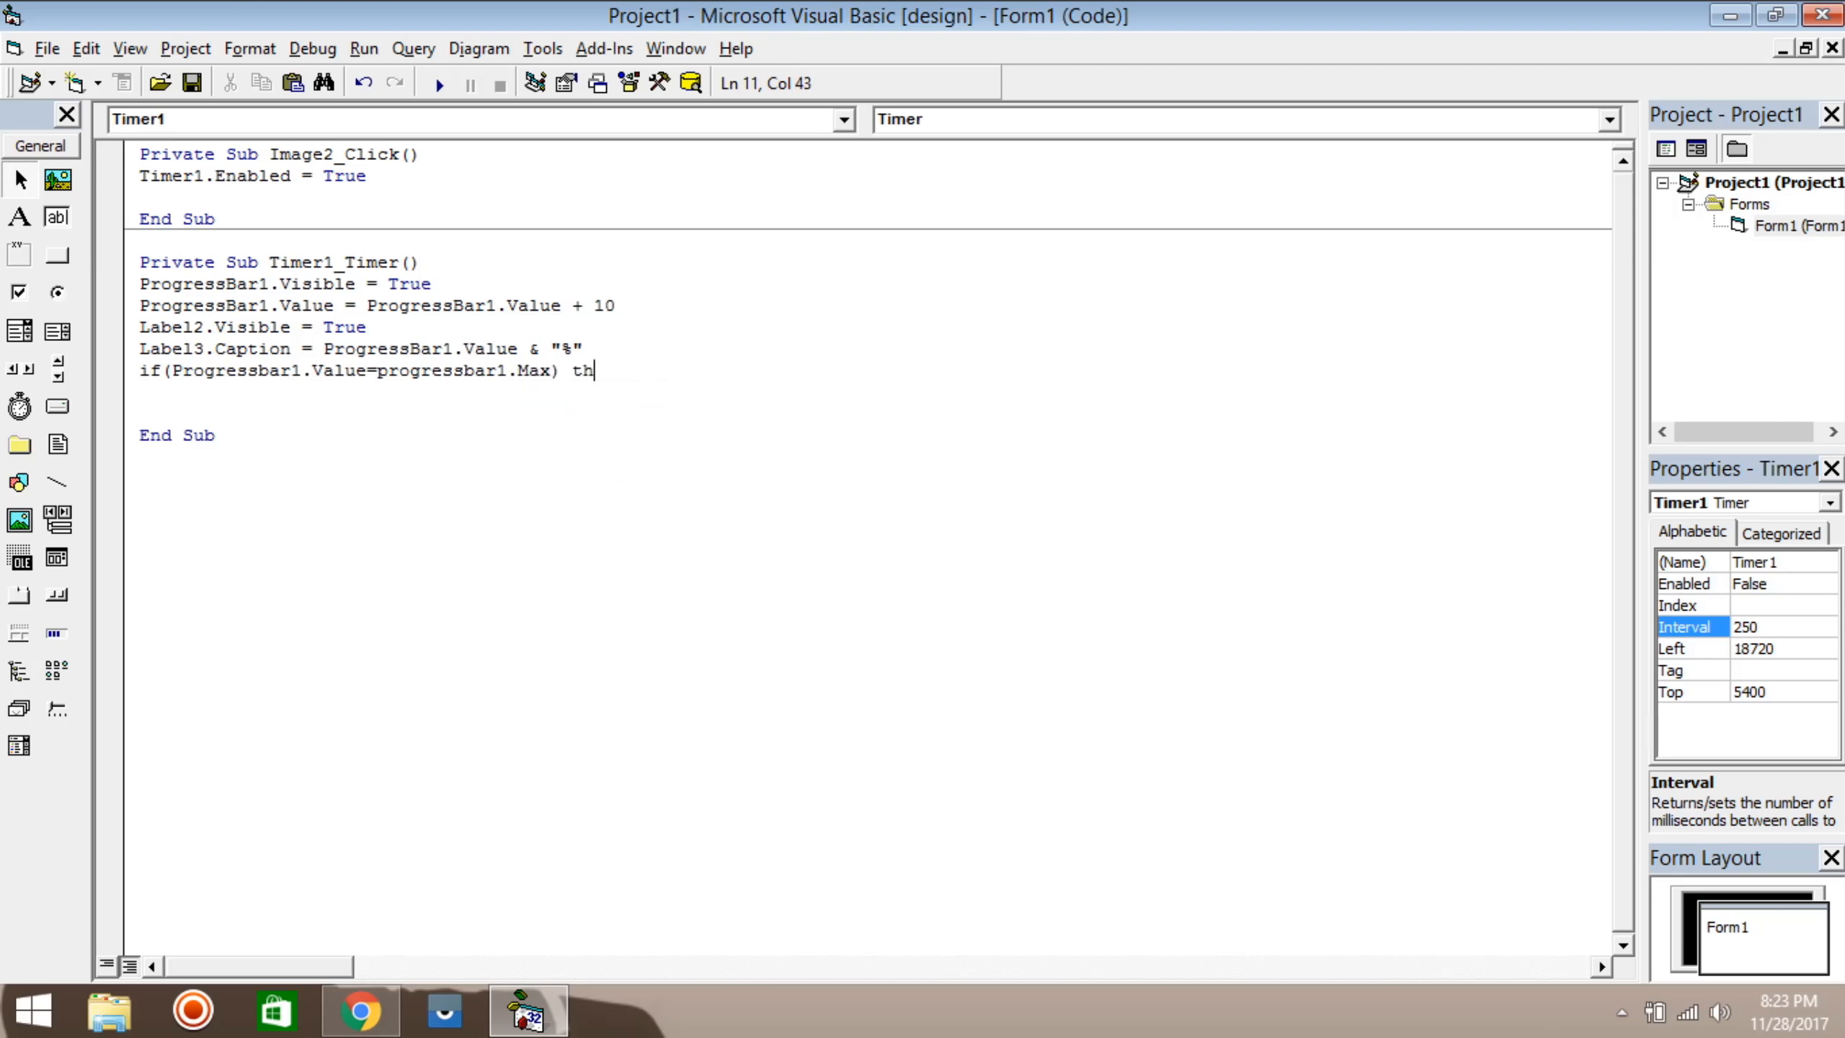
{"action": "key", "text": "Enter"}
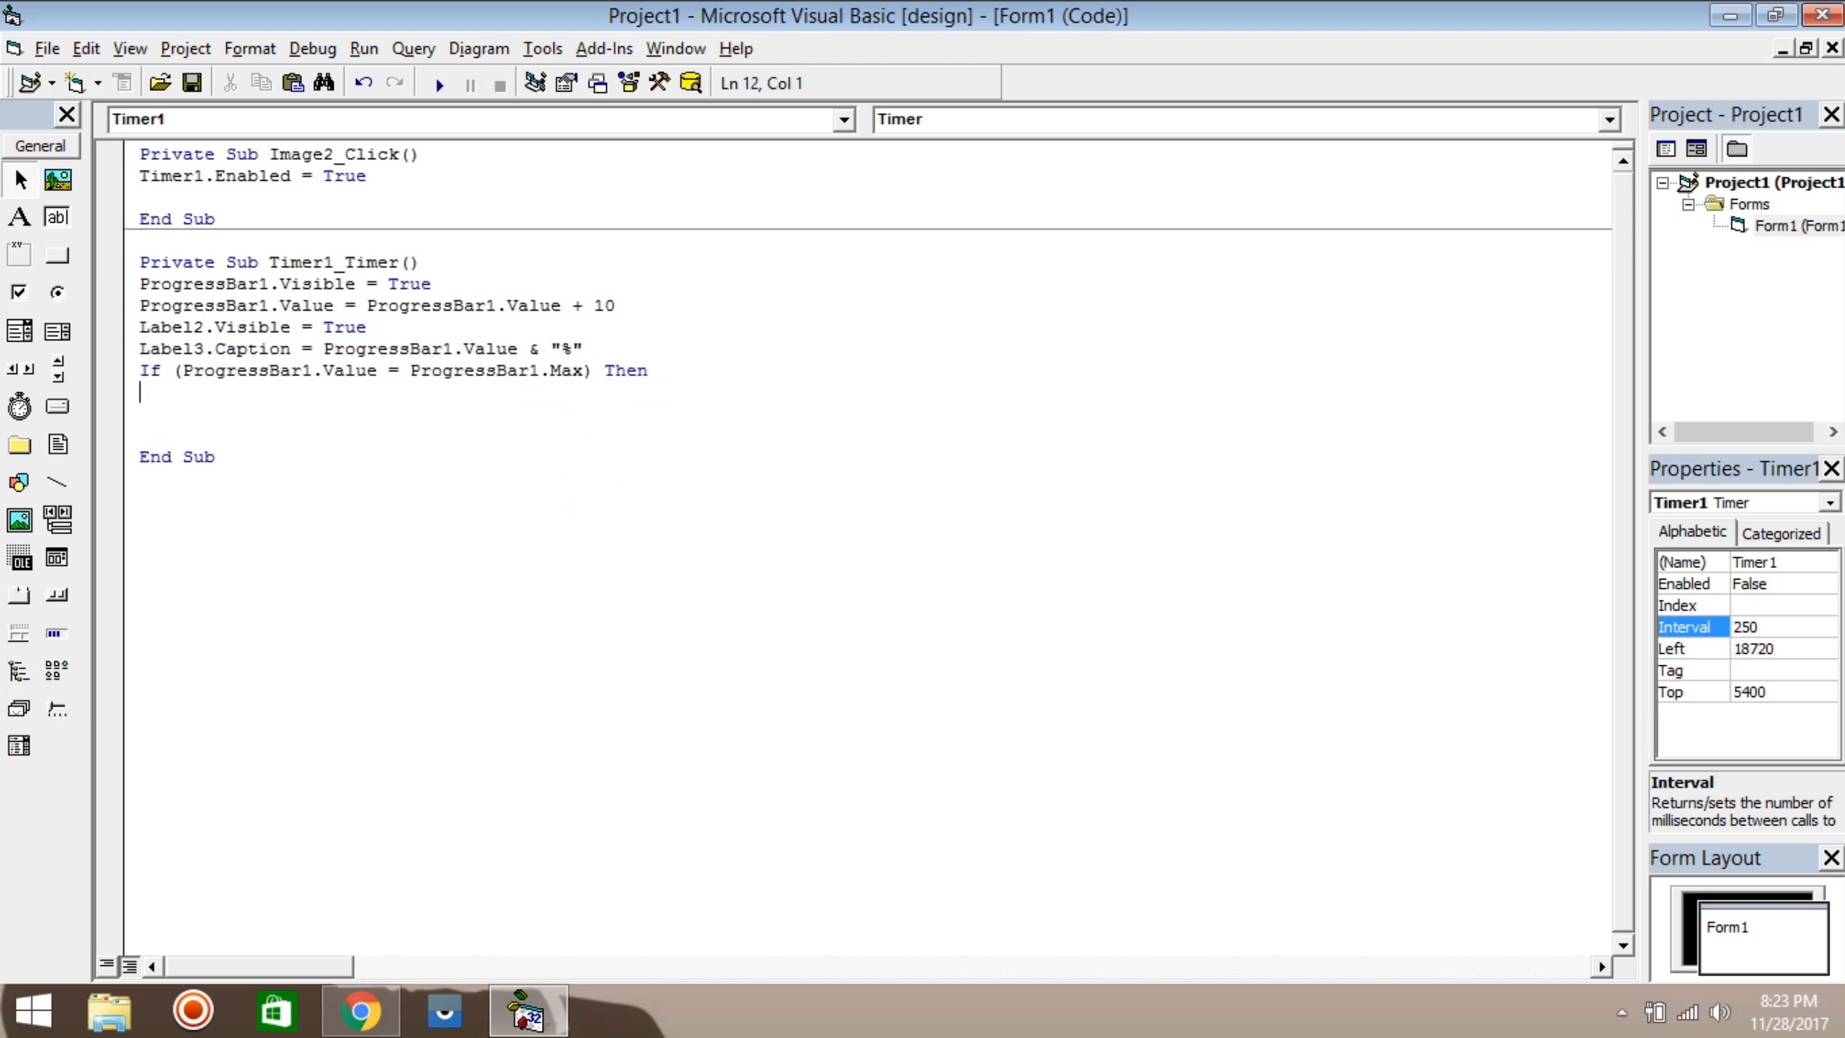
Step: Inside the If, show MsgBox "Done!" and stop Timer1
{"action": "type", "text": "msgbox("}
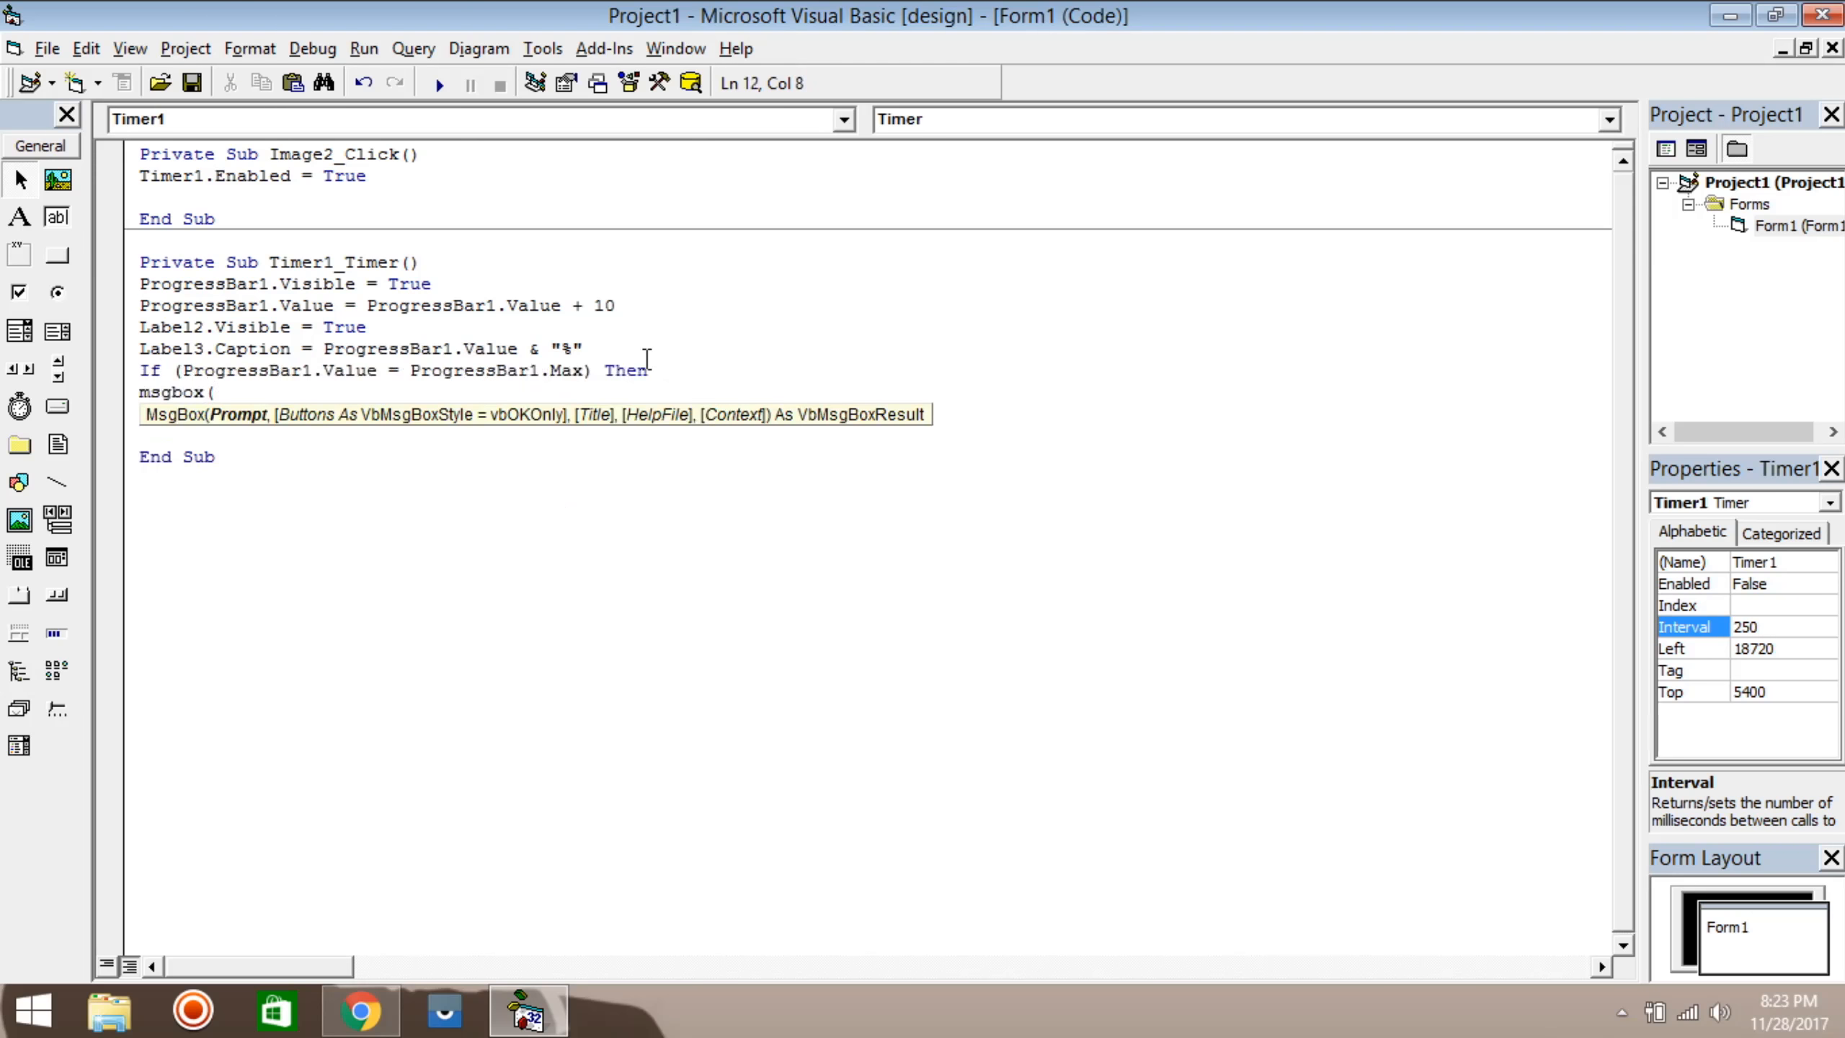
{"action": "type", "text": "\"Done!"}
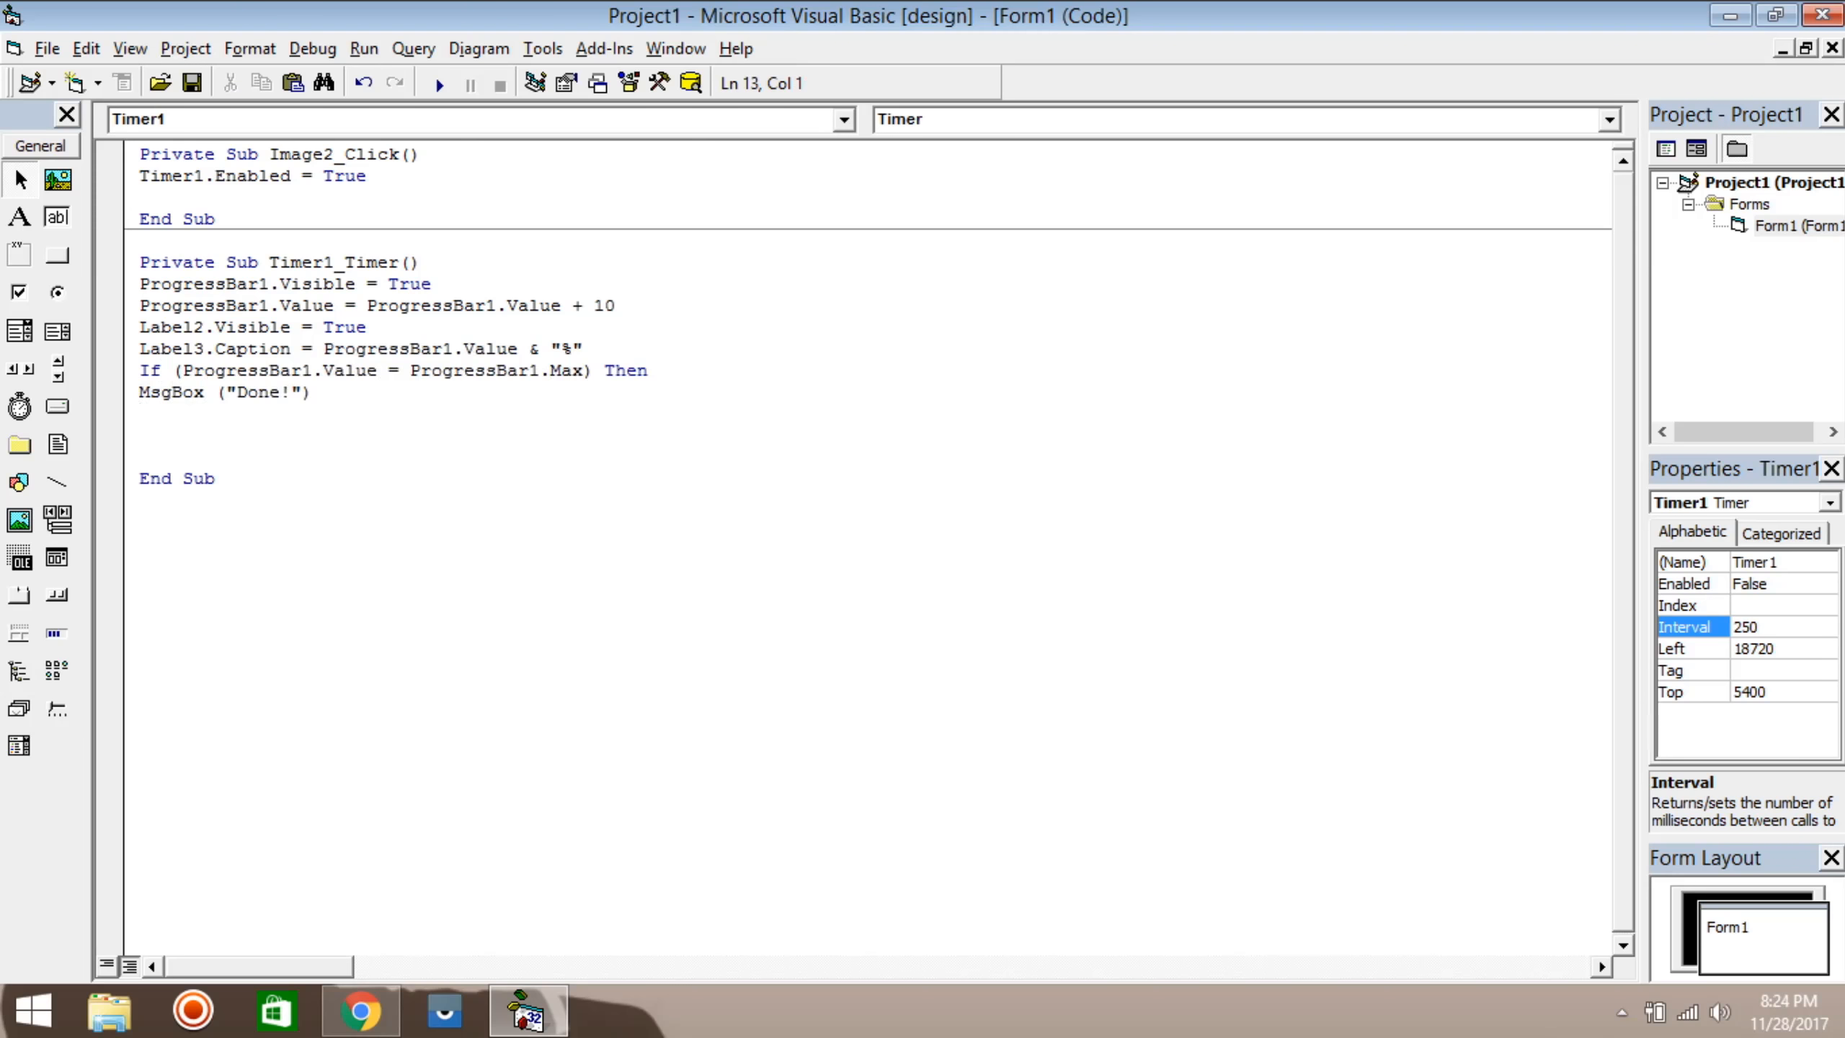
{"action": "type", "text": "timer1.Enabled = False"}
{"action": "type", "text": "End If"}
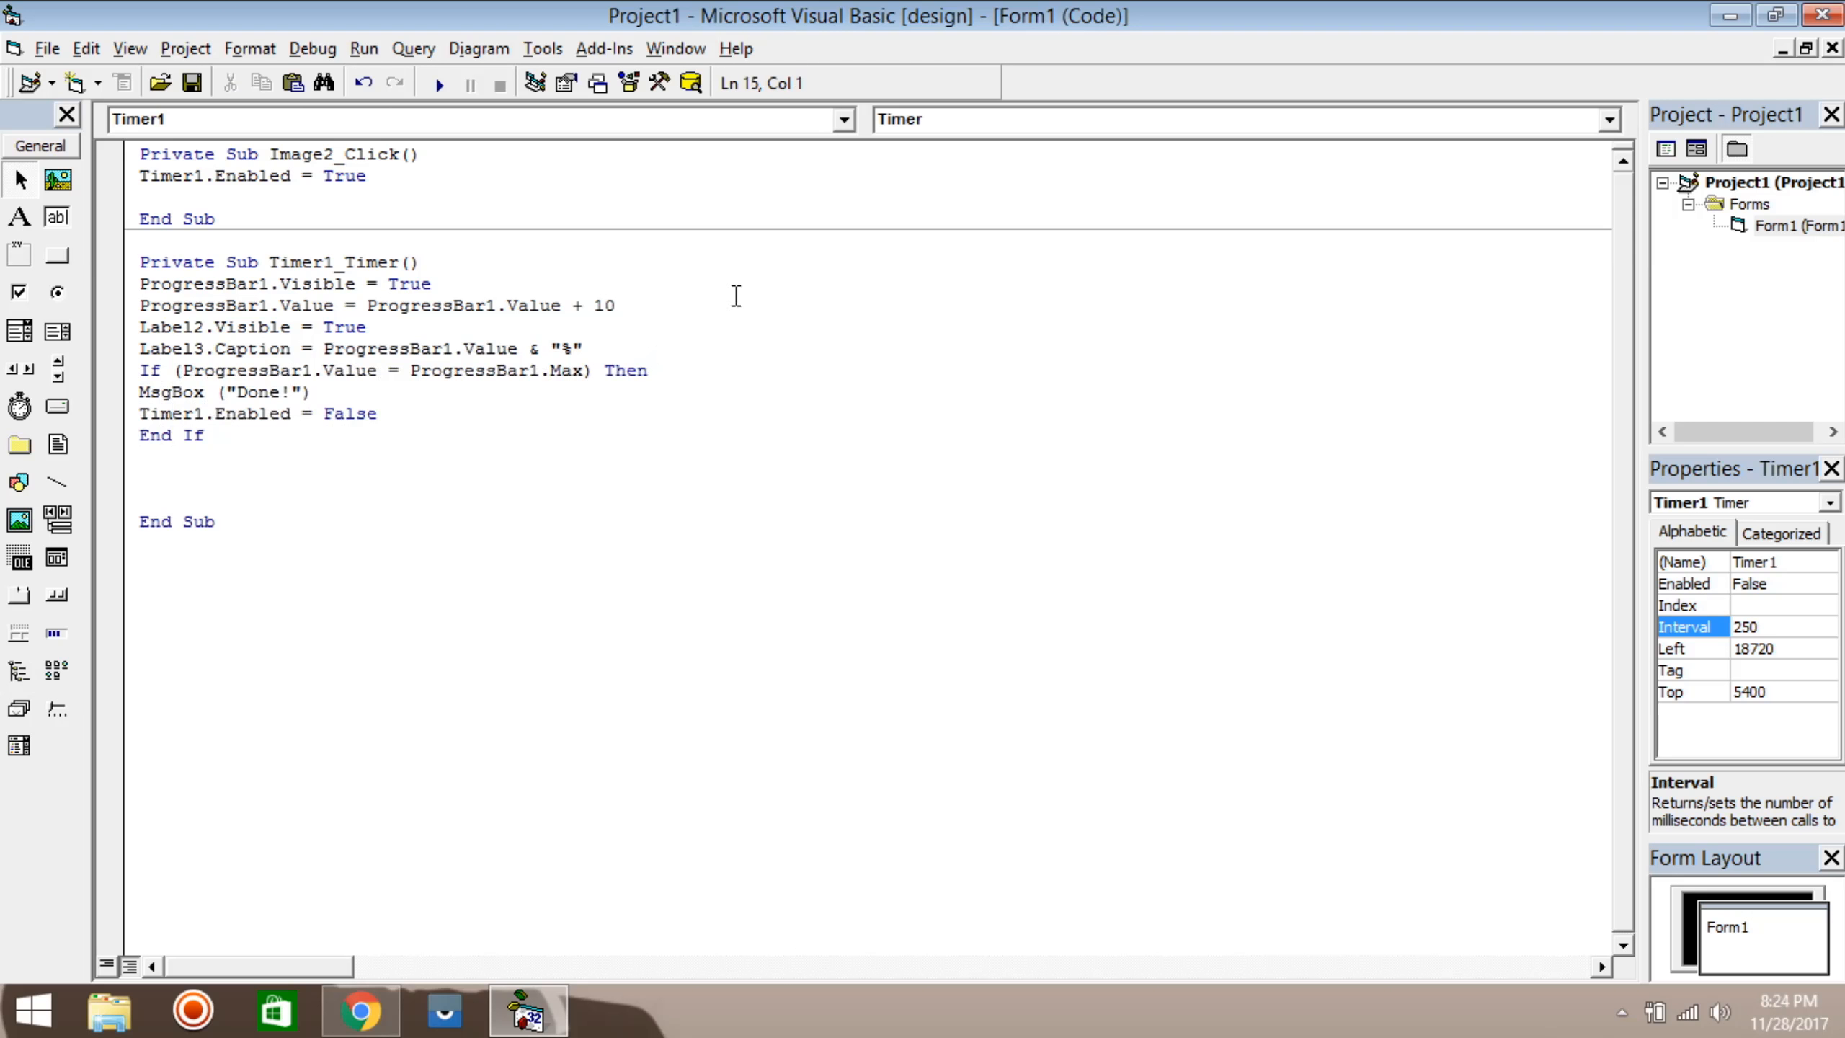
Step: In Image2_Click, set Image2.Visible = False so the image hides after starting the timer
{"action": "type", "text": "image2."}
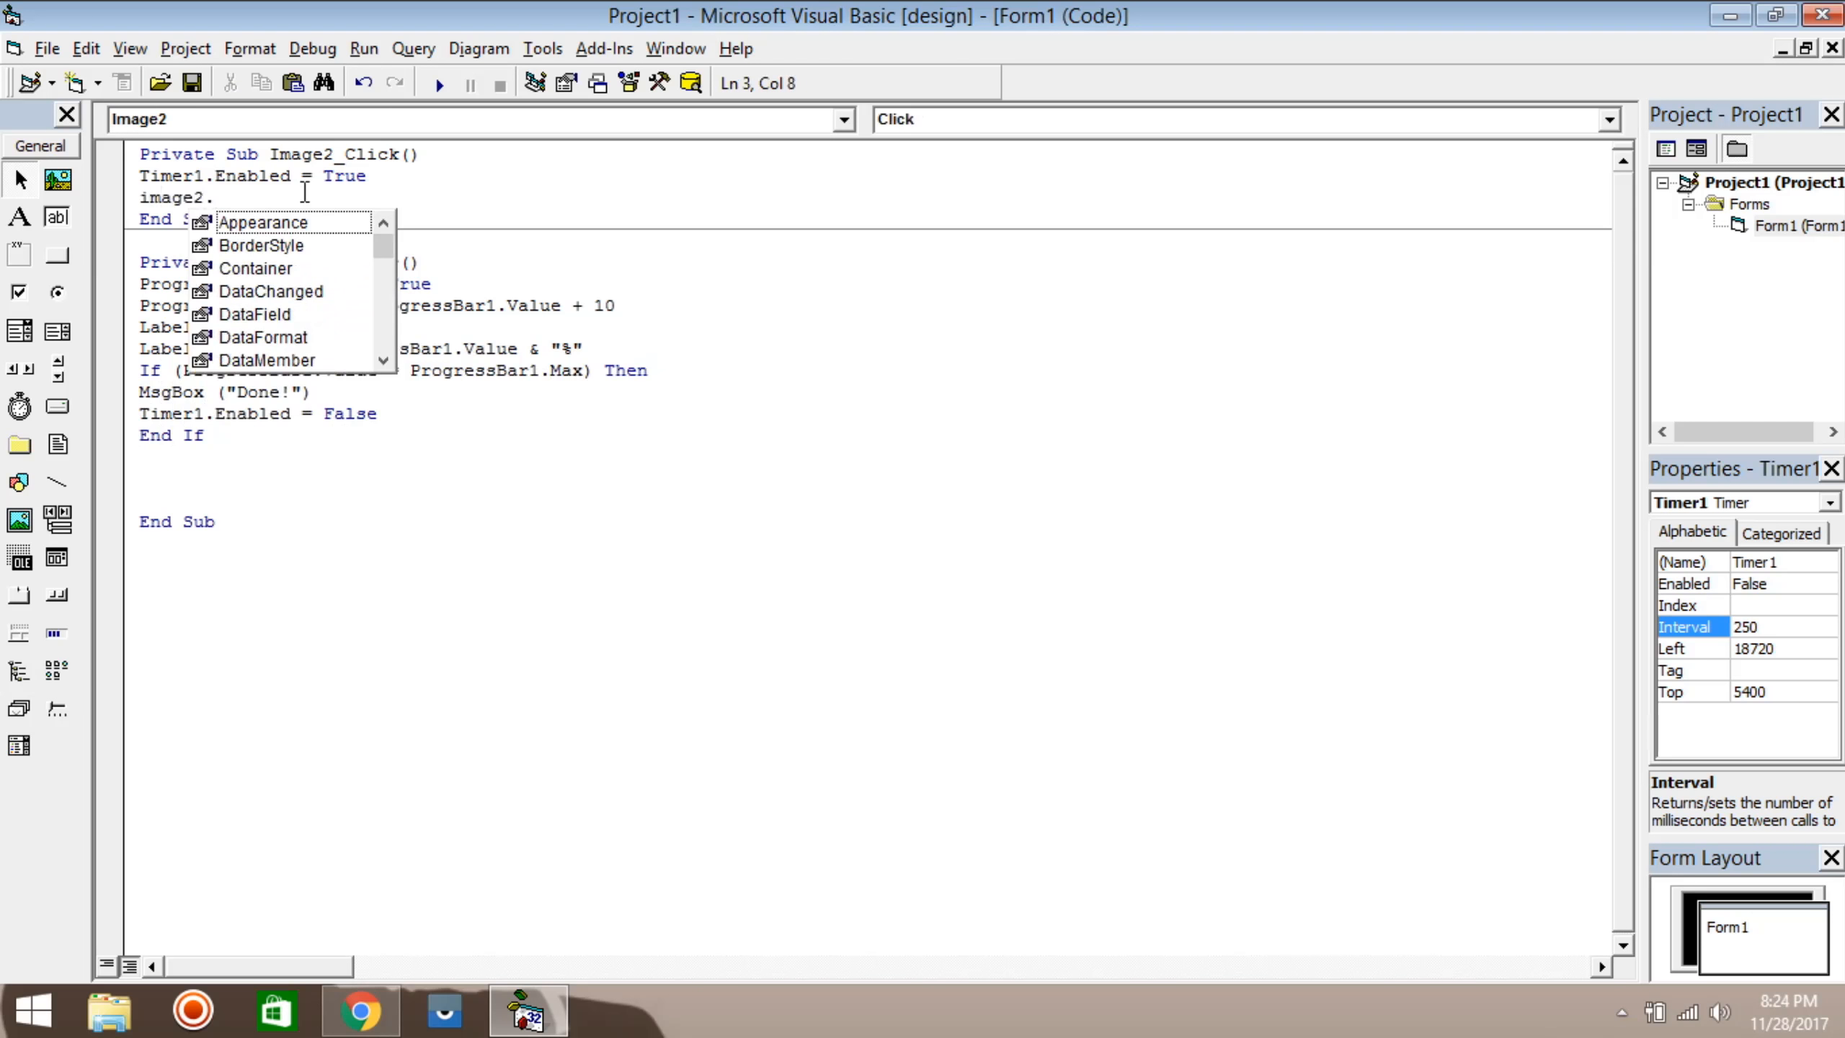
{"action": "type", "text": "Visible="}
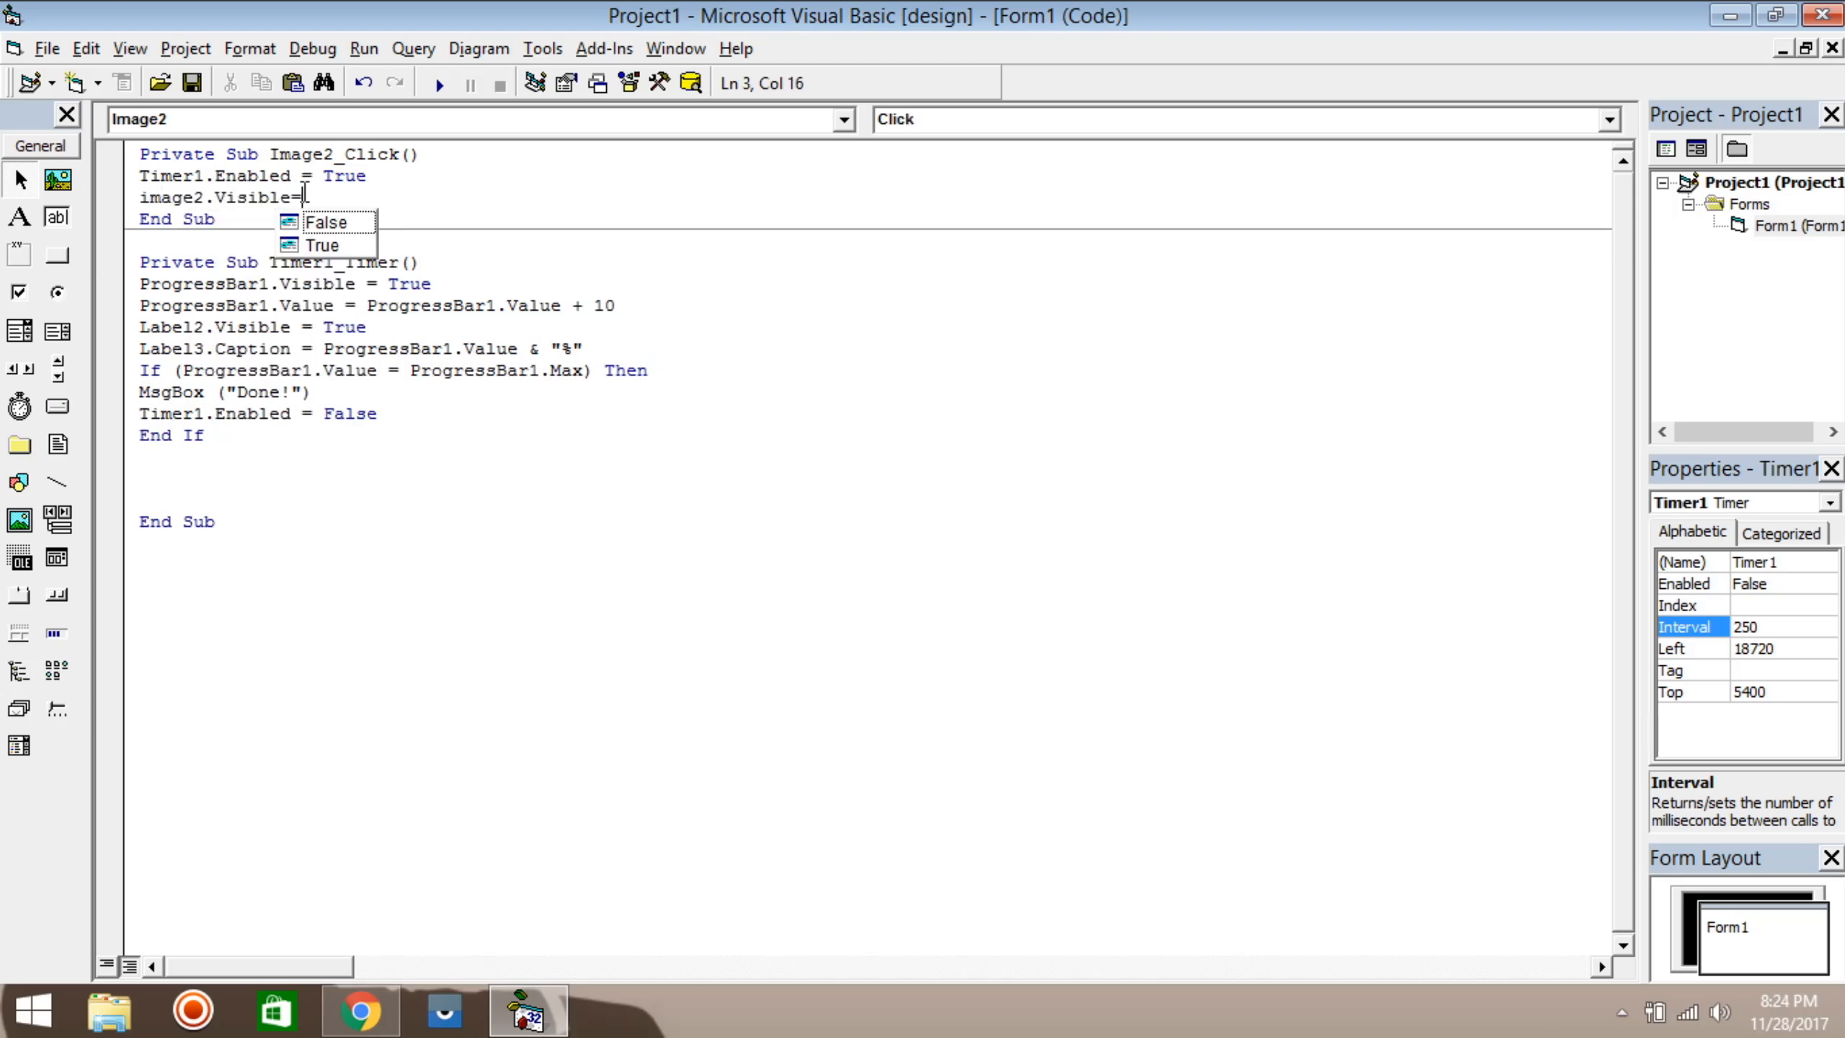
{"action": "left_click", "coordinate": [328, 222]}
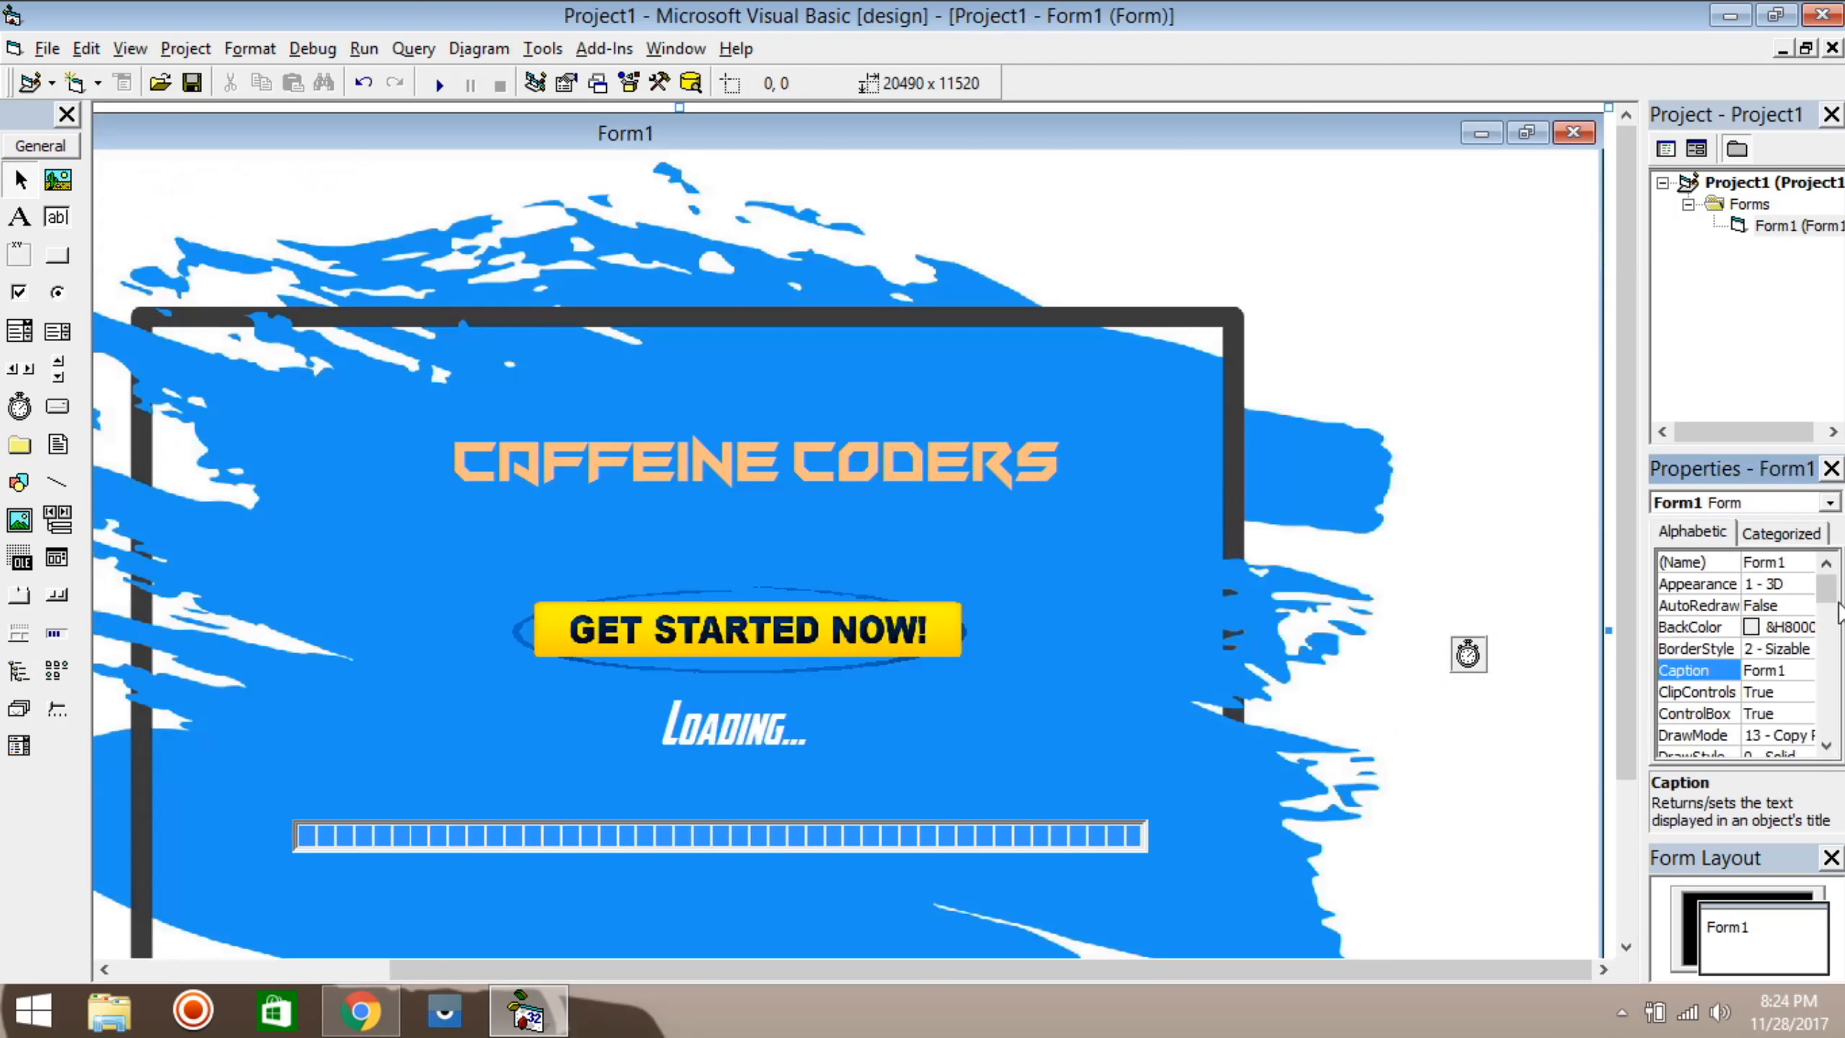
Step: Set Form1's WindowState to 2 - Maximized
{"action": "scroll", "scroll_direction": "down", "scroll_amount": 3}
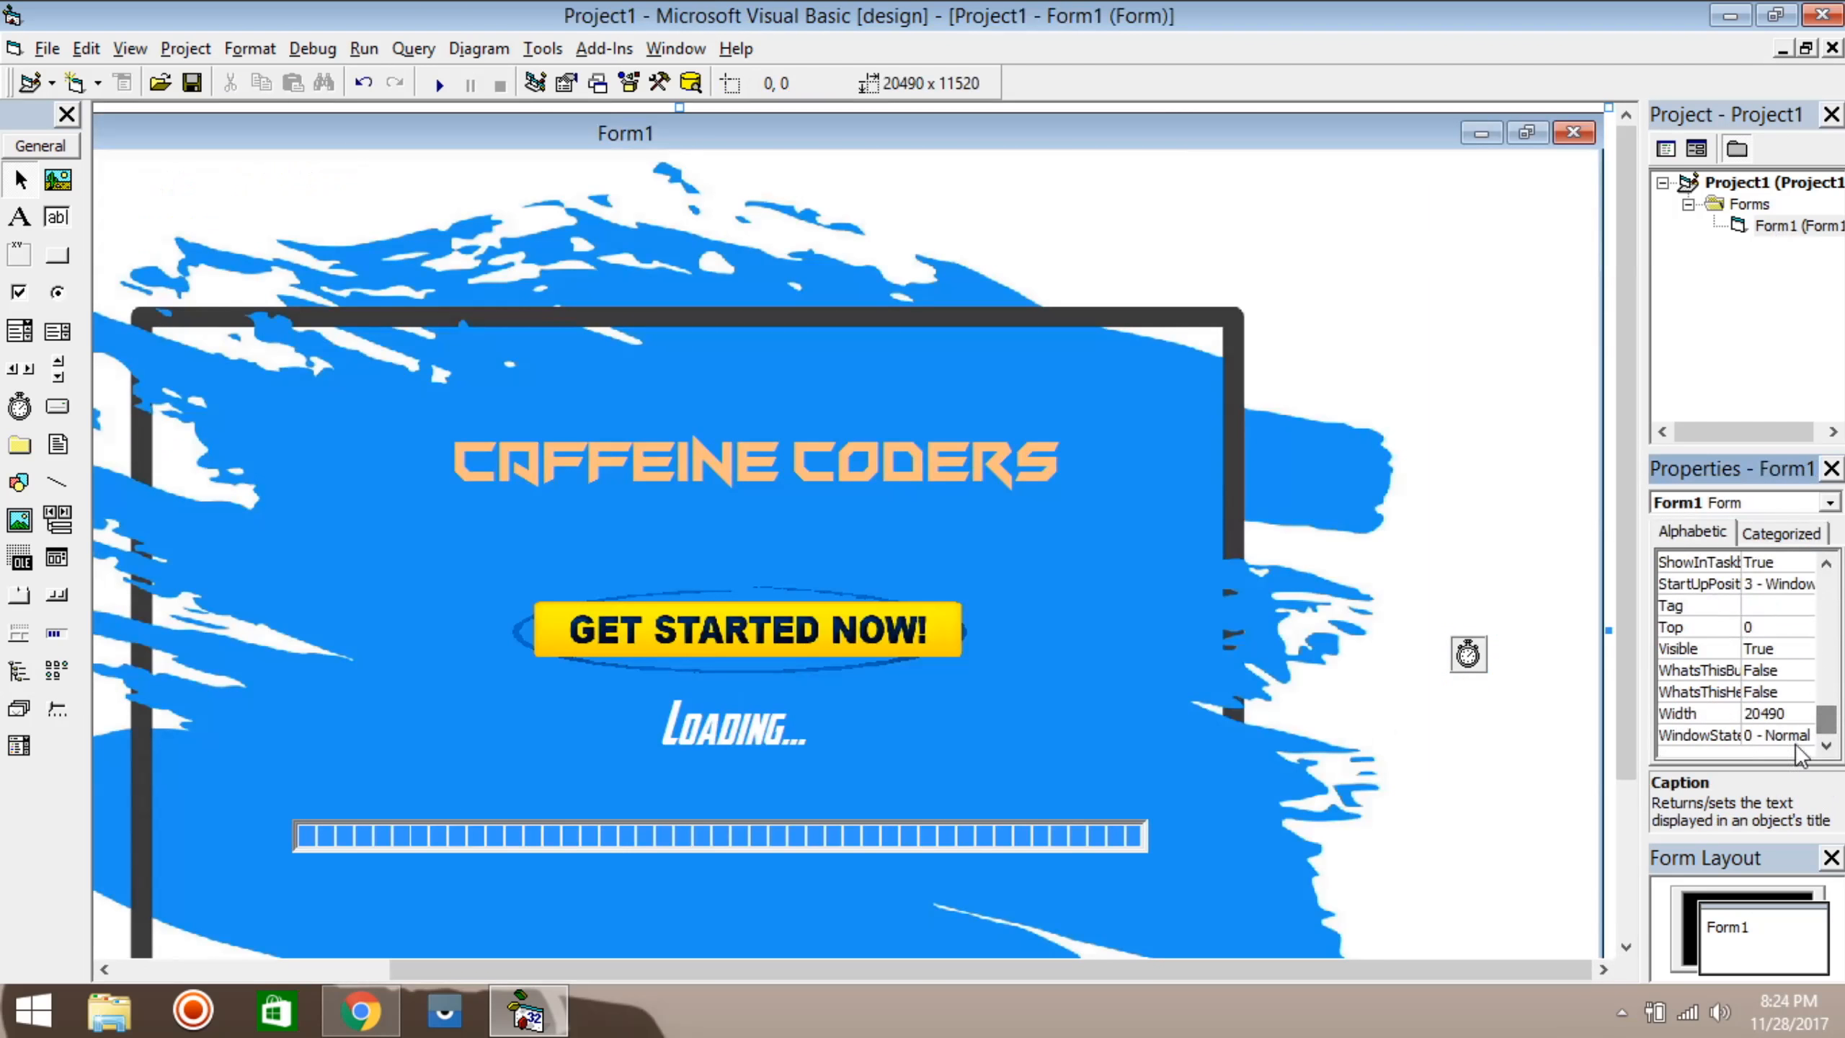
{"action": "left_click", "coordinate": [1778, 734]}
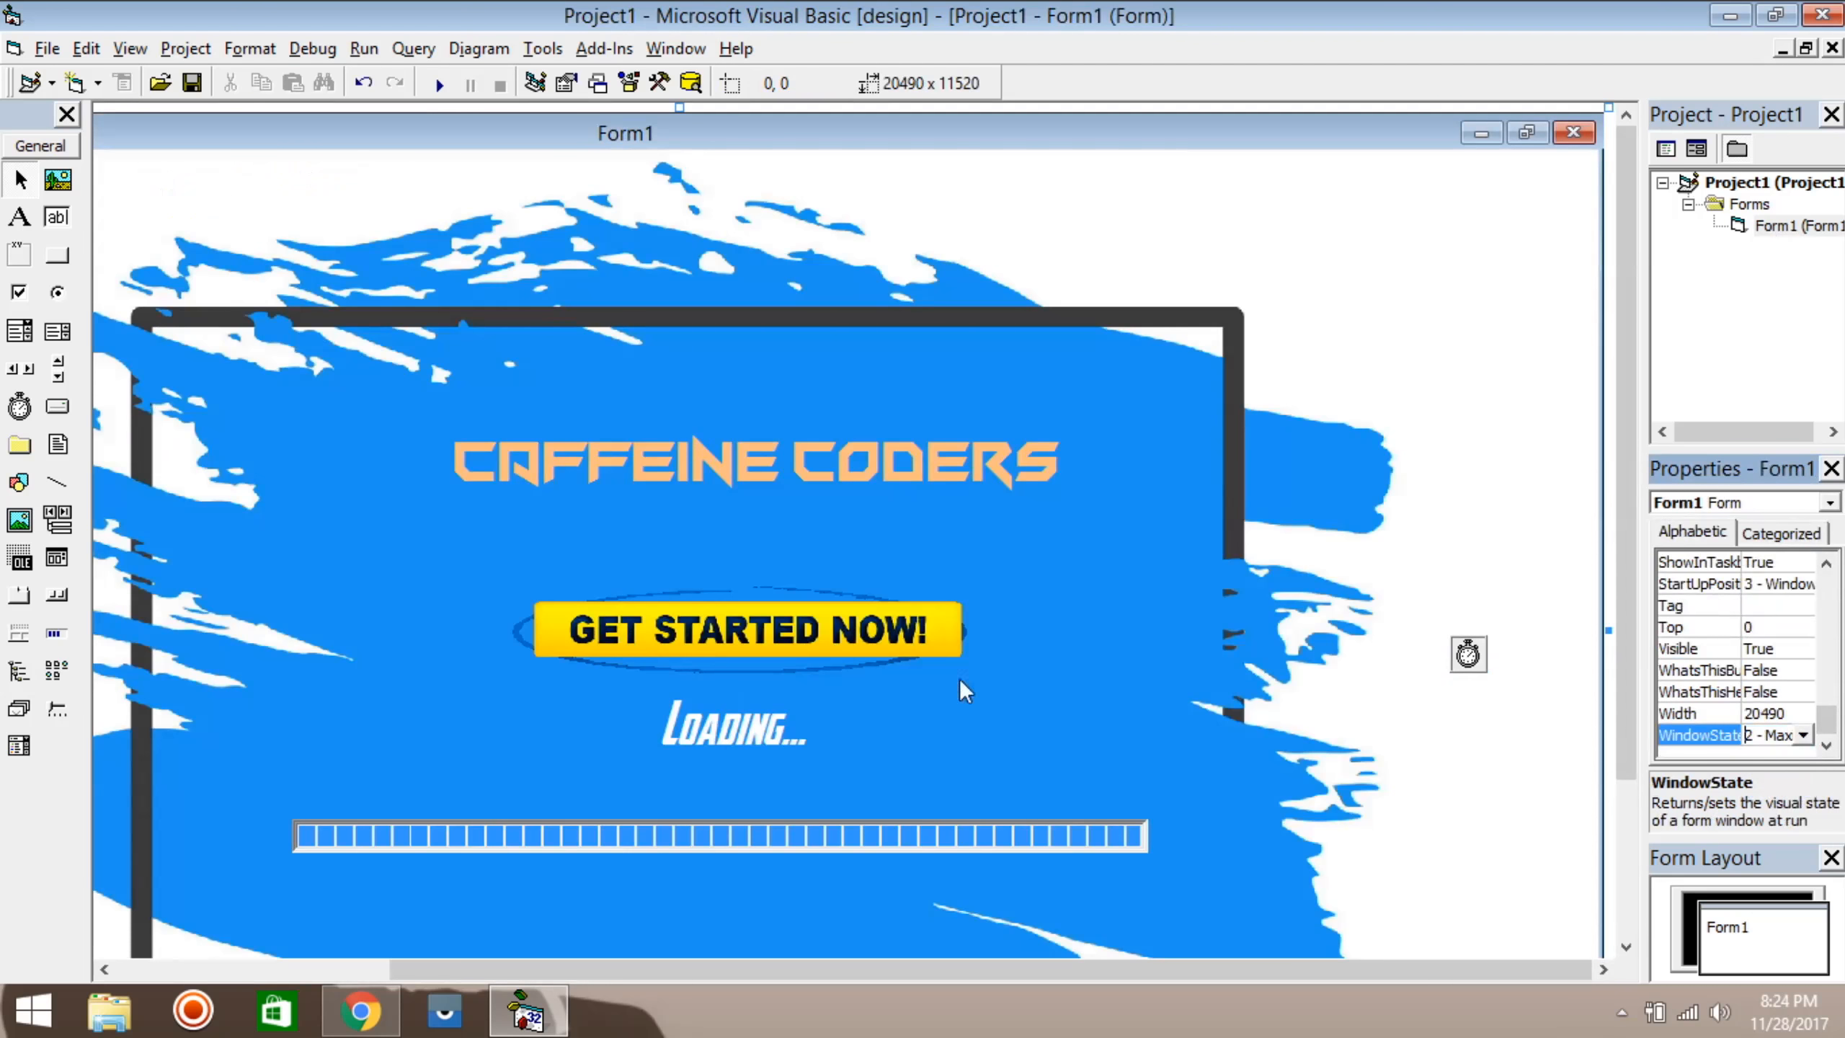
{"action": "left_click", "coordinate": [781, 469]}
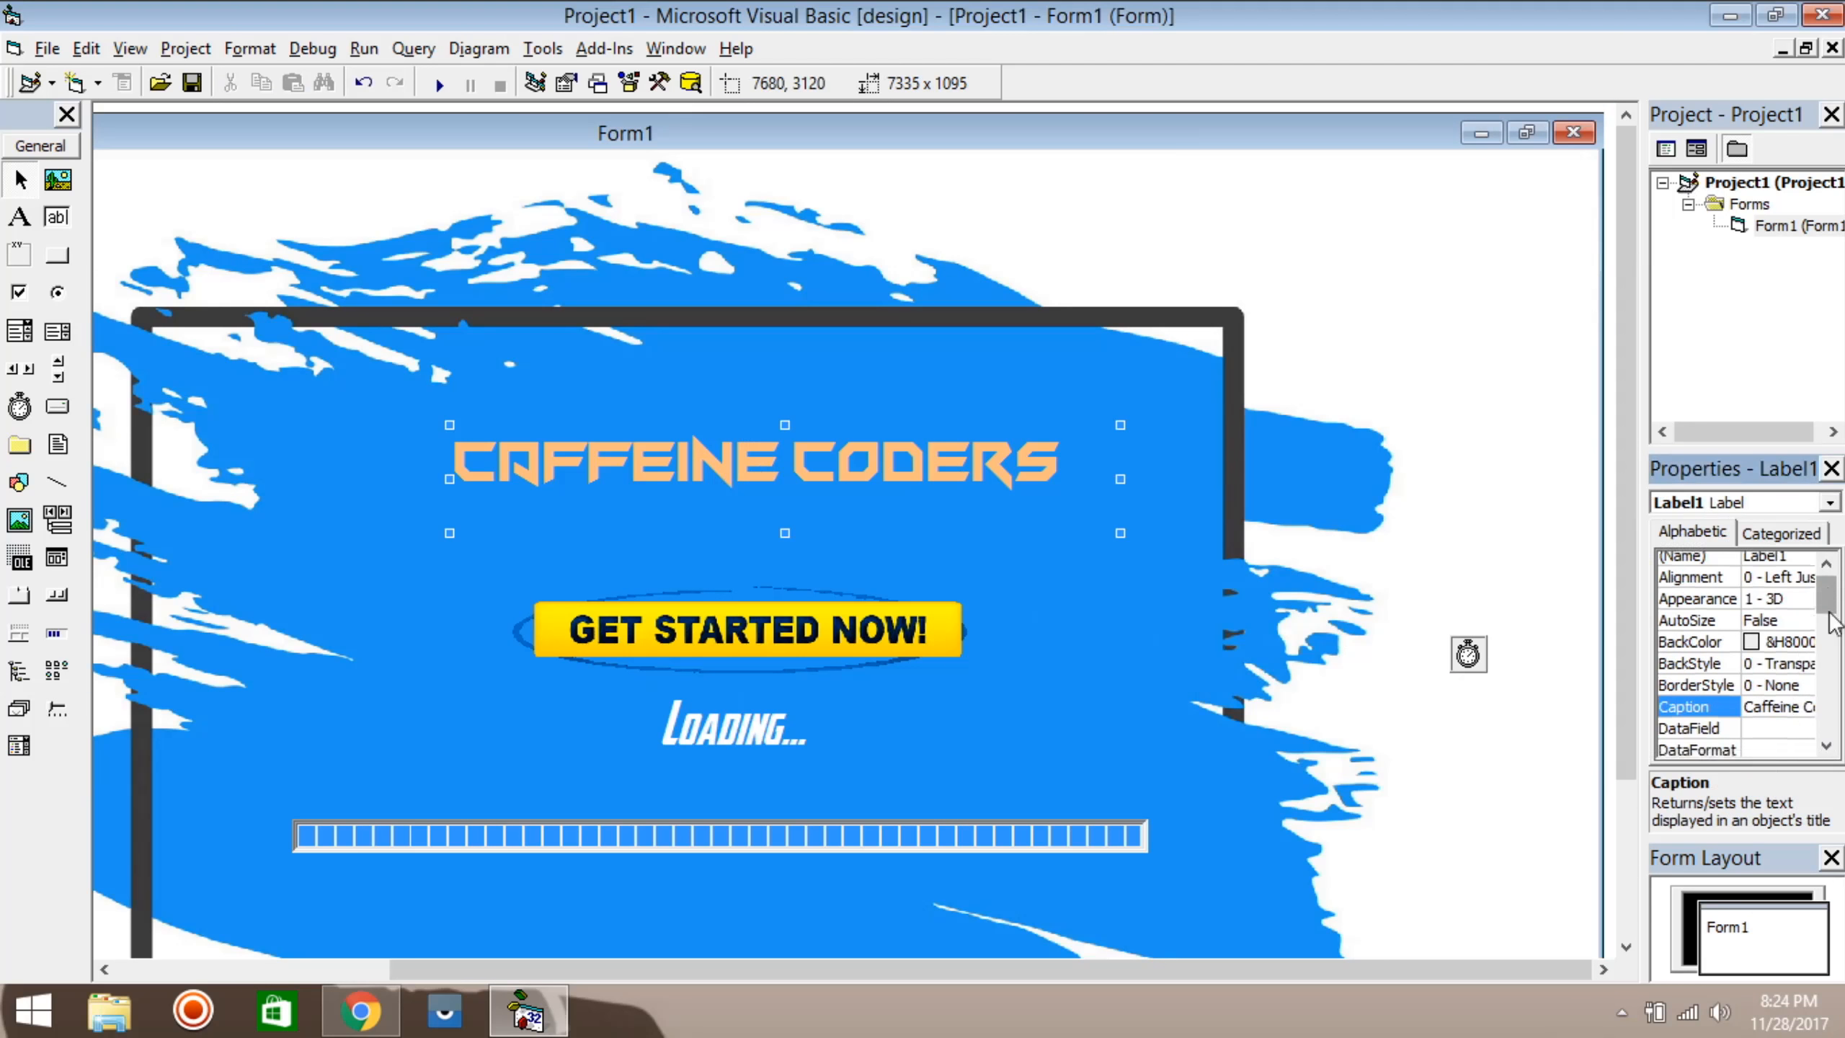
Step: Enlarge the CAFFEINE CODERS title font to size 36, recentre it, and run the form
{"action": "left_click", "coordinate": [1805, 627]}
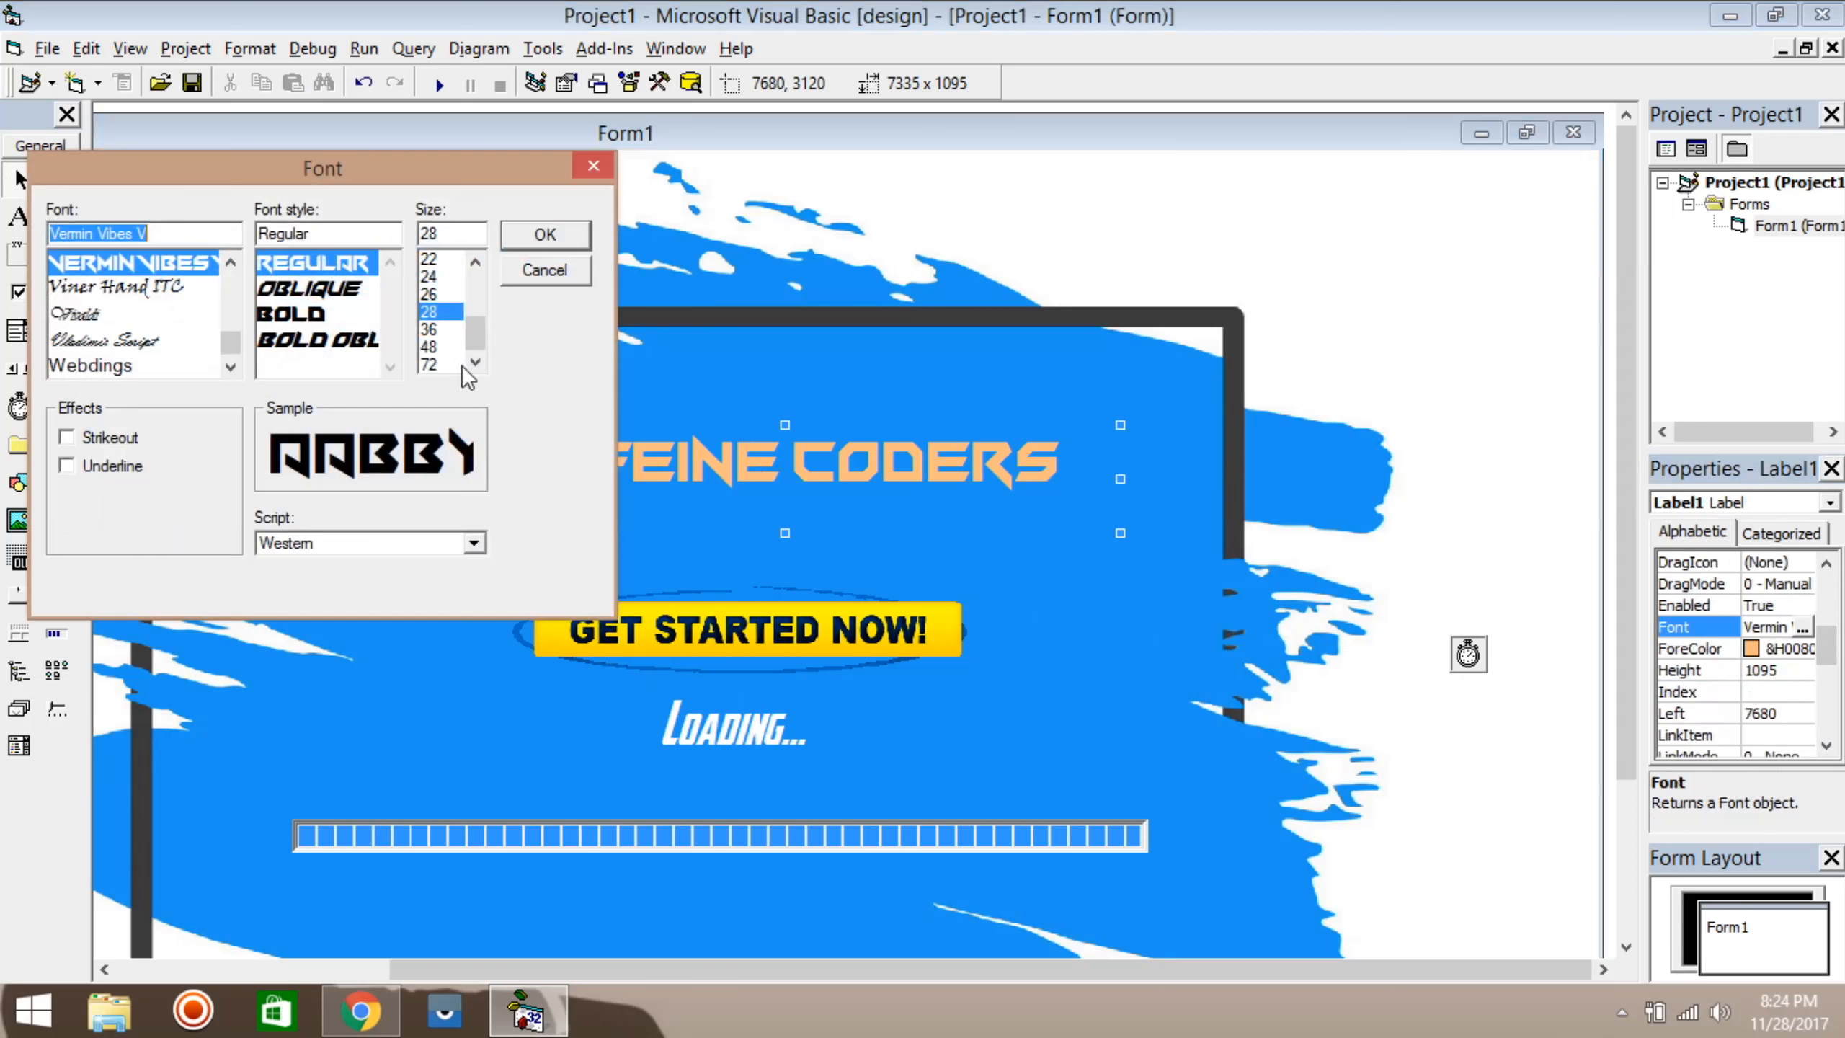
{"action": "left_click", "coordinate": [438, 328]}
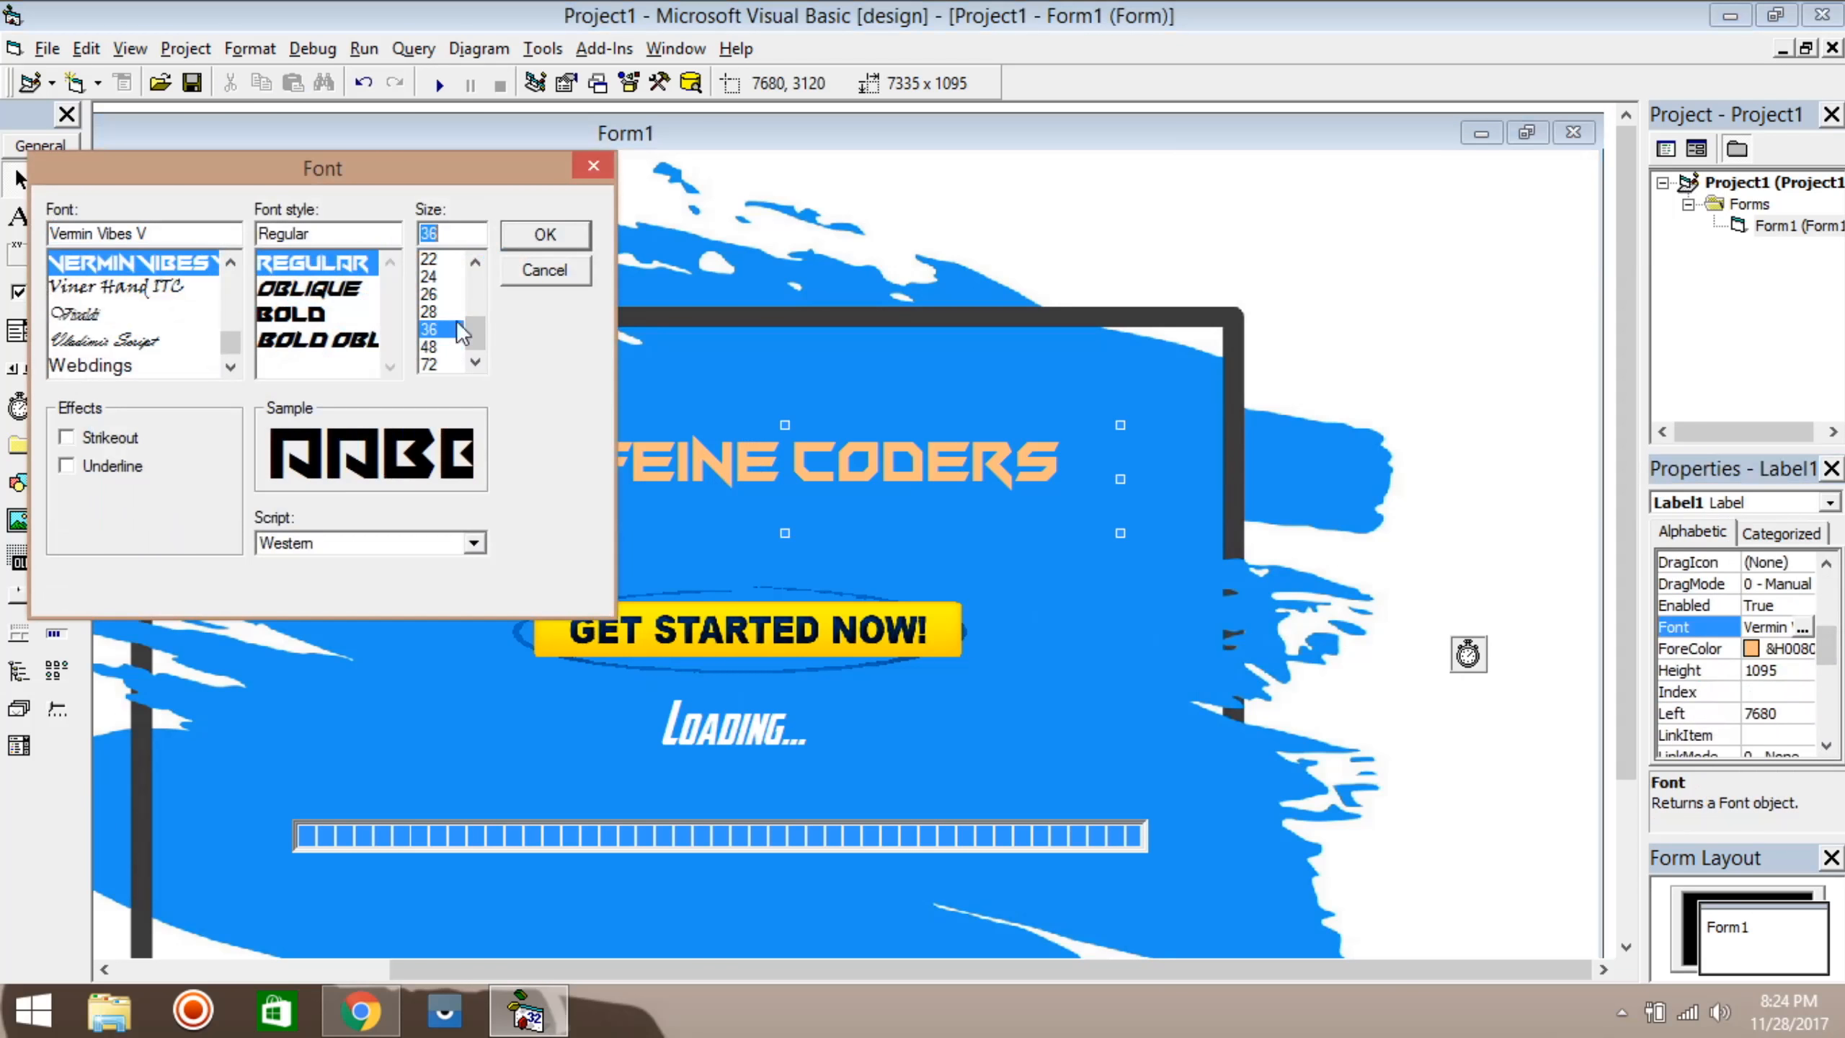
{"action": "left_click", "coordinate": [545, 234]}
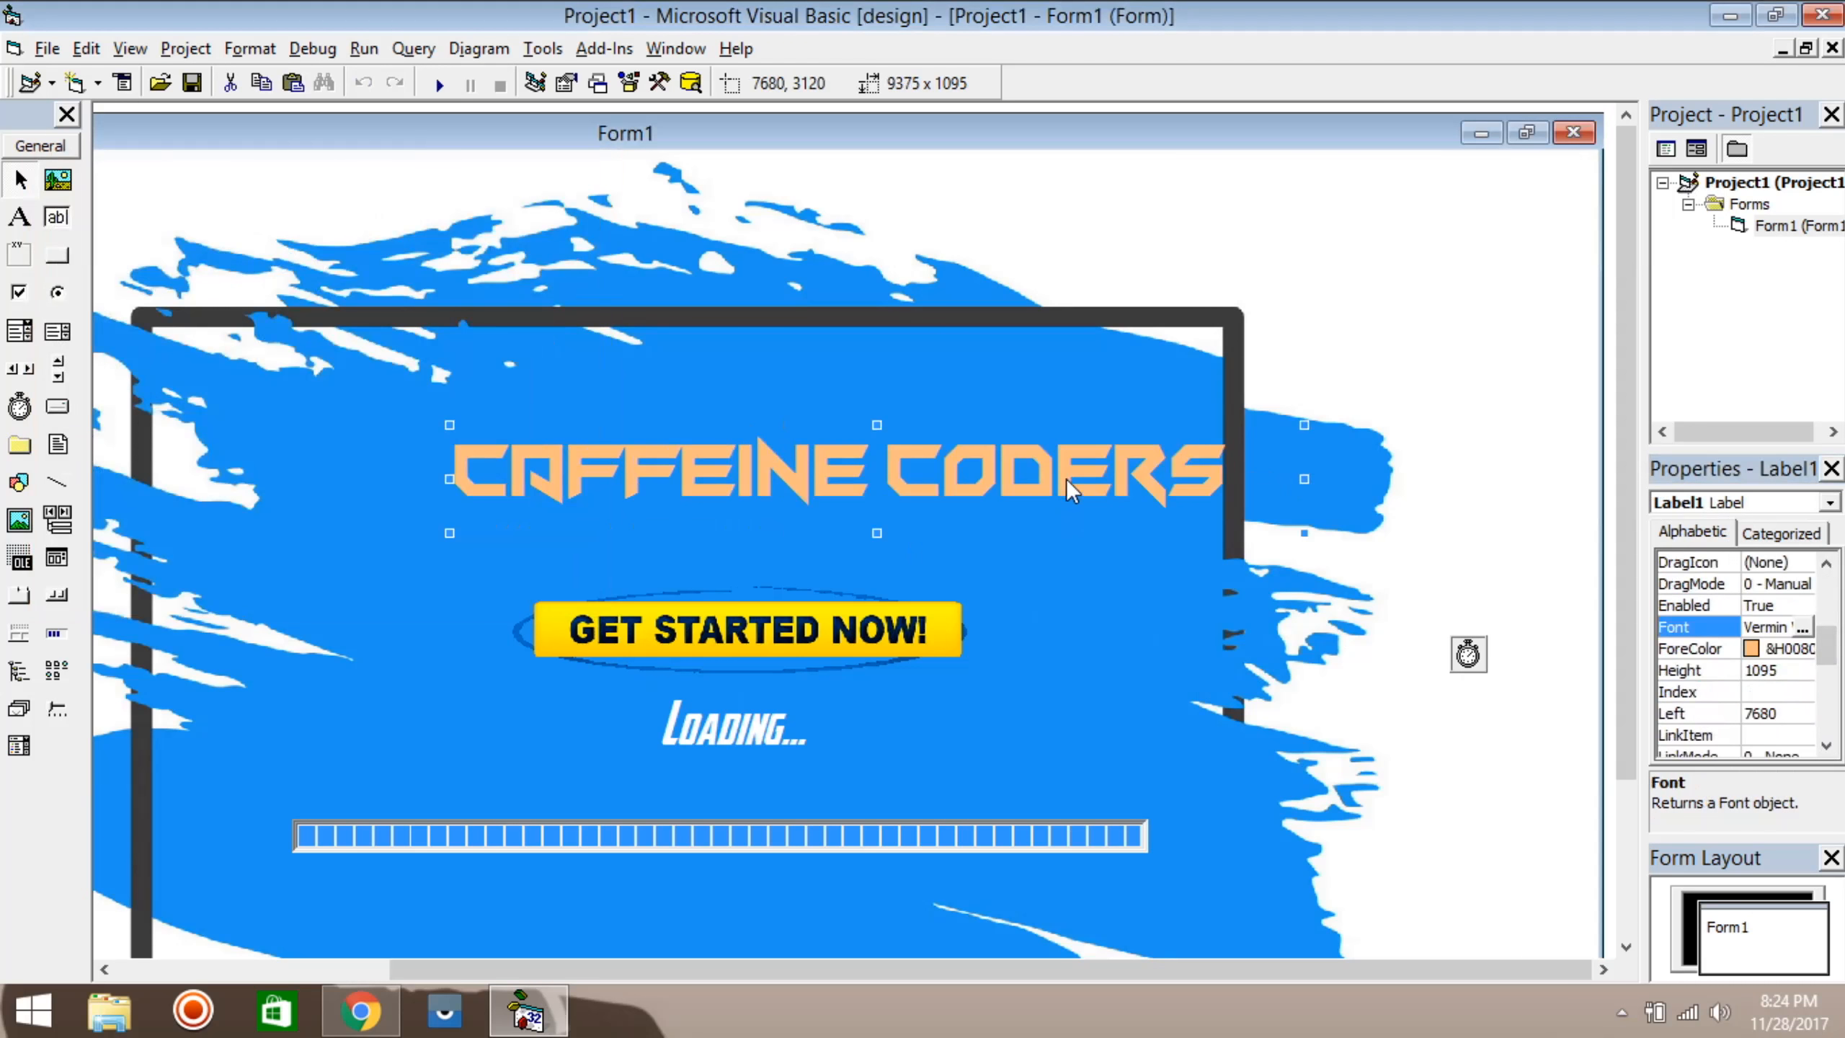
{"action": "left_click_drag", "start_coordinate": [1070, 472], "coordinate": [913, 494]}
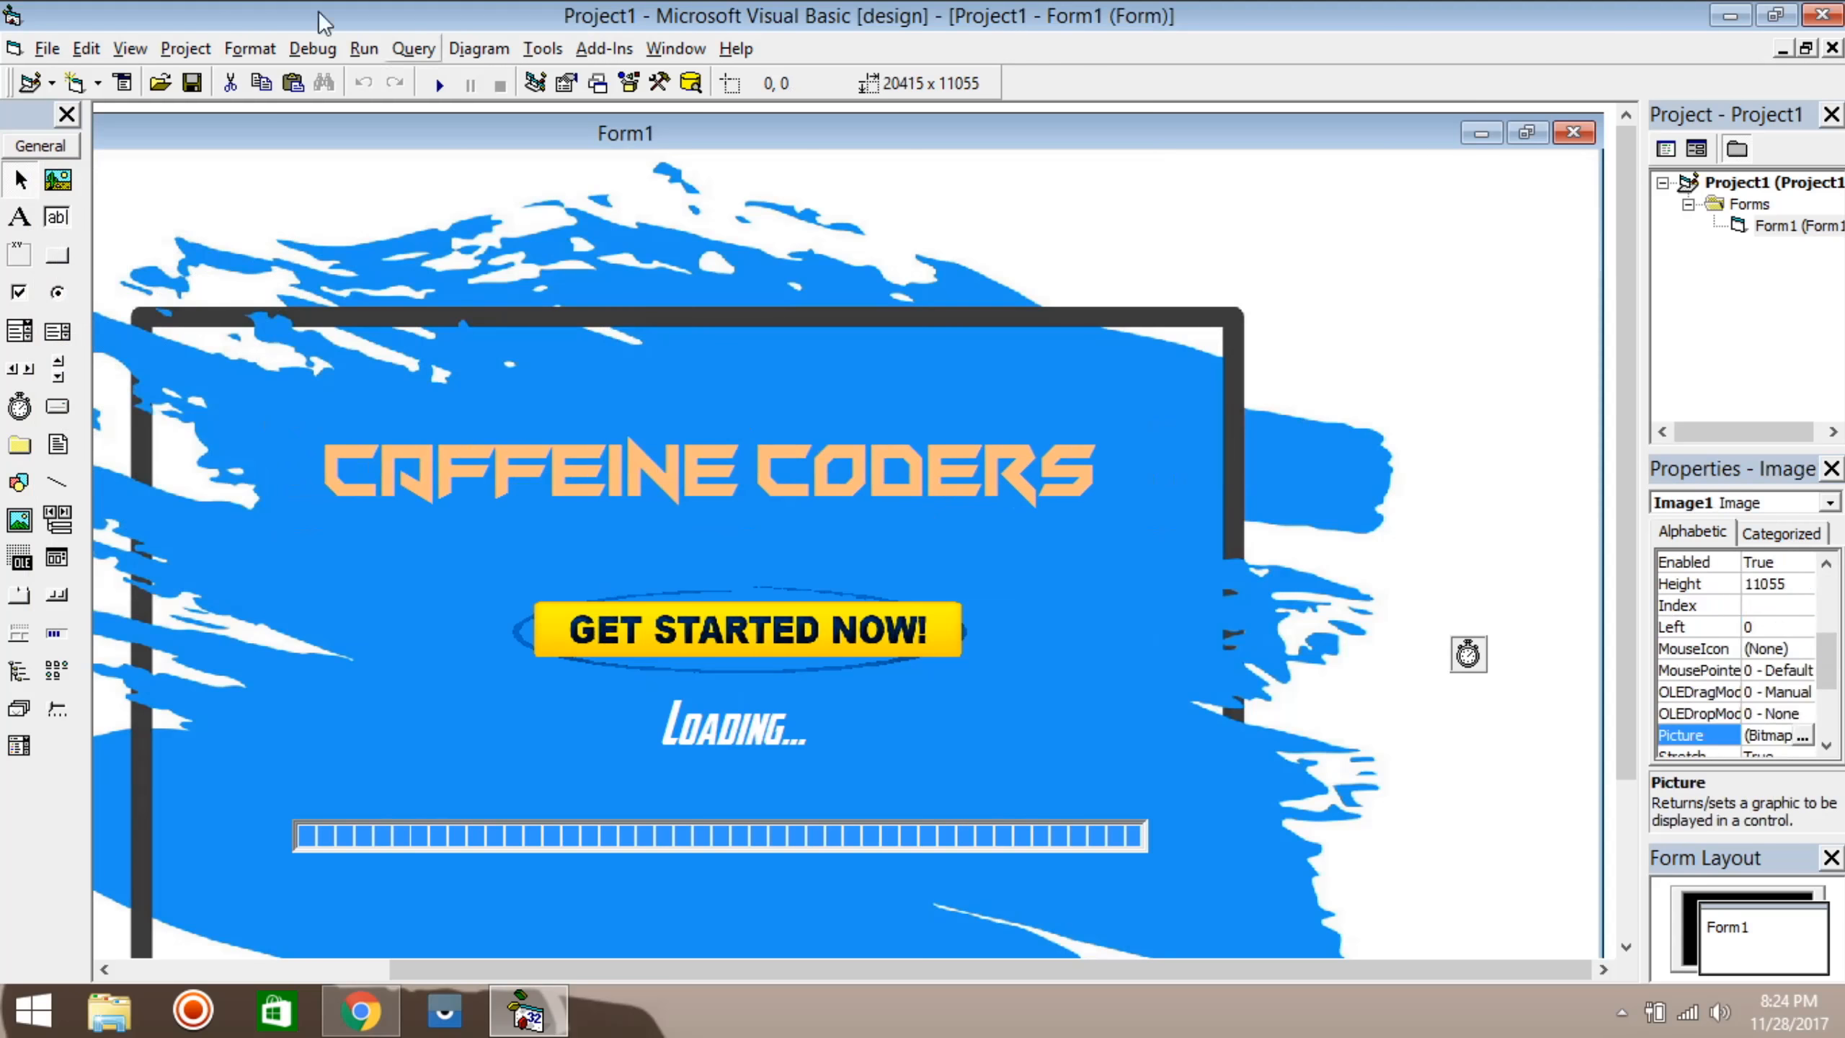
{"action": "left_click", "coordinate": [439, 81]}
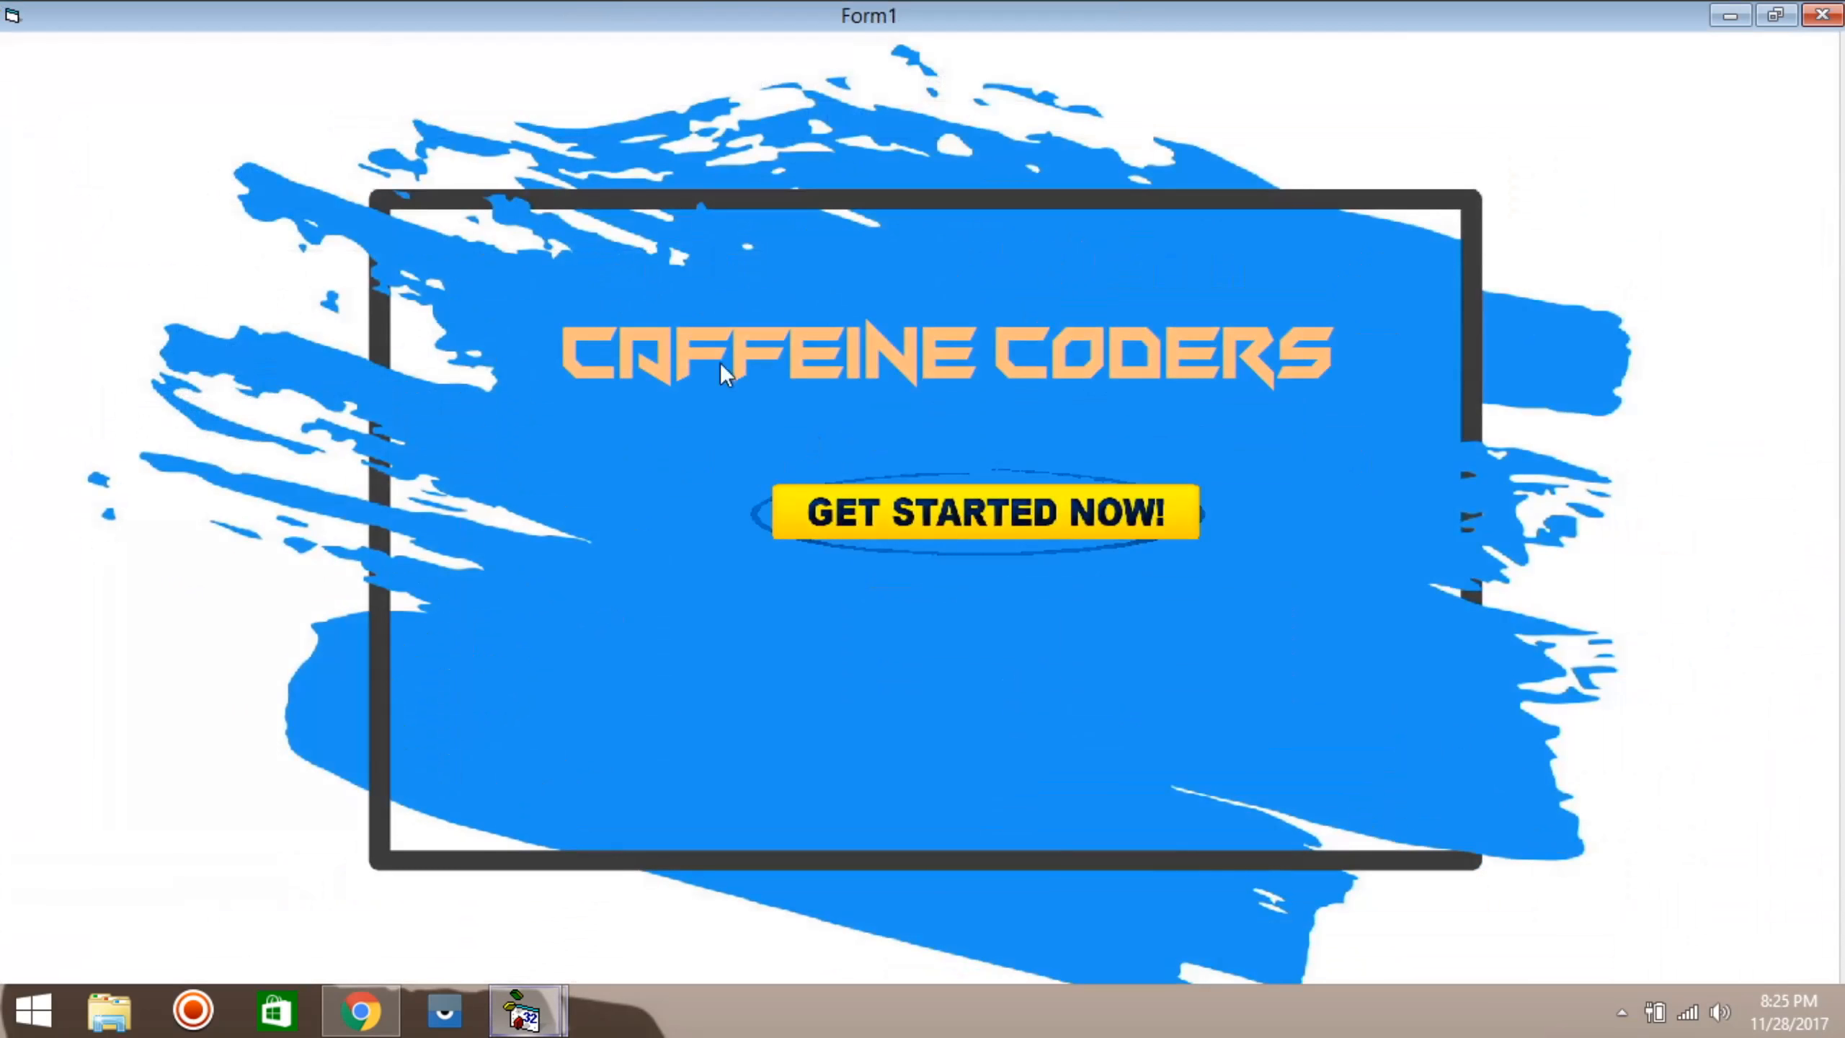
{"action": "mouse_move", "coordinate": [849, 557]}
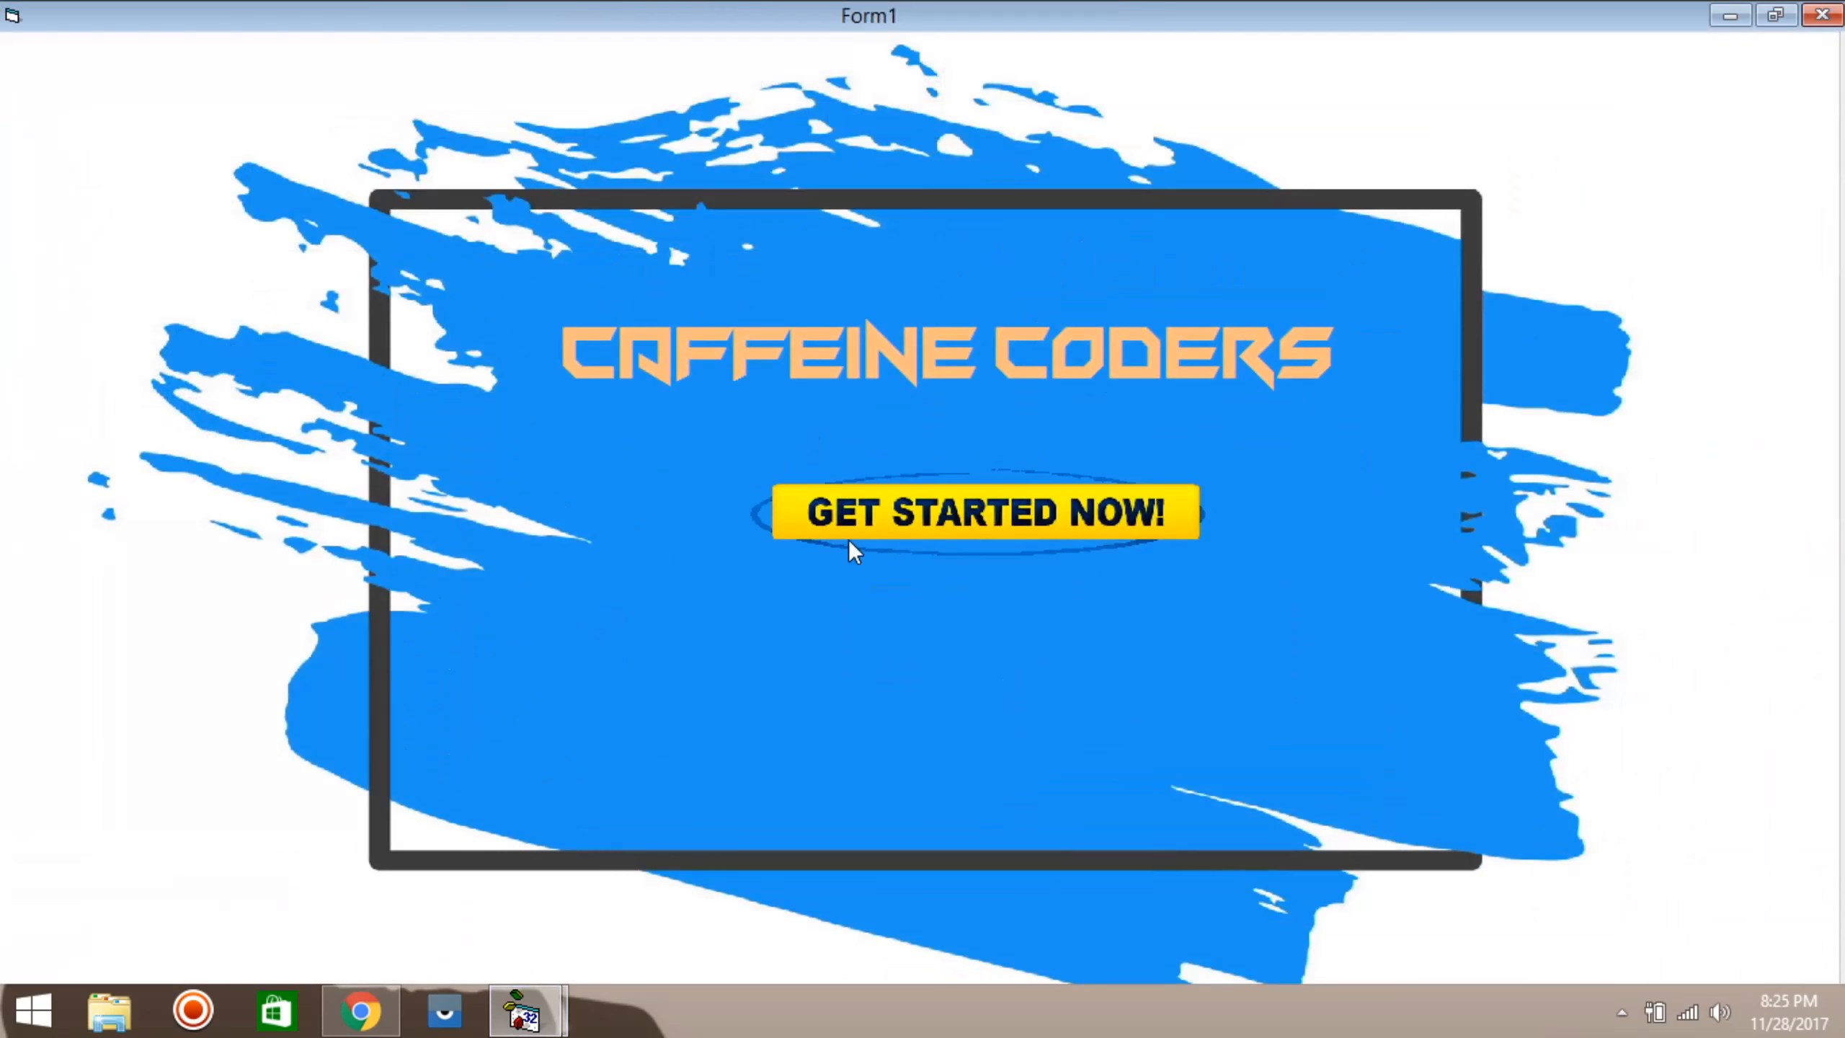
Step: Click Get Started on the running splash, let the bar fill, and dismiss the Done message
{"action": "left_click", "coordinate": [986, 513]}
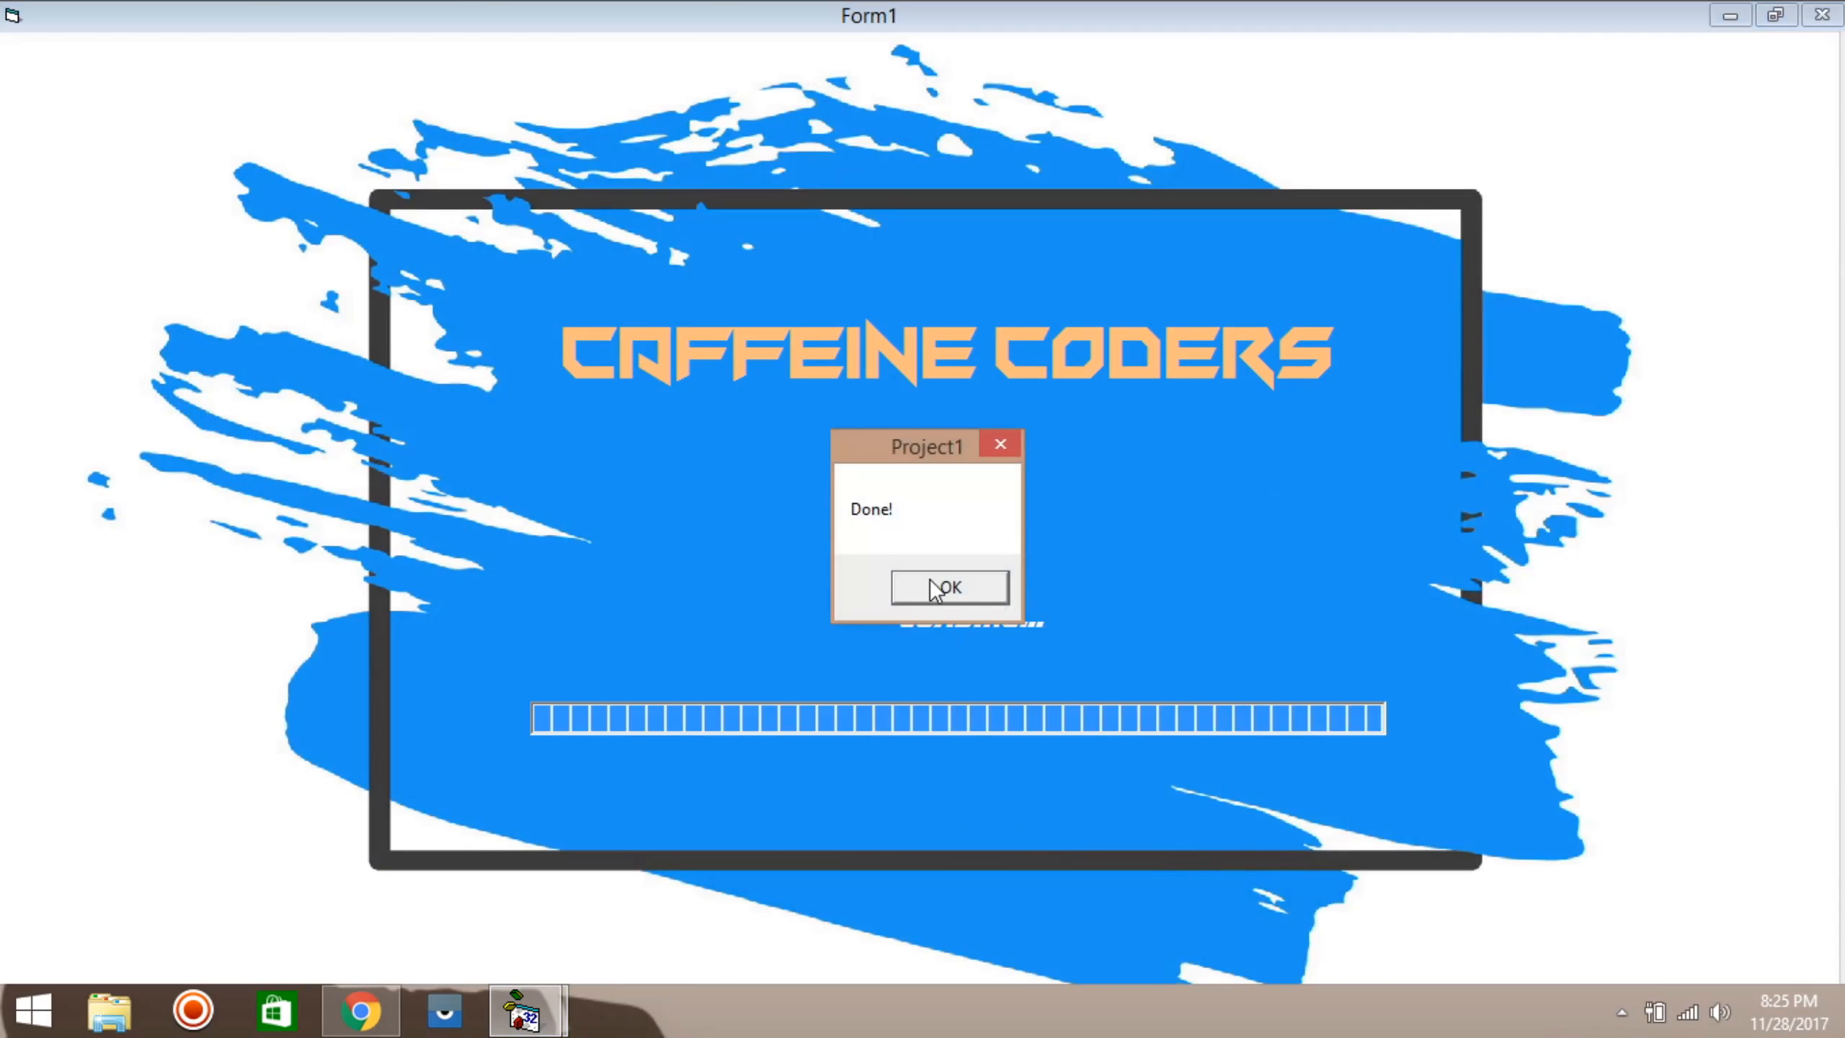
{"action": "left_click", "coordinate": [948, 588]}
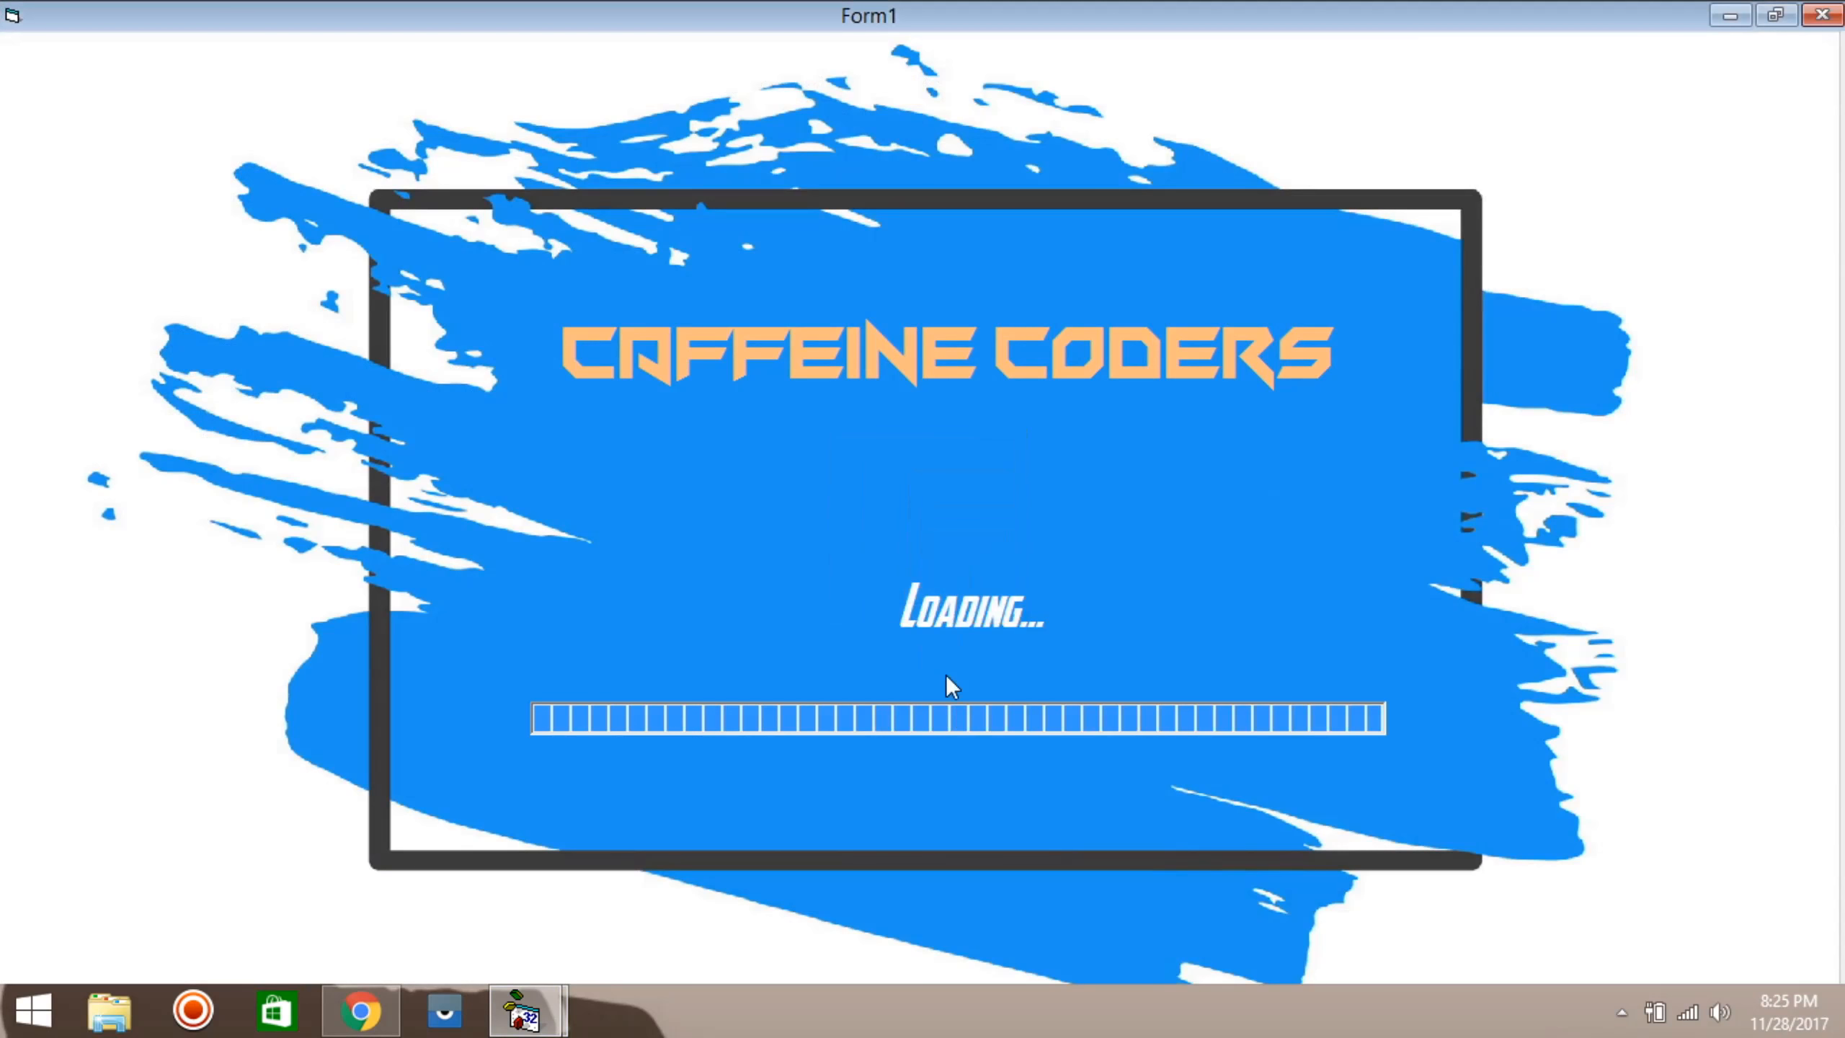
{"action": "mouse_move", "coordinate": [975, 694]}
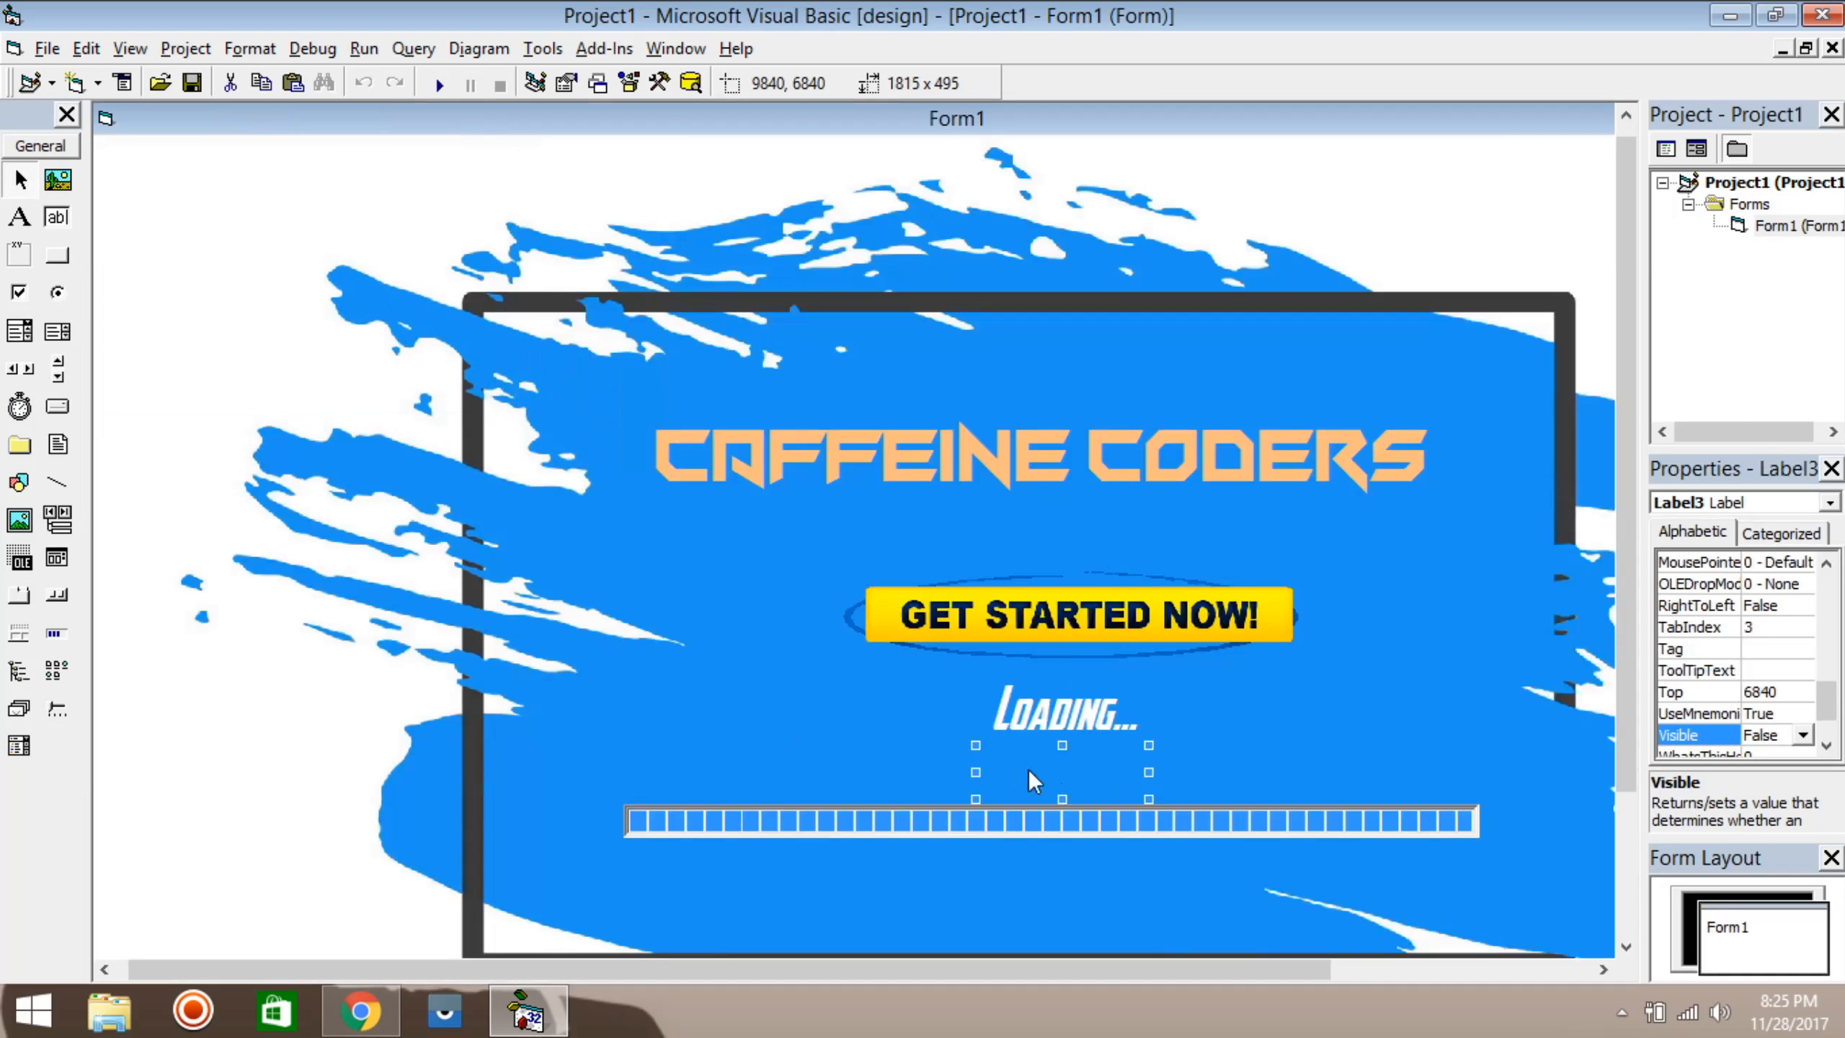
{"action": "mouse_move", "coordinate": [1823, 712]}
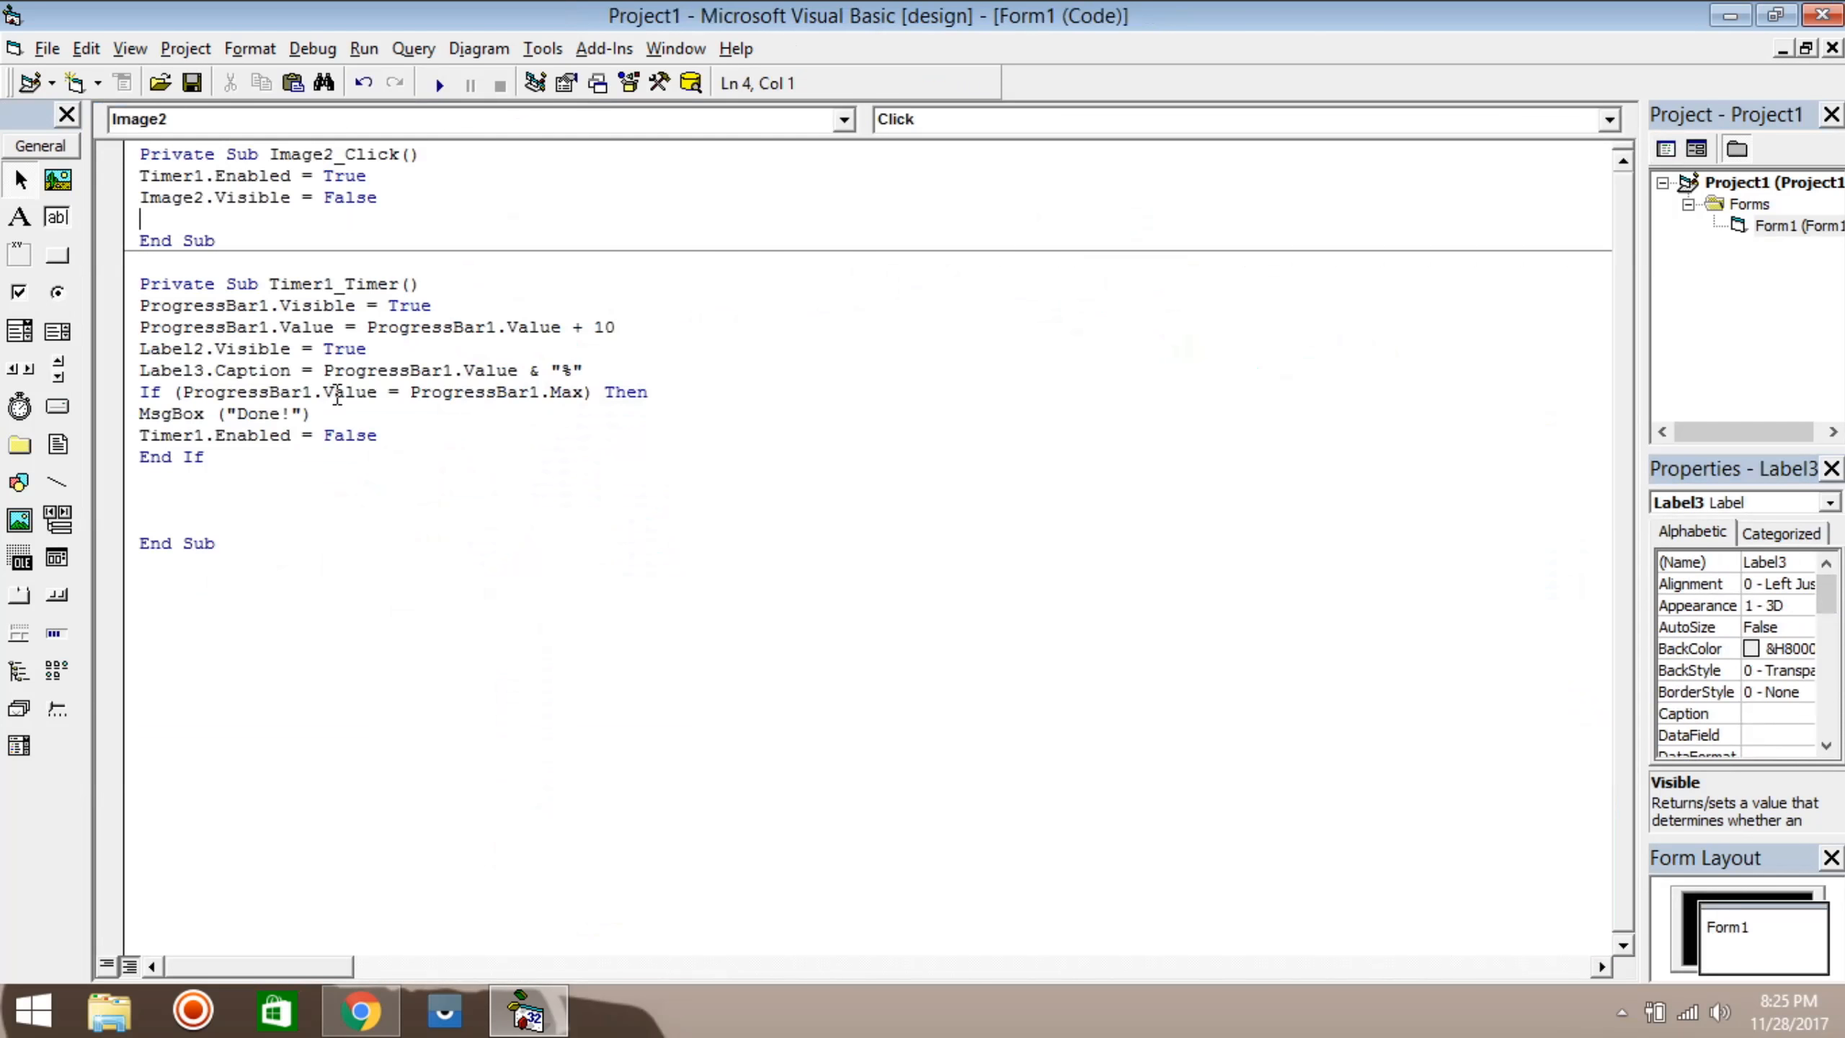
Step: Add Label3.Visible = True to Timer1_Timer, test-run the project, then end the run
{"action": "type", "text": "lab"}
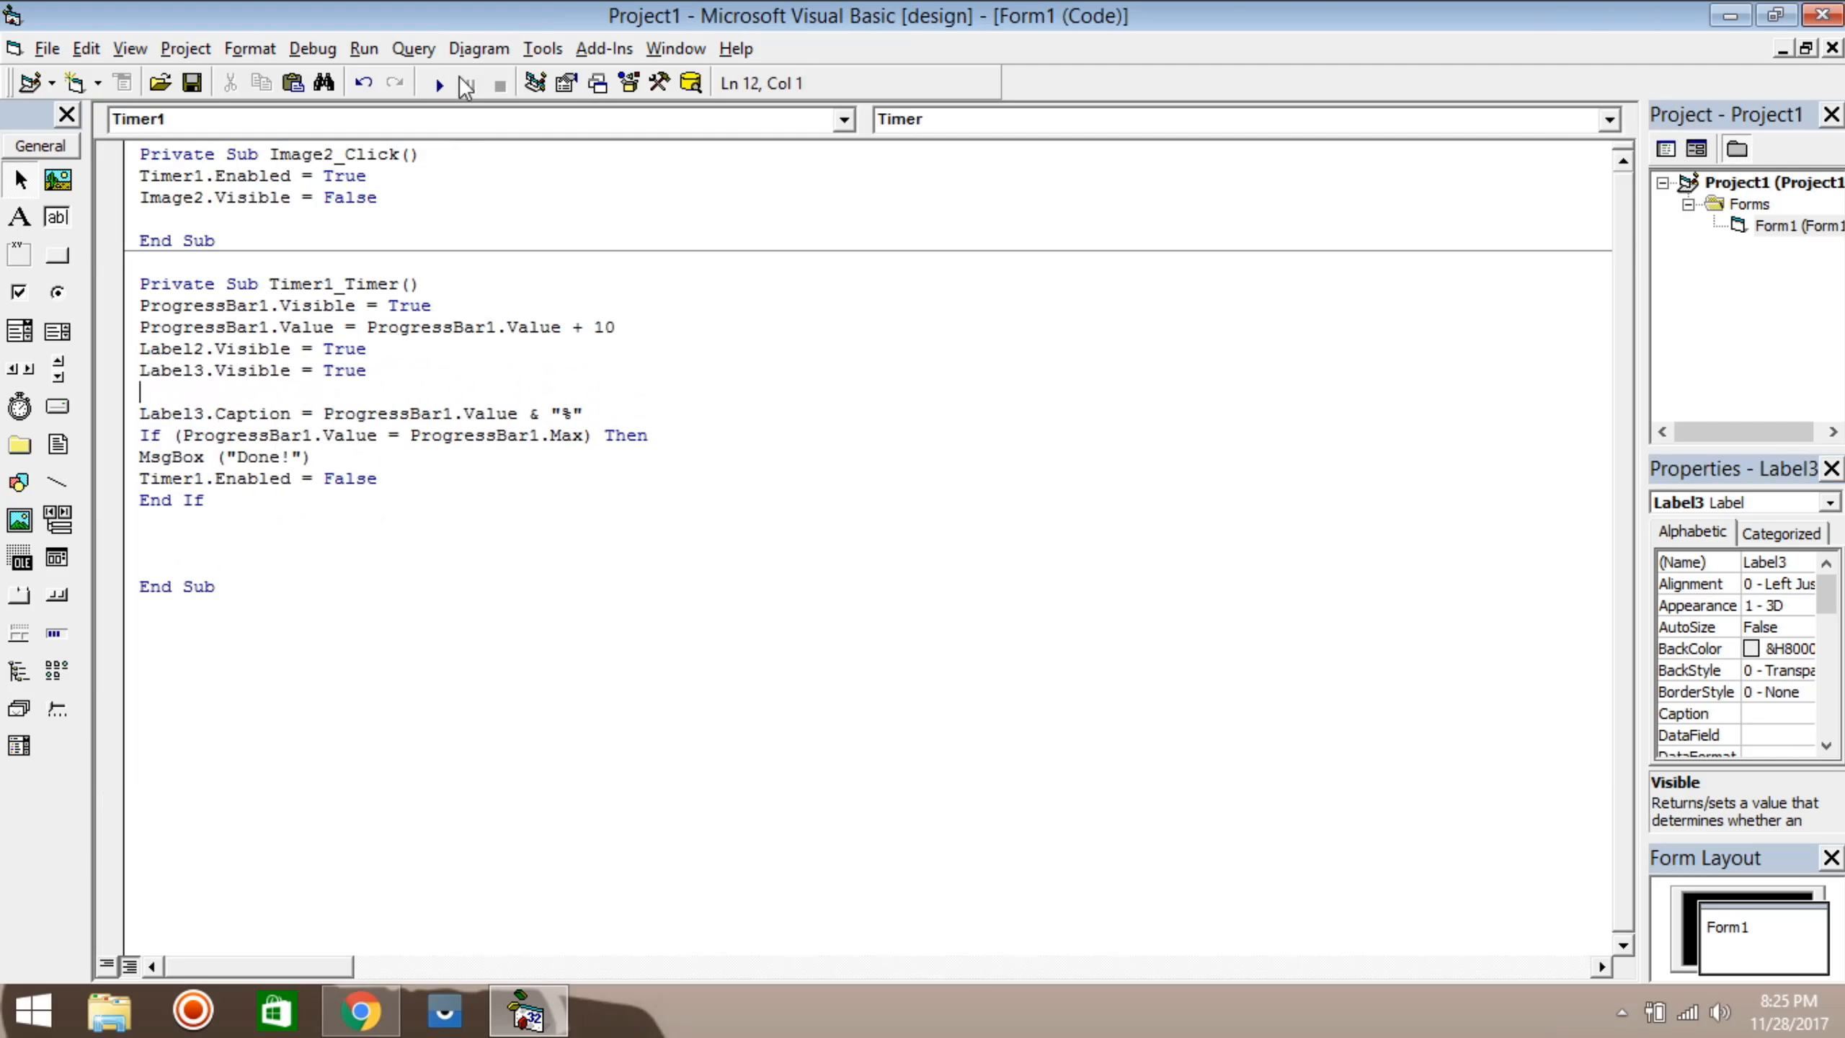
{"action": "left_click", "coordinate": [439, 84]}
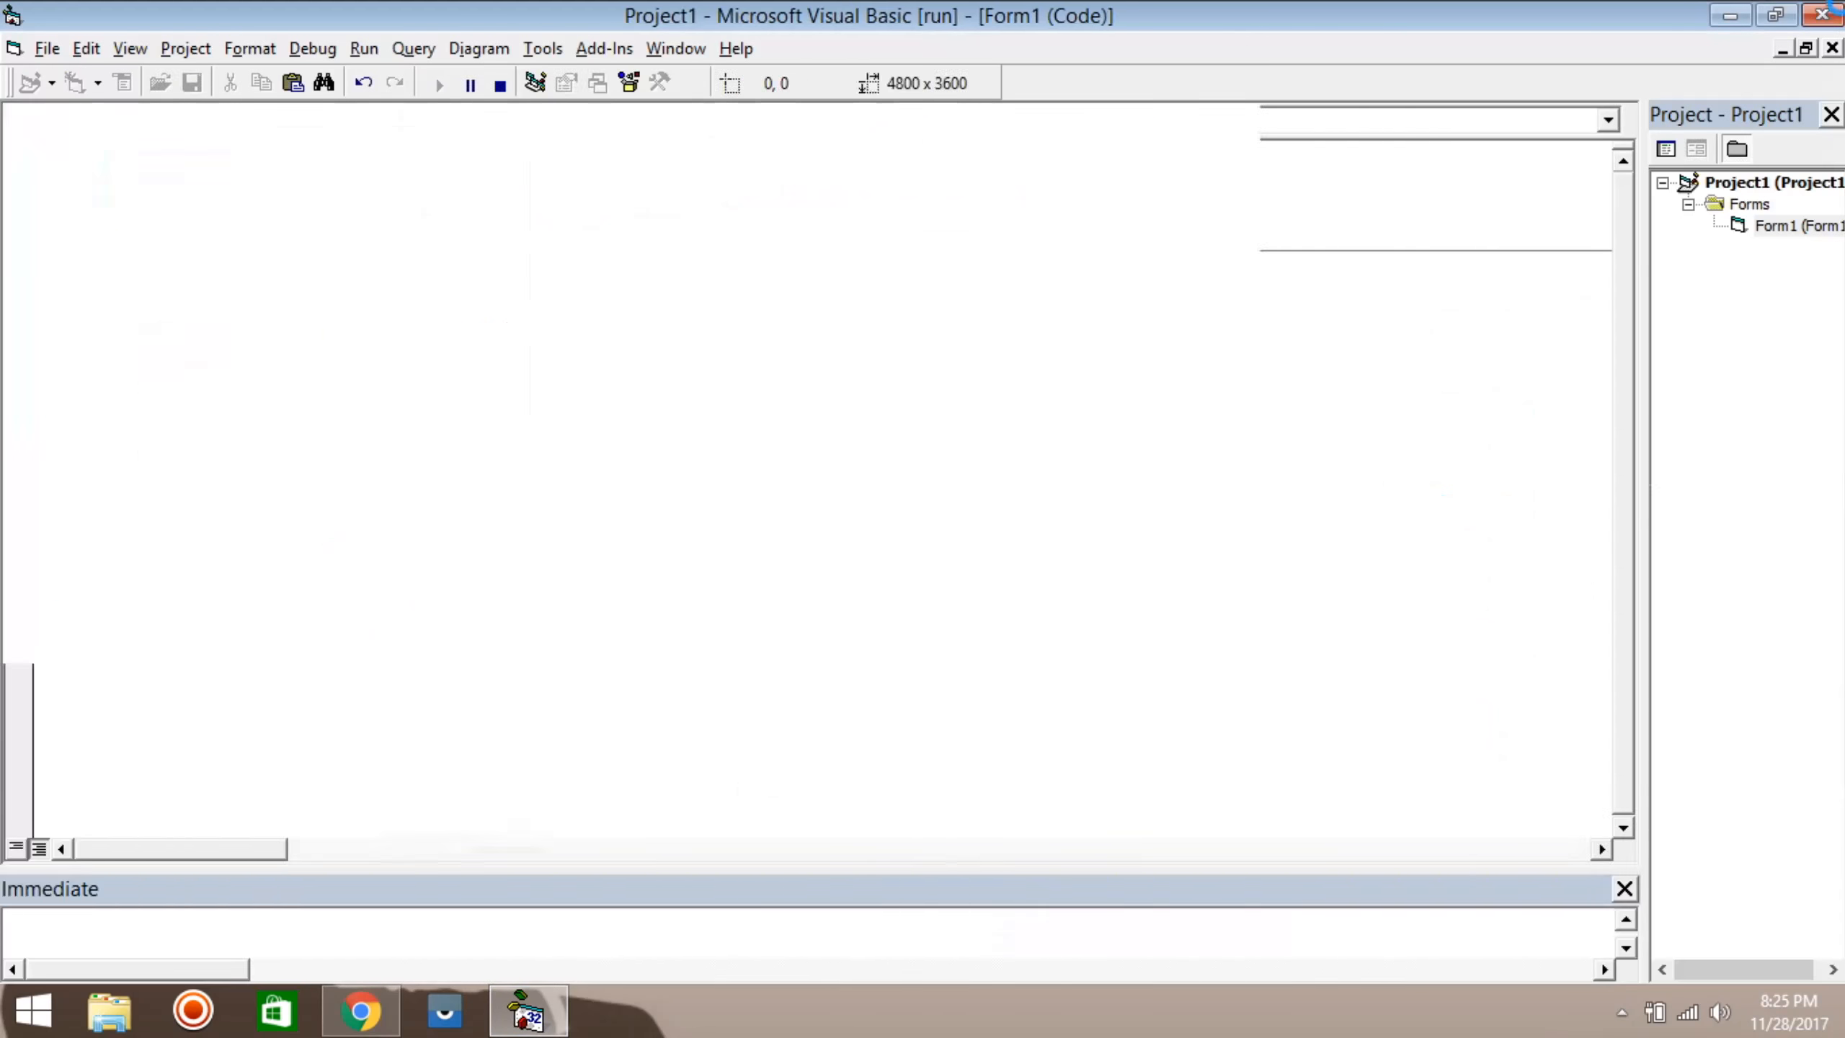
{"action": "left_click", "coordinate": [499, 84]}
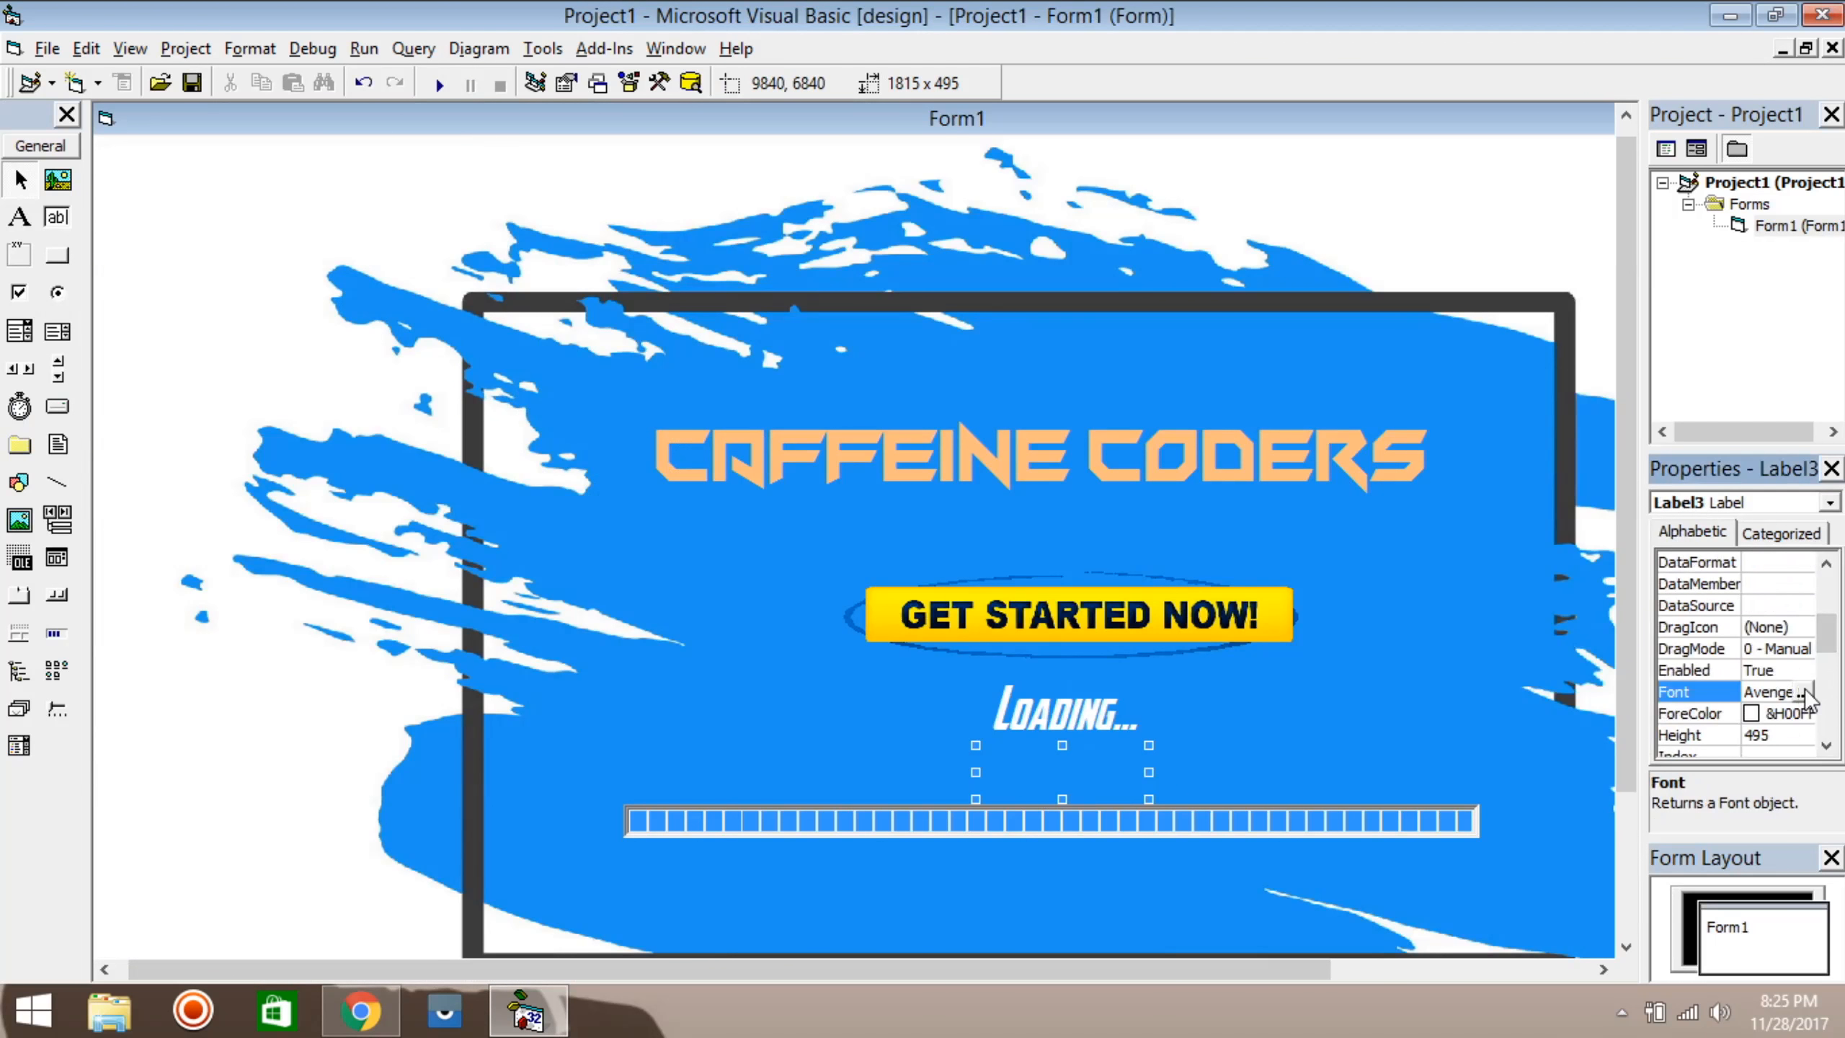
Step: Give Label3 a Century typeface, then run the splash to 100% and dismiss Done
{"action": "left_click", "coordinate": [1805, 692]}
{"action": "type", "text": "c"}
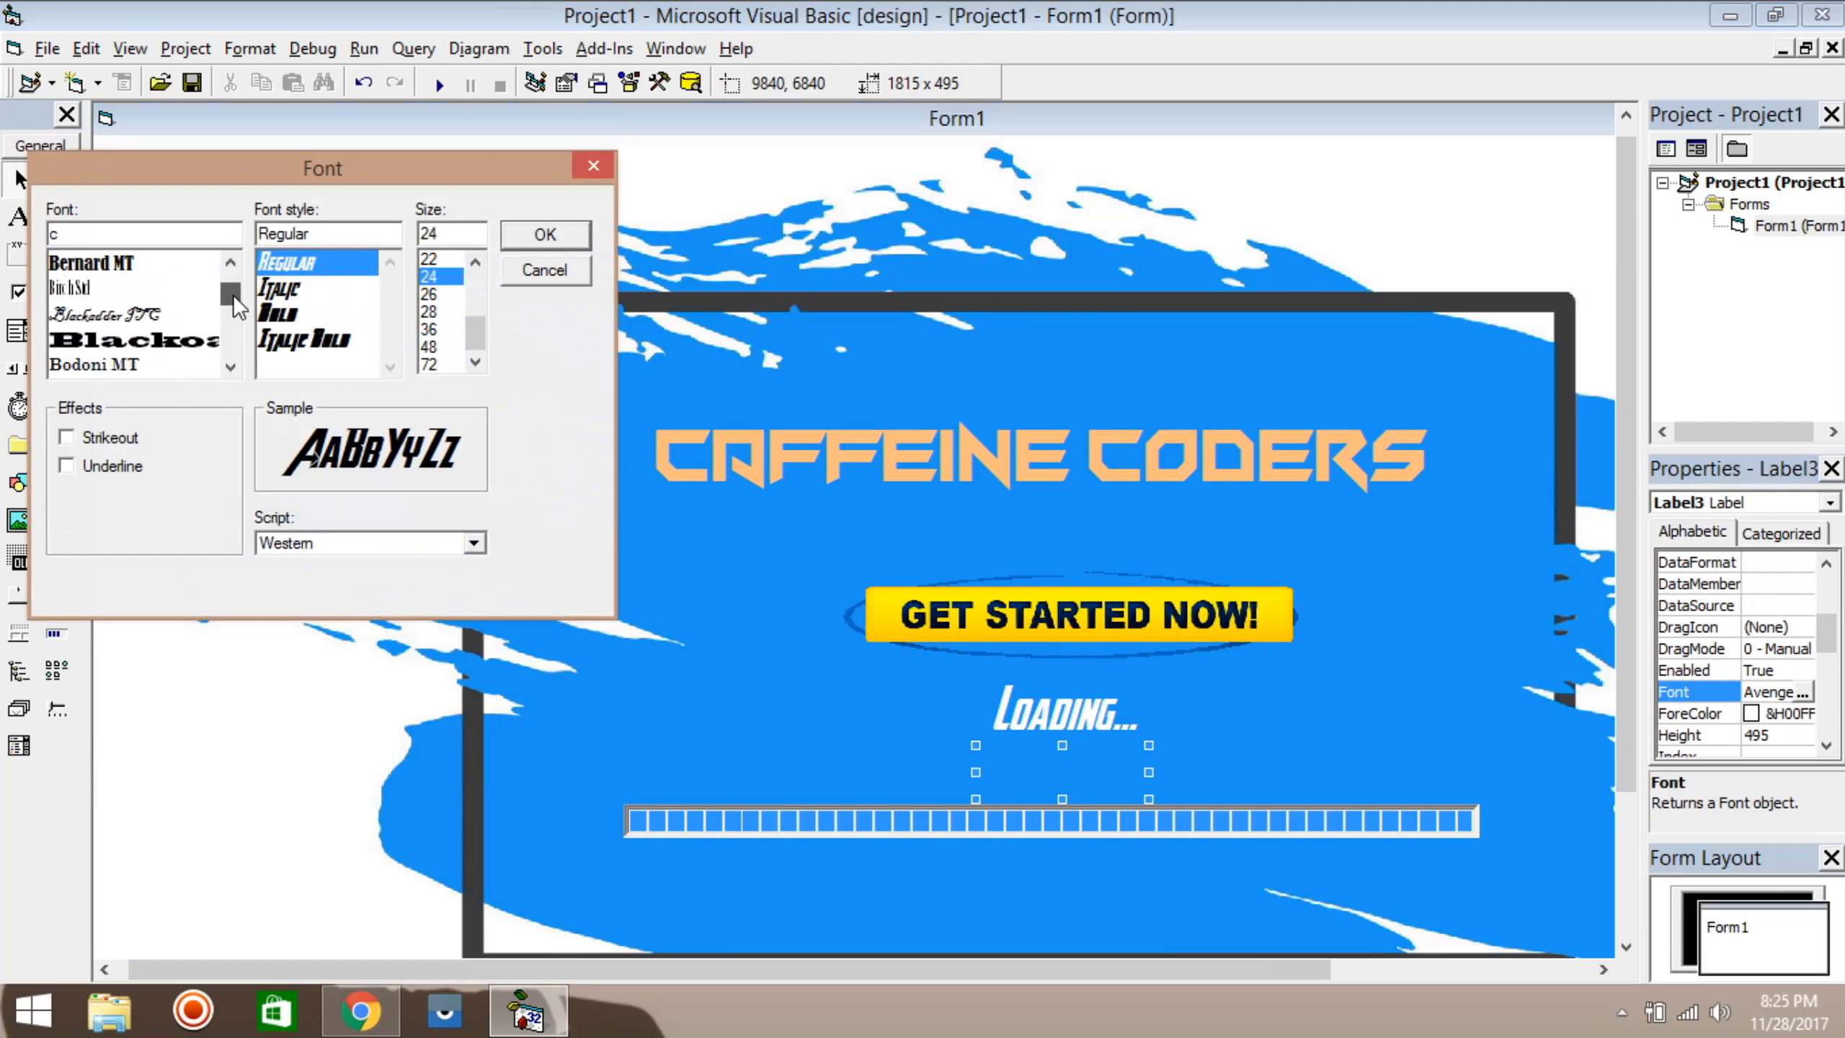
{"action": "scroll", "scroll_direction": "down", "scroll_amount": 3}
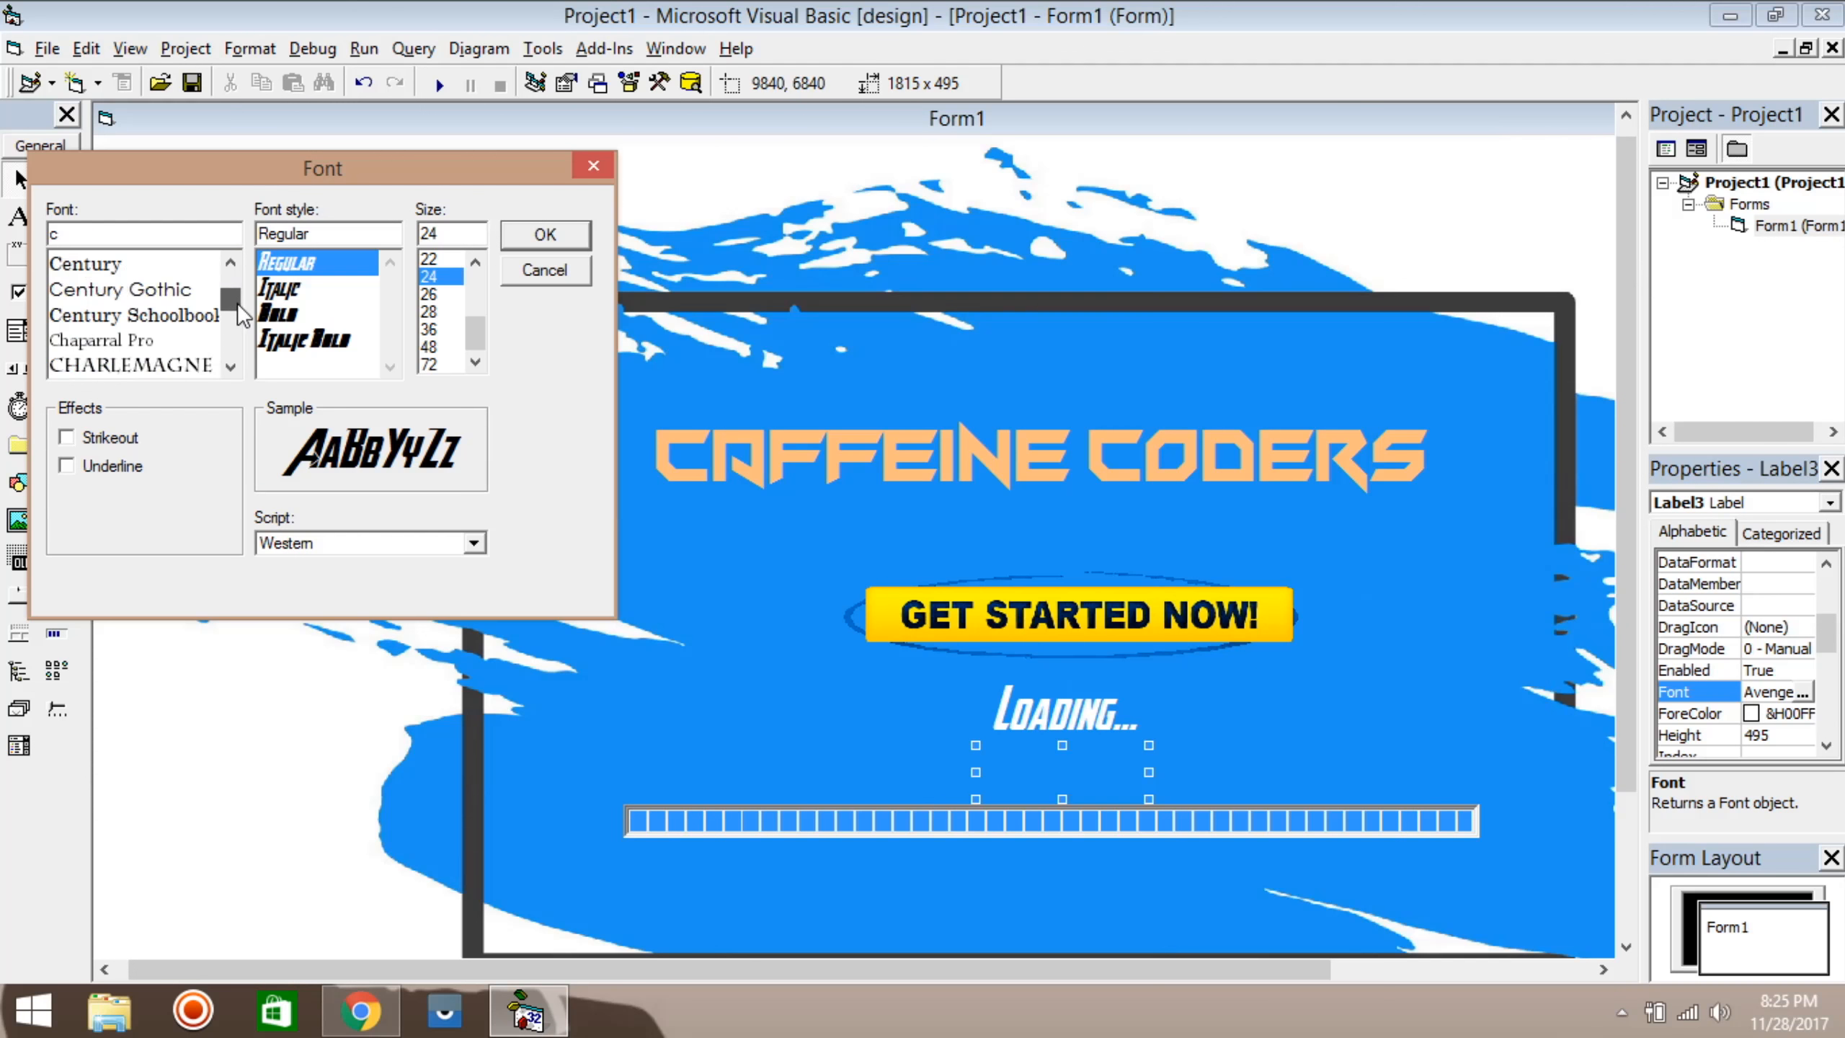
{"action": "left_click", "coordinate": [545, 233]}
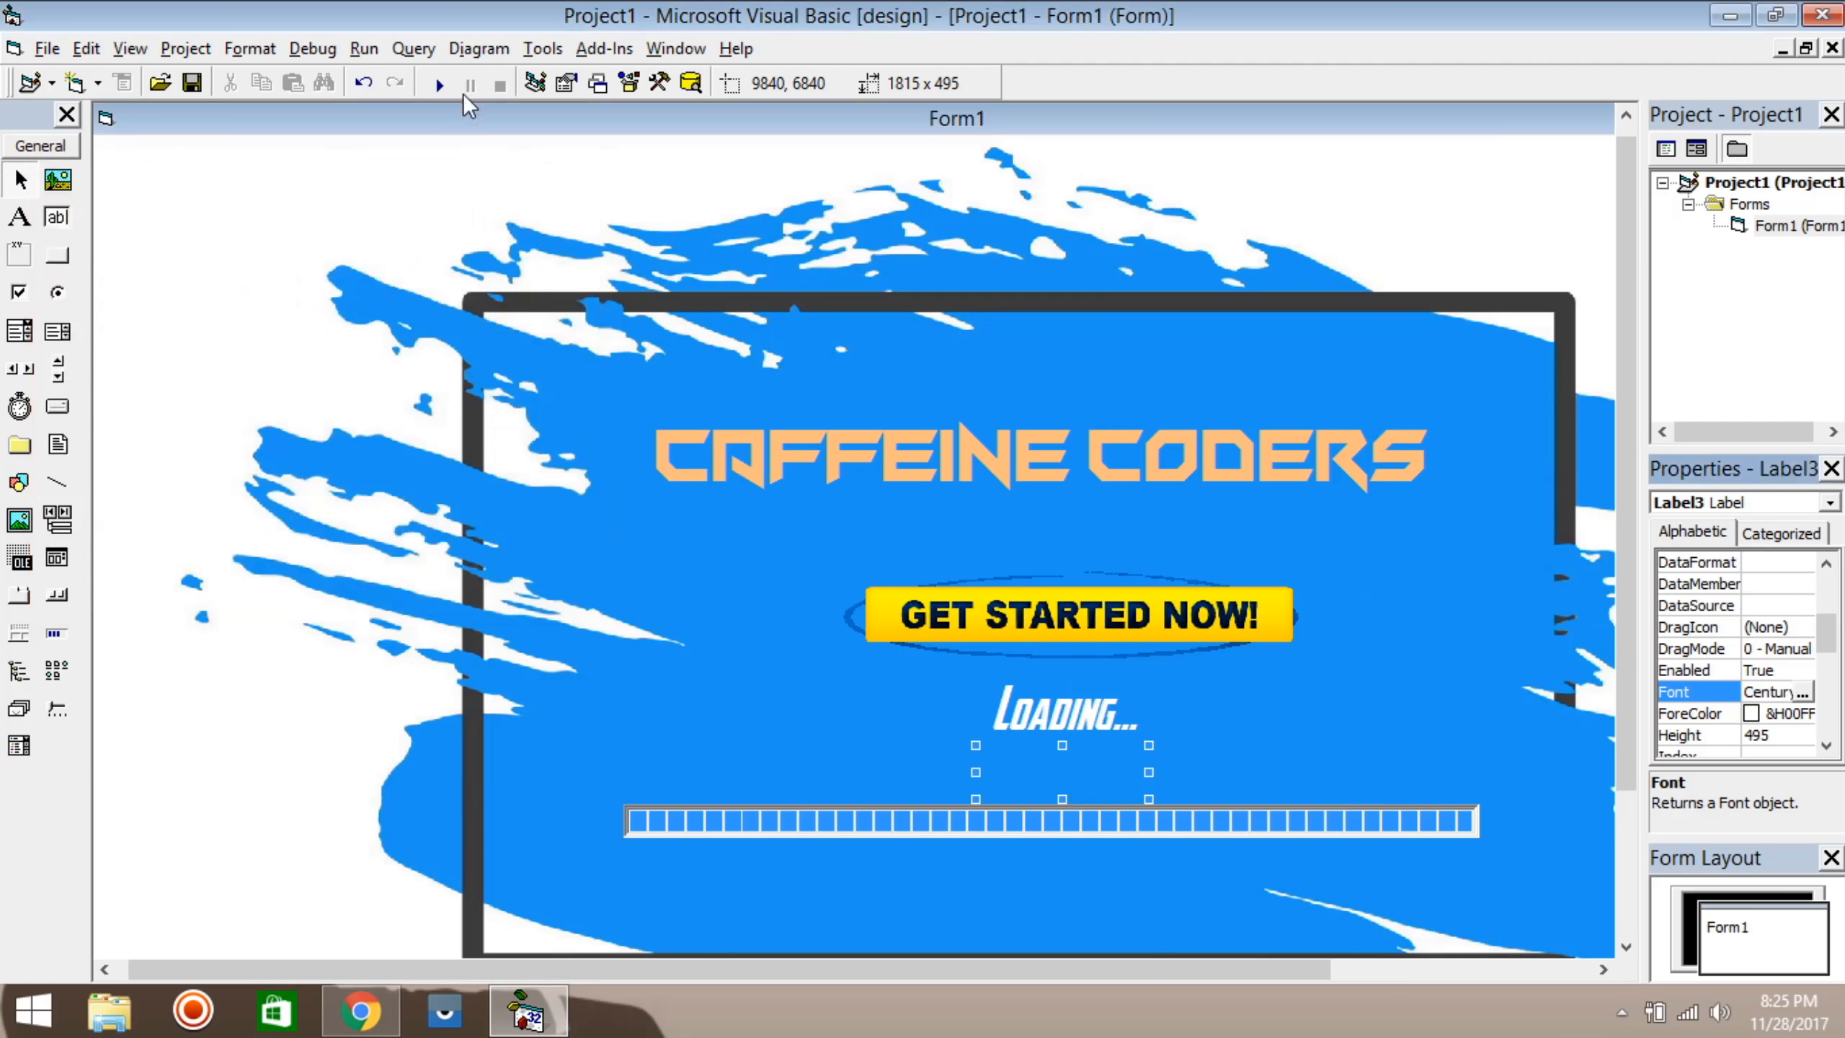
{"action": "left_click", "coordinate": [438, 84]}
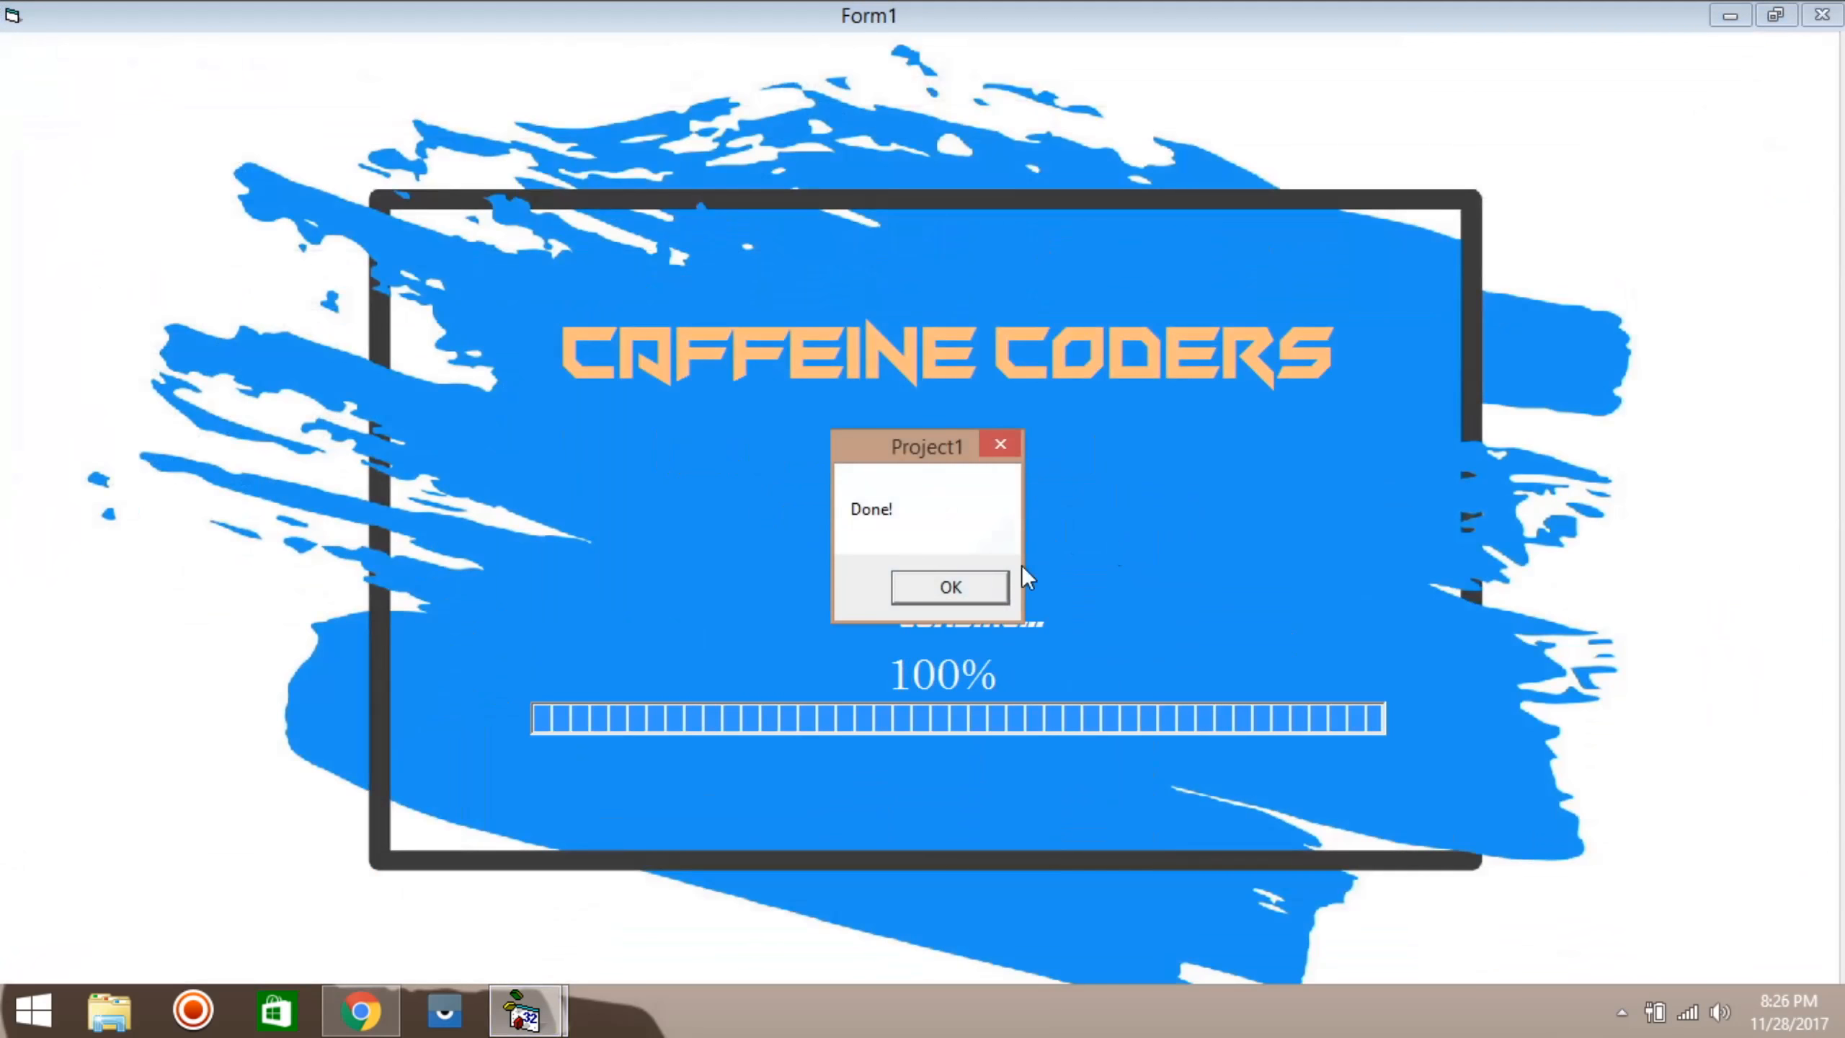
{"action": "left_click", "coordinate": [949, 587]}
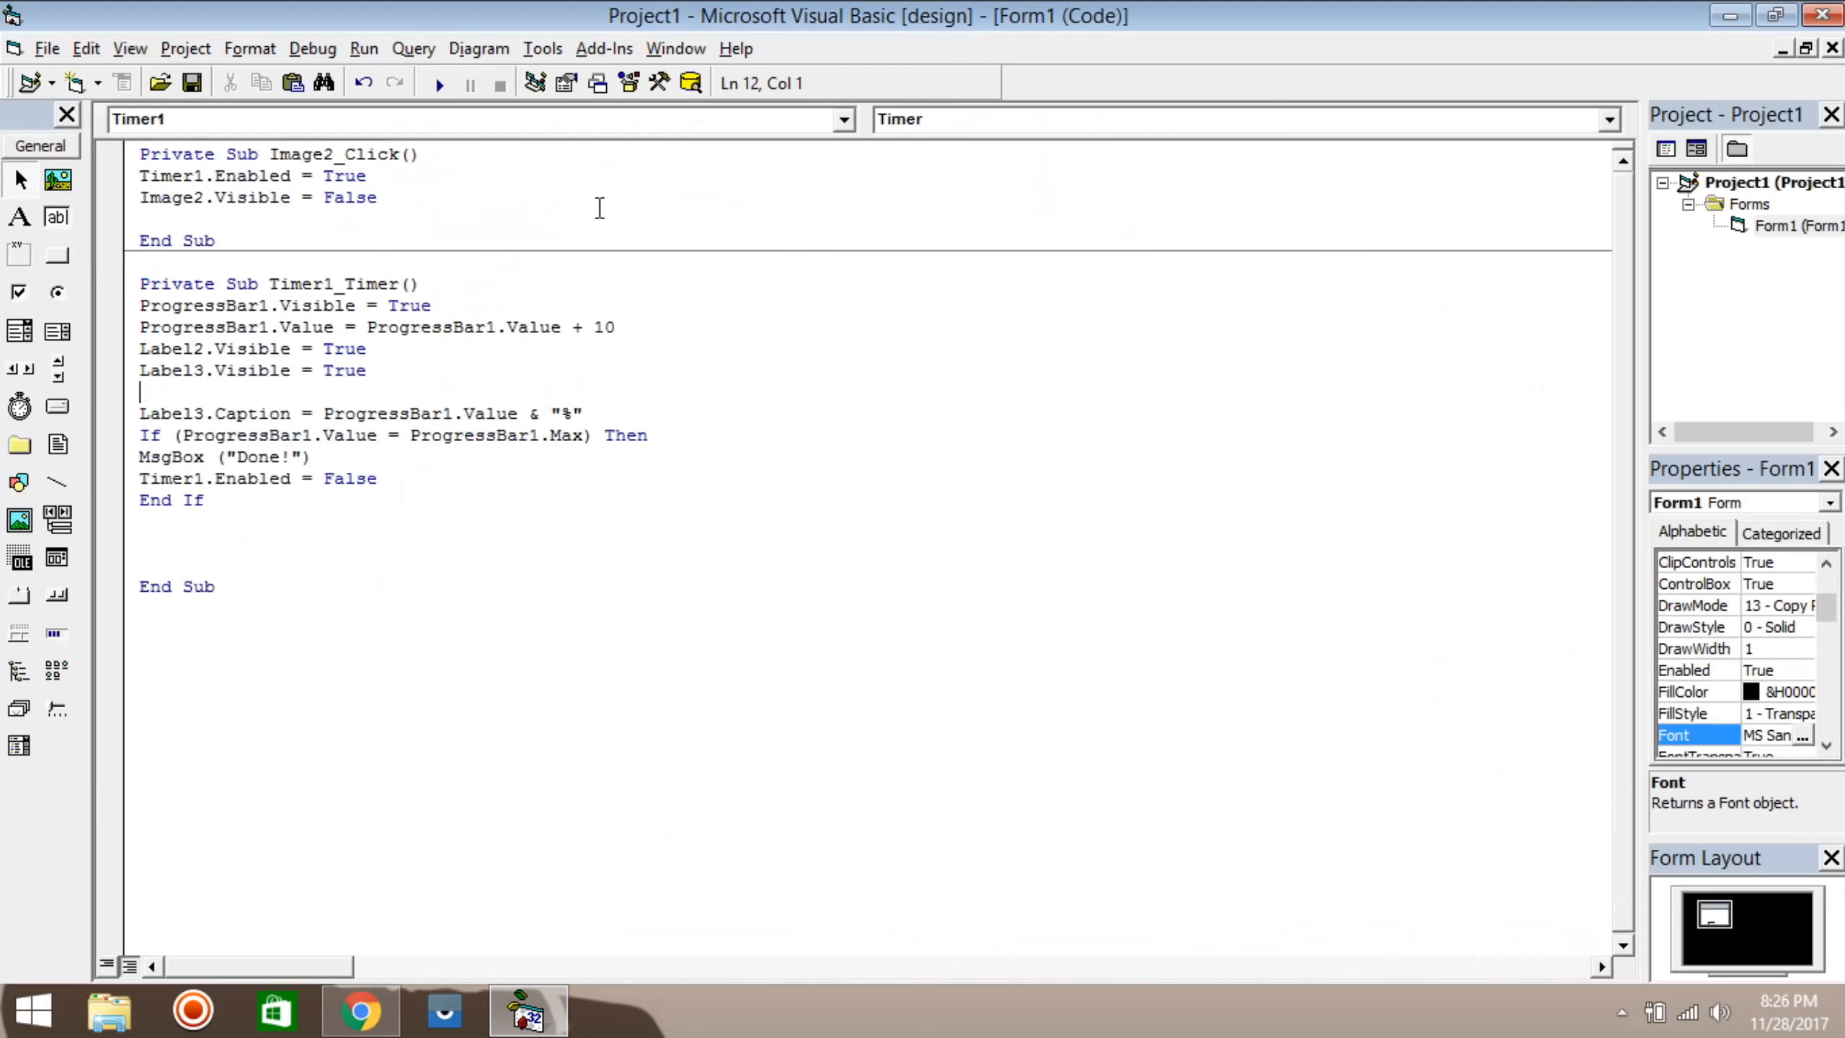
{"action": "mouse_move", "coordinate": [690, 248]}
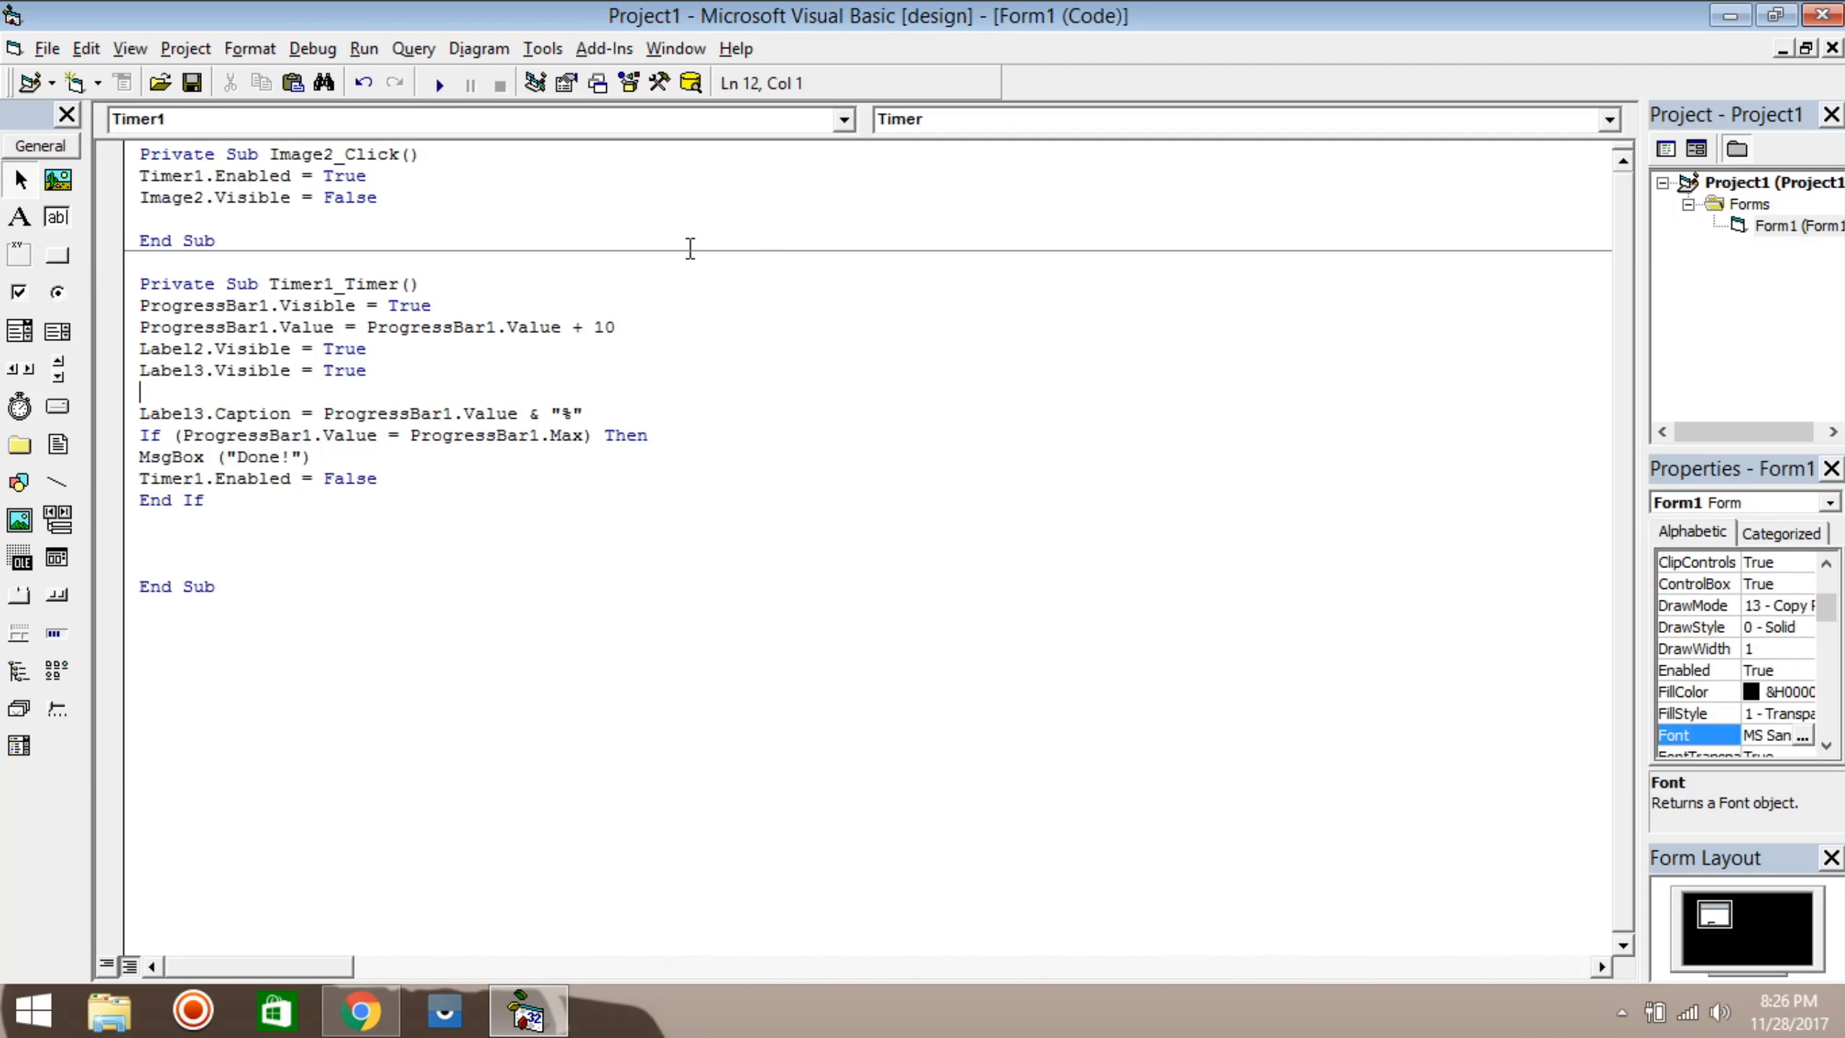